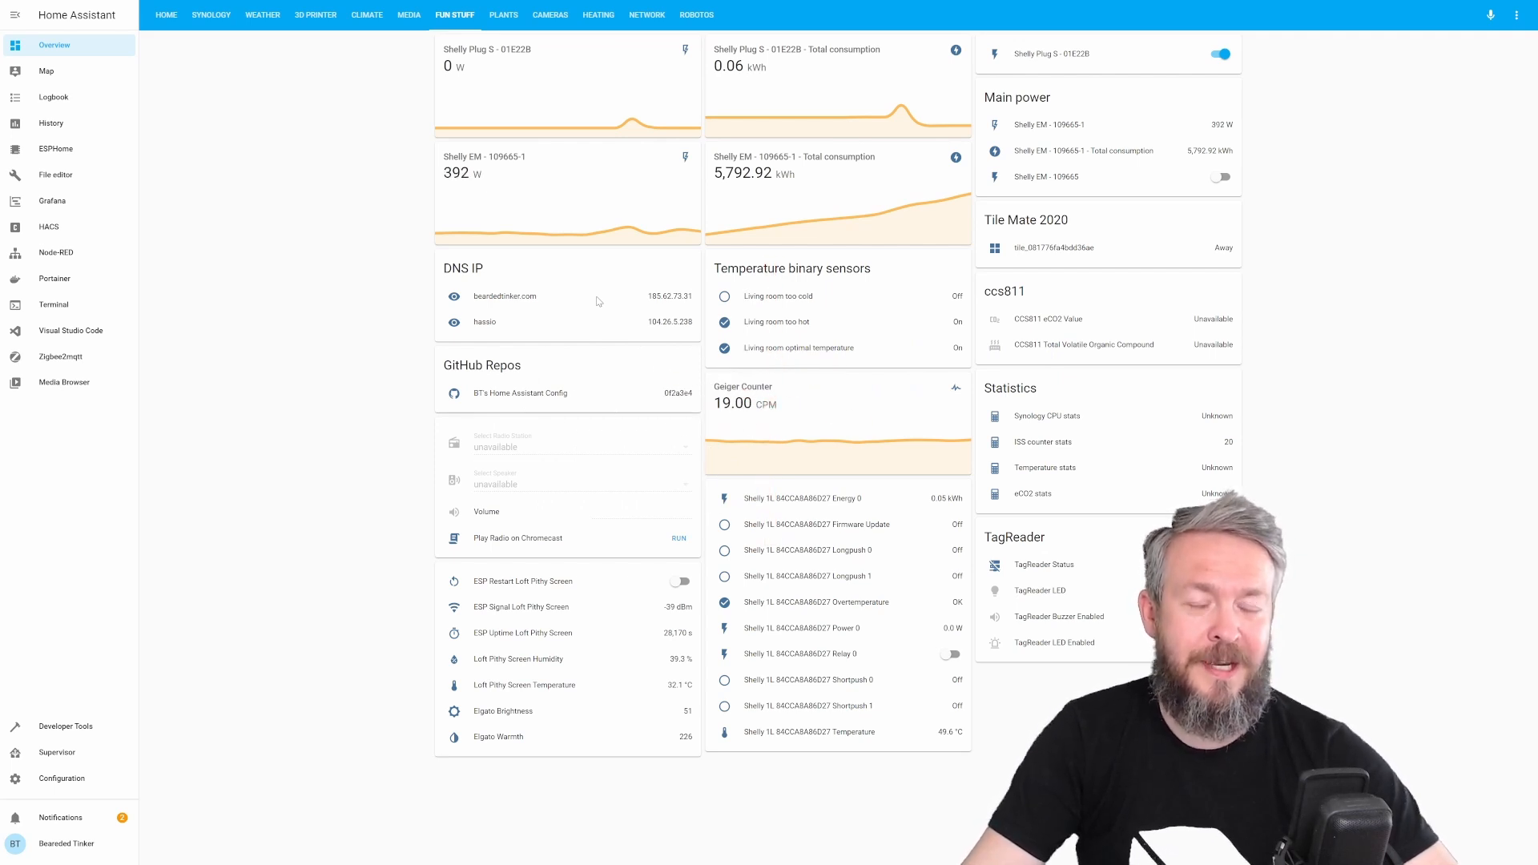
# Step: Switch to the Robotos dashboard view and scroll through the robot vacuum maps
pyautogui.click(696, 15)
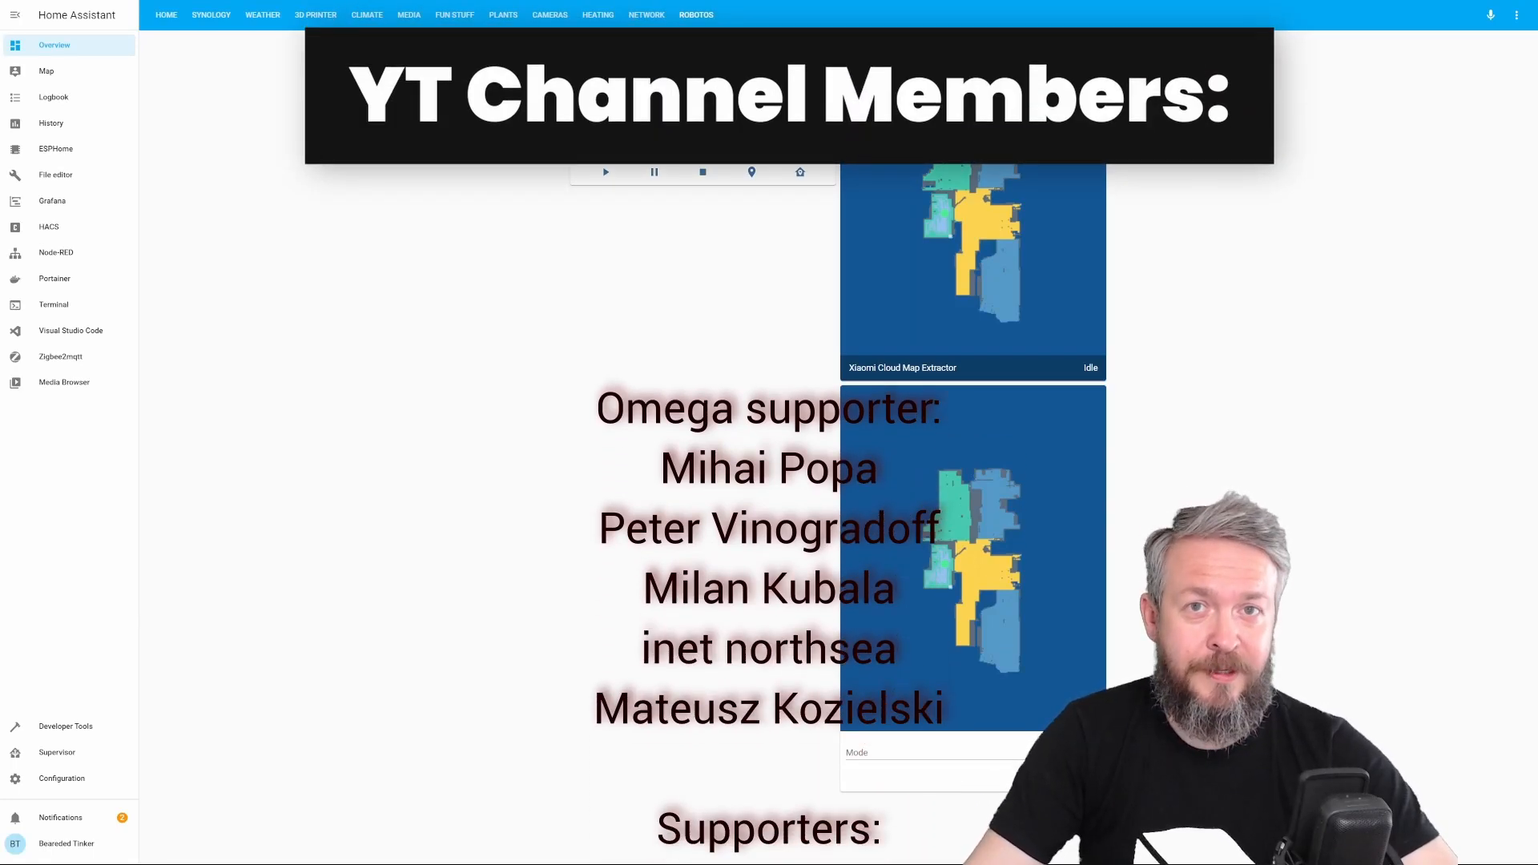
pyautogui.scroll(-3)
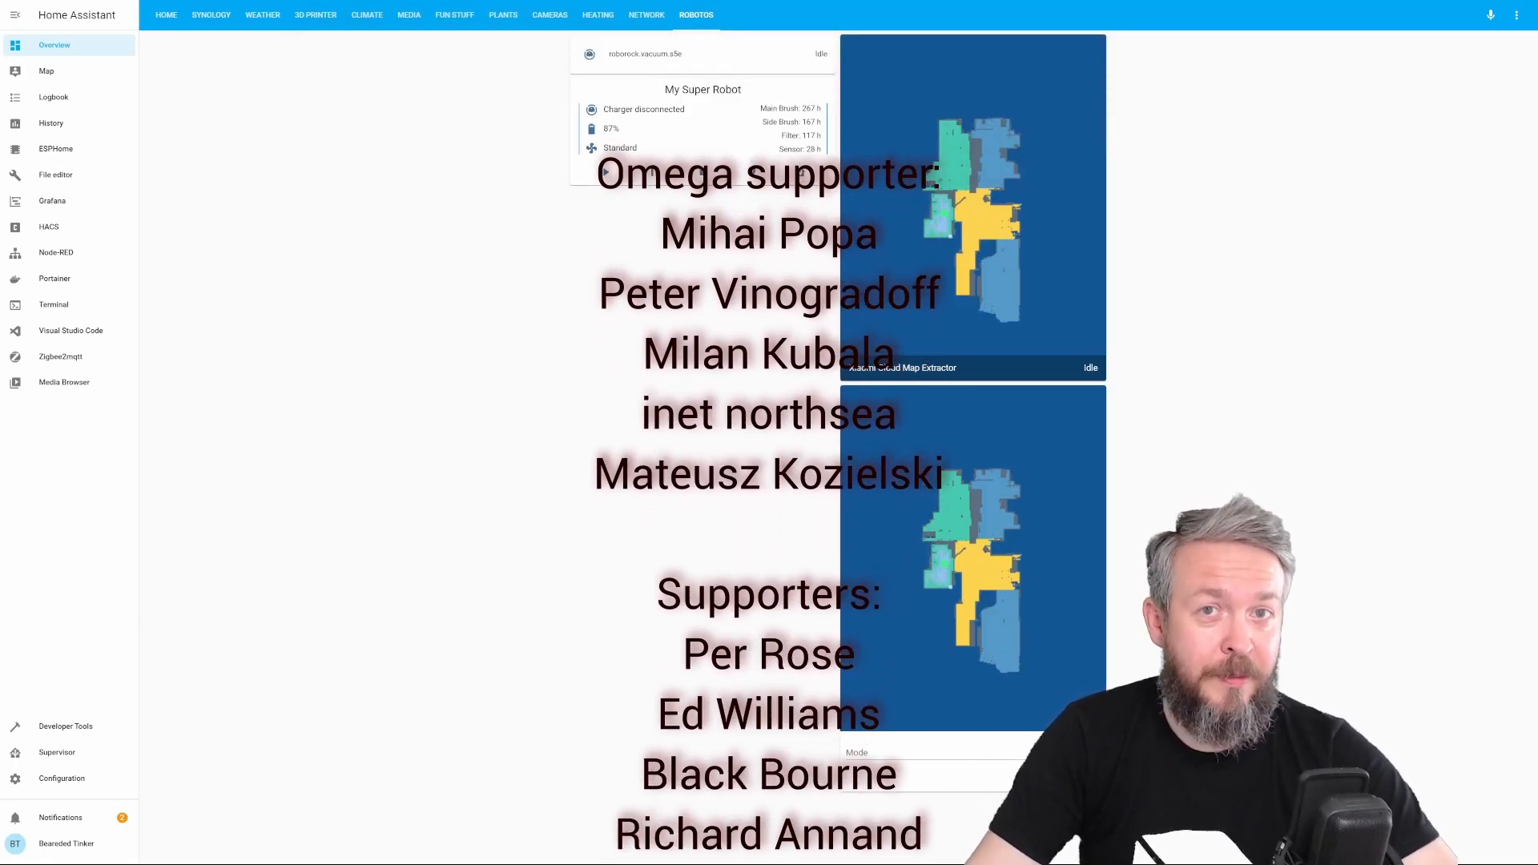
pyautogui.scroll(-3)
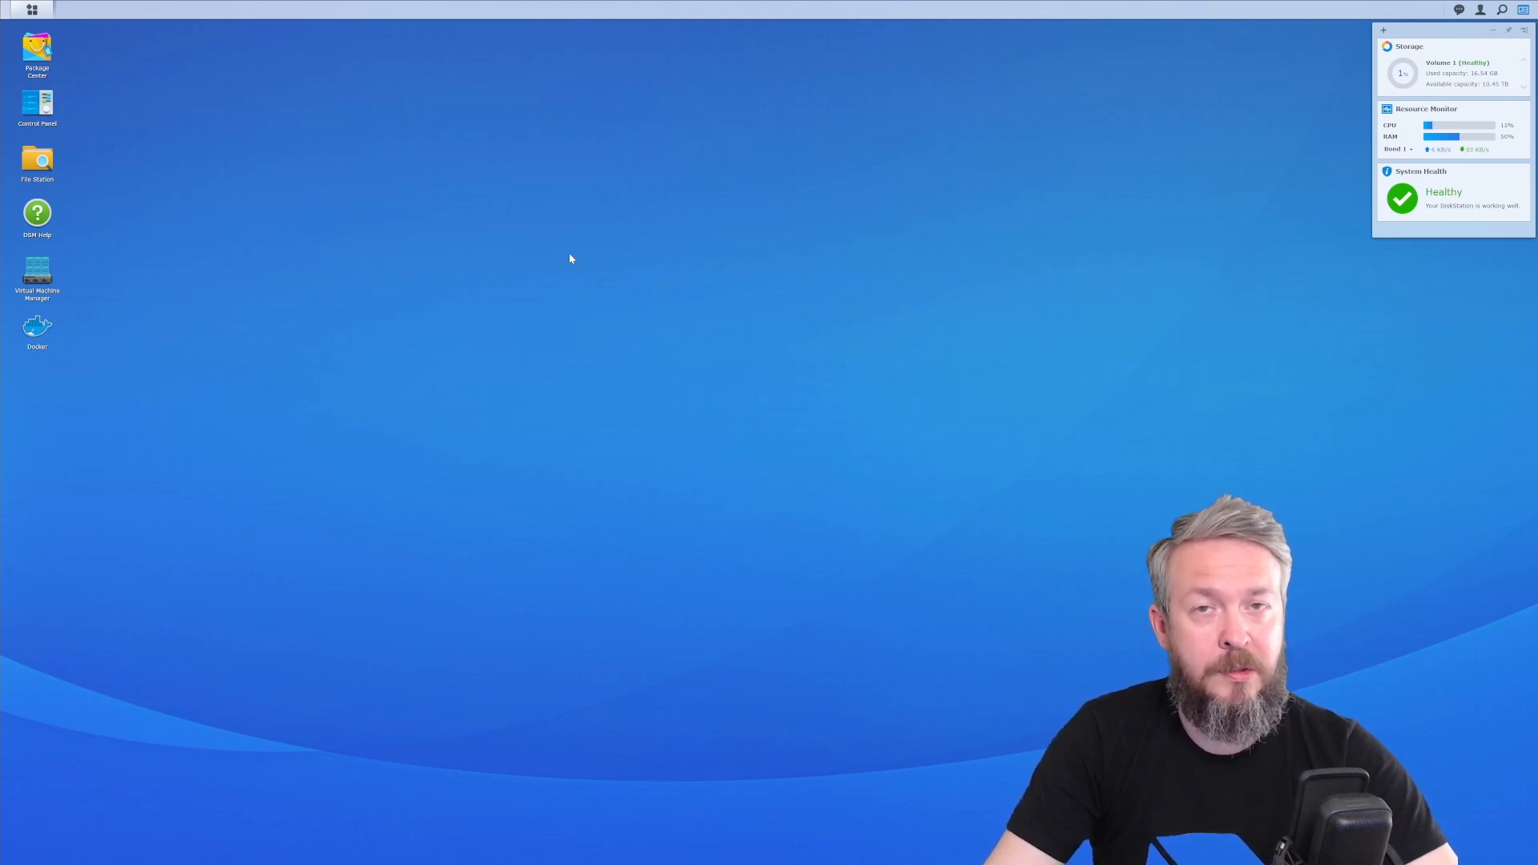
pyautogui.moveTo(78, 316)
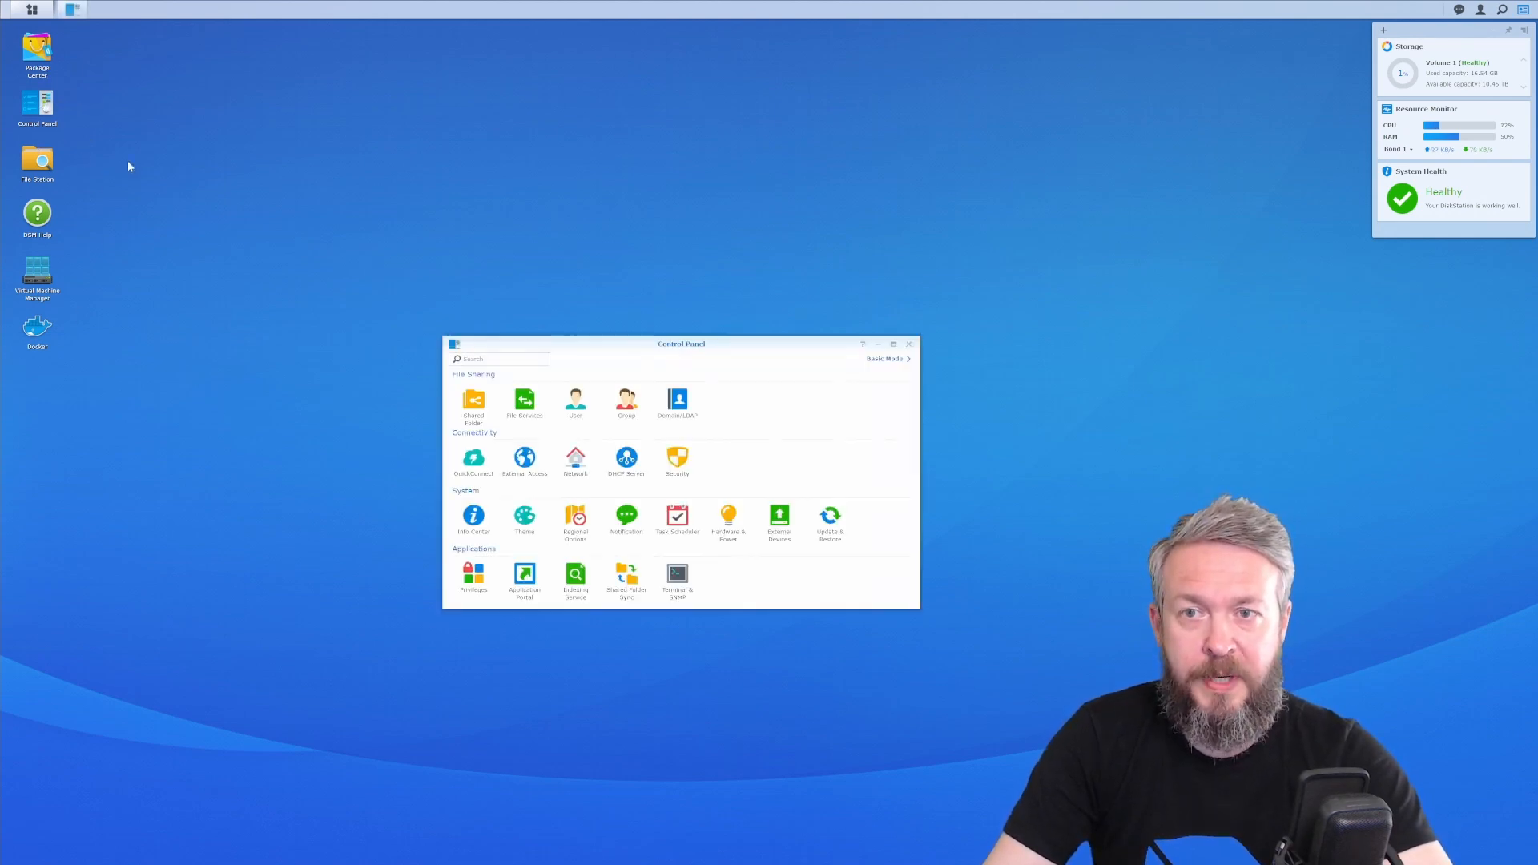
# Step: Create shared folder ha-backup with recycle bin disabled, accepting default encryption and permissions
pyautogui.click(472, 406)
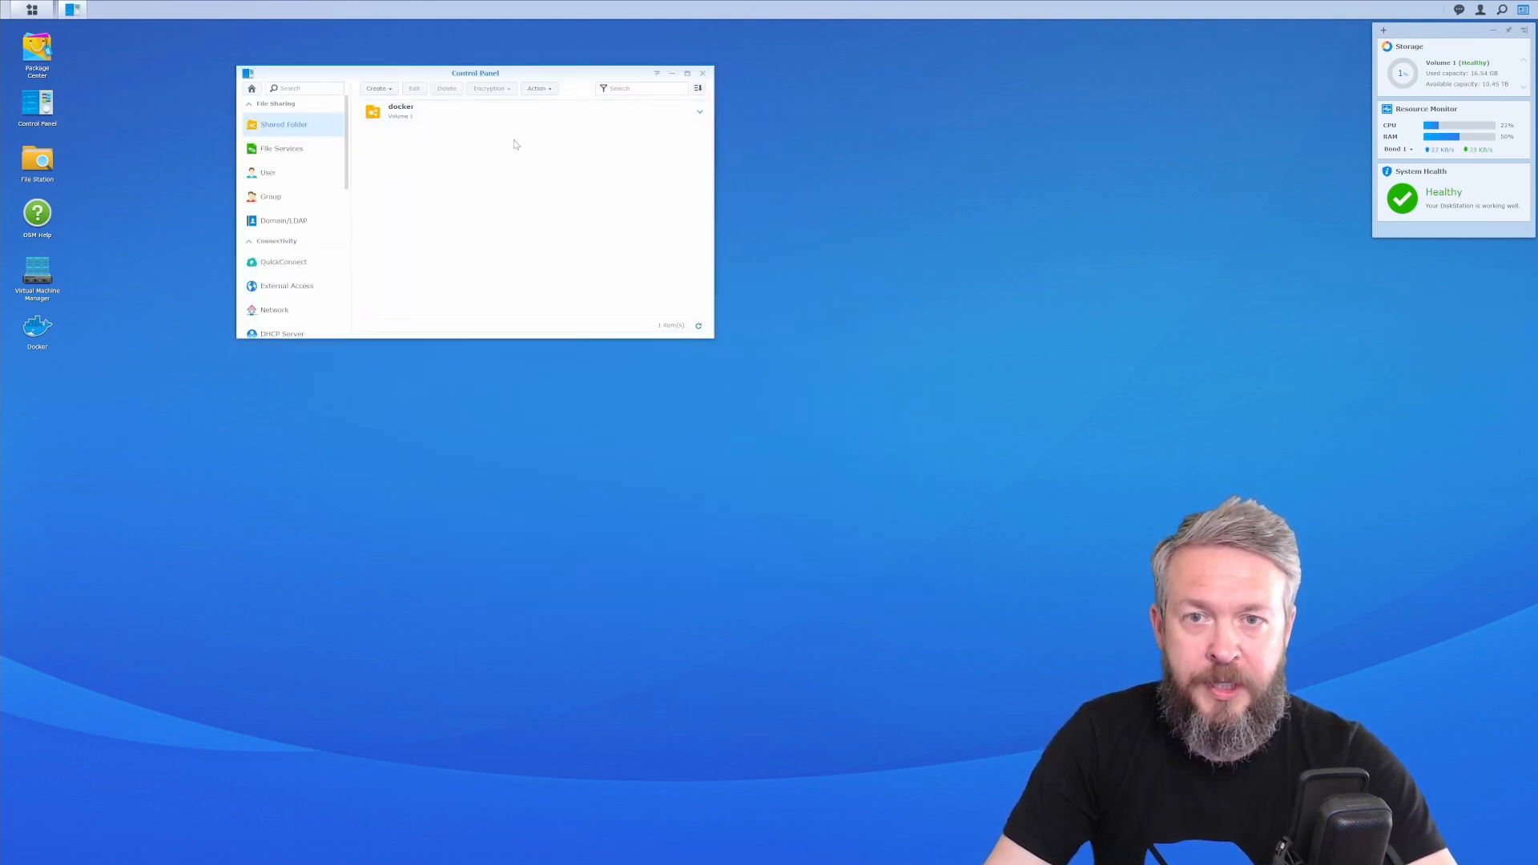
pyautogui.click(377, 88)
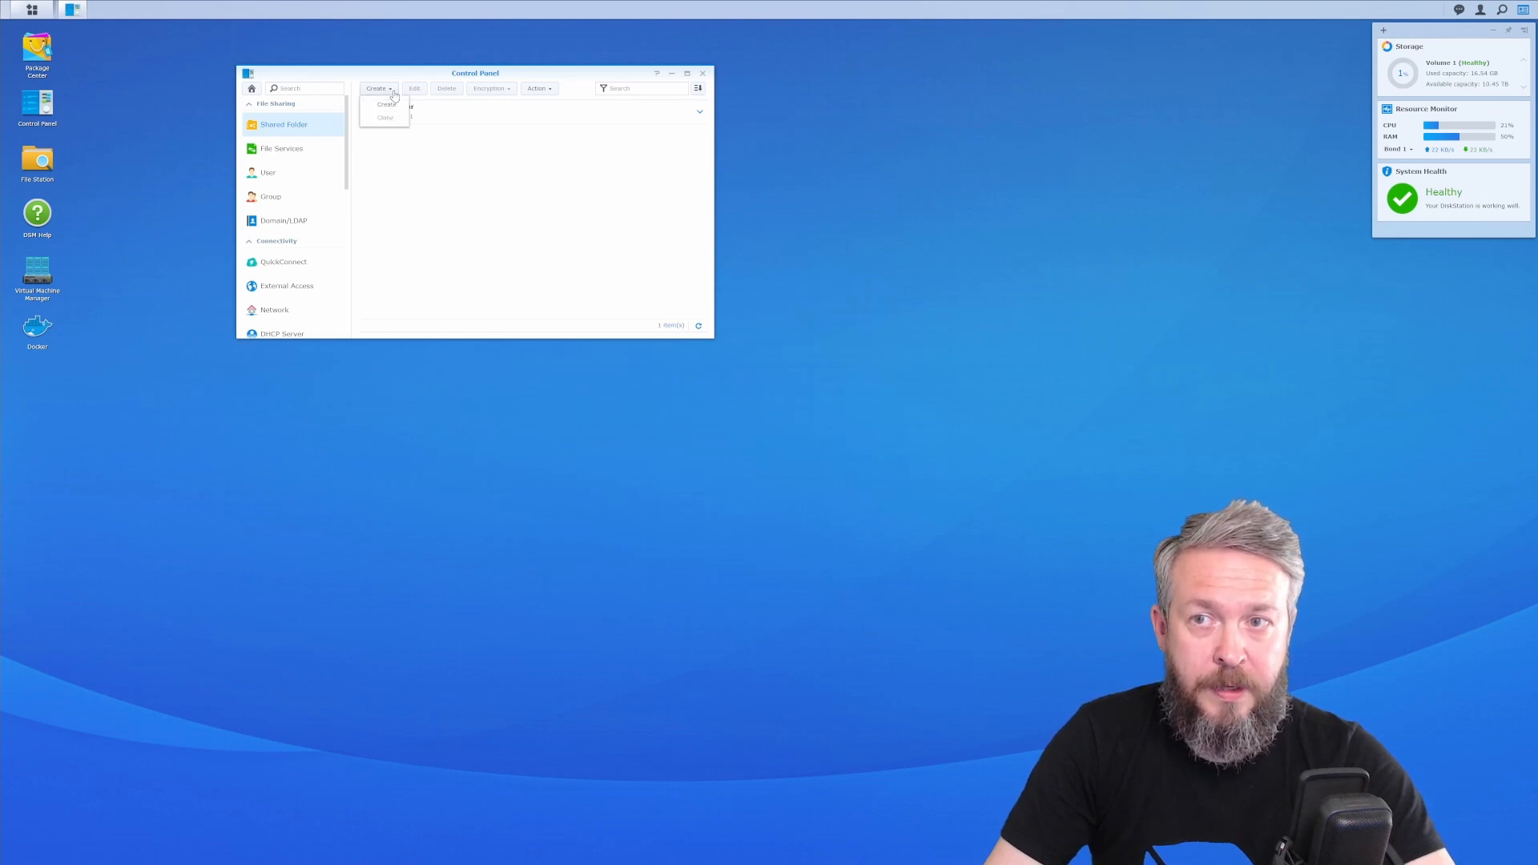
pyautogui.click(387, 105)
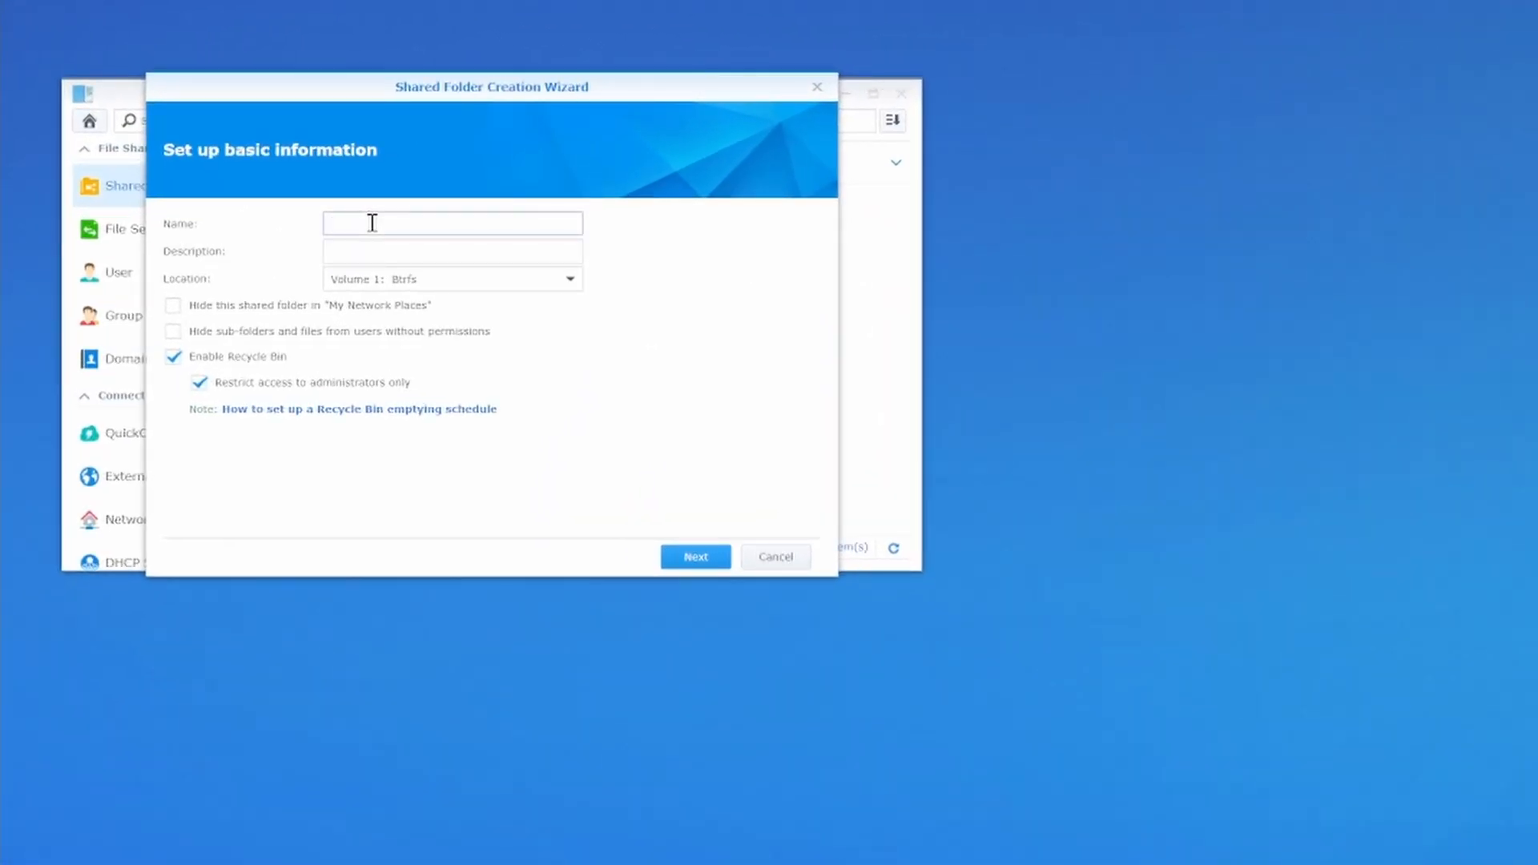
pyautogui.write('ha-backup')
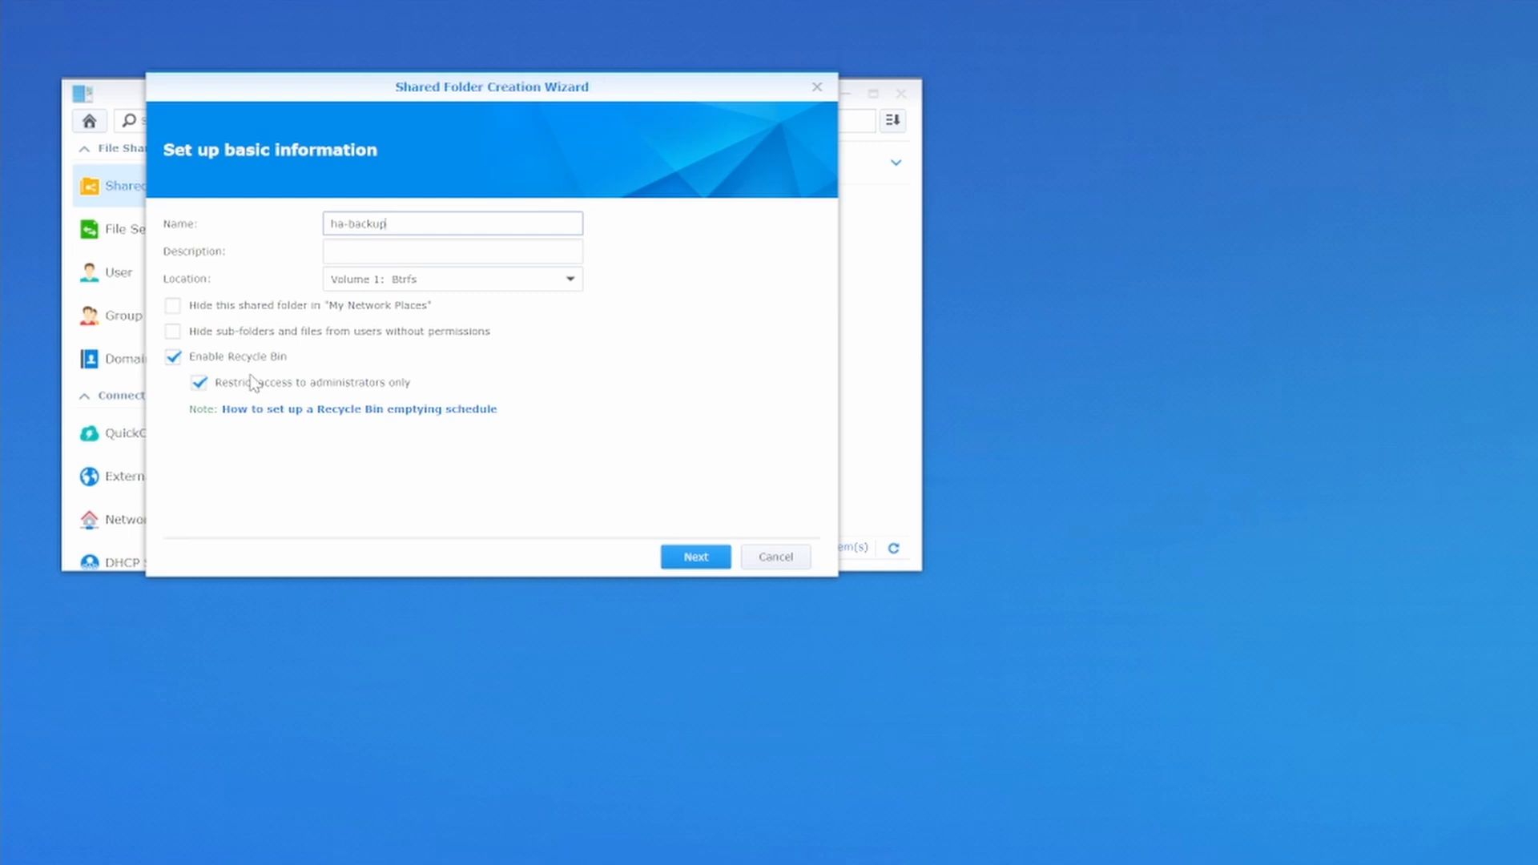
pyautogui.click(173, 356)
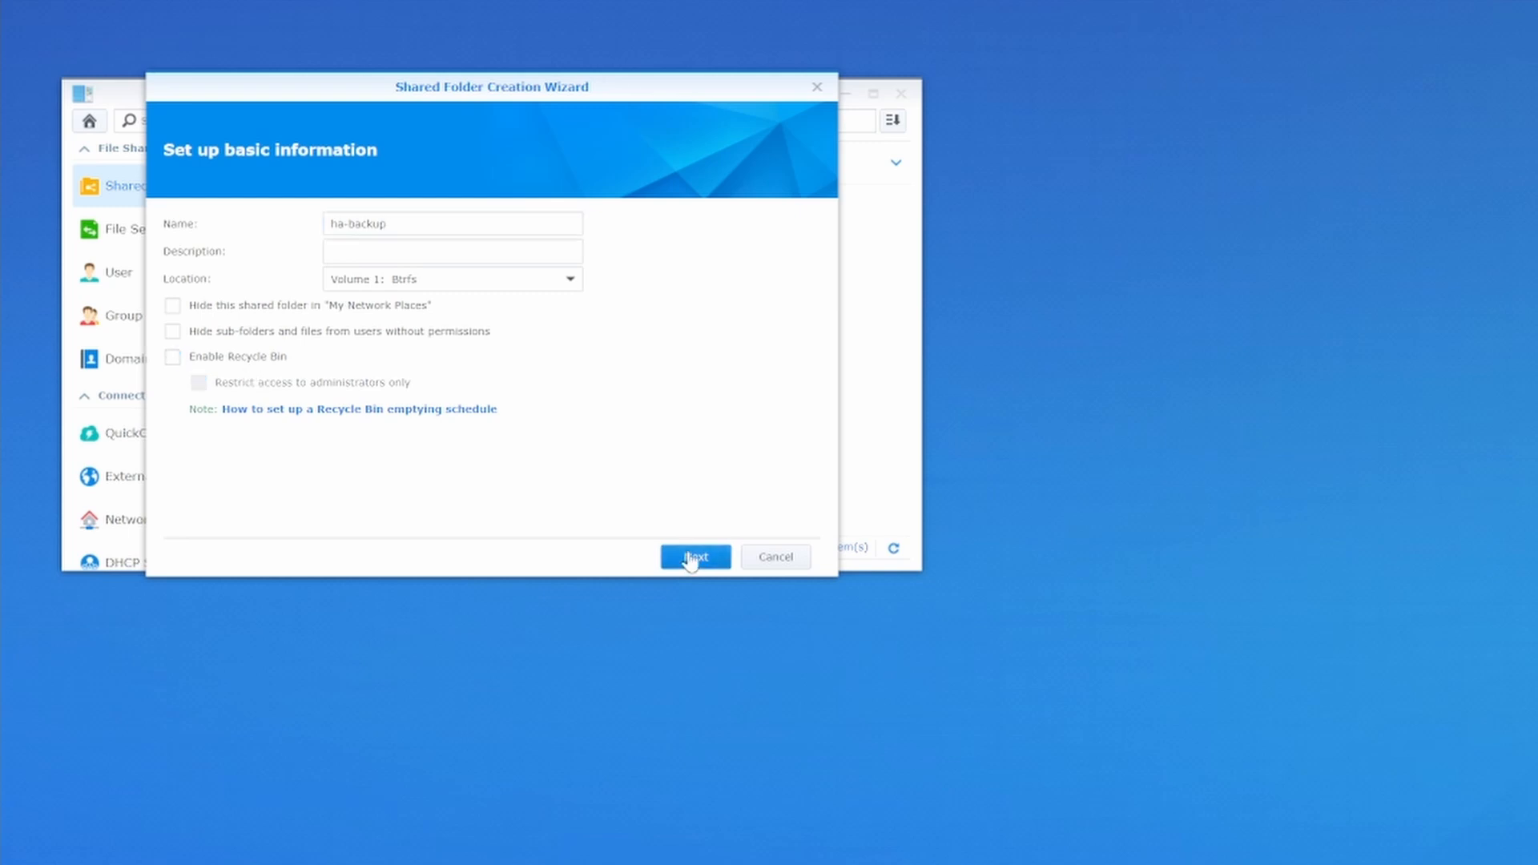
pyautogui.click(694, 556)
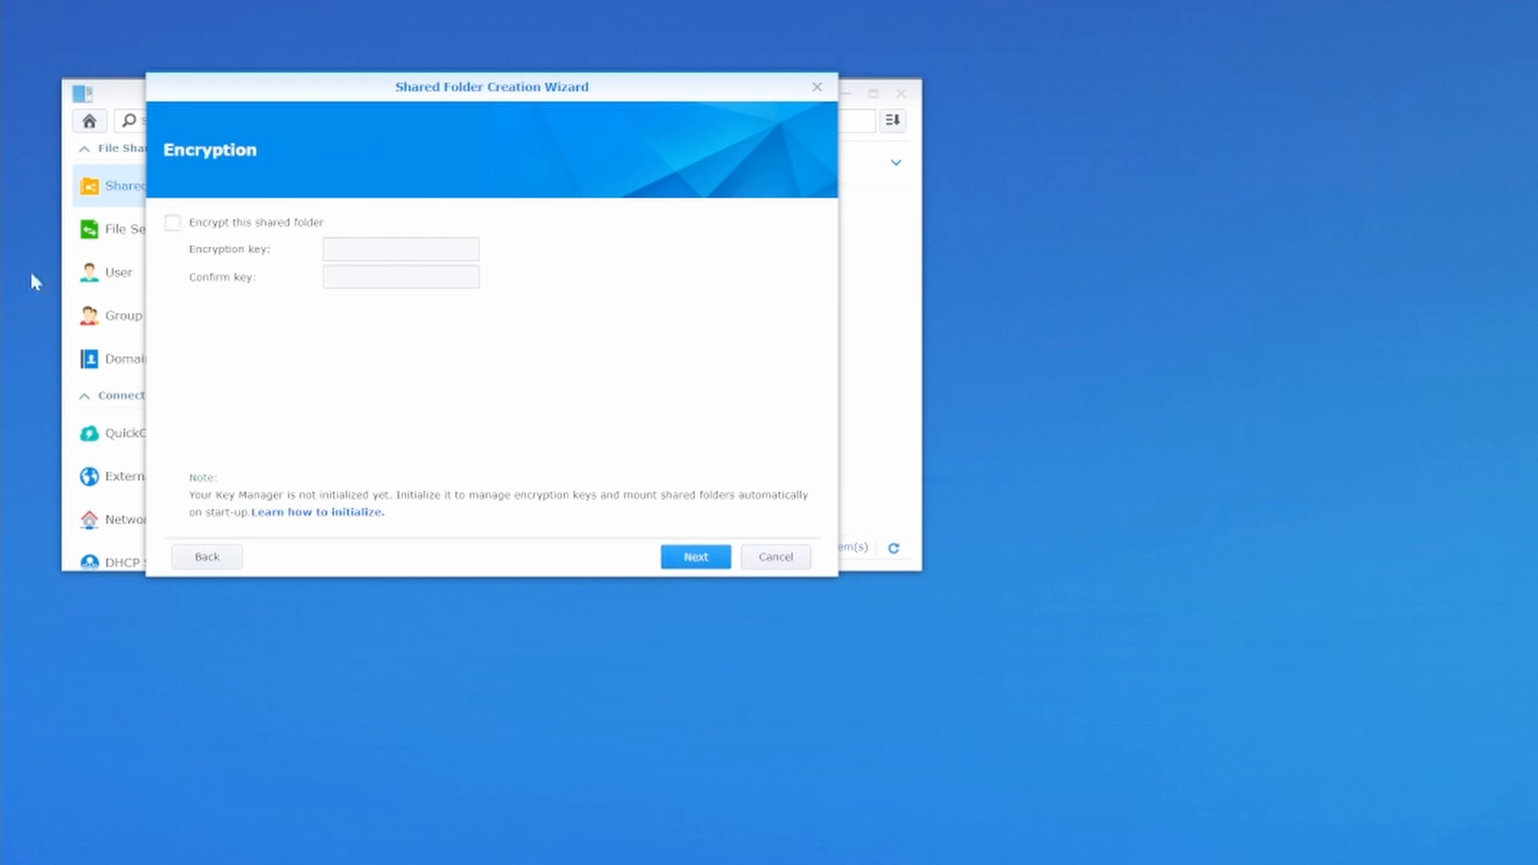
pyautogui.click(694, 556)
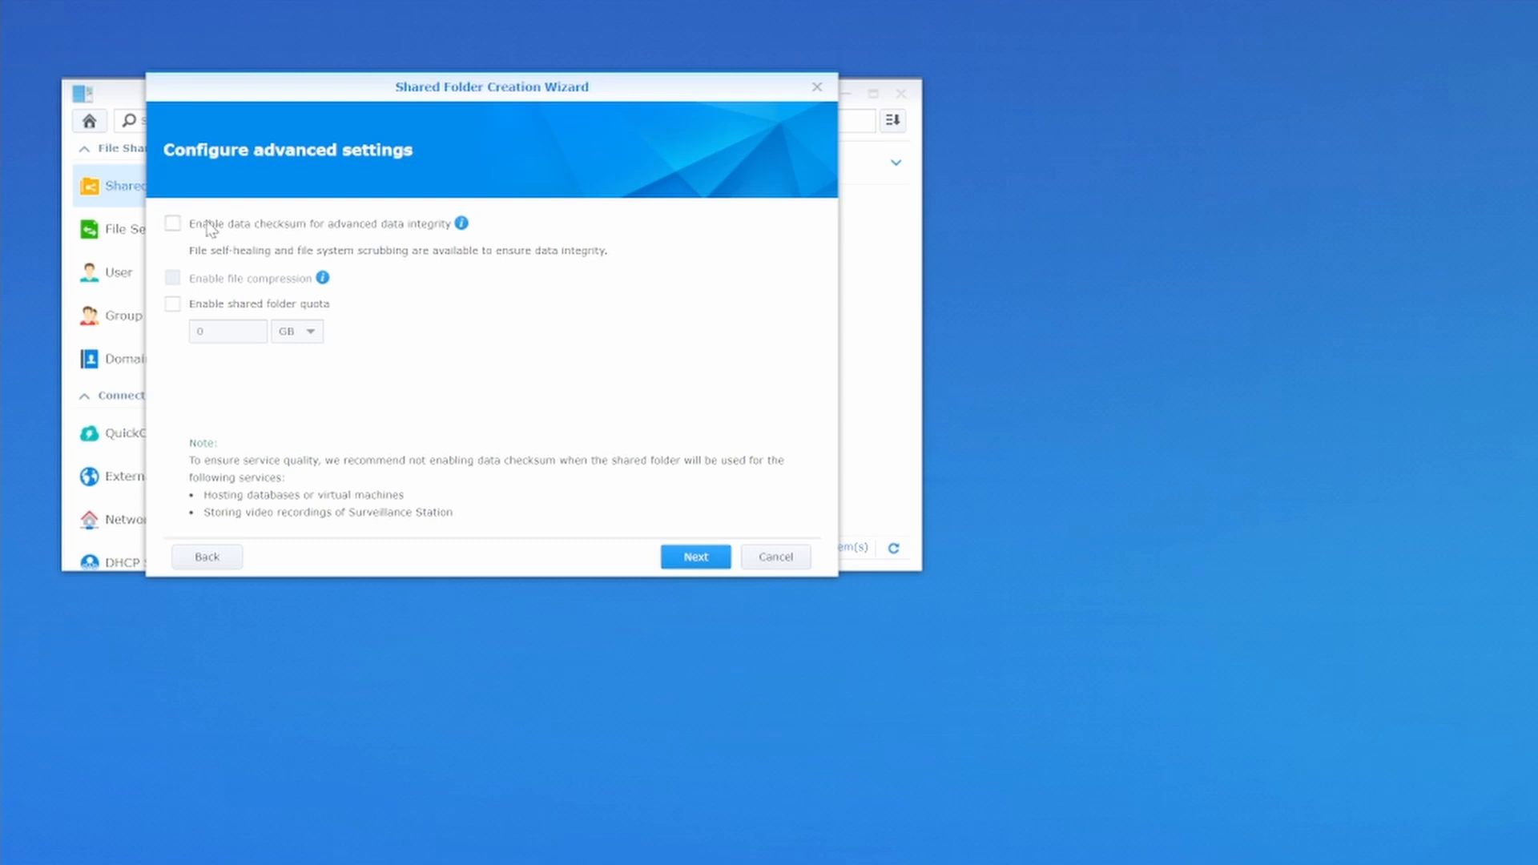
pyautogui.moveTo(404, 235)
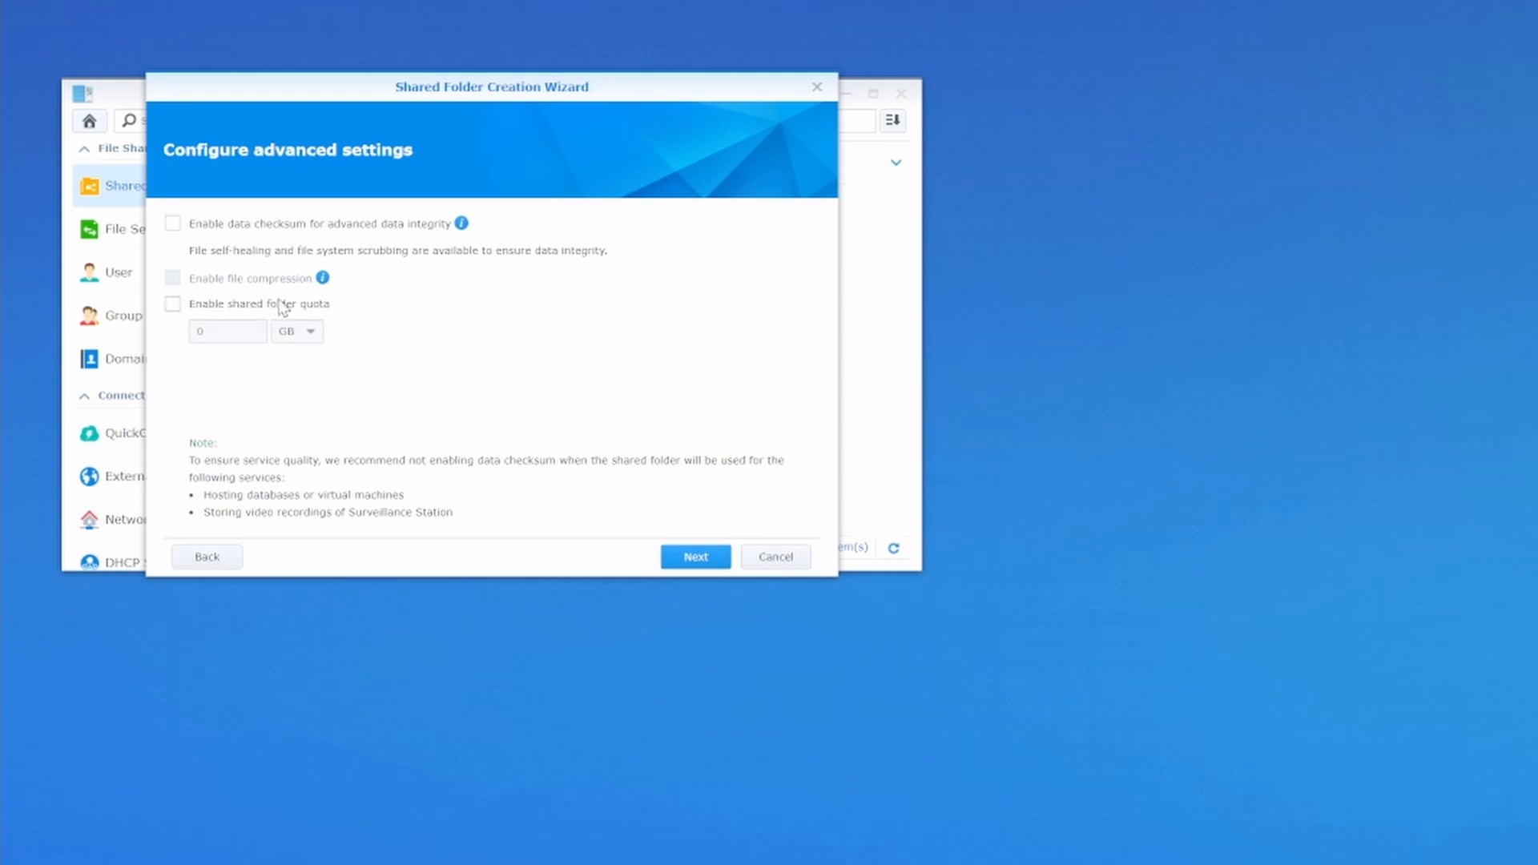
pyautogui.moveTo(217, 367)
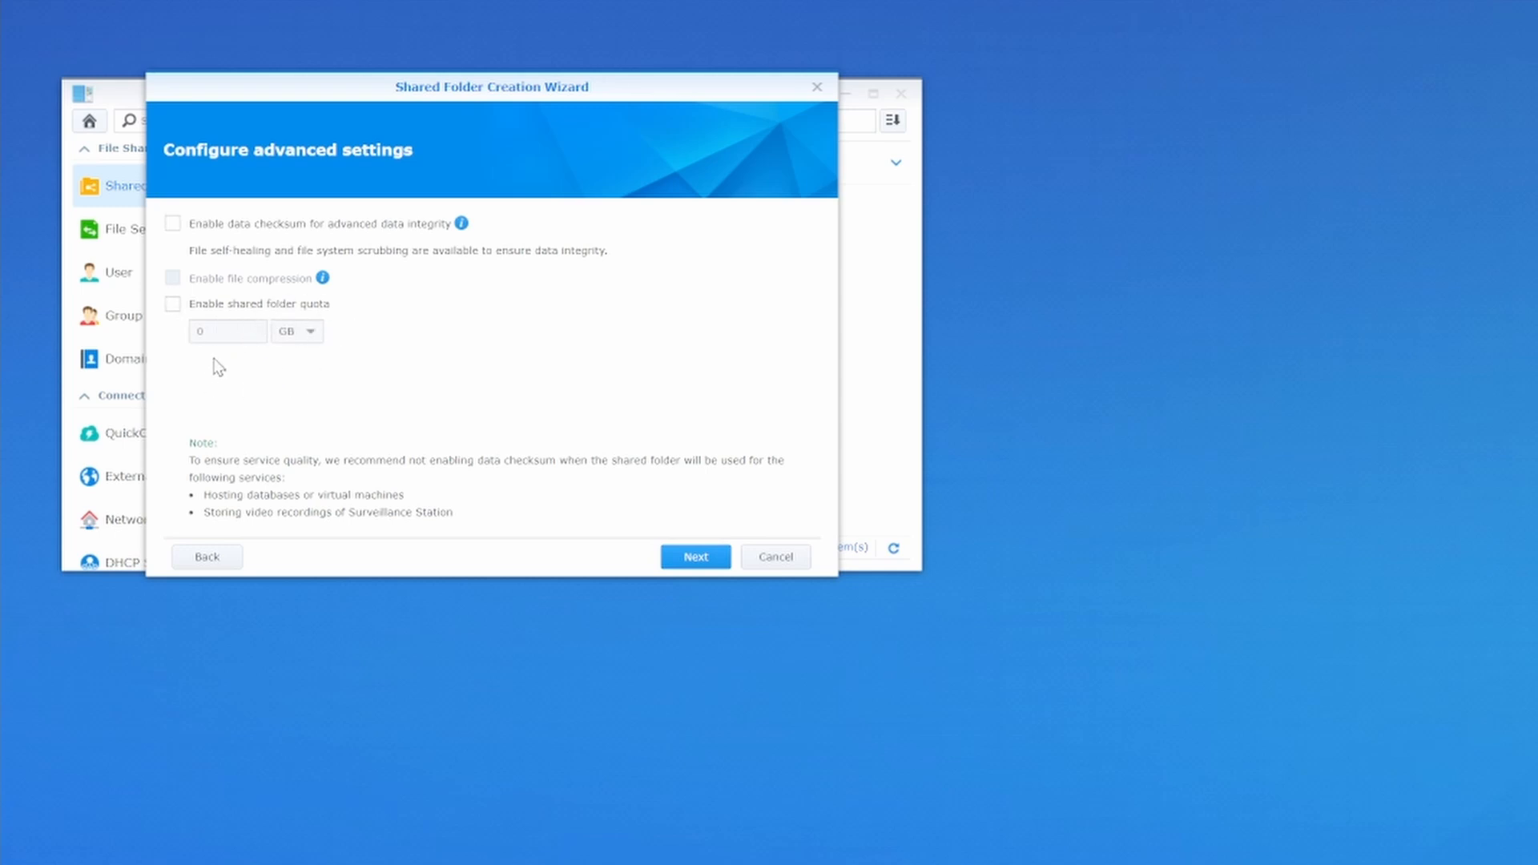
pyautogui.click(695, 556)
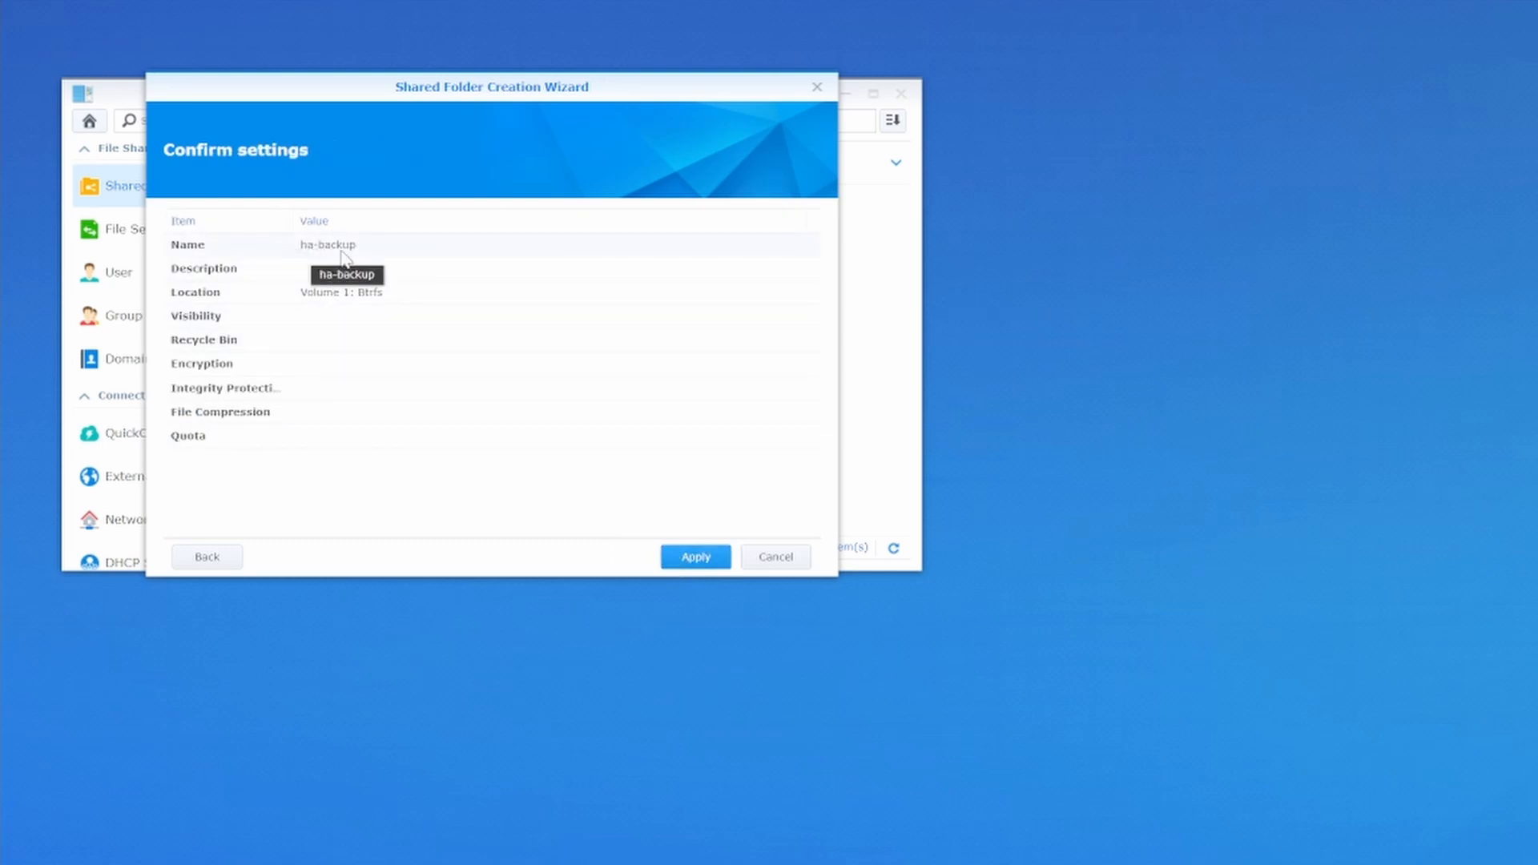
pyautogui.moveTo(322, 257)
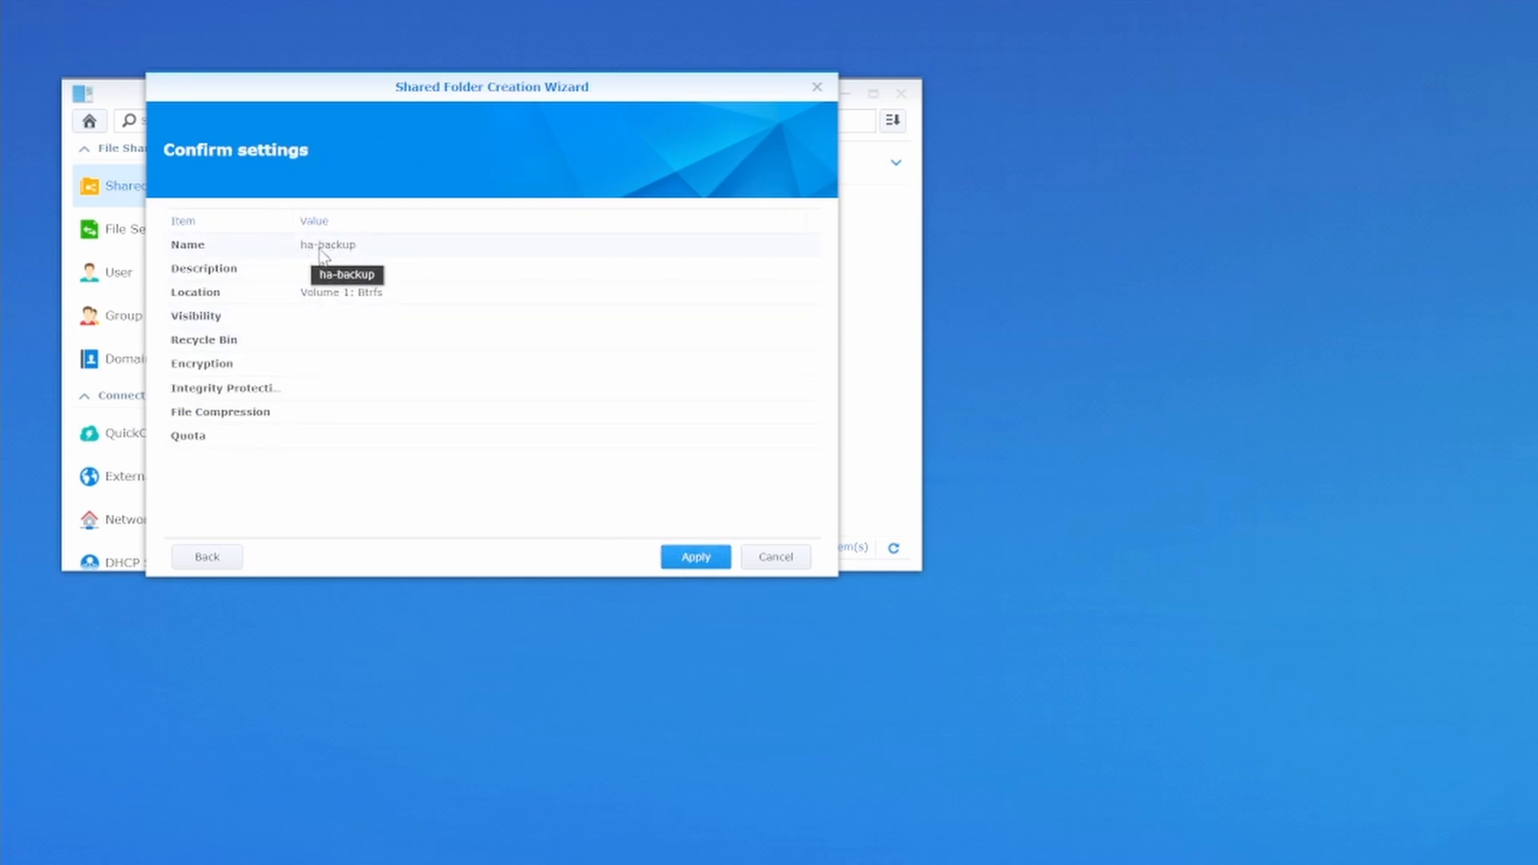
pyautogui.moveTo(243, 275)
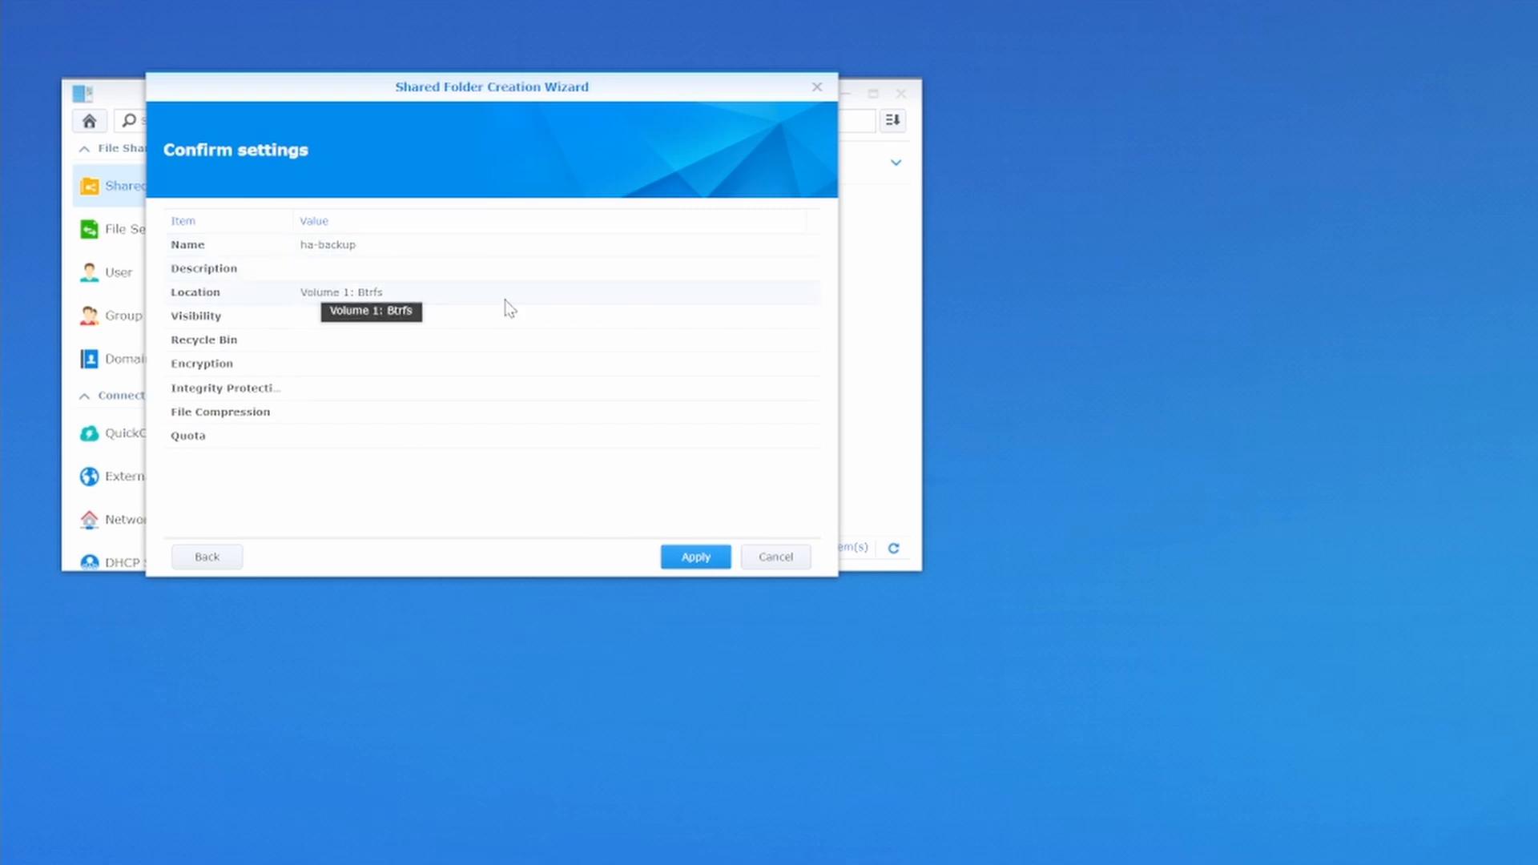
pyautogui.click(695, 556)
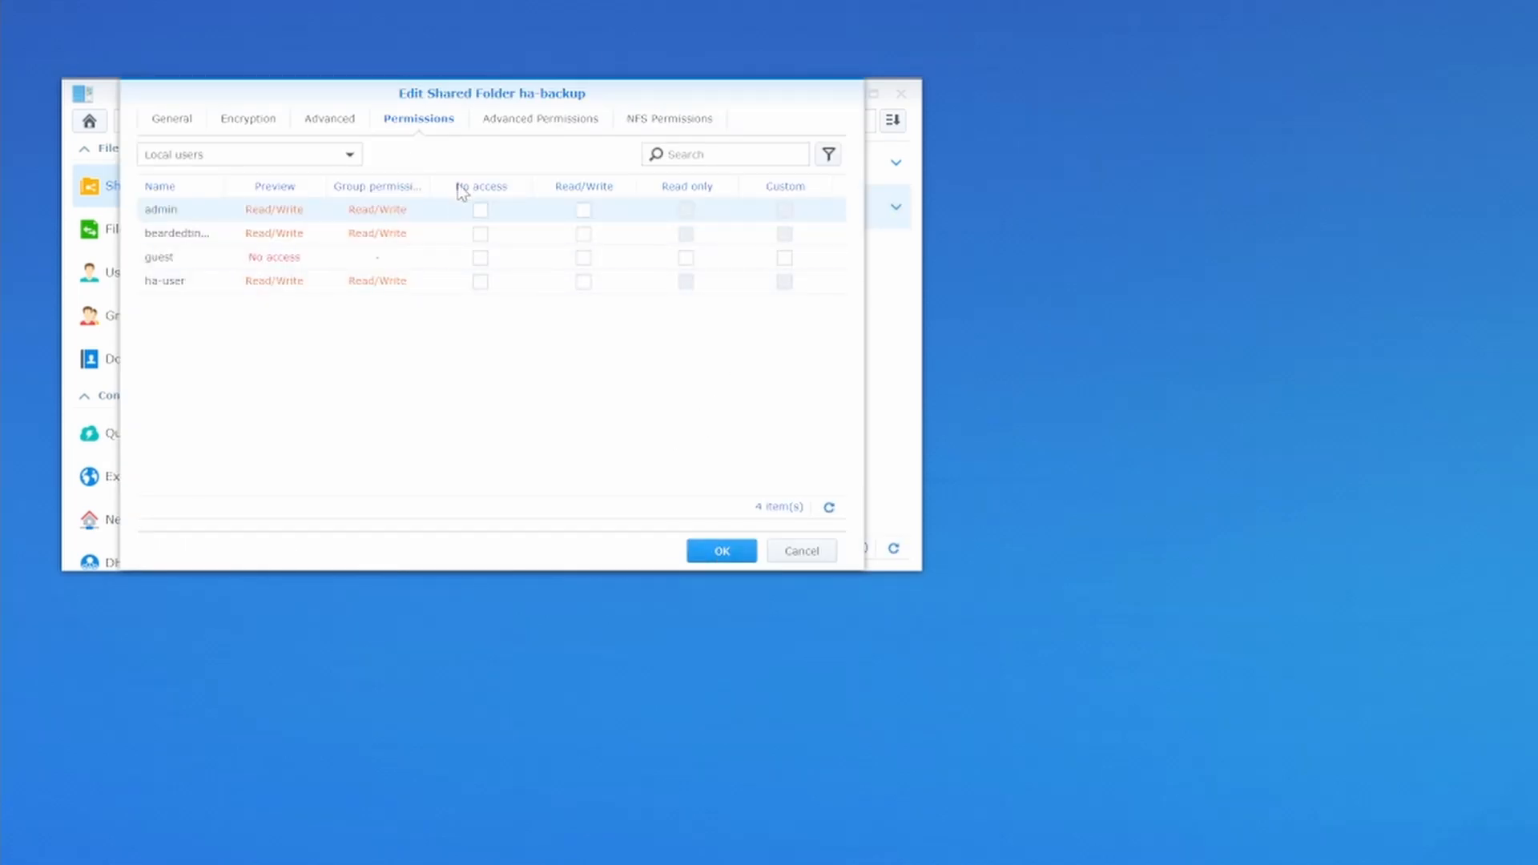
pyautogui.moveTo(494, 201)
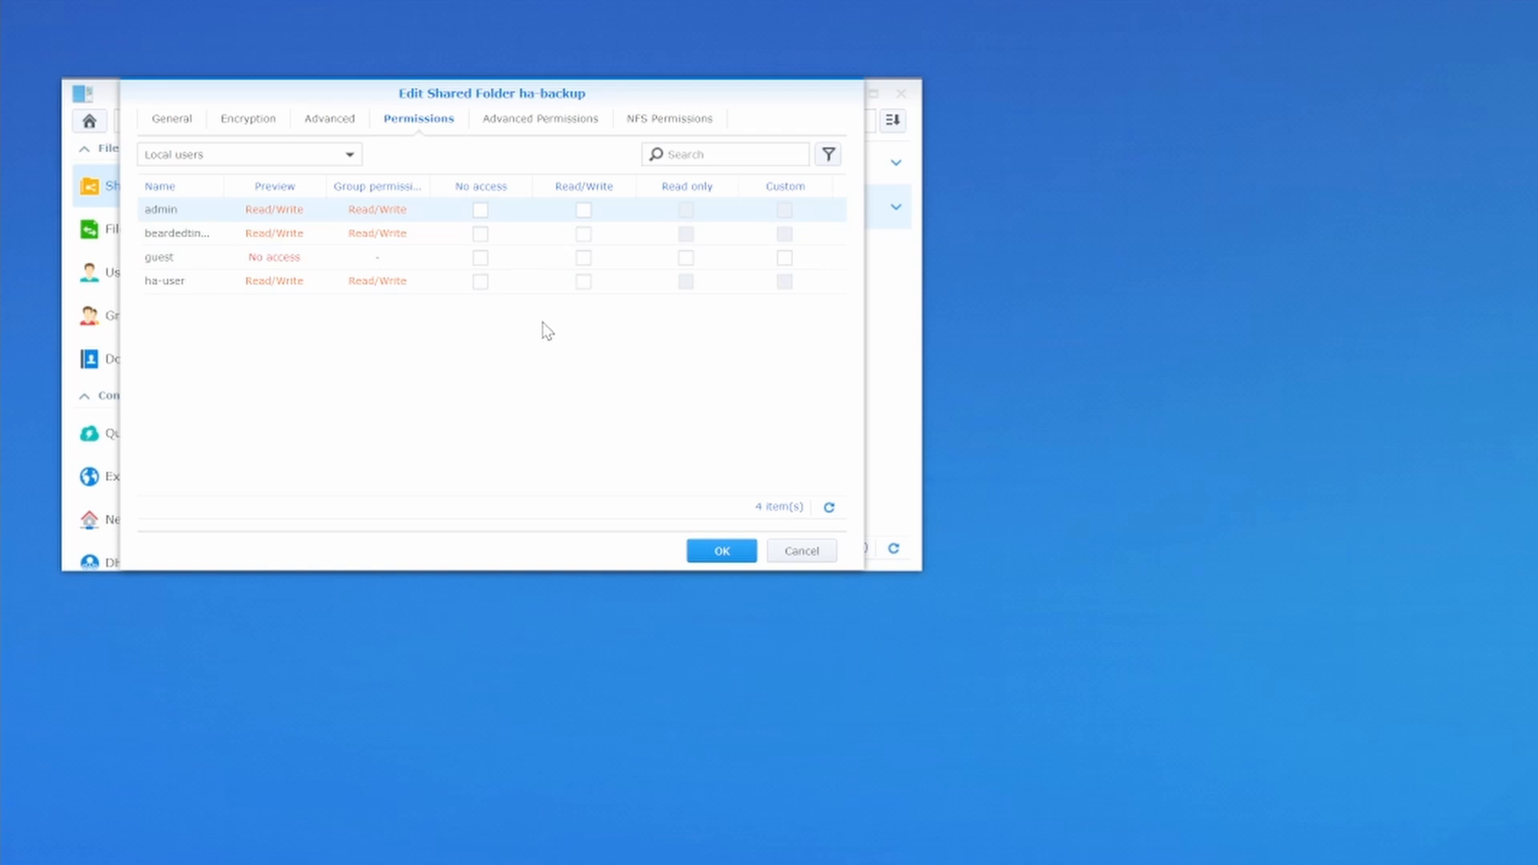
pyautogui.moveTo(514, 442)
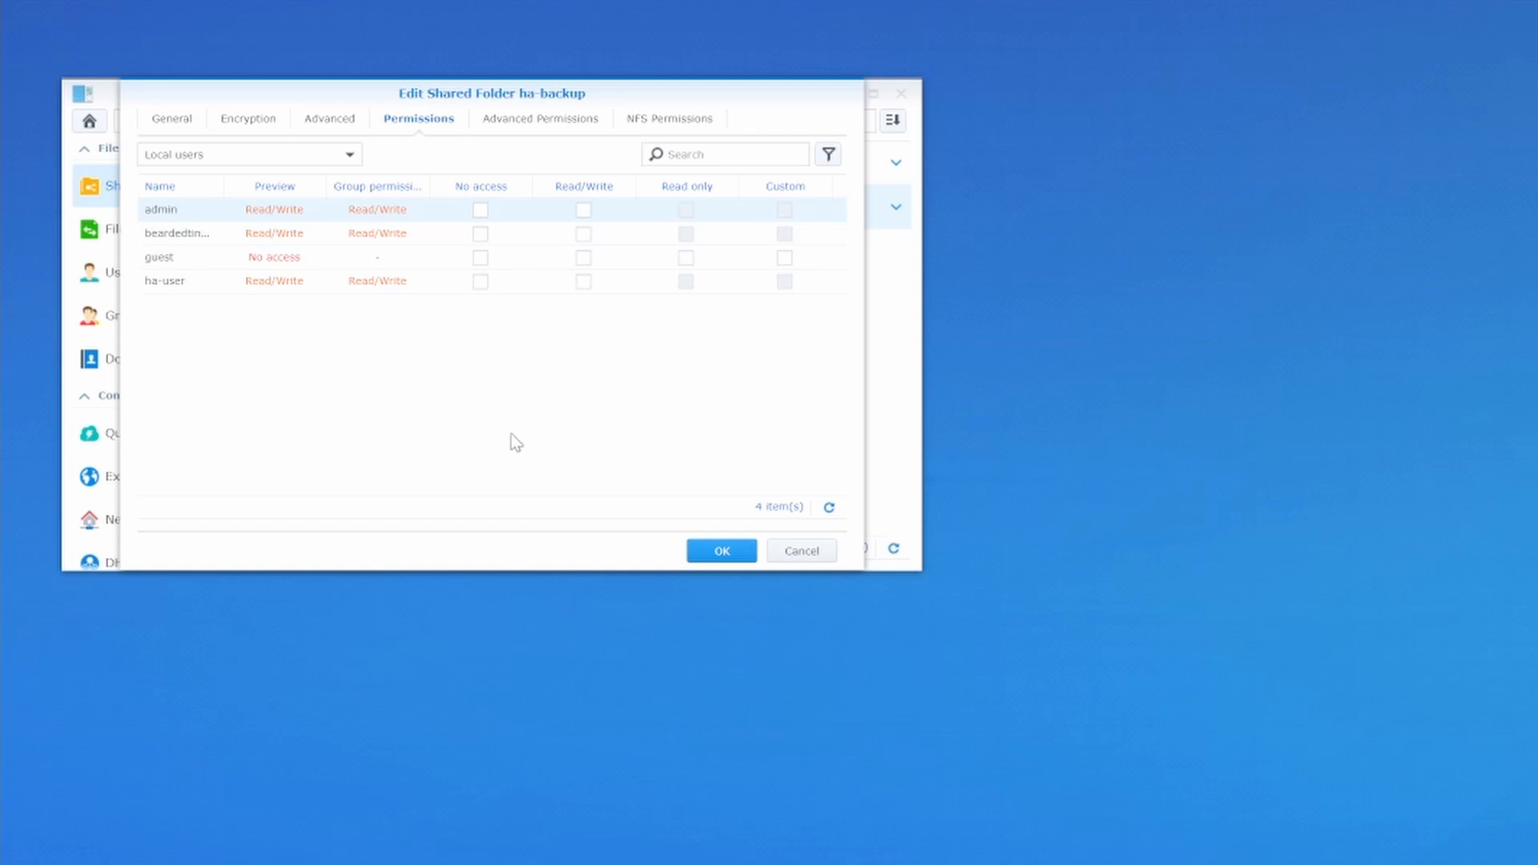
pyautogui.click(720, 550)
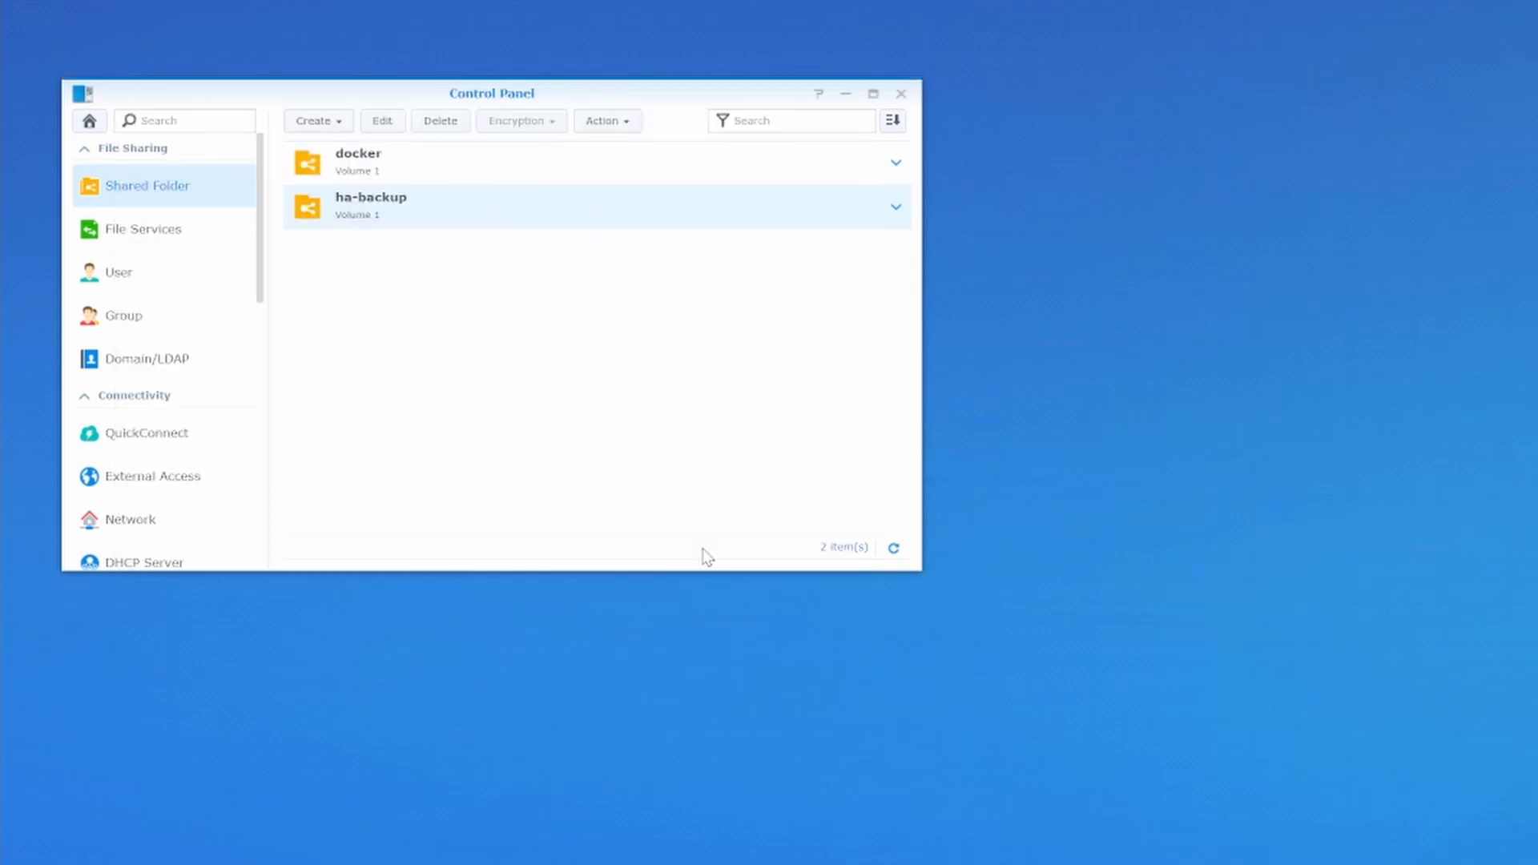
# Step: Start a new ha-backup user account and disallow password changes
pyautogui.click(118, 271)
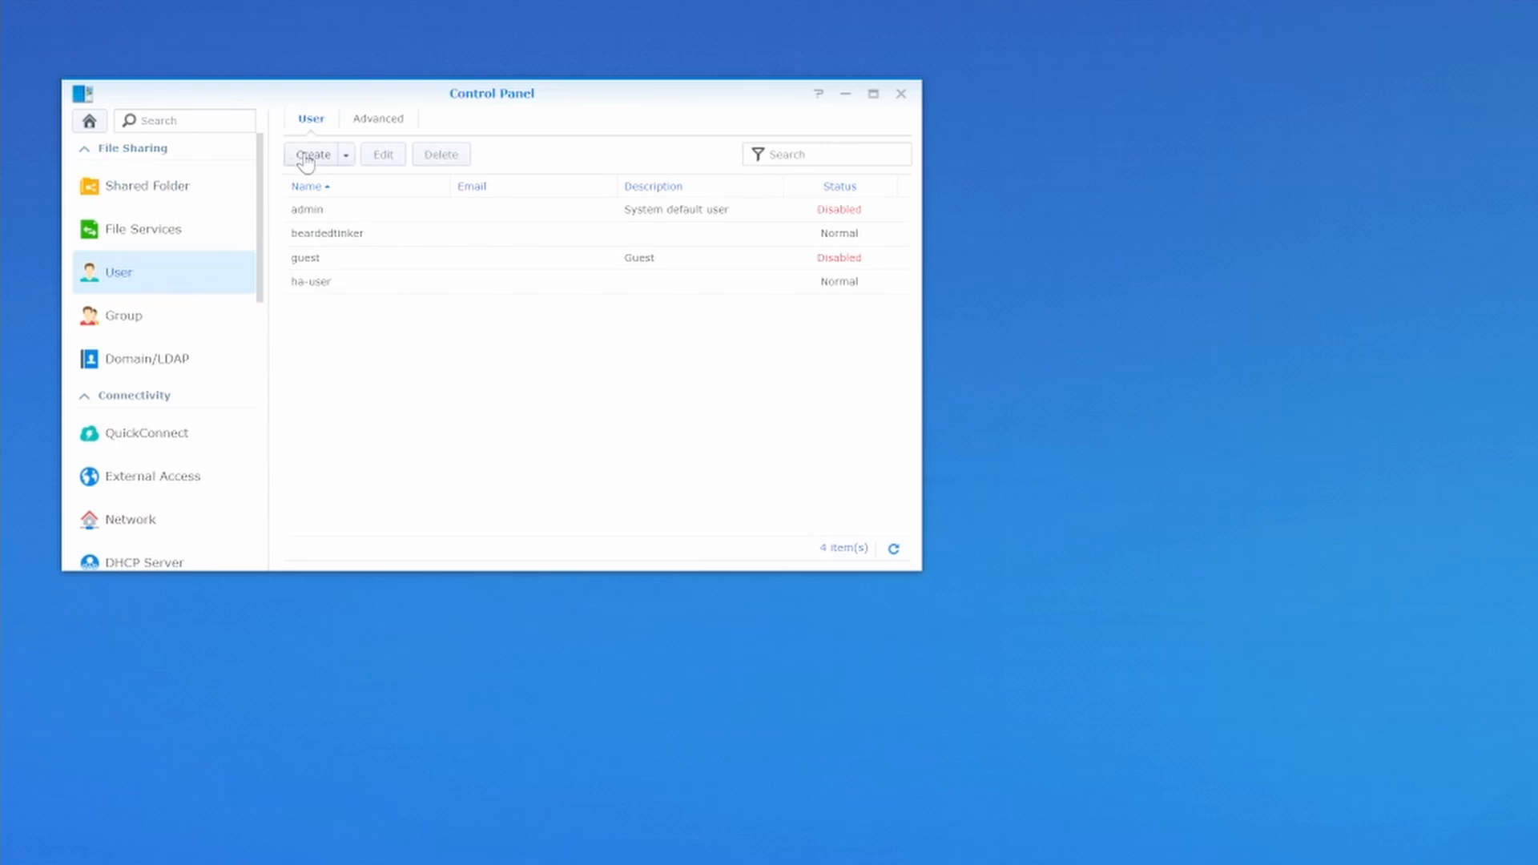
pyautogui.click(314, 154)
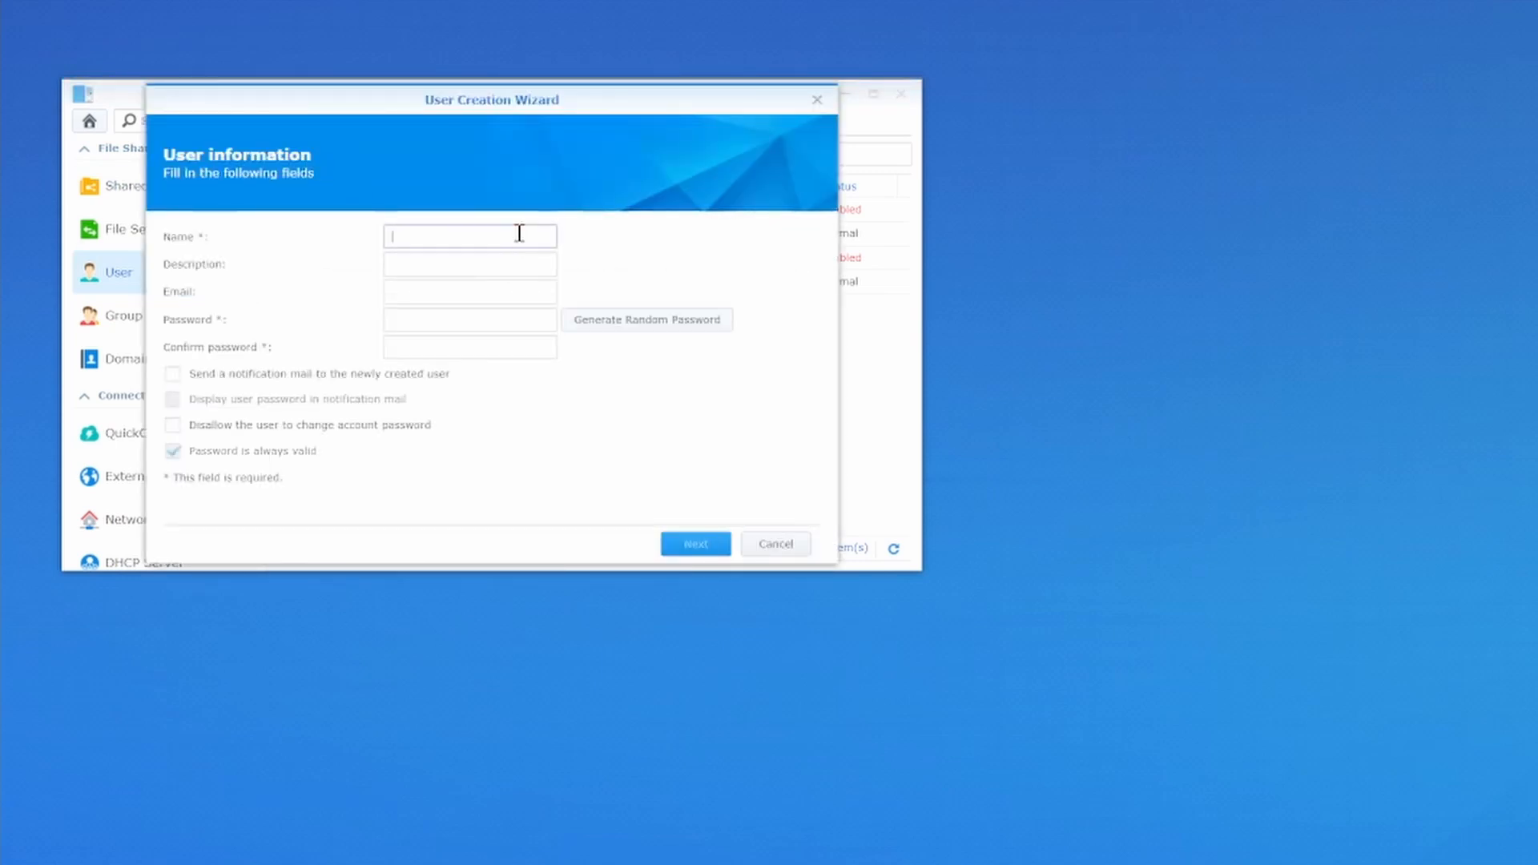
pyautogui.write('ha-backup')
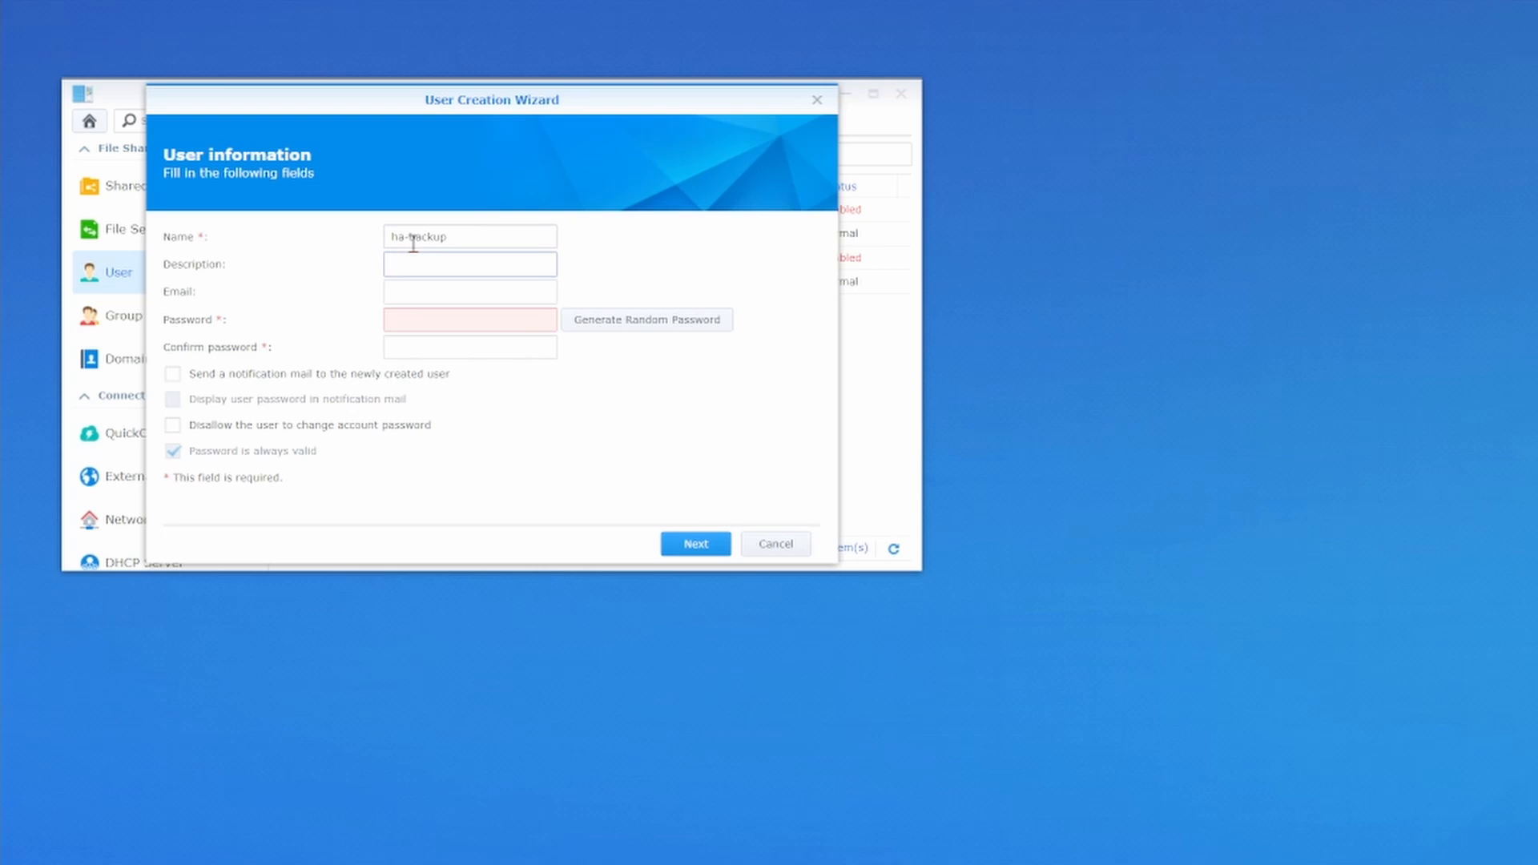
pyautogui.write('User that can access')
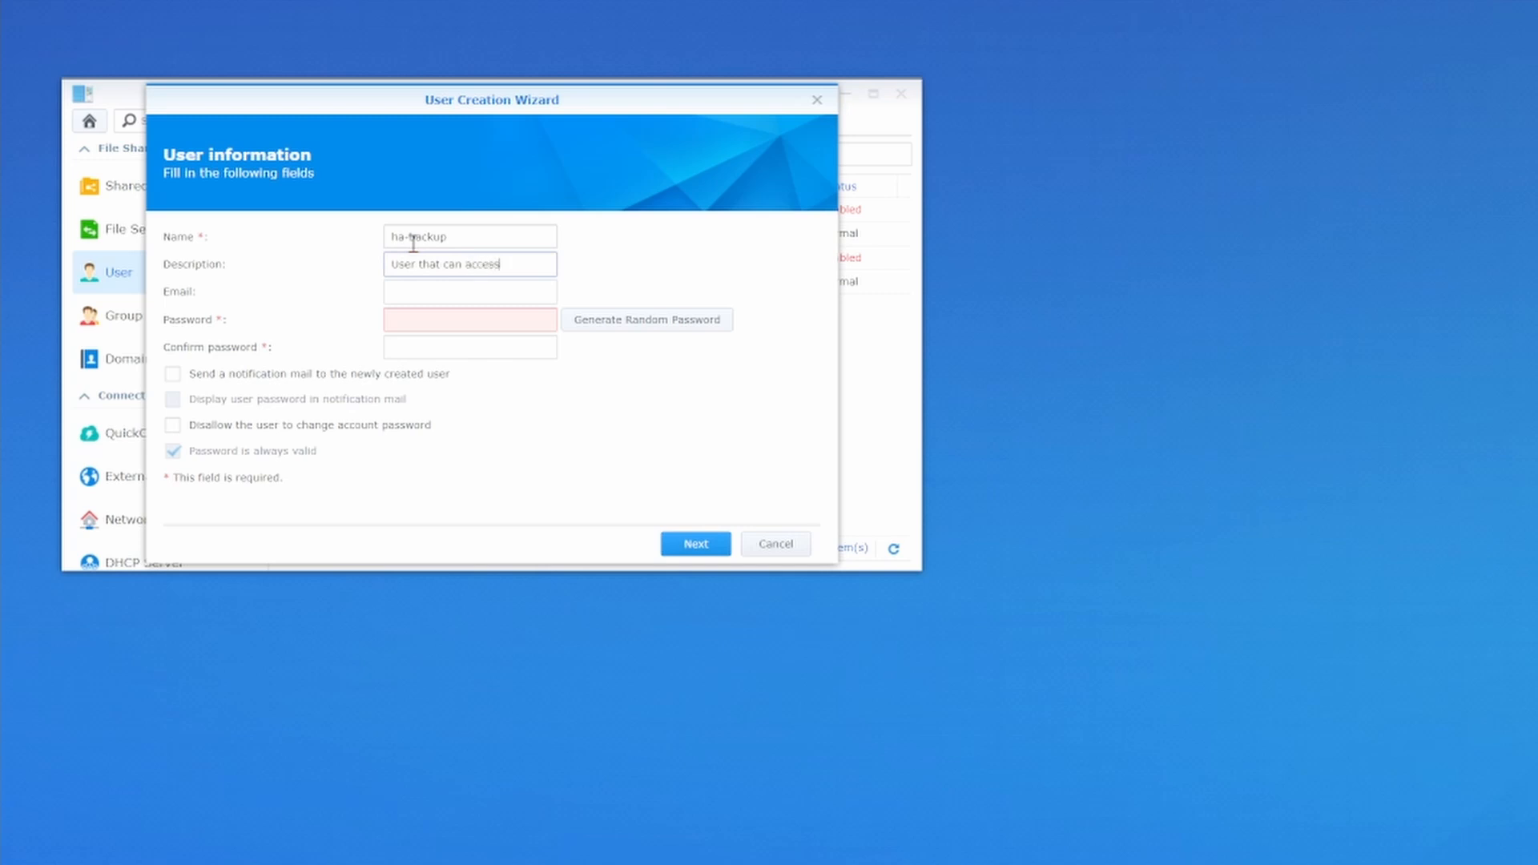
pyautogui.write('backup fo')
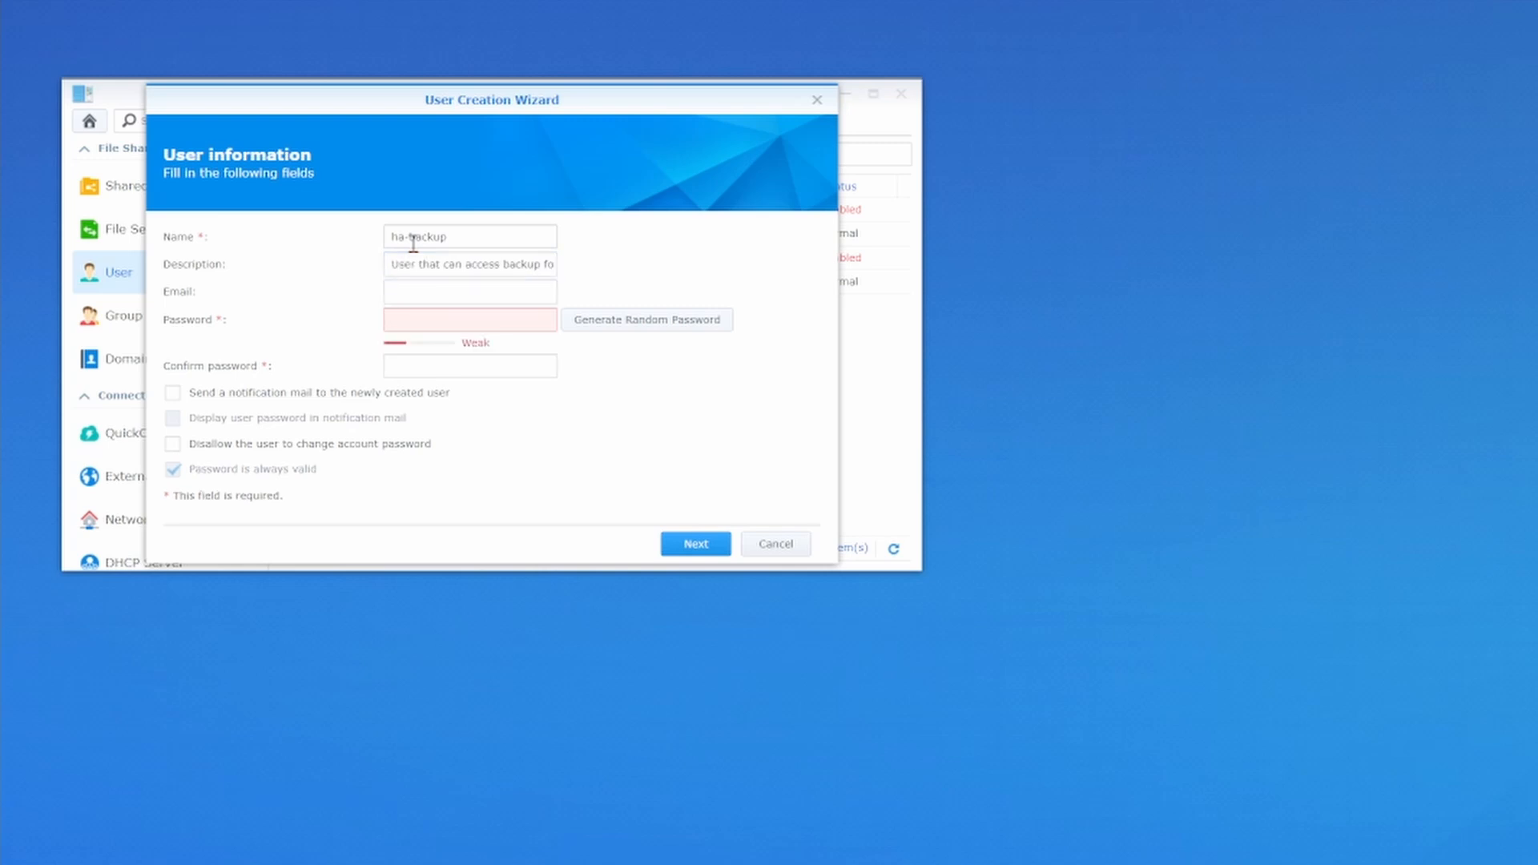
pyautogui.click(172, 443)
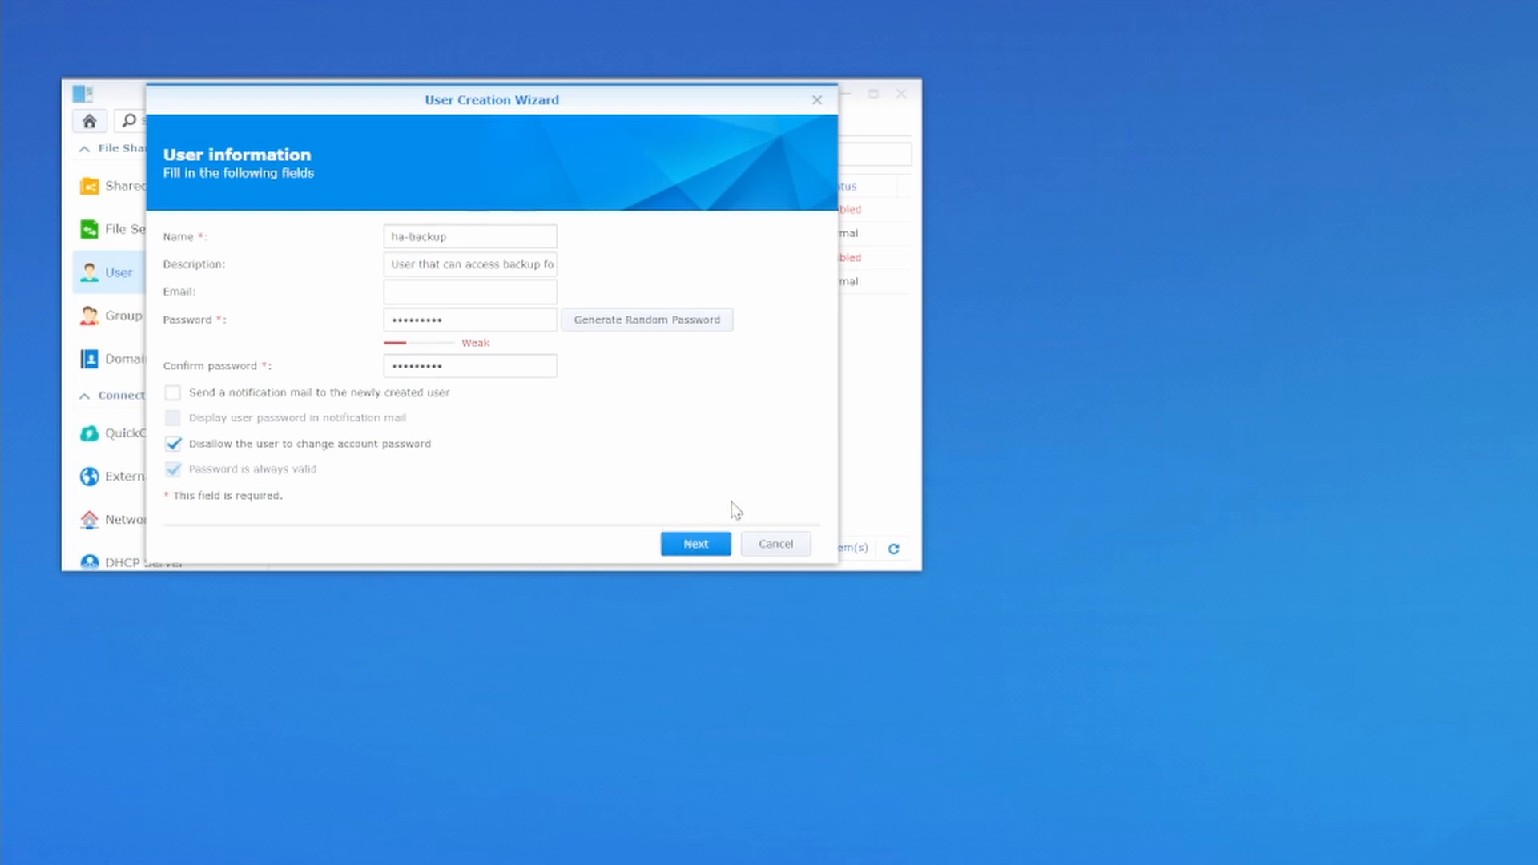
# Step: Grant the user read/write on the ha-backup folder and rsync permission, then create it
pyautogui.click(695, 543)
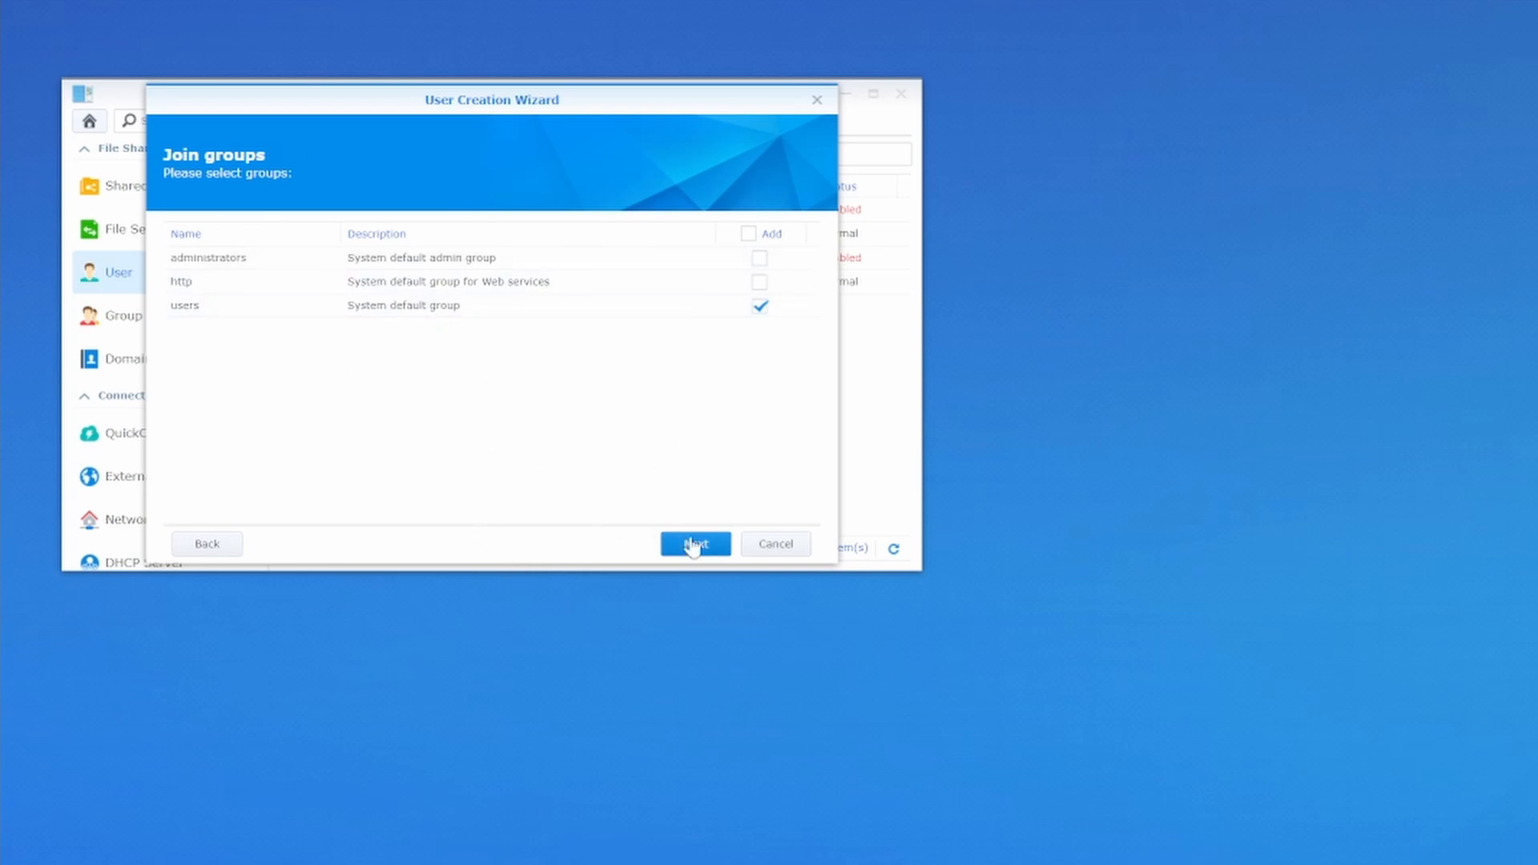
pyautogui.click(695, 543)
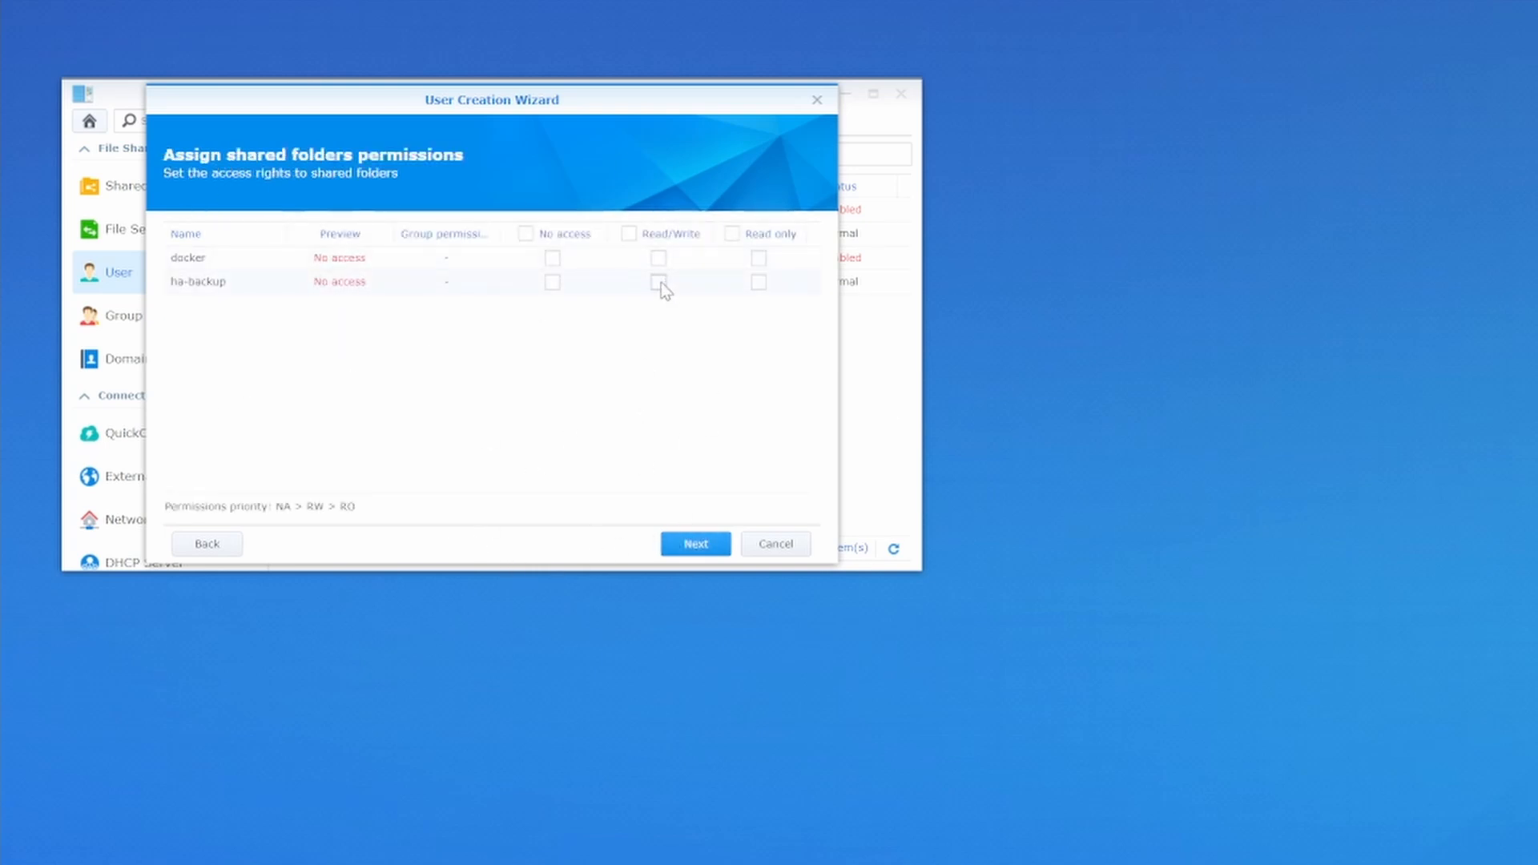
pyautogui.click(660, 283)
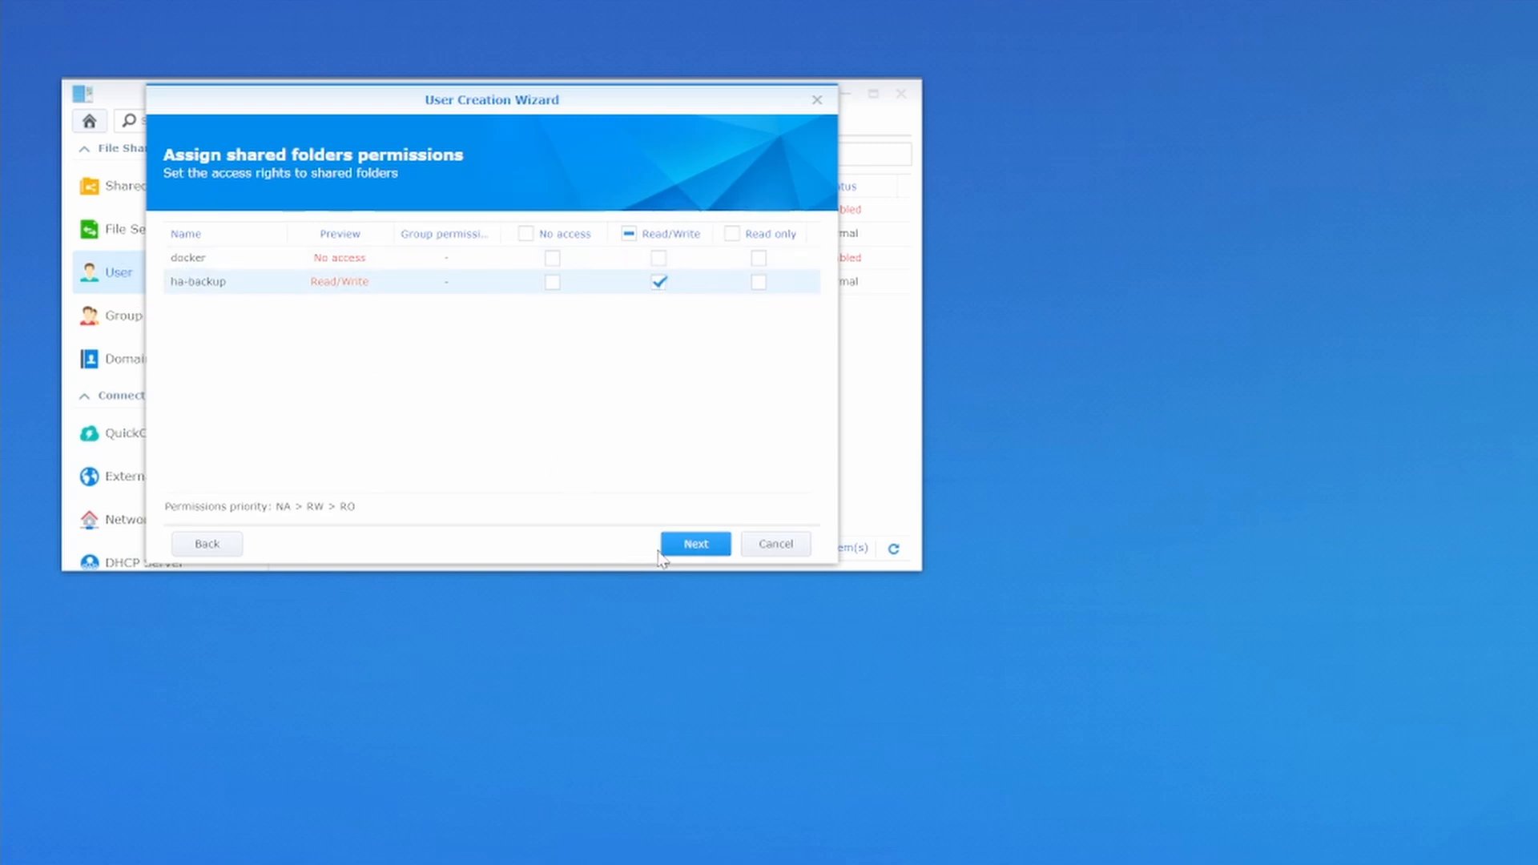
pyautogui.click(695, 543)
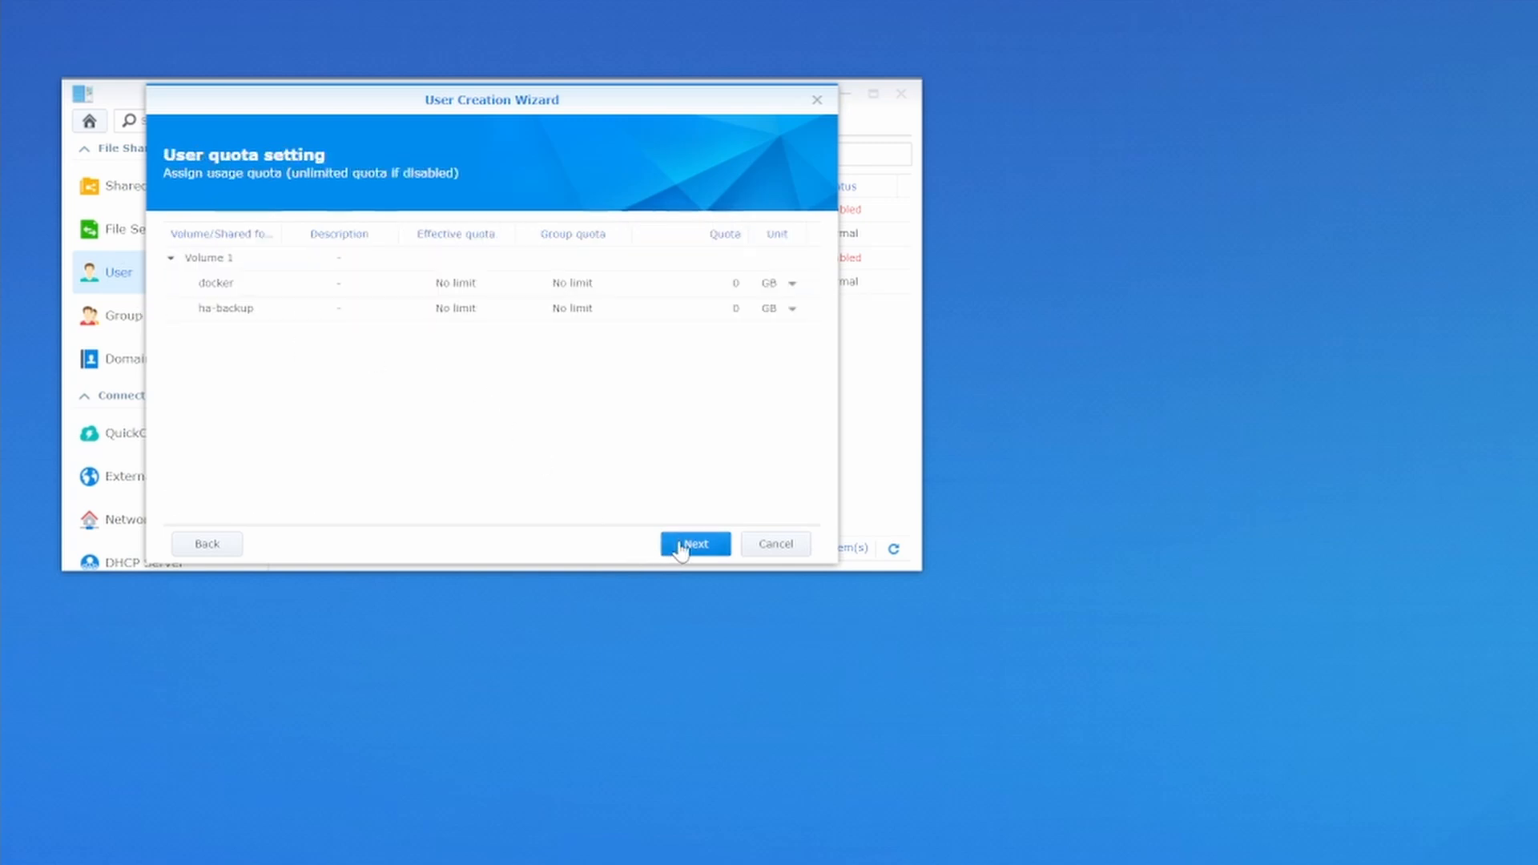
pyautogui.click(694, 543)
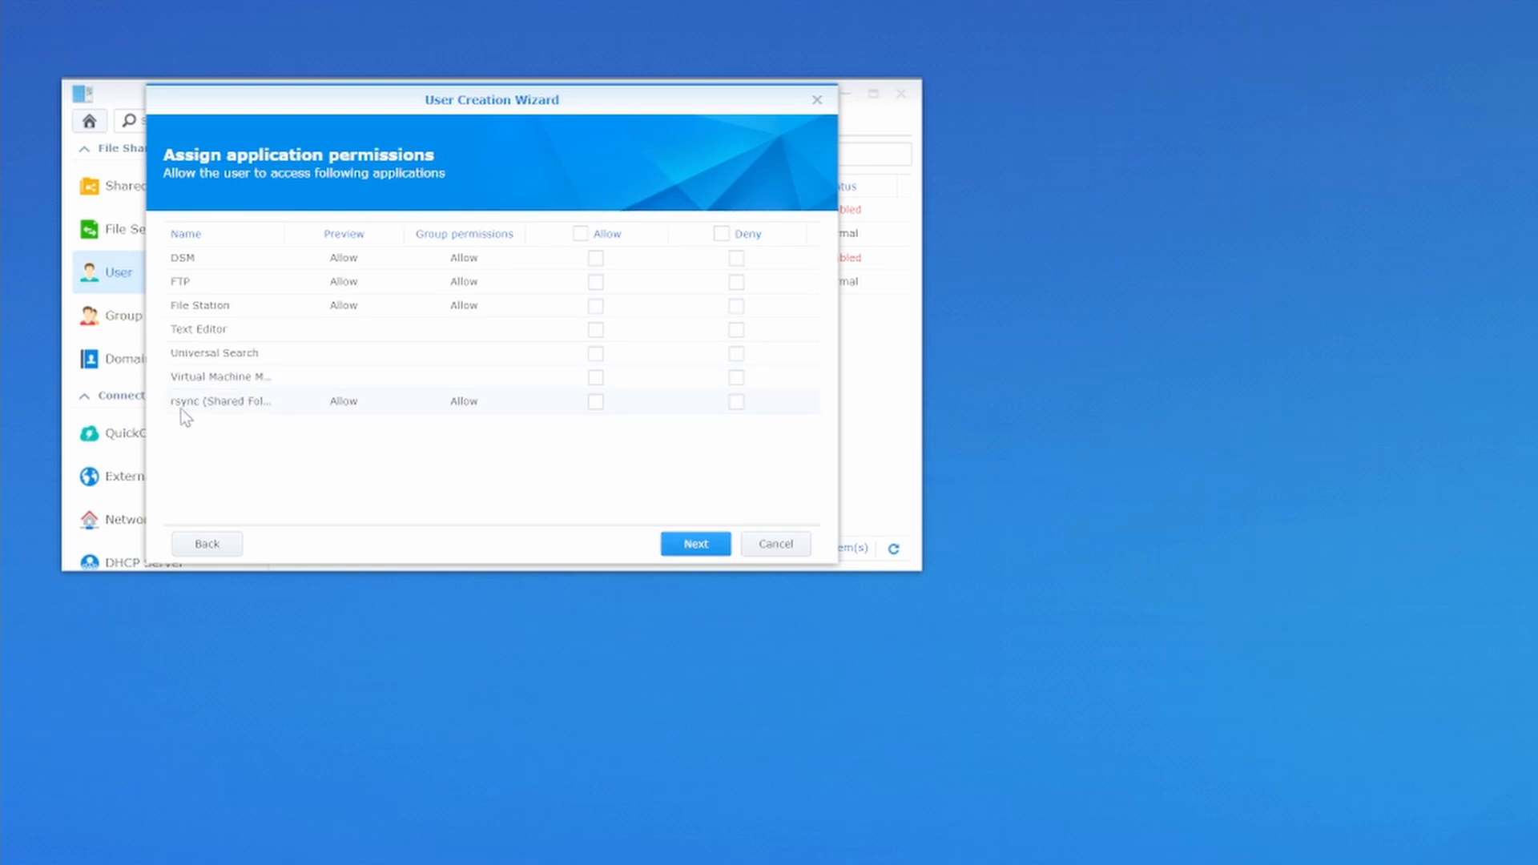
pyautogui.click(595, 401)
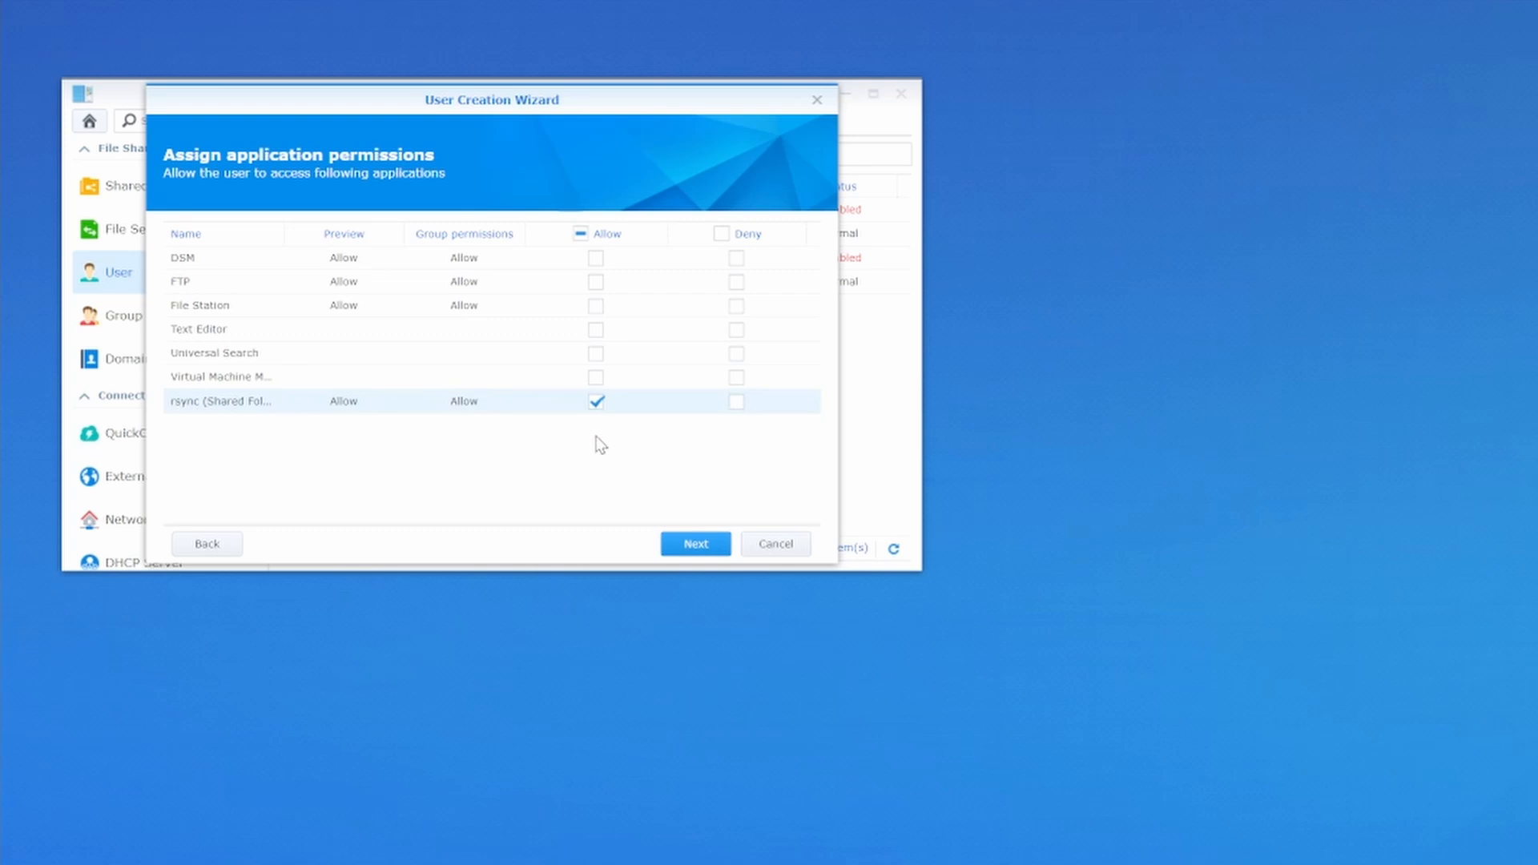
pyautogui.moveTo(657, 529)
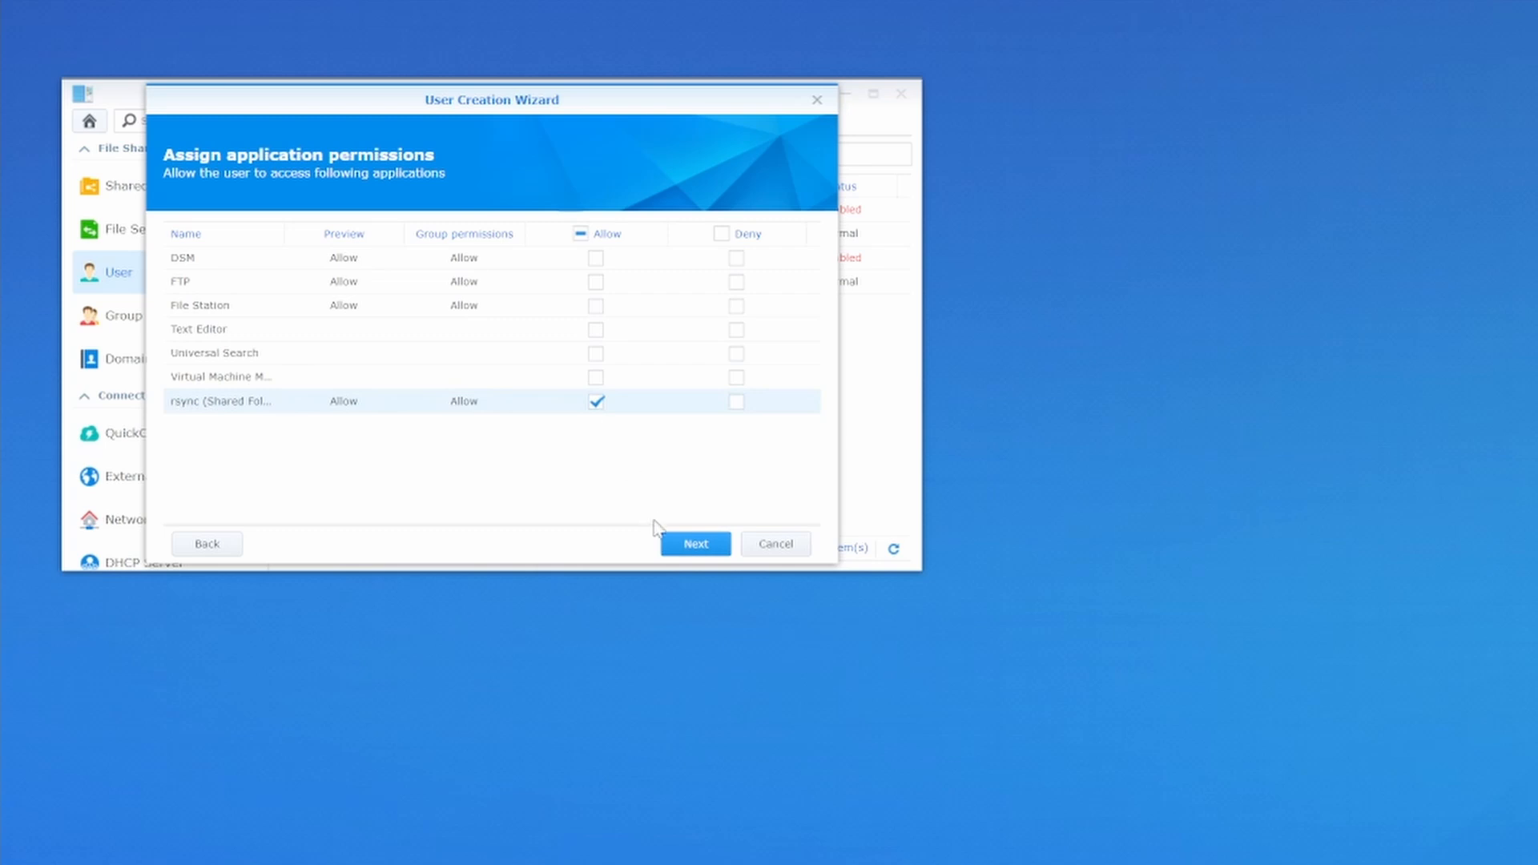
pyautogui.moveTo(640, 546)
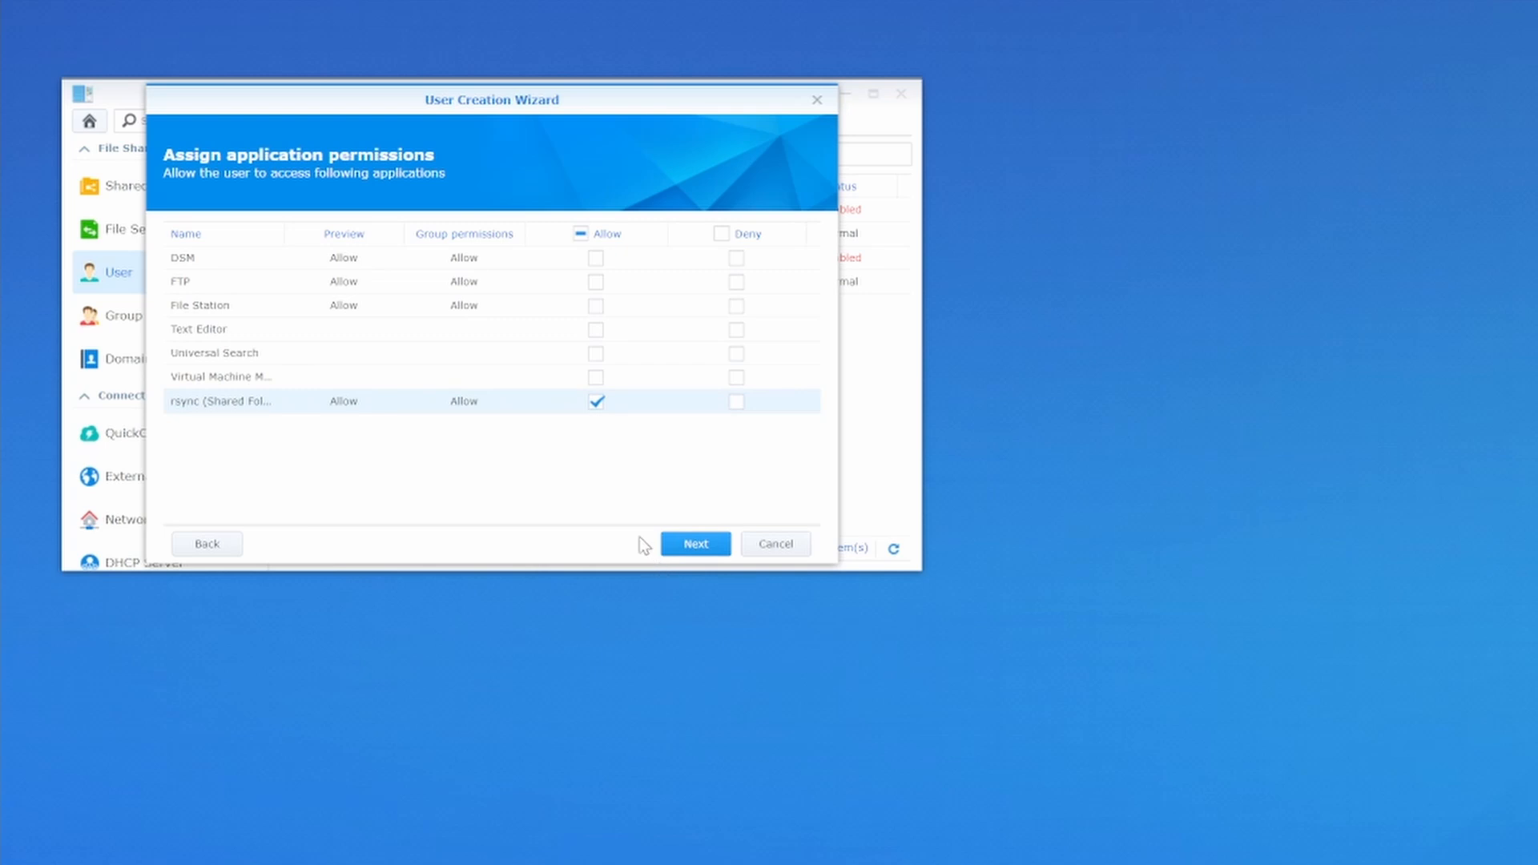
pyautogui.click(695, 543)
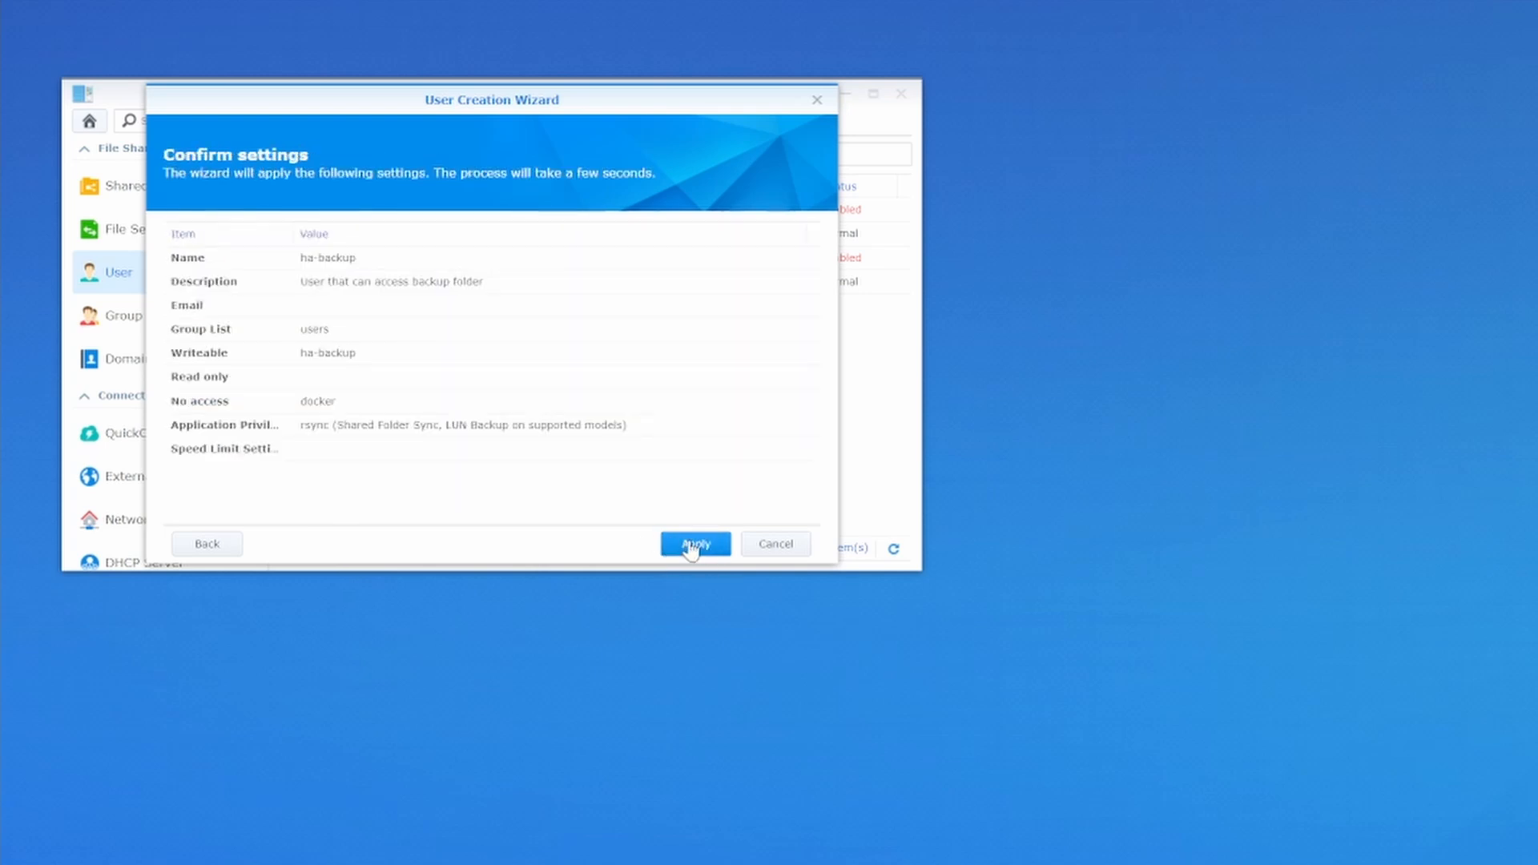
pyautogui.click(695, 543)
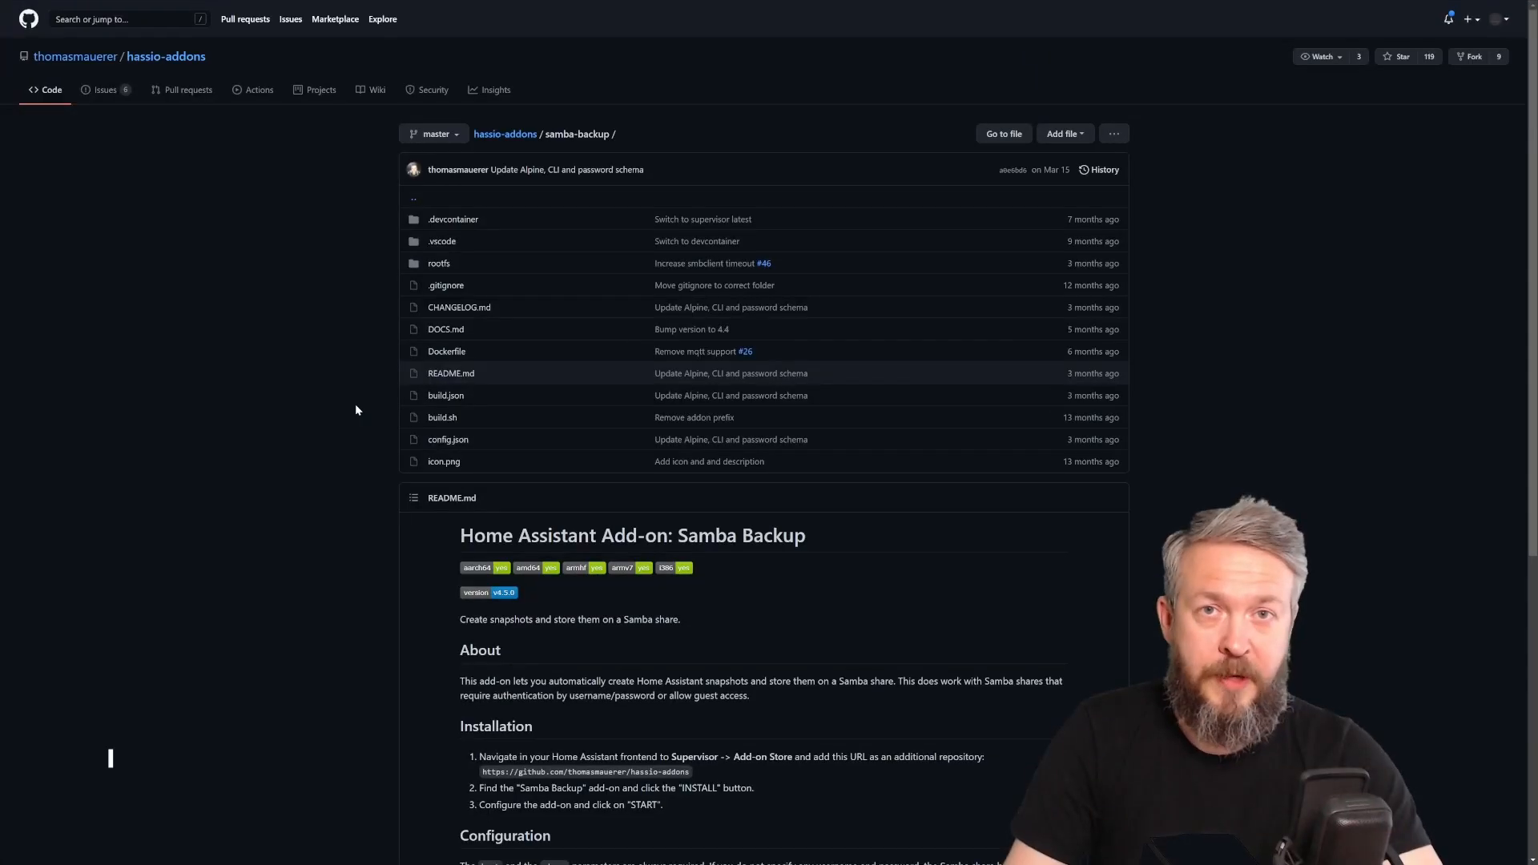
# Step: Scroll through the Samba Backup README on GitHub
pyautogui.scroll(-3)
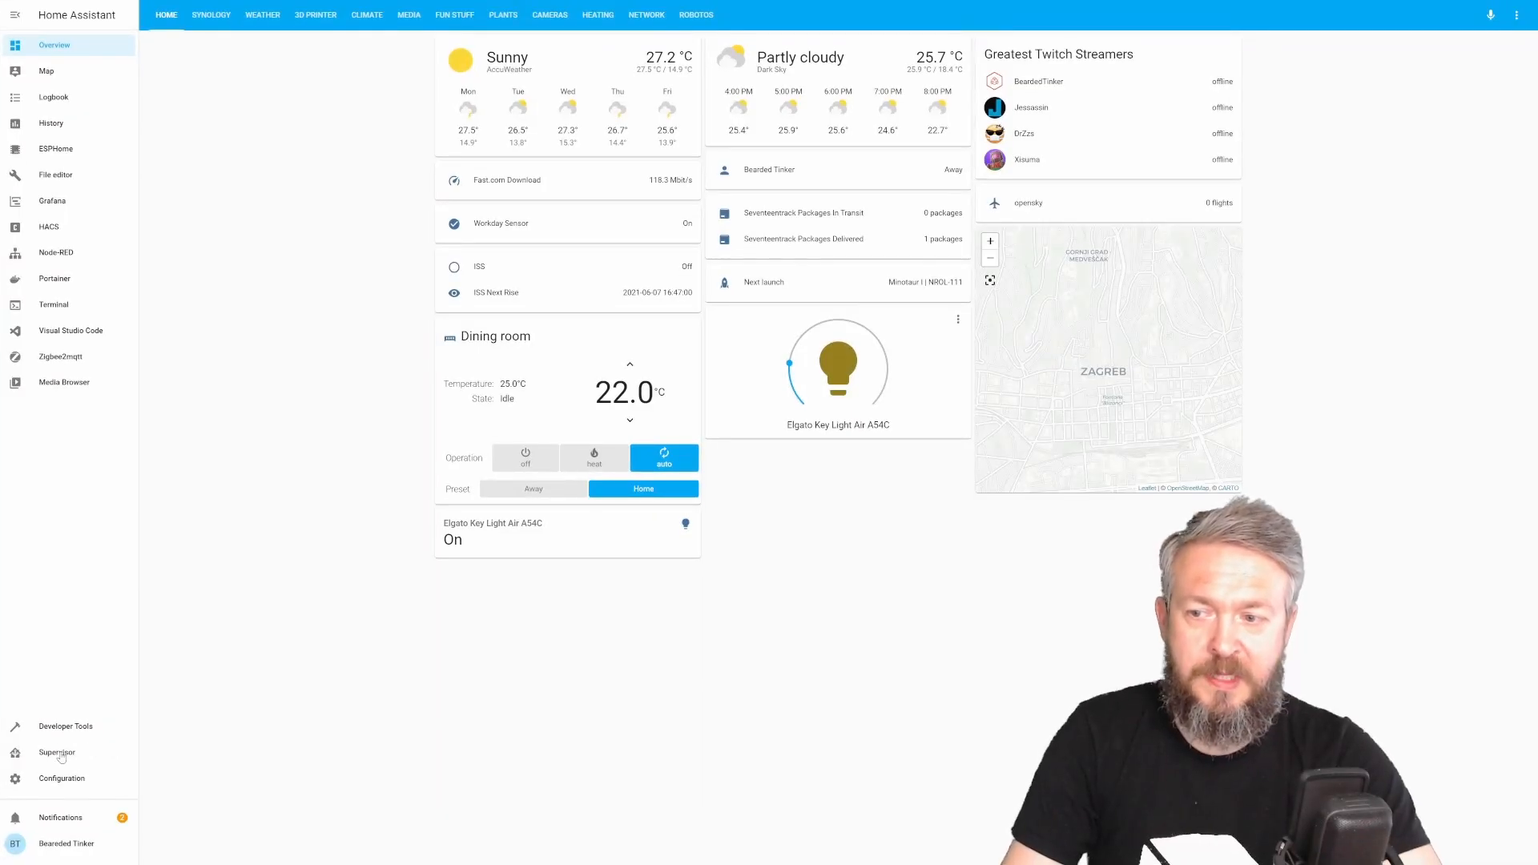
pyautogui.click(56, 752)
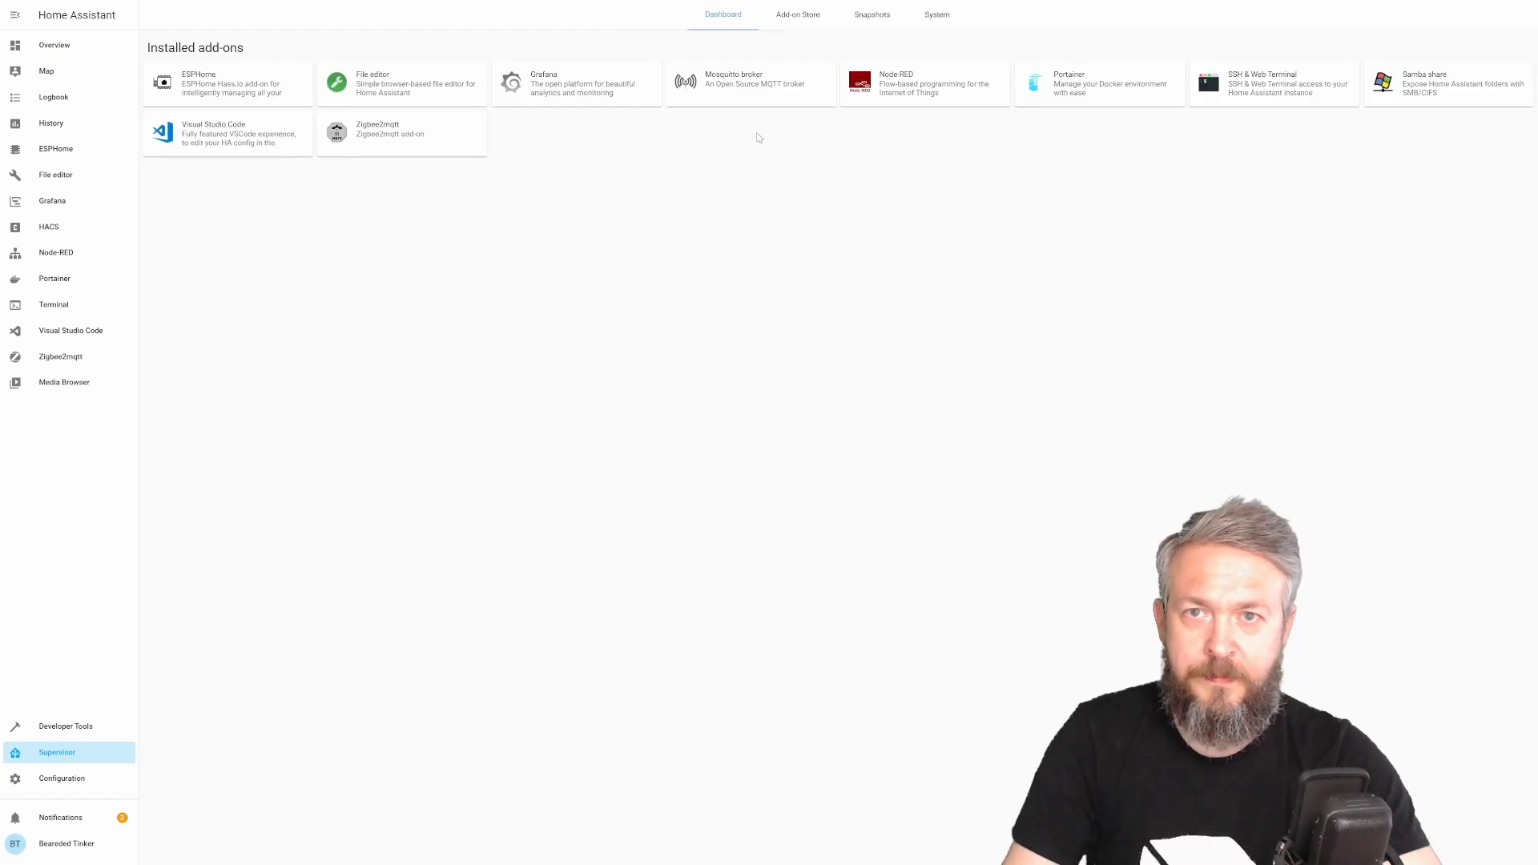
pyautogui.click(796, 13)
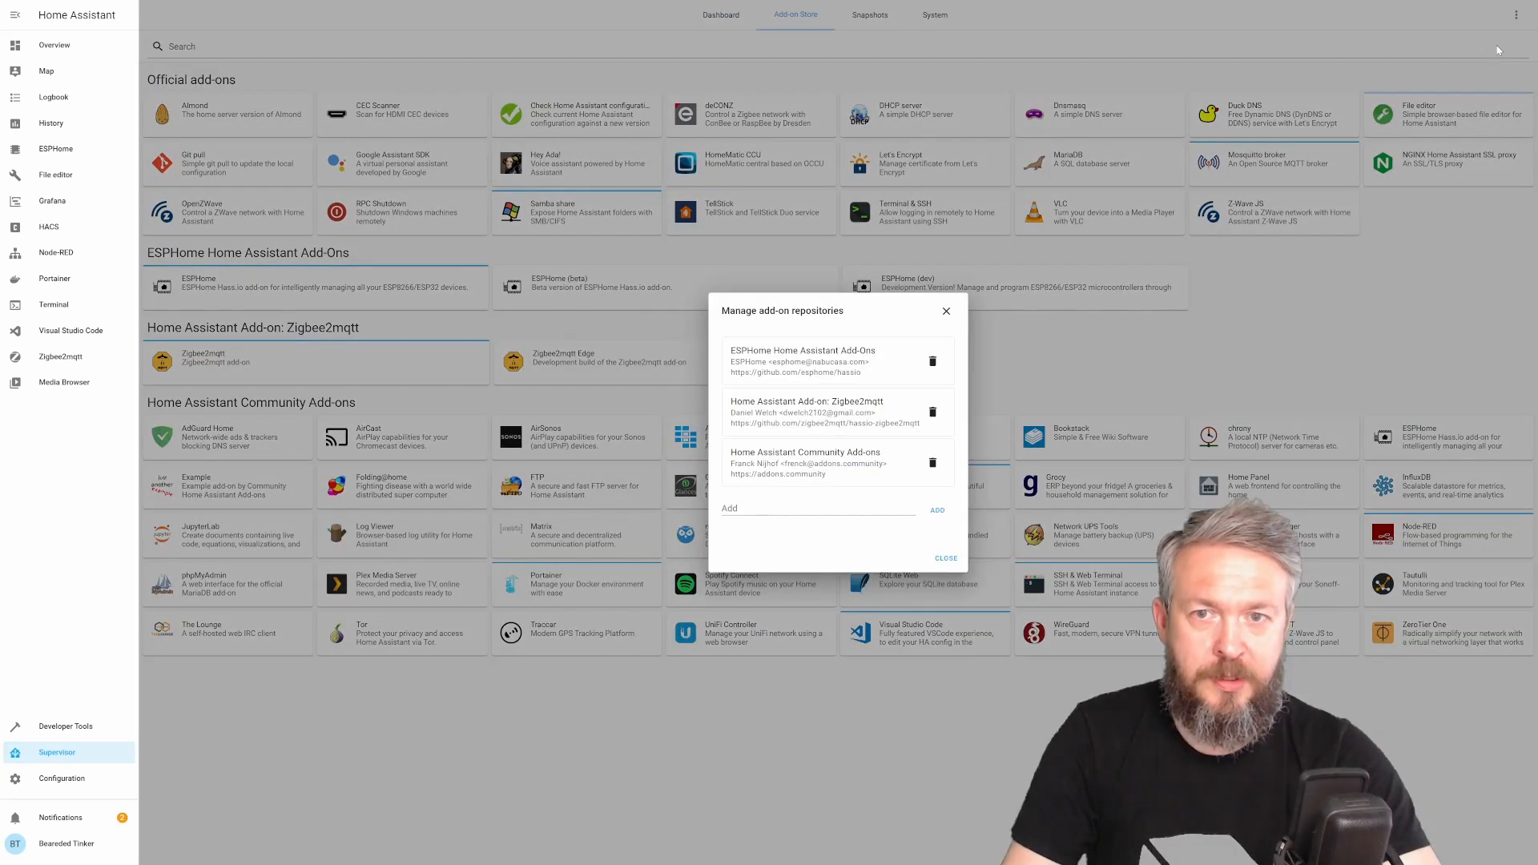
pyautogui.write('https://github.com/thomasmauerer/hassio-addons')
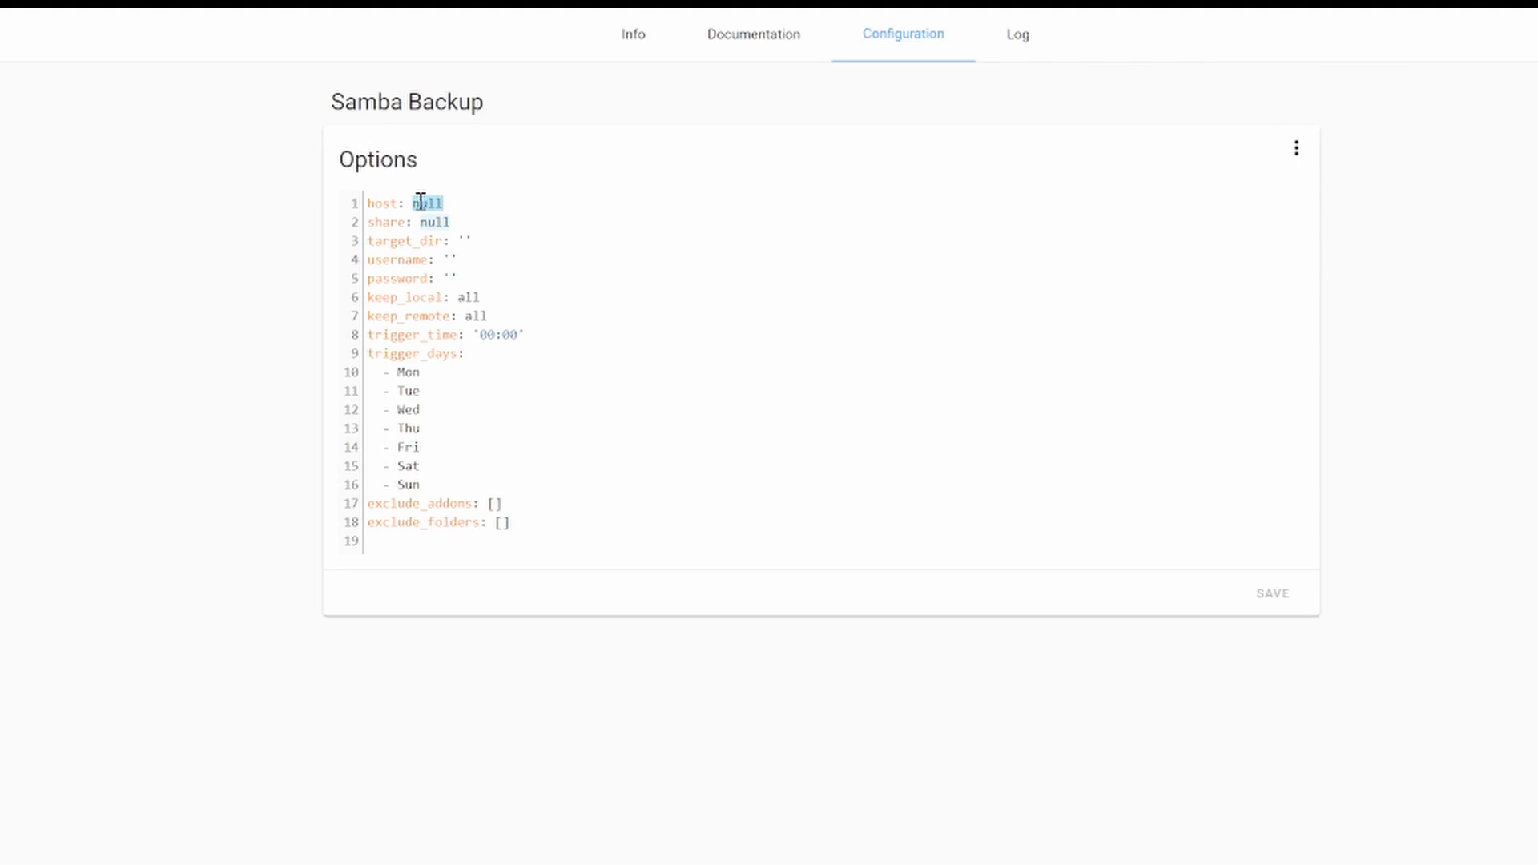
# Step: Enter host 192.168.1.200 and share ha-backup in the Samba Backup YAML options
pyautogui.write('192.168.')
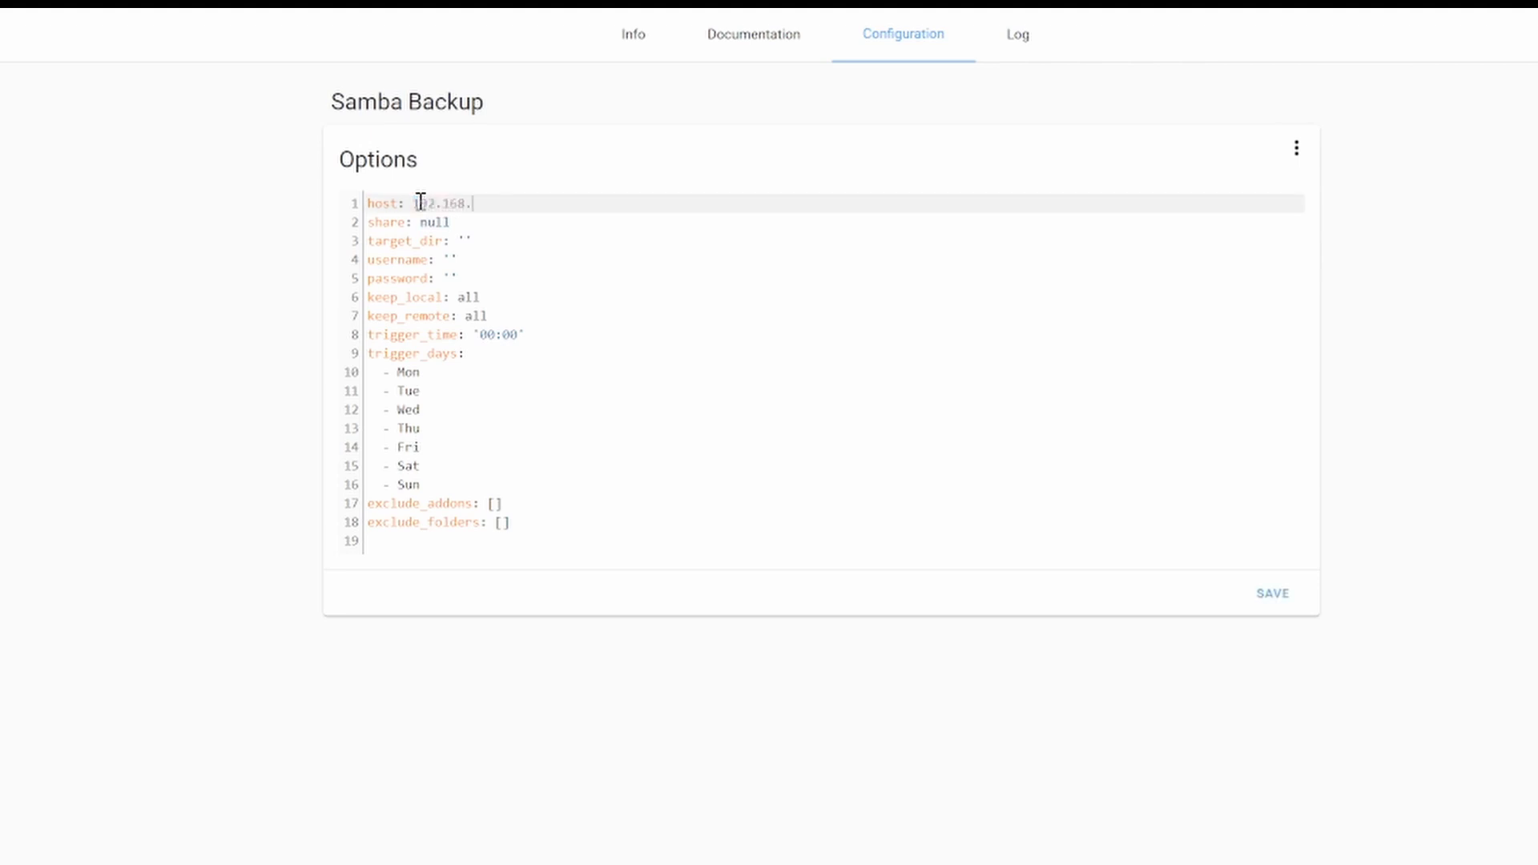
pyautogui.write('1.200')
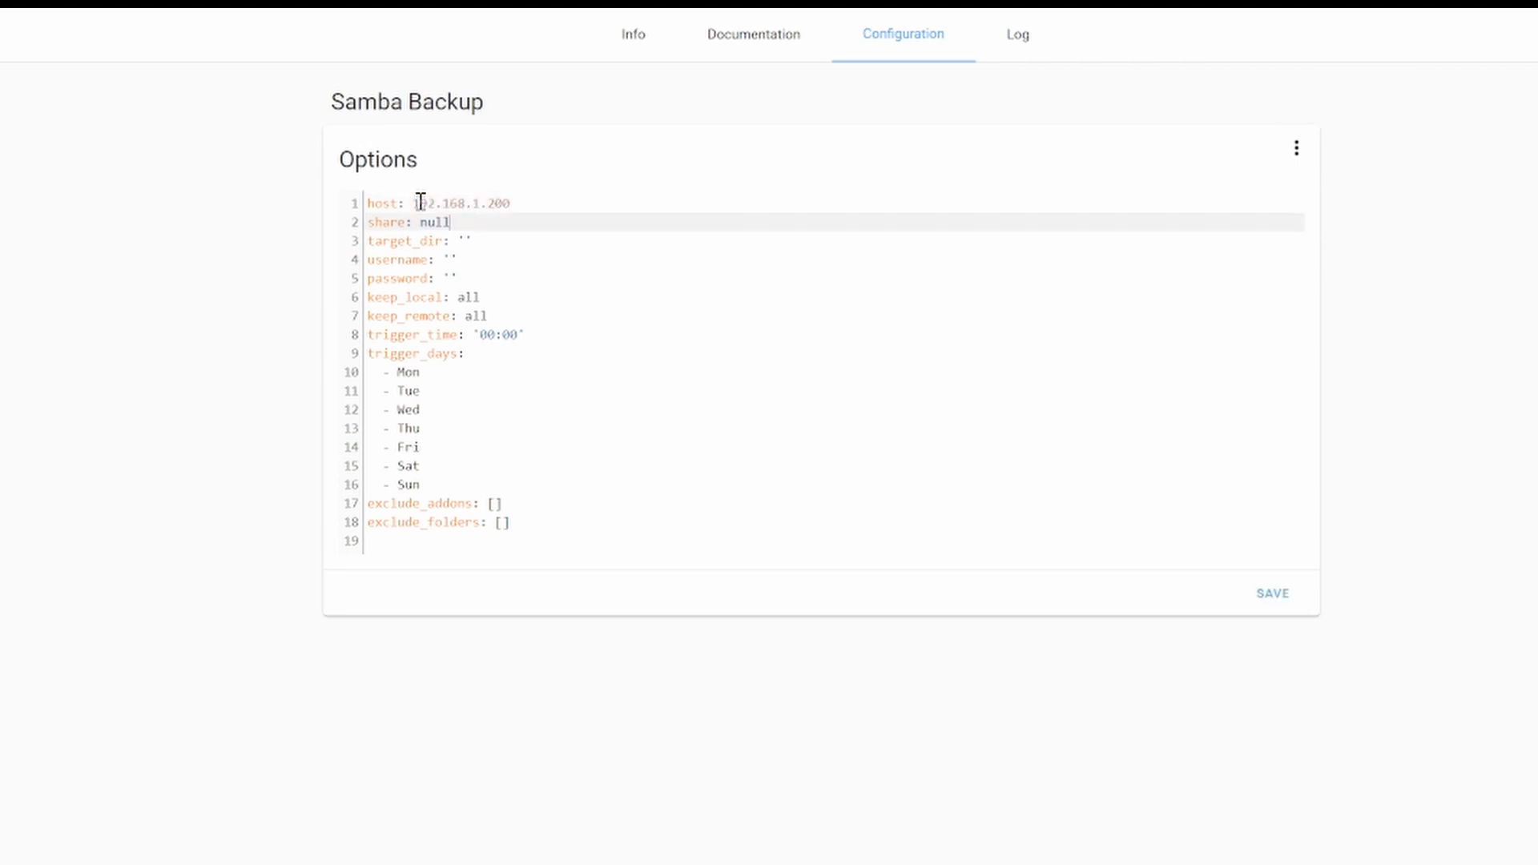
pyautogui.press('Backspace')
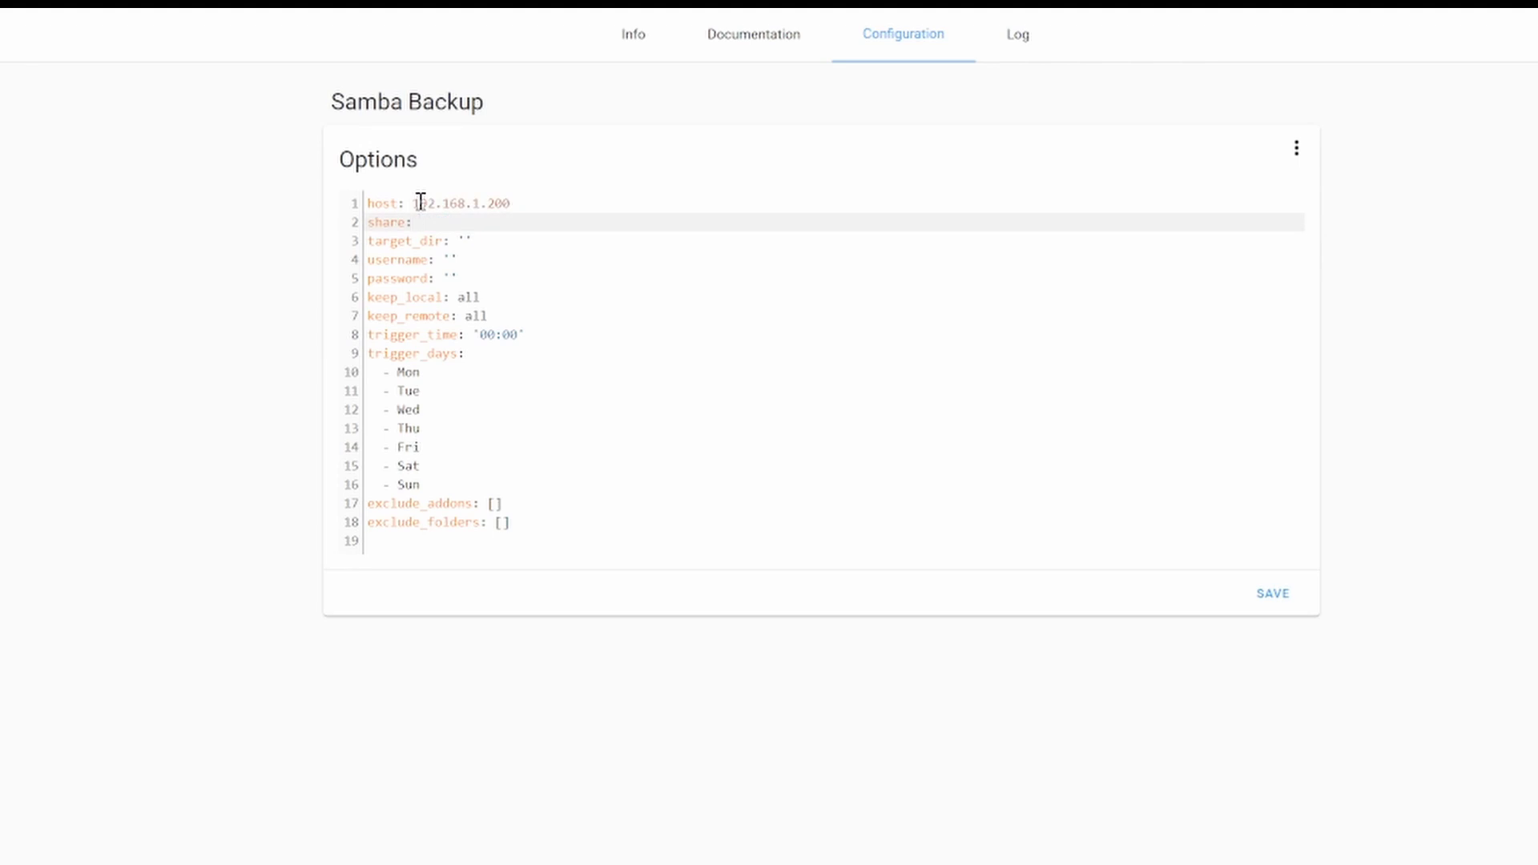
pyautogui.write('H')
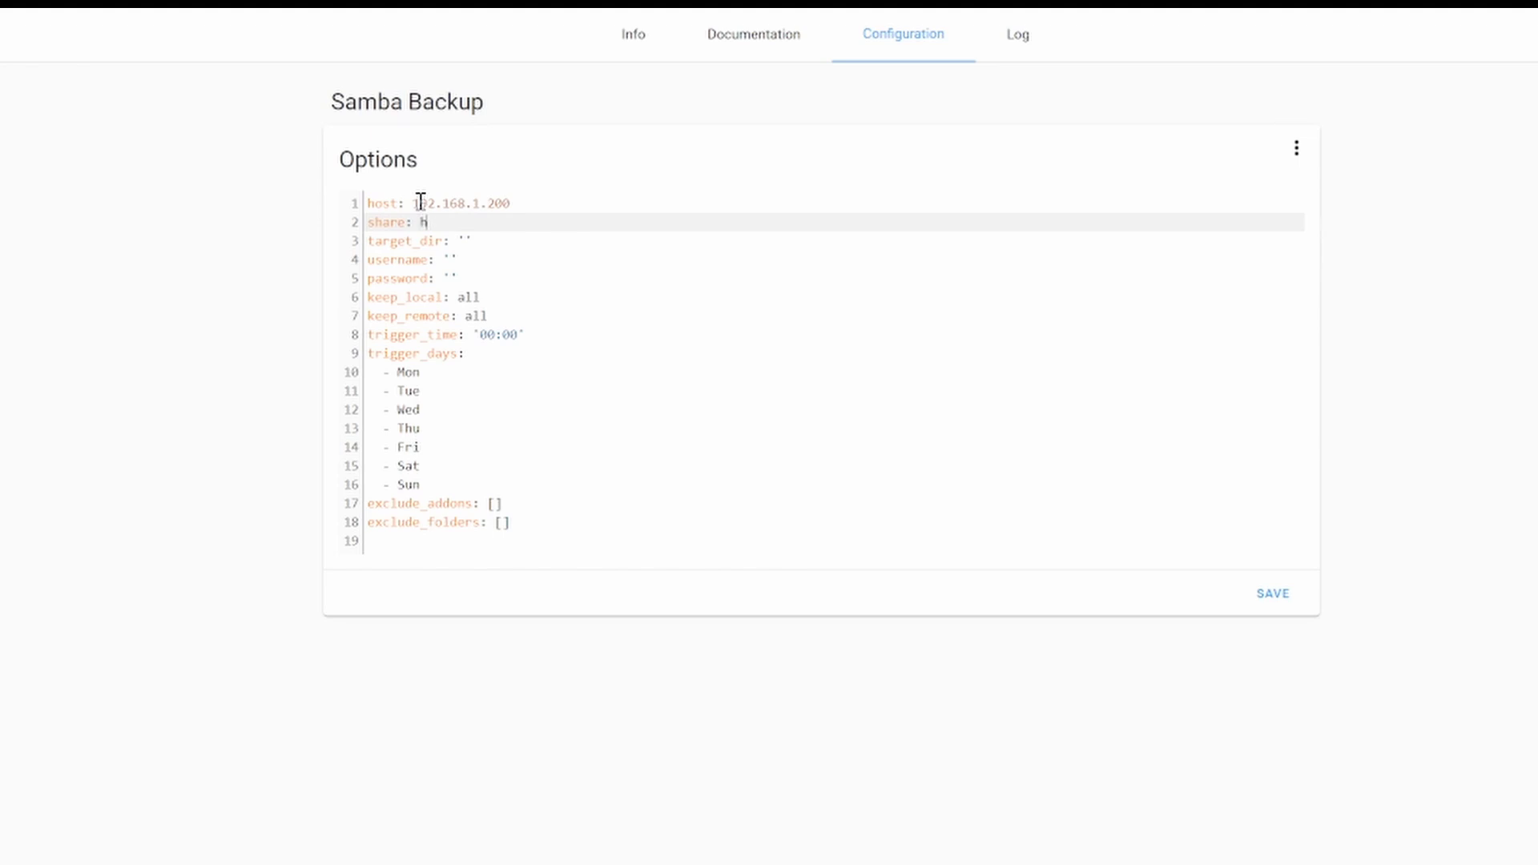
pyautogui.write('a-backup')
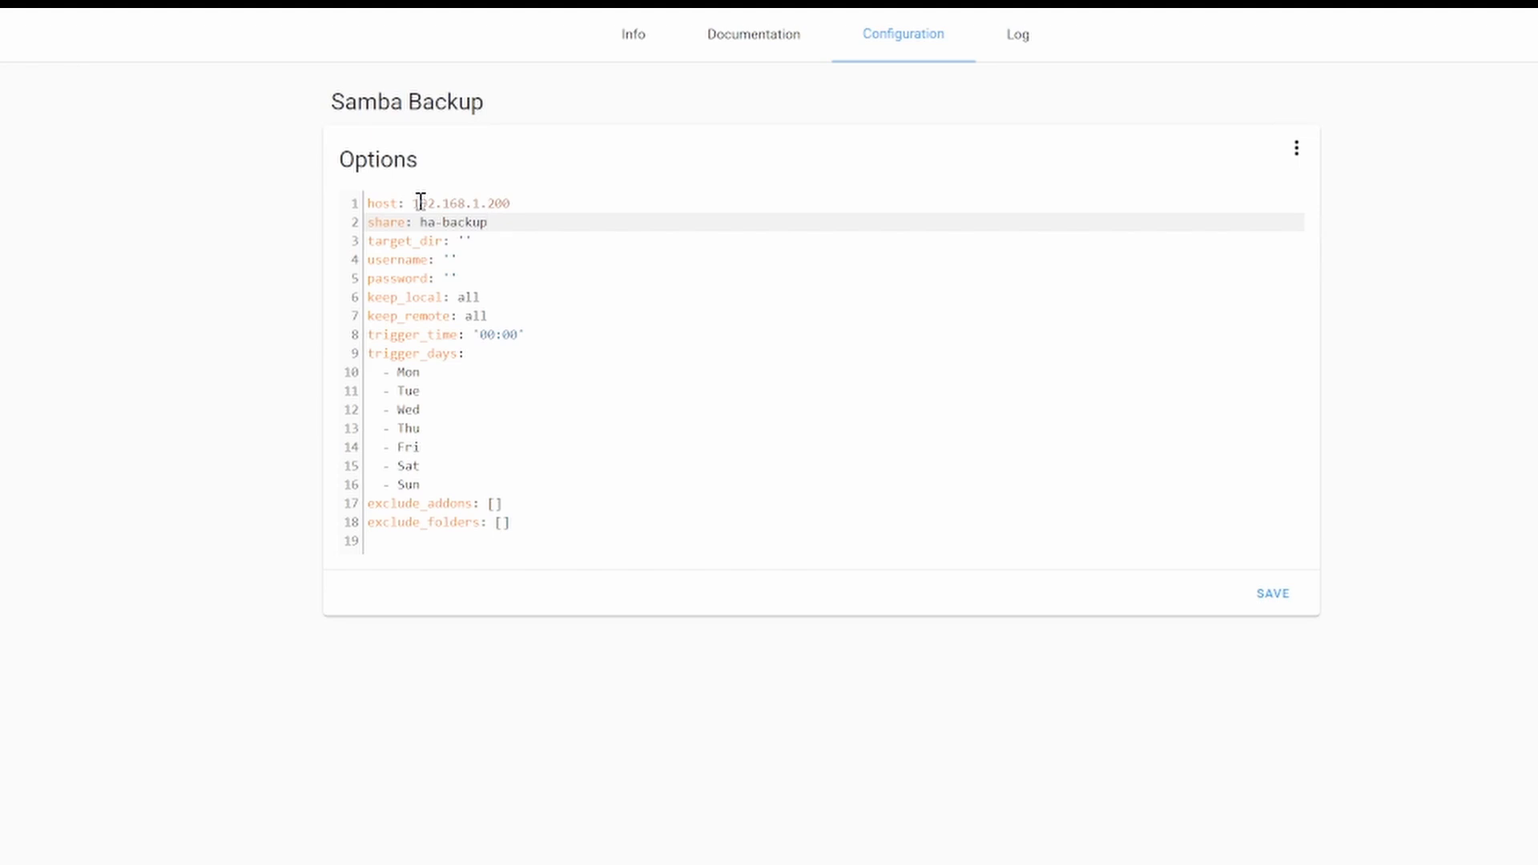
pyautogui.click(488, 222)
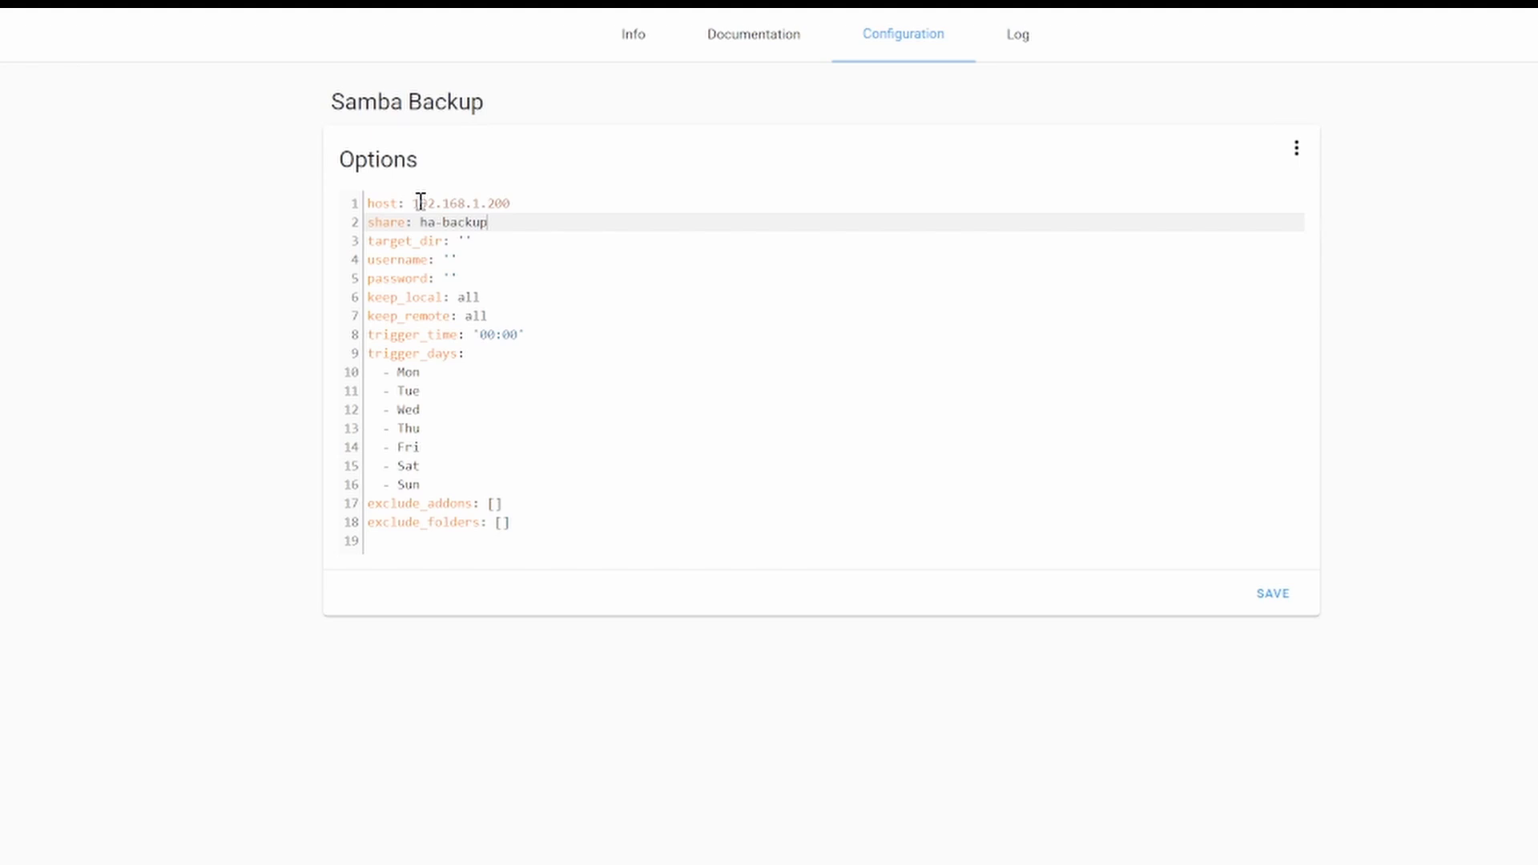
pyautogui.click(454, 242)
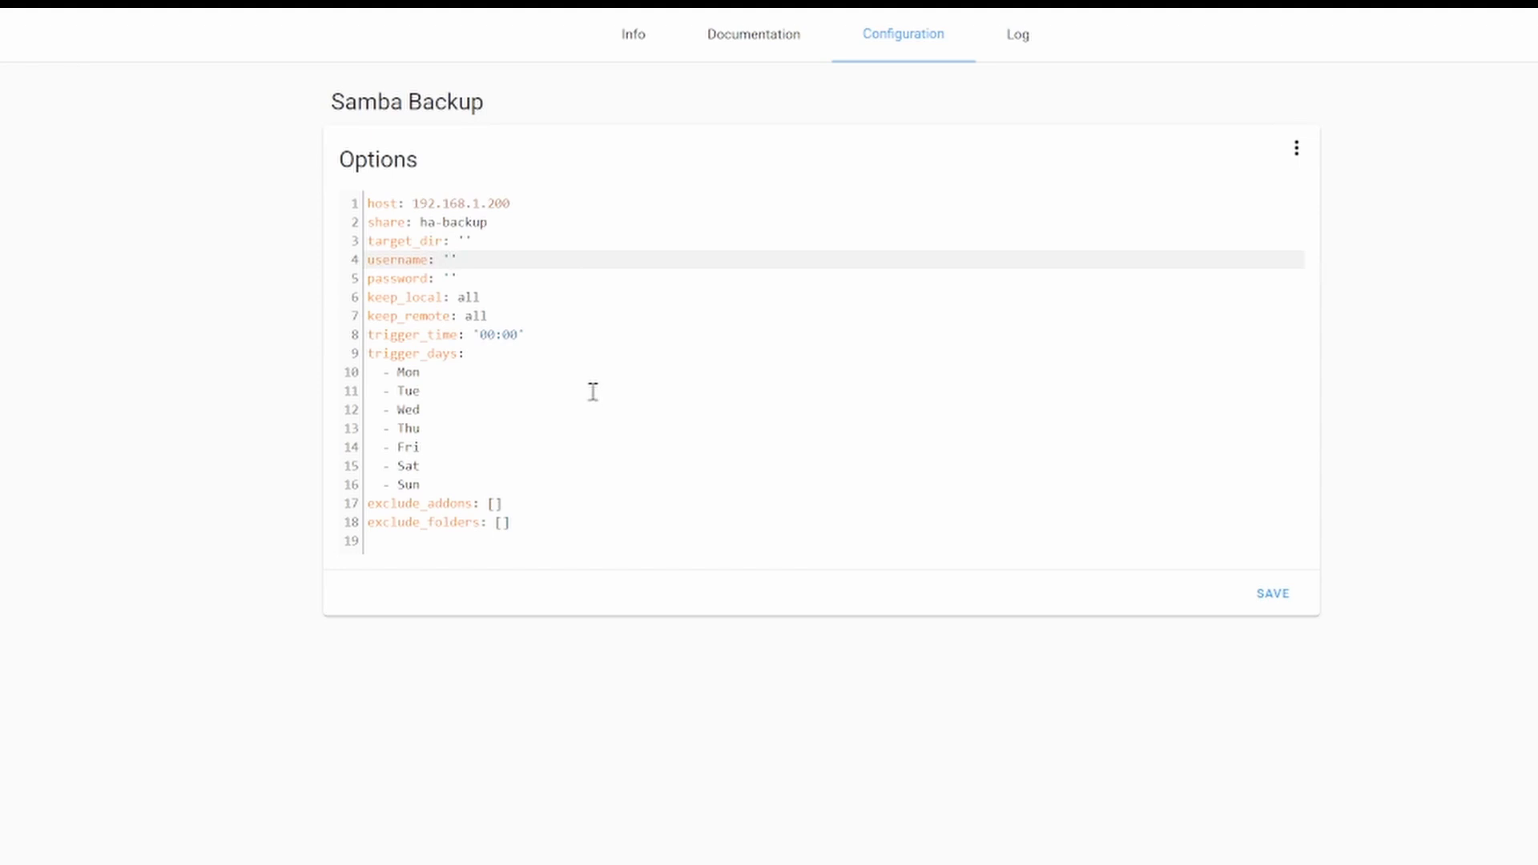
pyautogui.click(452, 260)
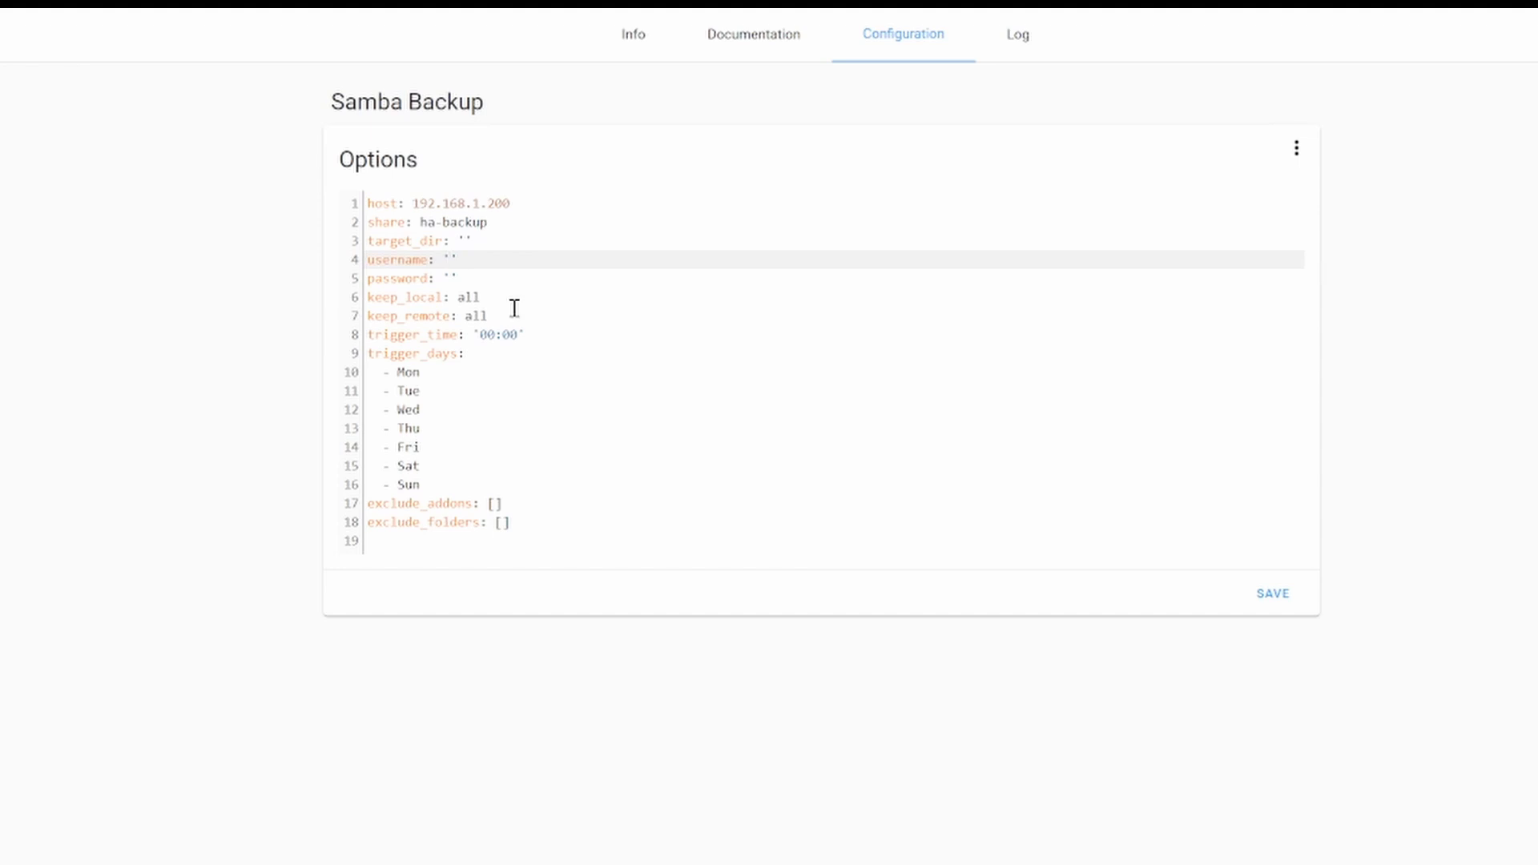
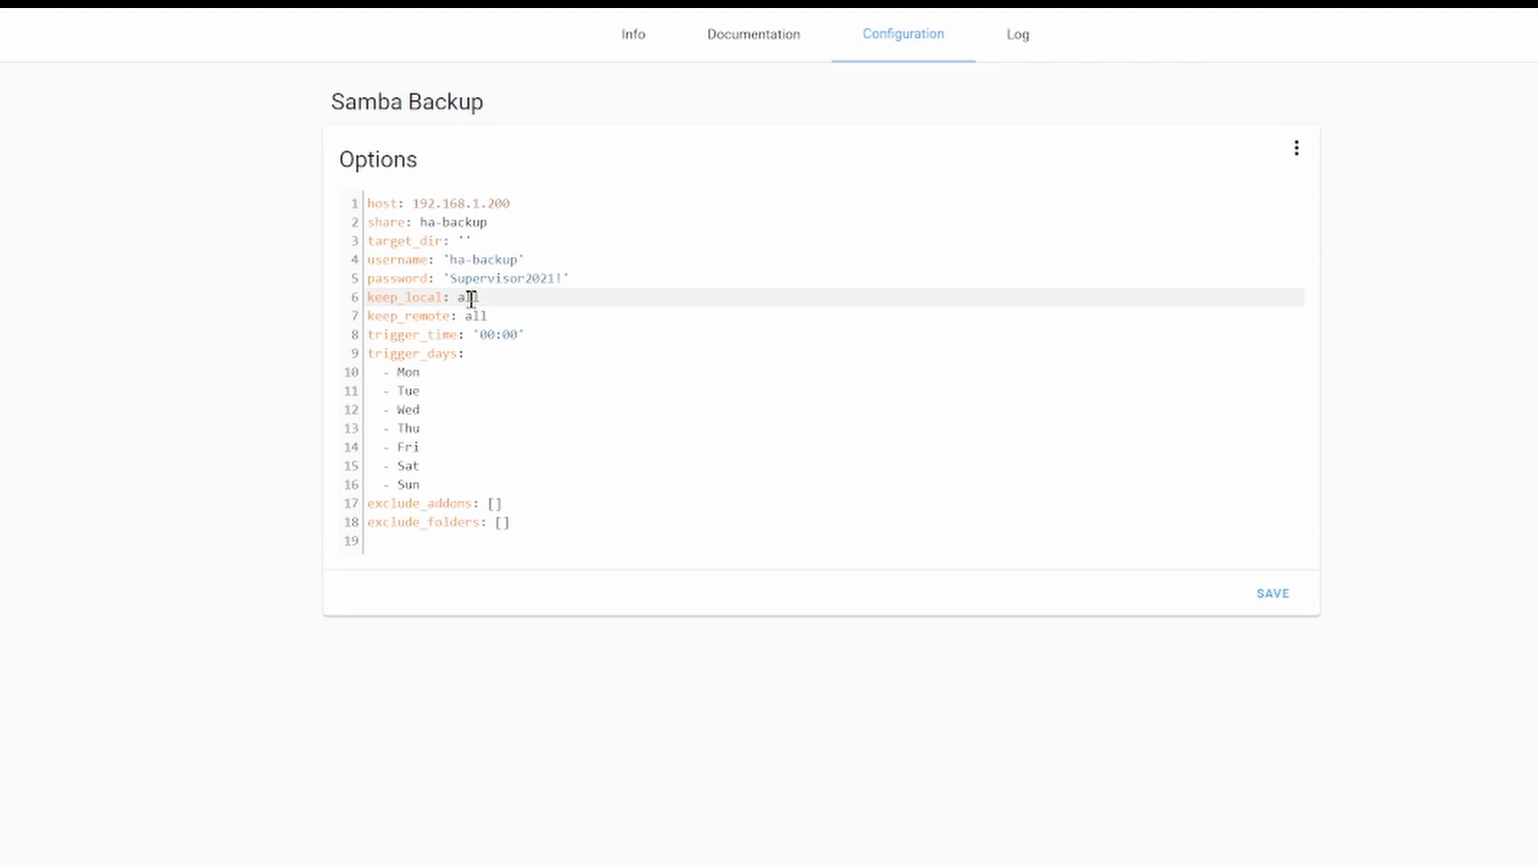
# Step: Change the keep_remote retention value from 10 to 20
pyautogui.write('5')
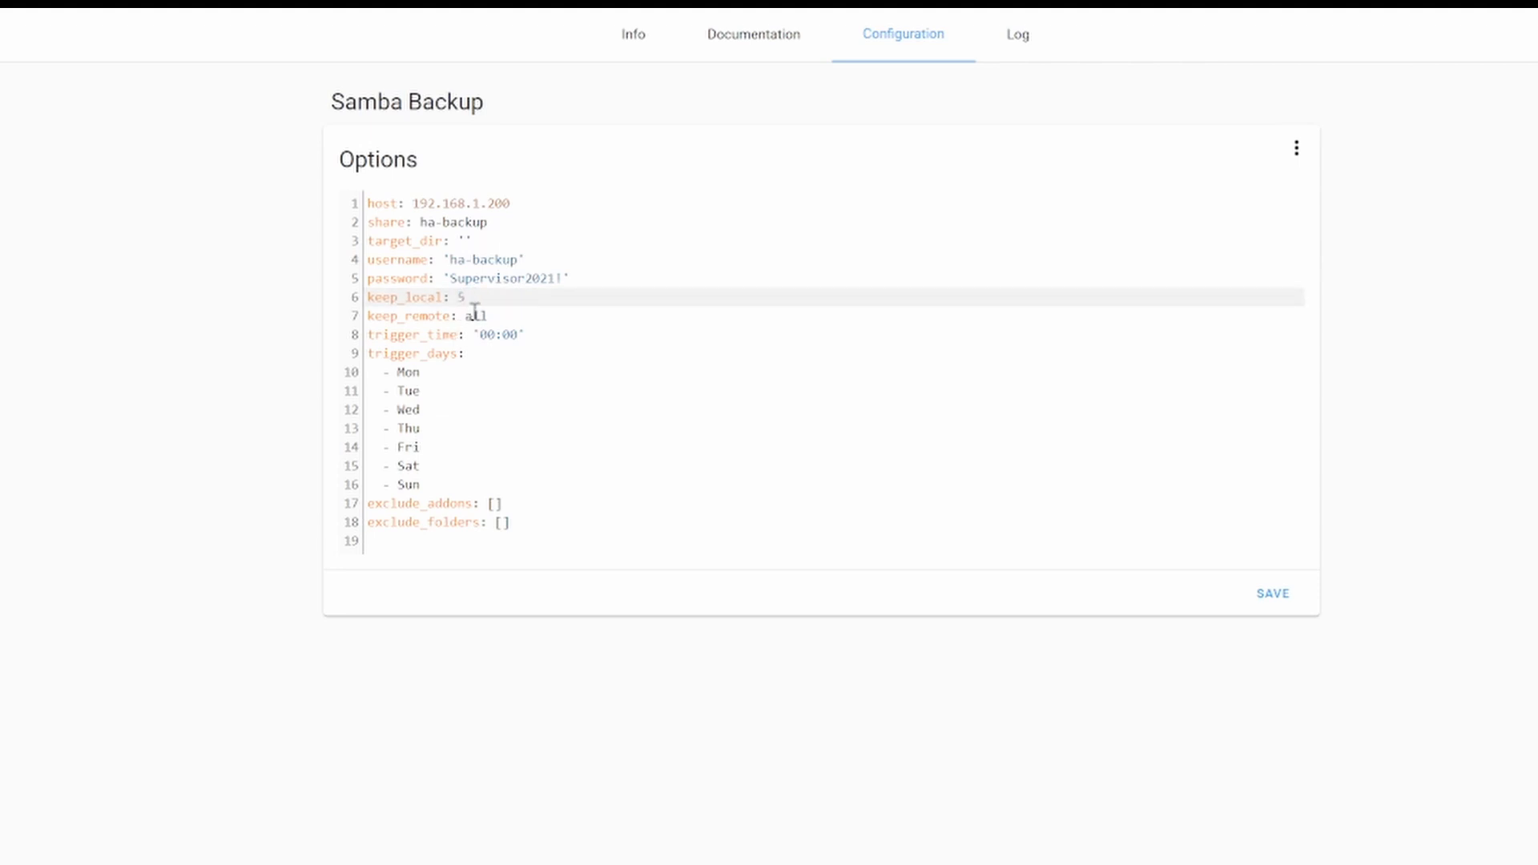
pyautogui.write('10')
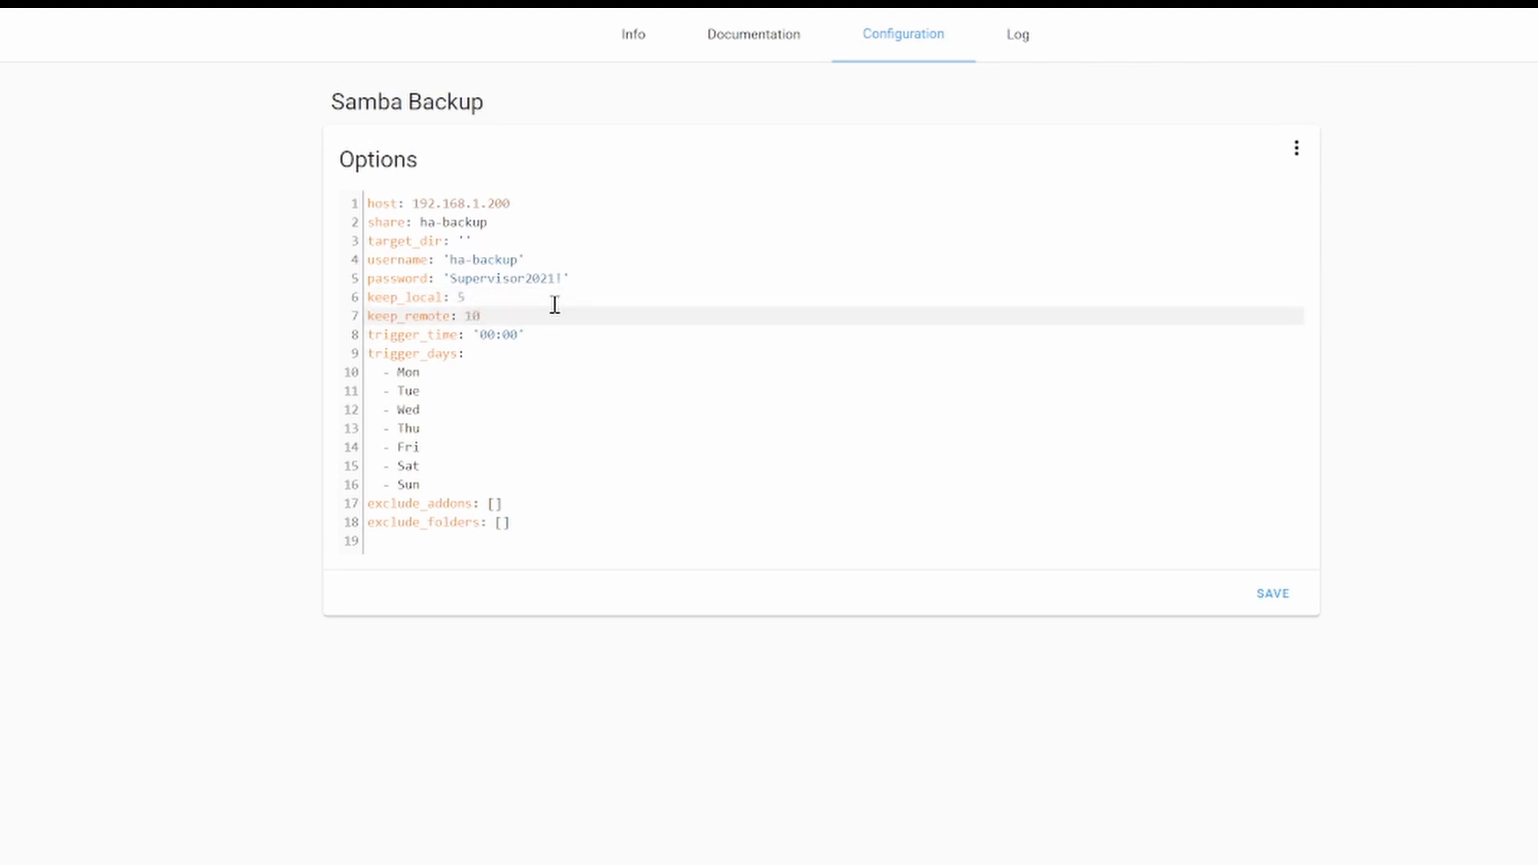
pyautogui.click(481, 316)
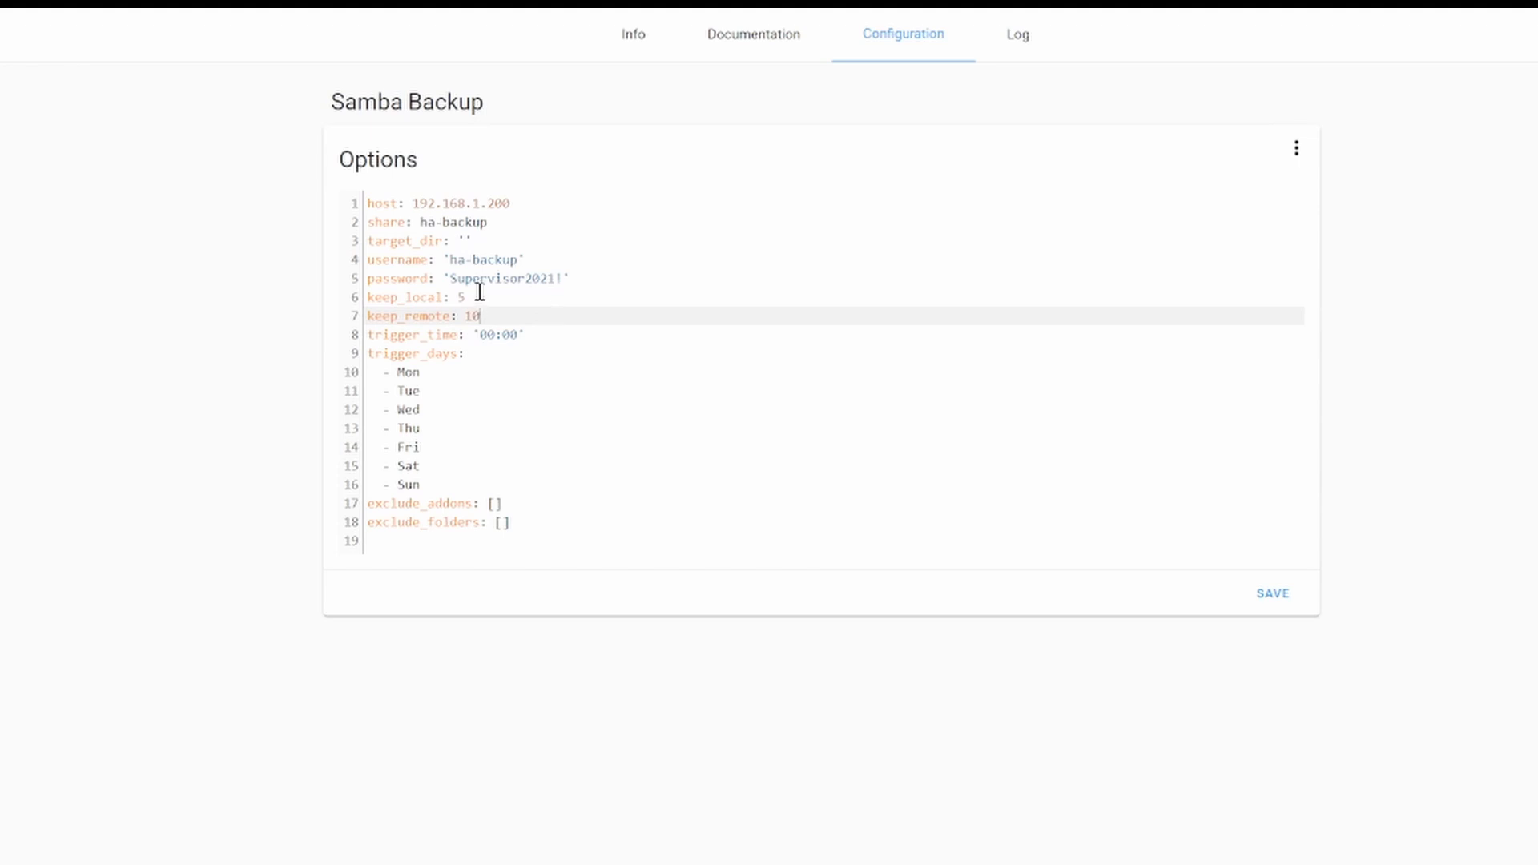
pyautogui.moveTo(474, 286)
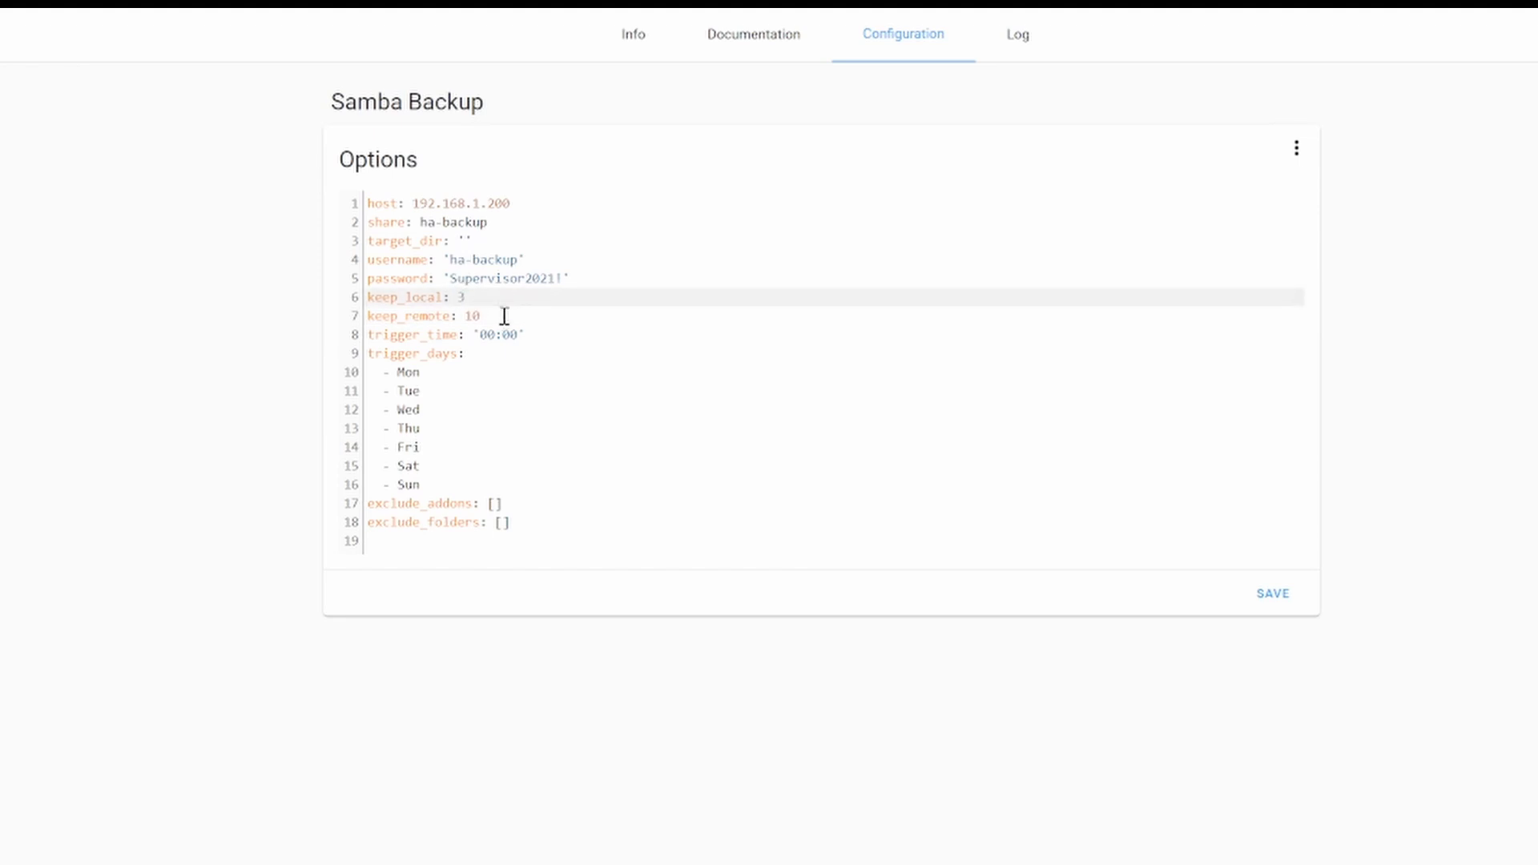
pyautogui.doubleClick(472, 315)
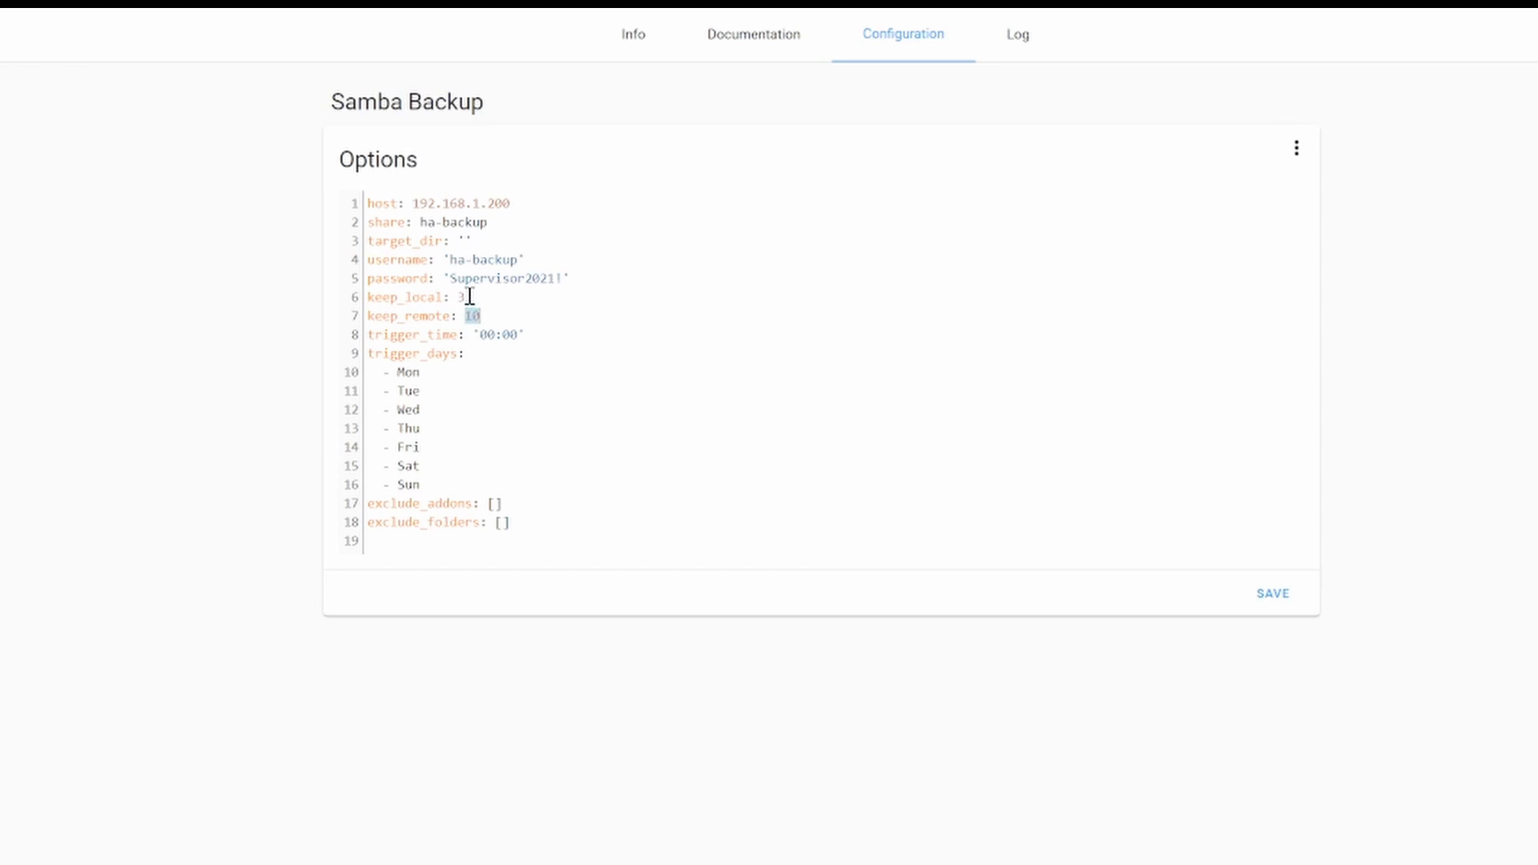
pyautogui.write('20')
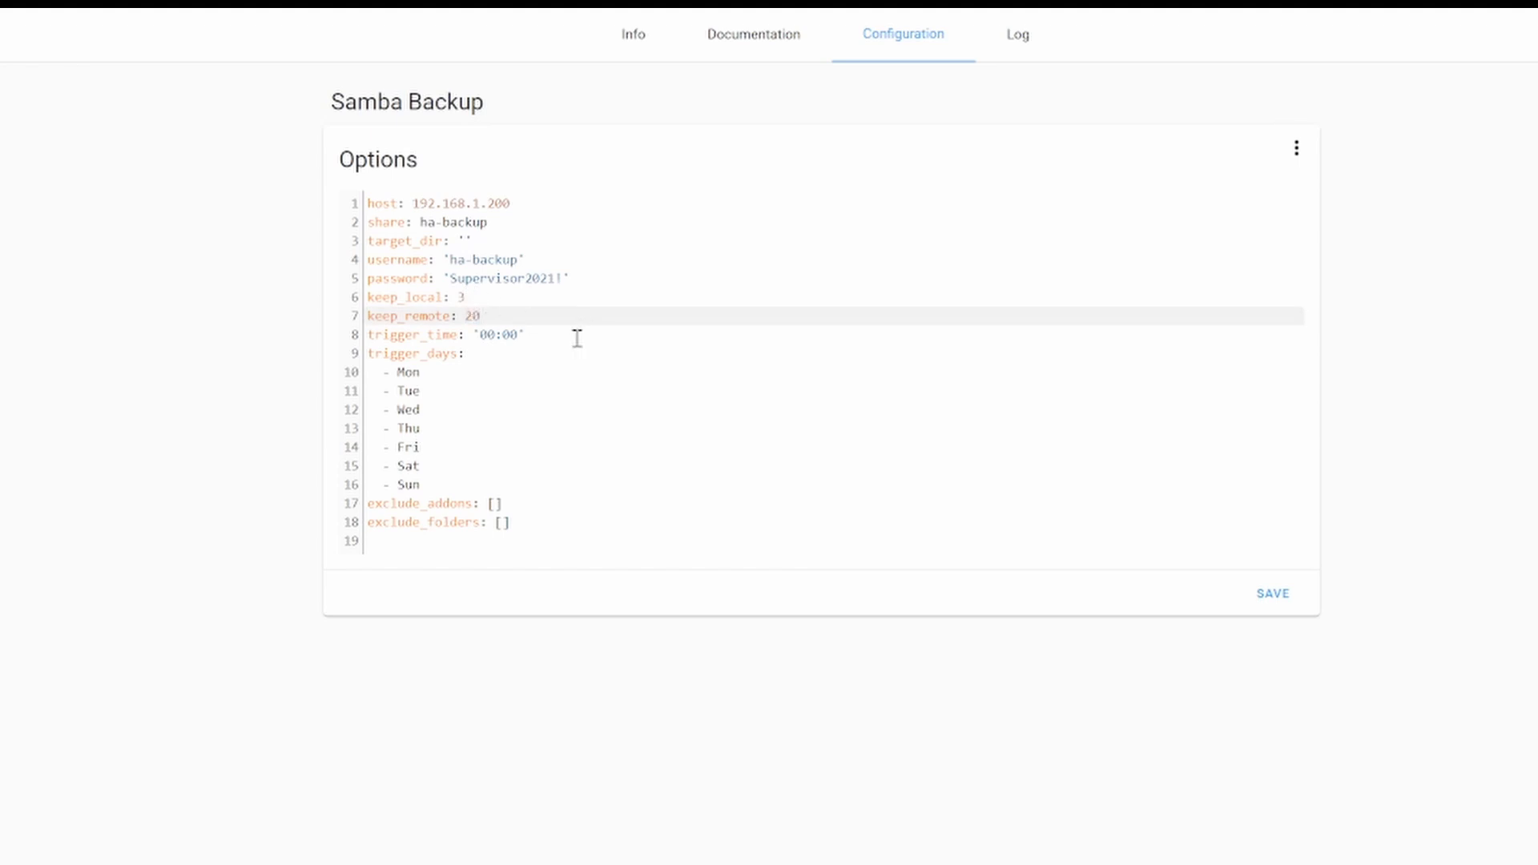
pyautogui.moveTo(576, 340)
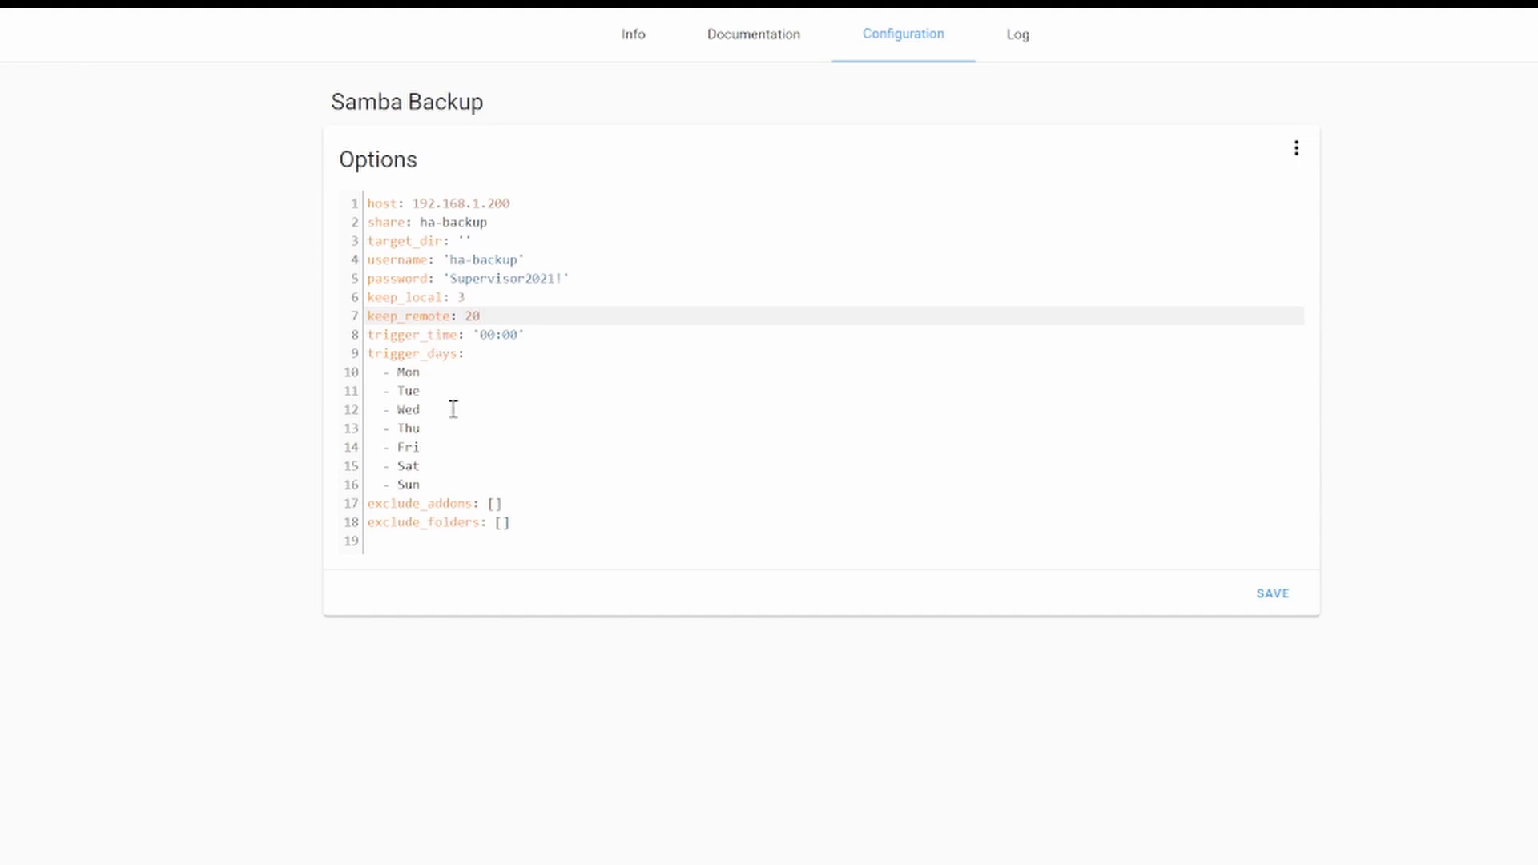
pyautogui.moveTo(451, 376)
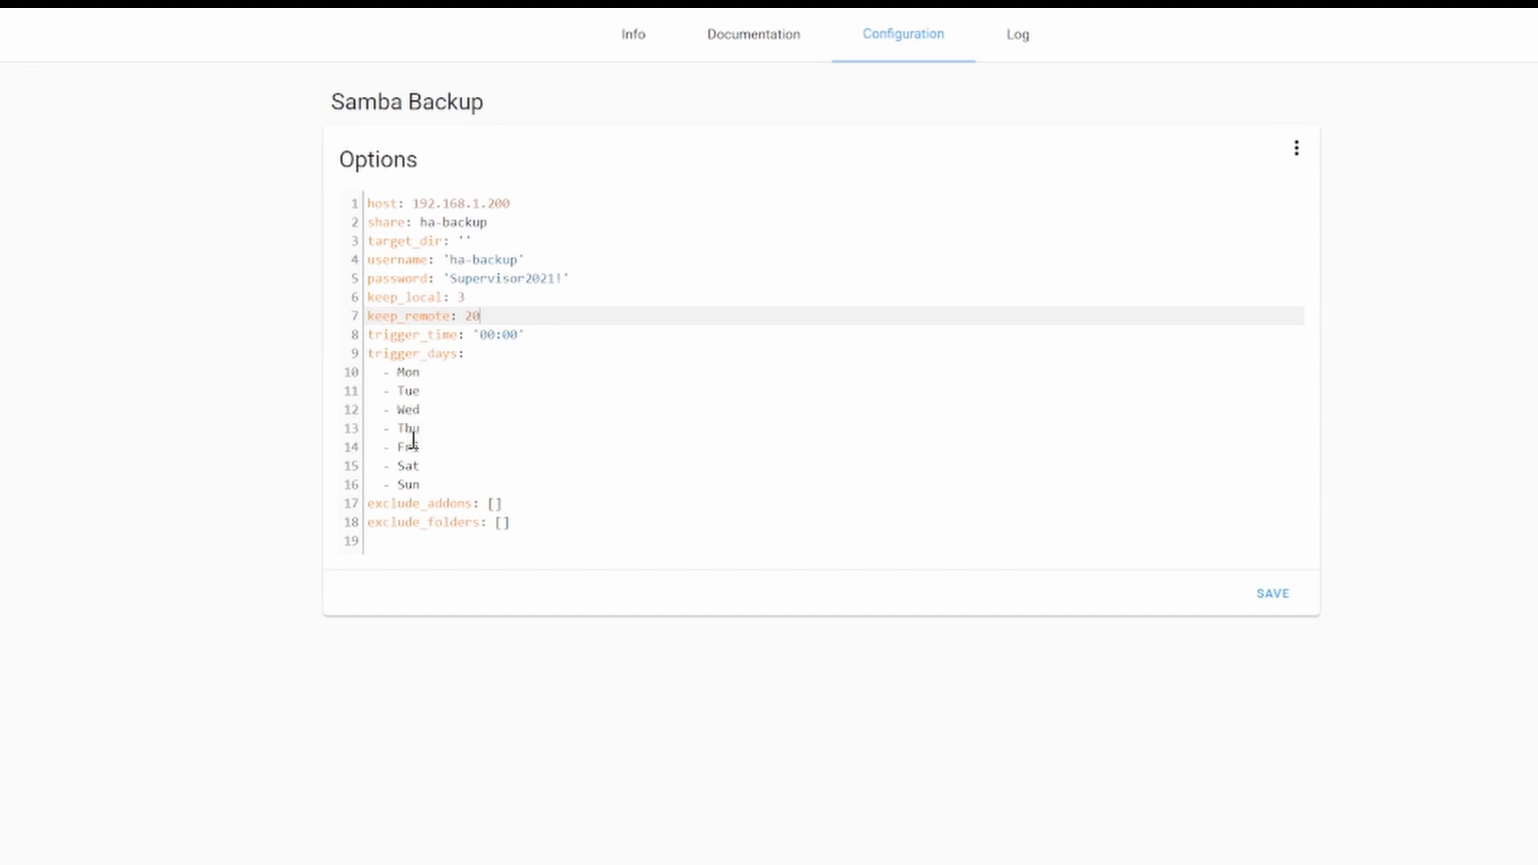
pyautogui.moveTo(510, 355)
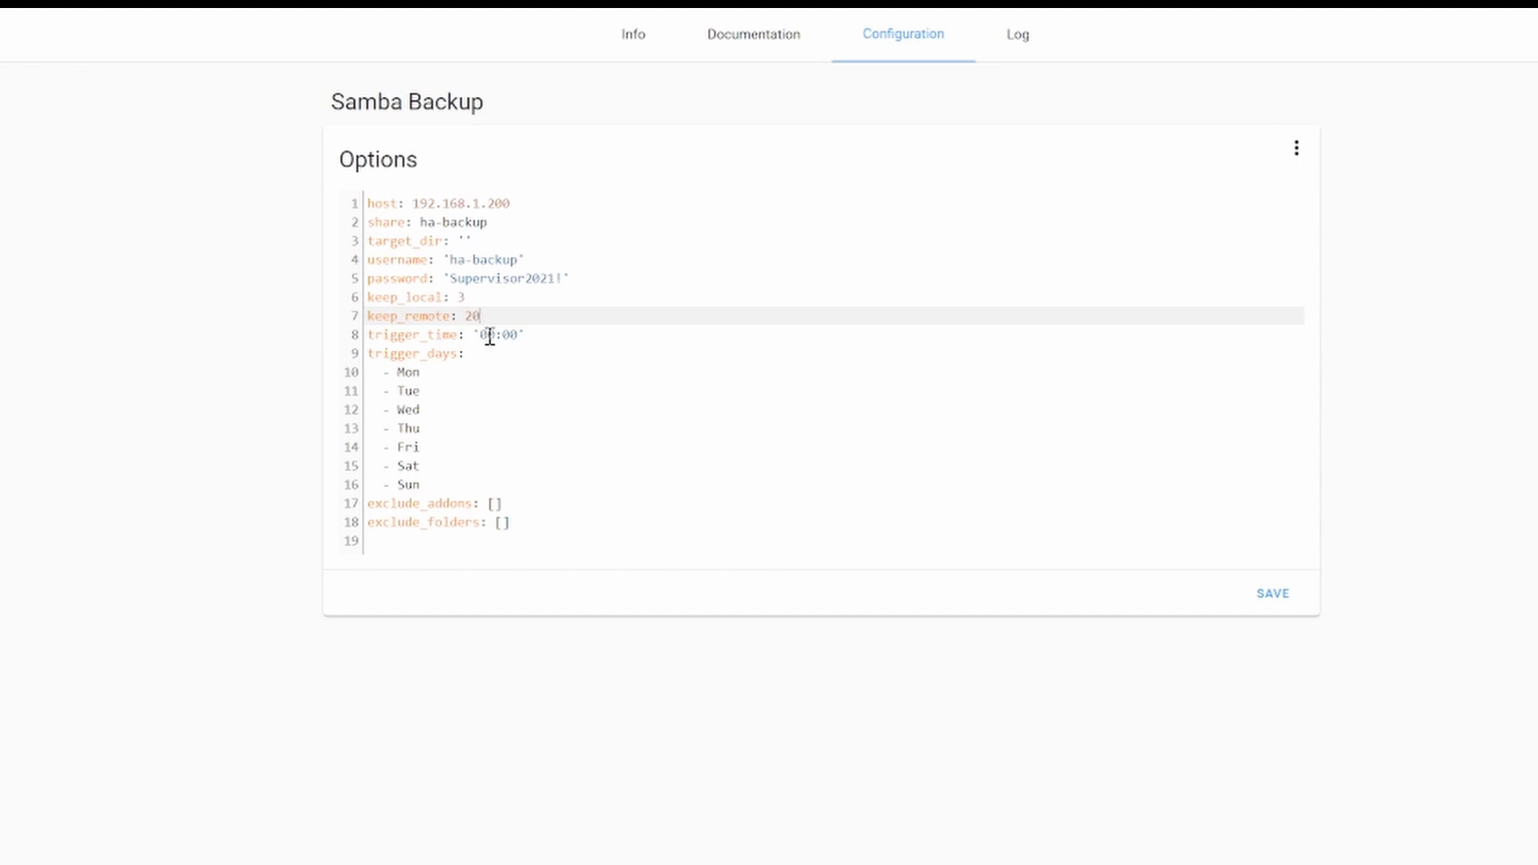
# Step: Delete the Mon and Tue trigger days, keeping Wed, and set trigger_time to manual
pyautogui.click(491, 335)
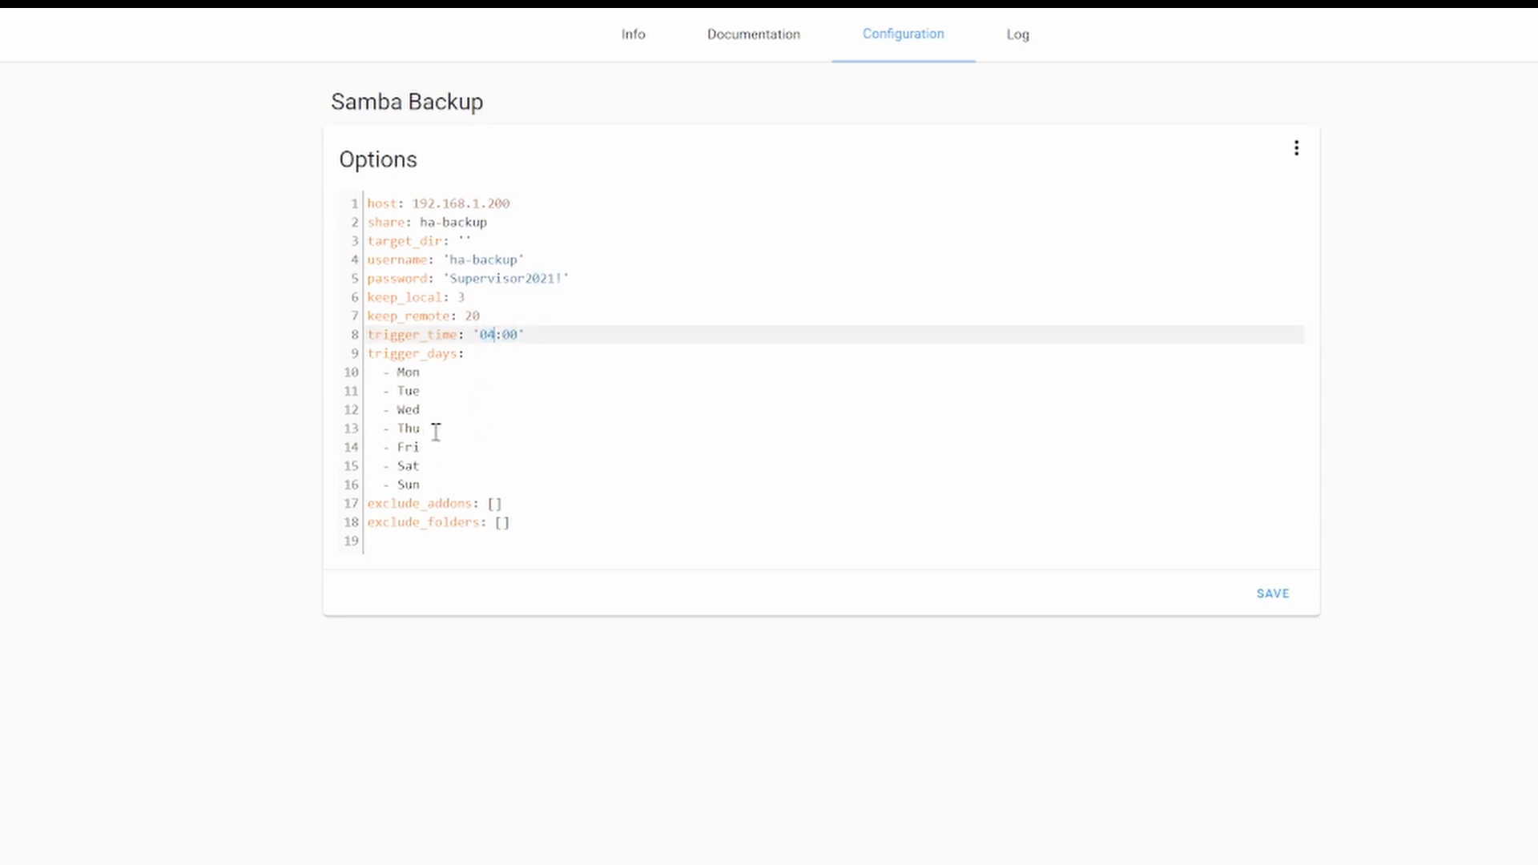
pyautogui.moveTo(372, 372); pyautogui.dragTo(420, 390)
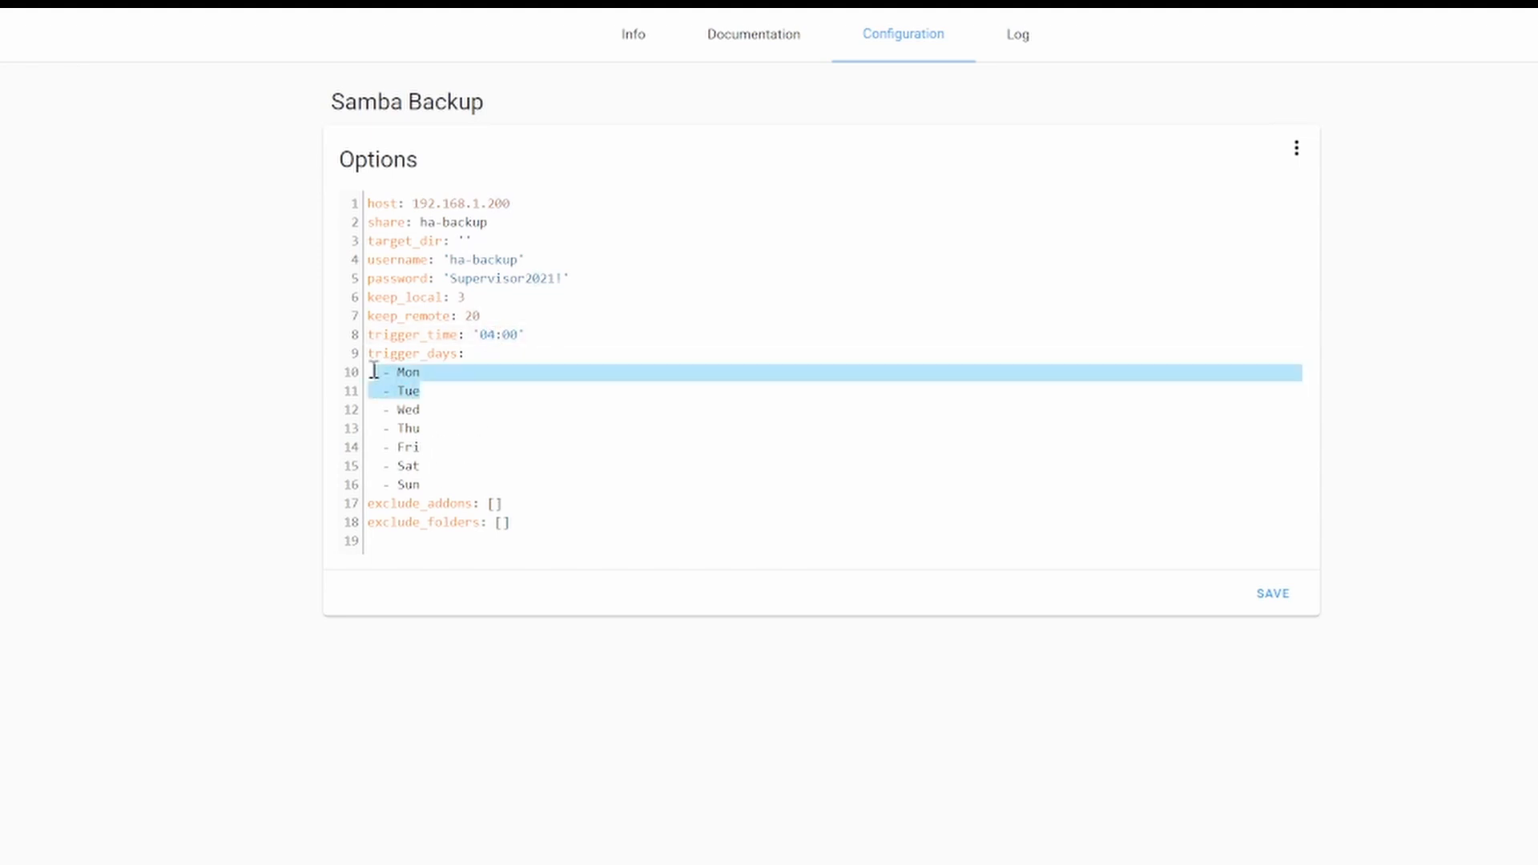
pyautogui.press('Delete')
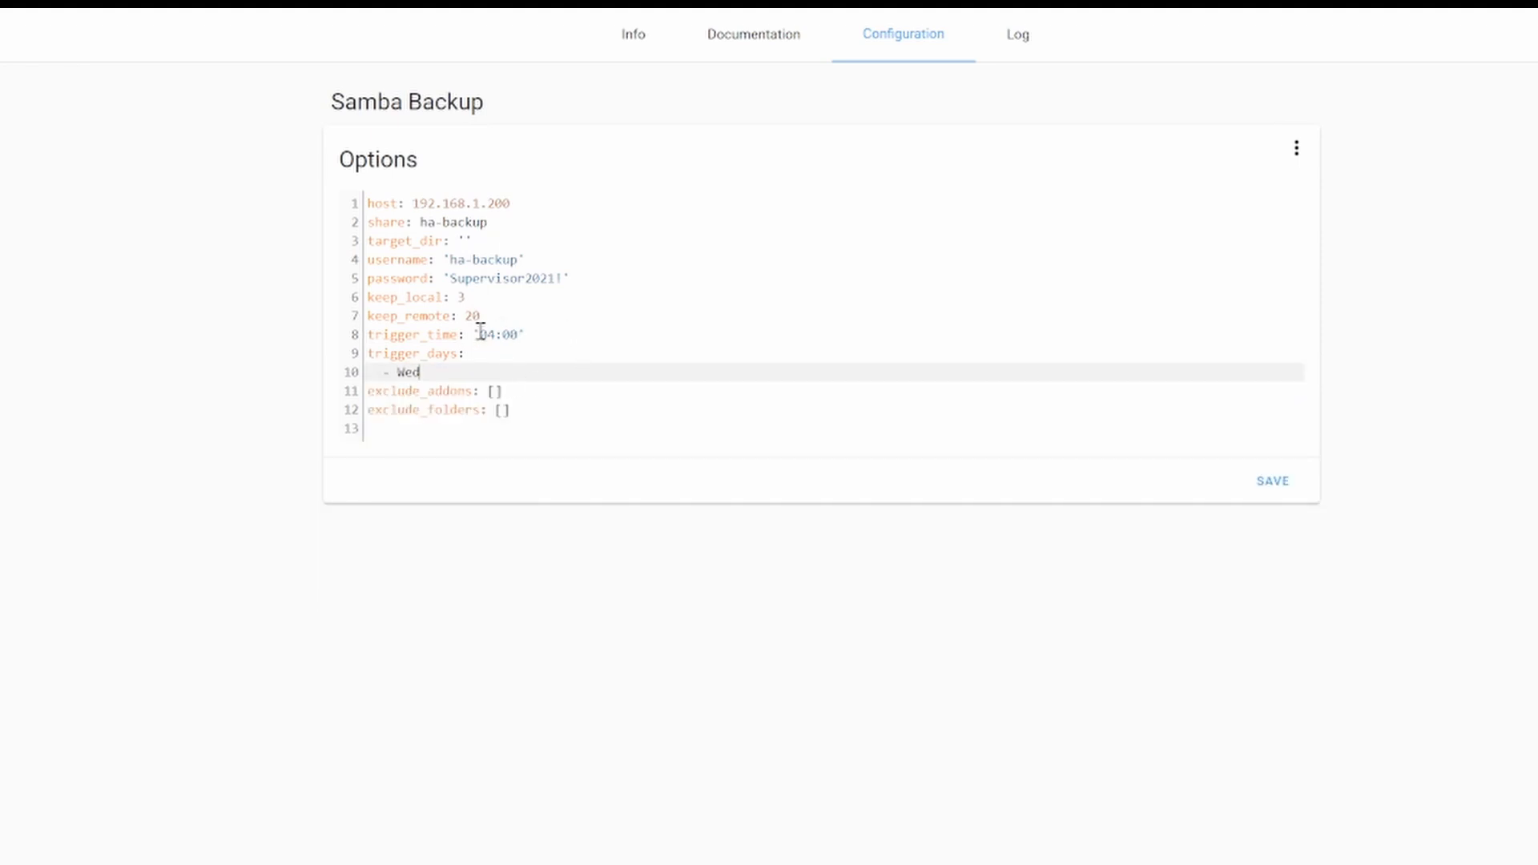
pyautogui.moveTo(526, 331)
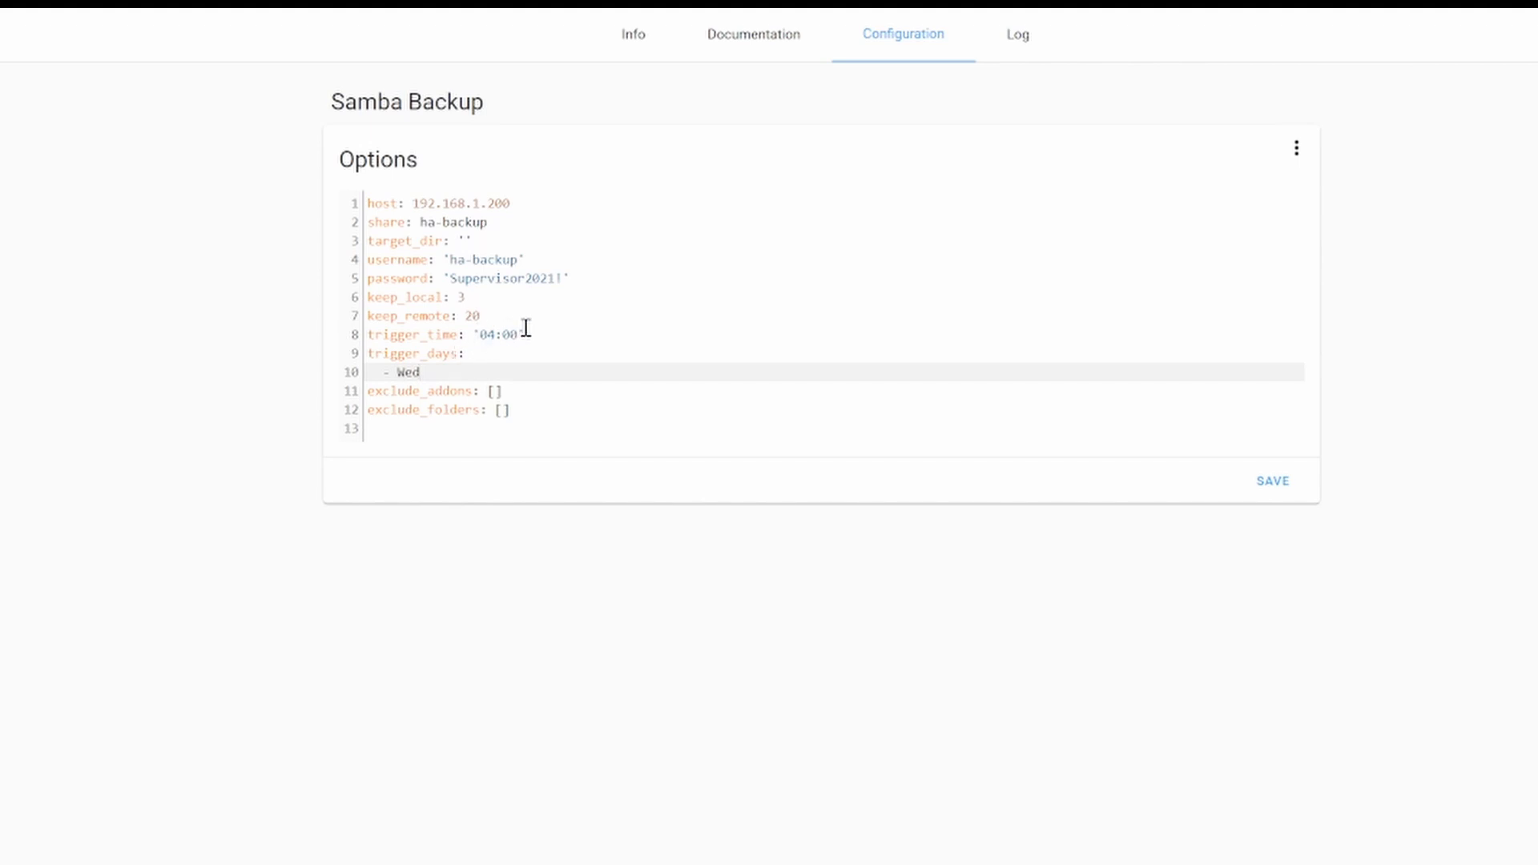
pyautogui.doubleClick(500, 335)
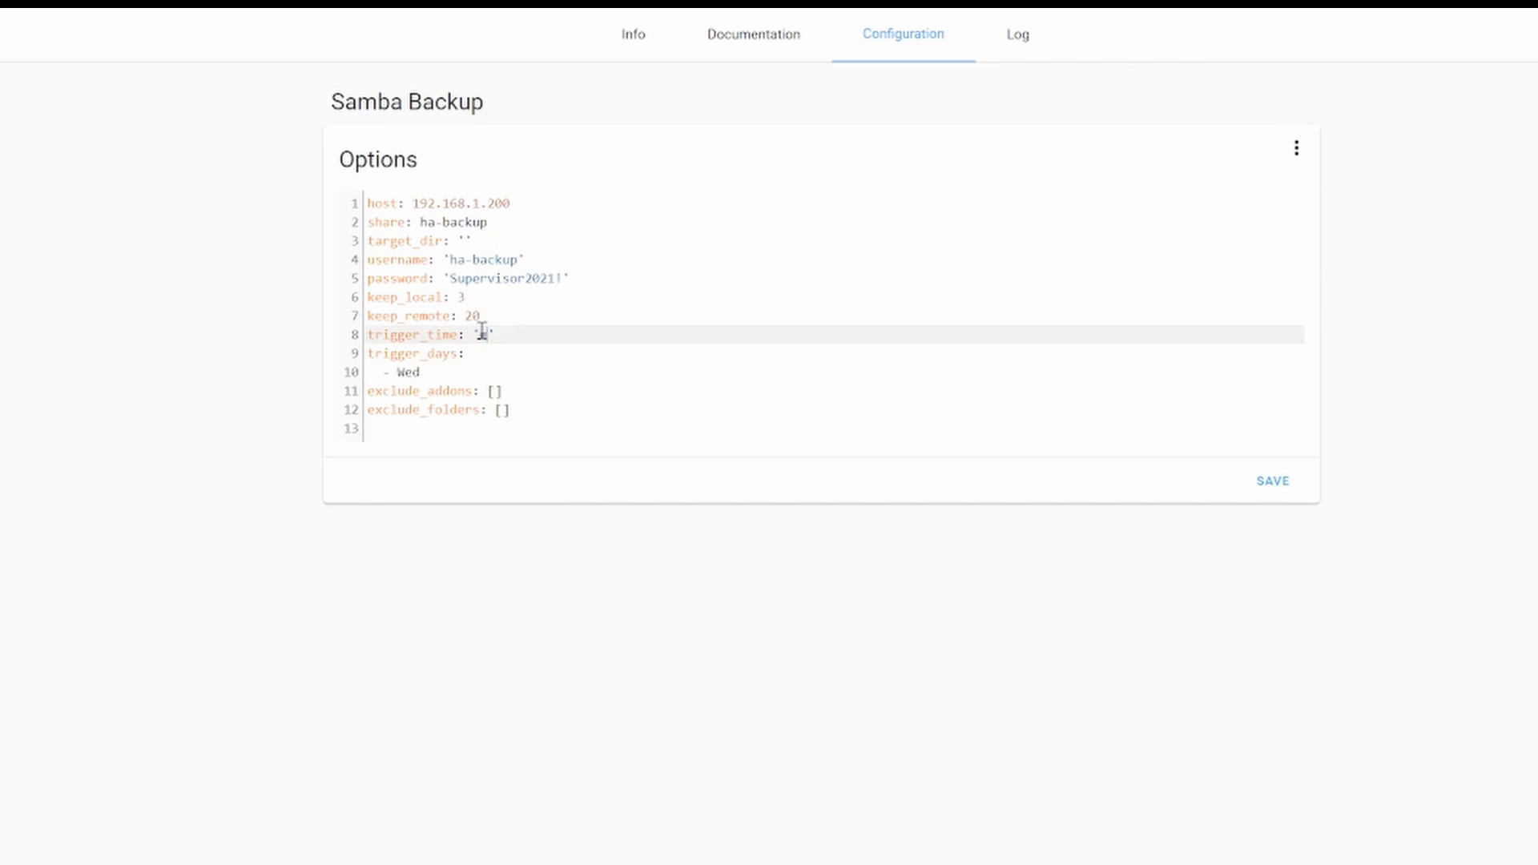
pyautogui.write('manual')
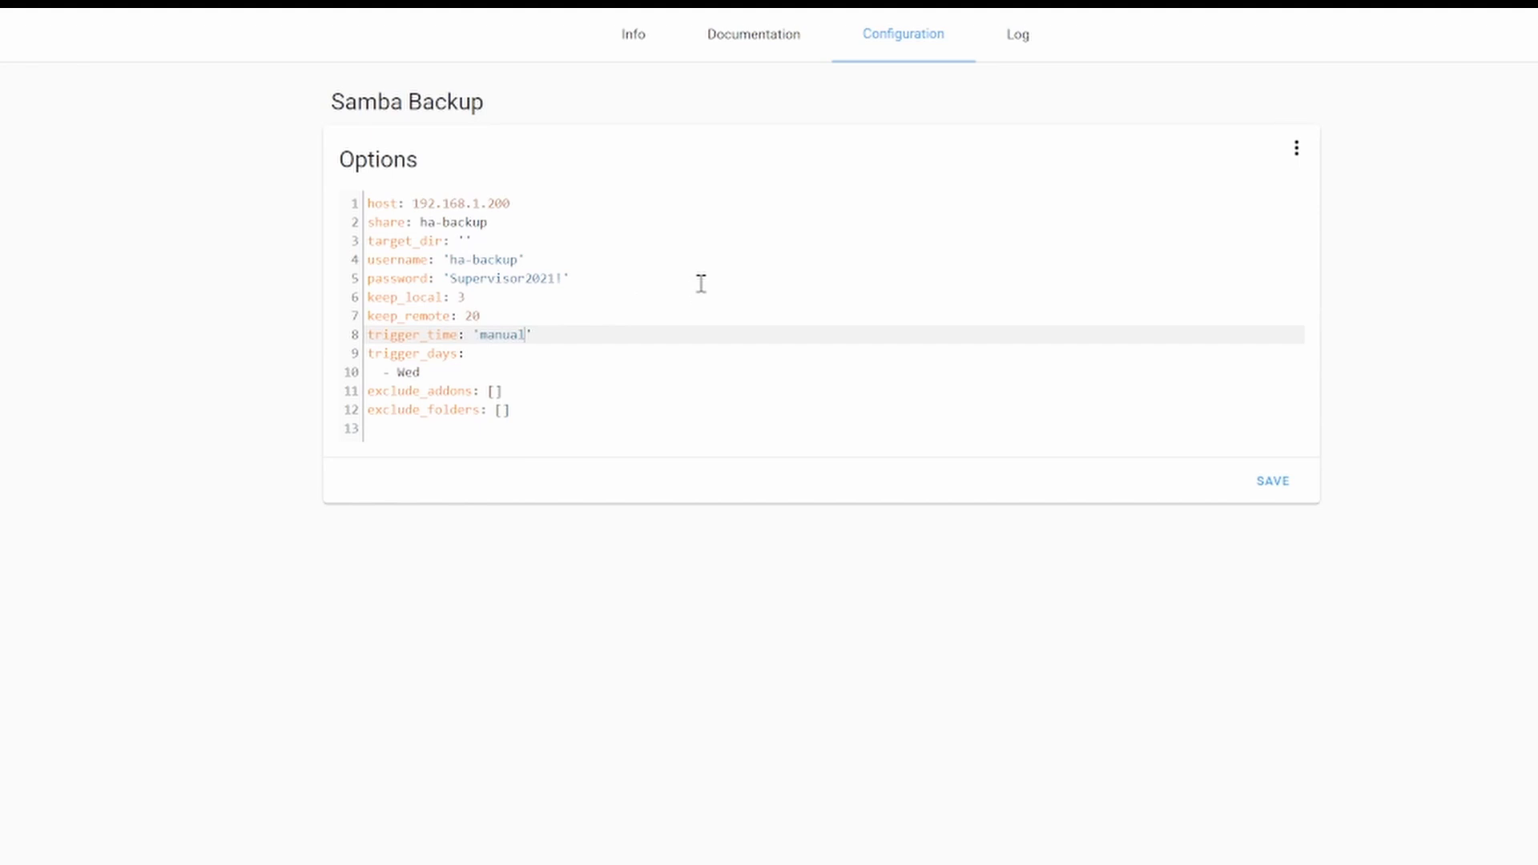
pyautogui.moveTo(694, 283)
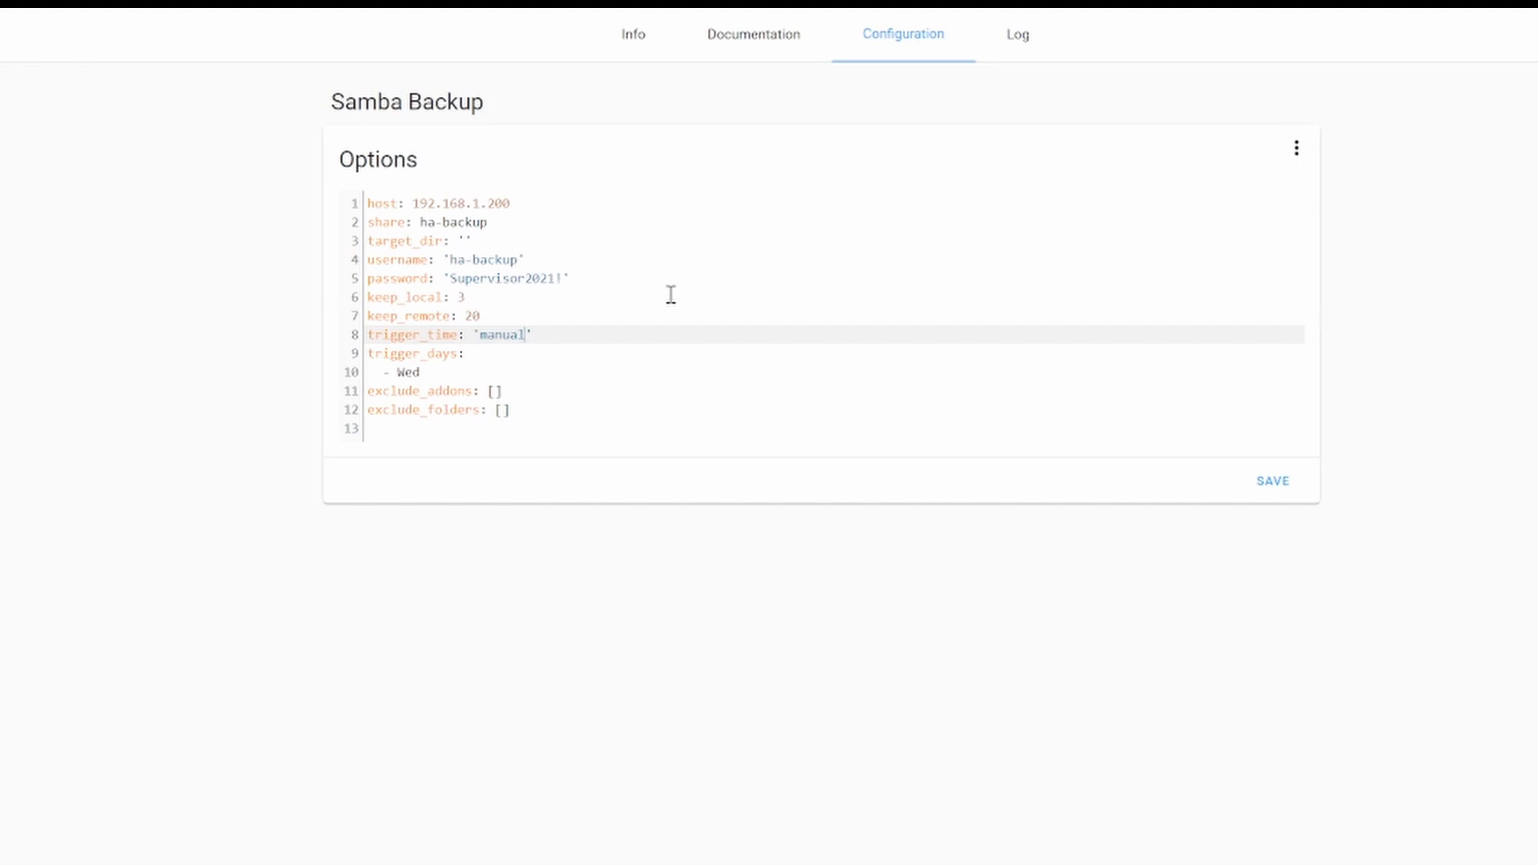
pyautogui.moveTo(430, 359)
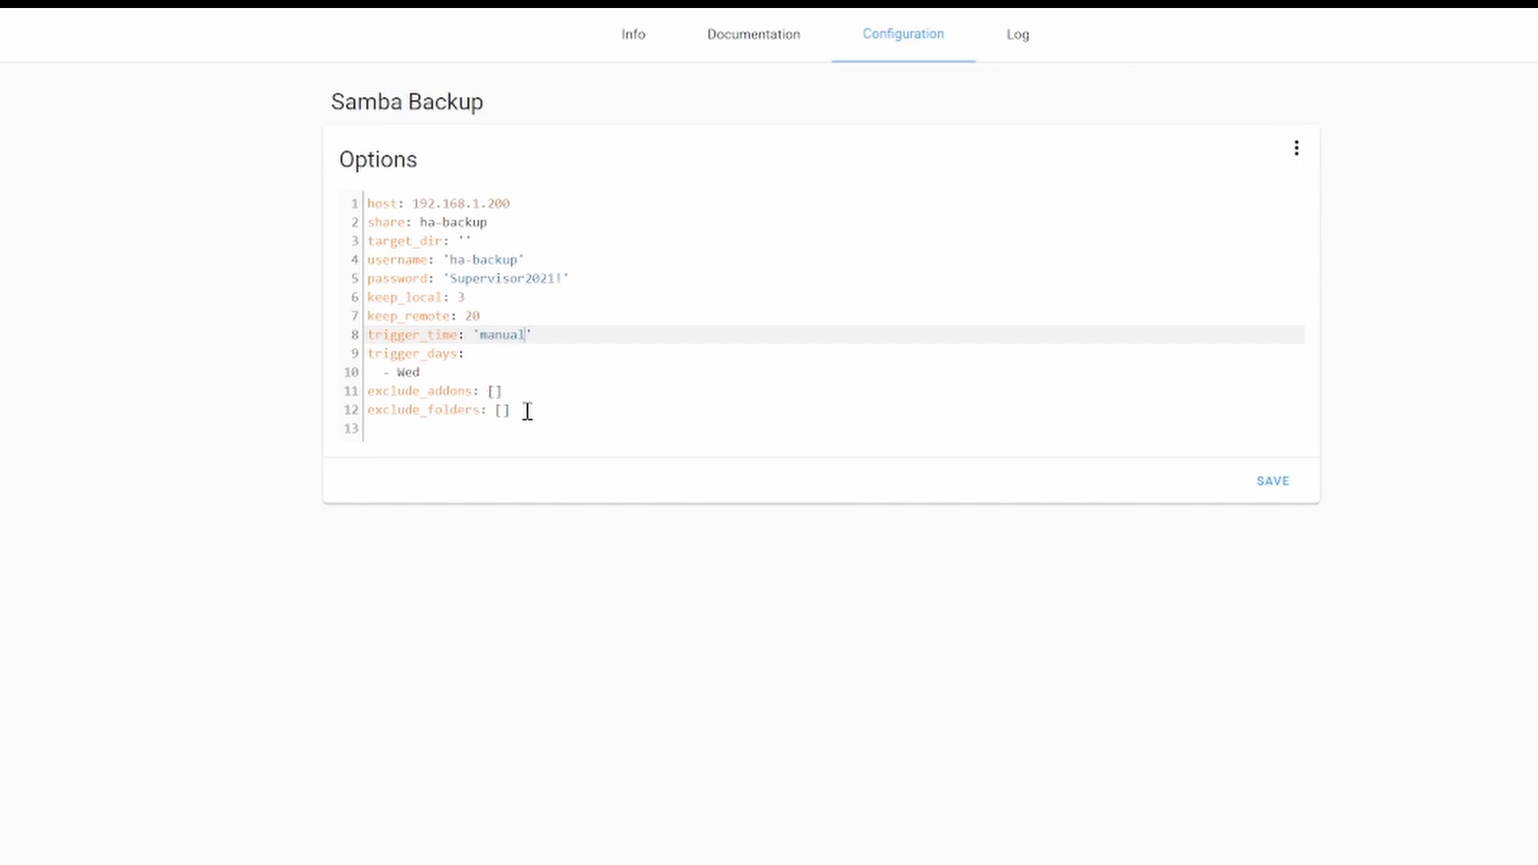
pyautogui.moveTo(510, 410)
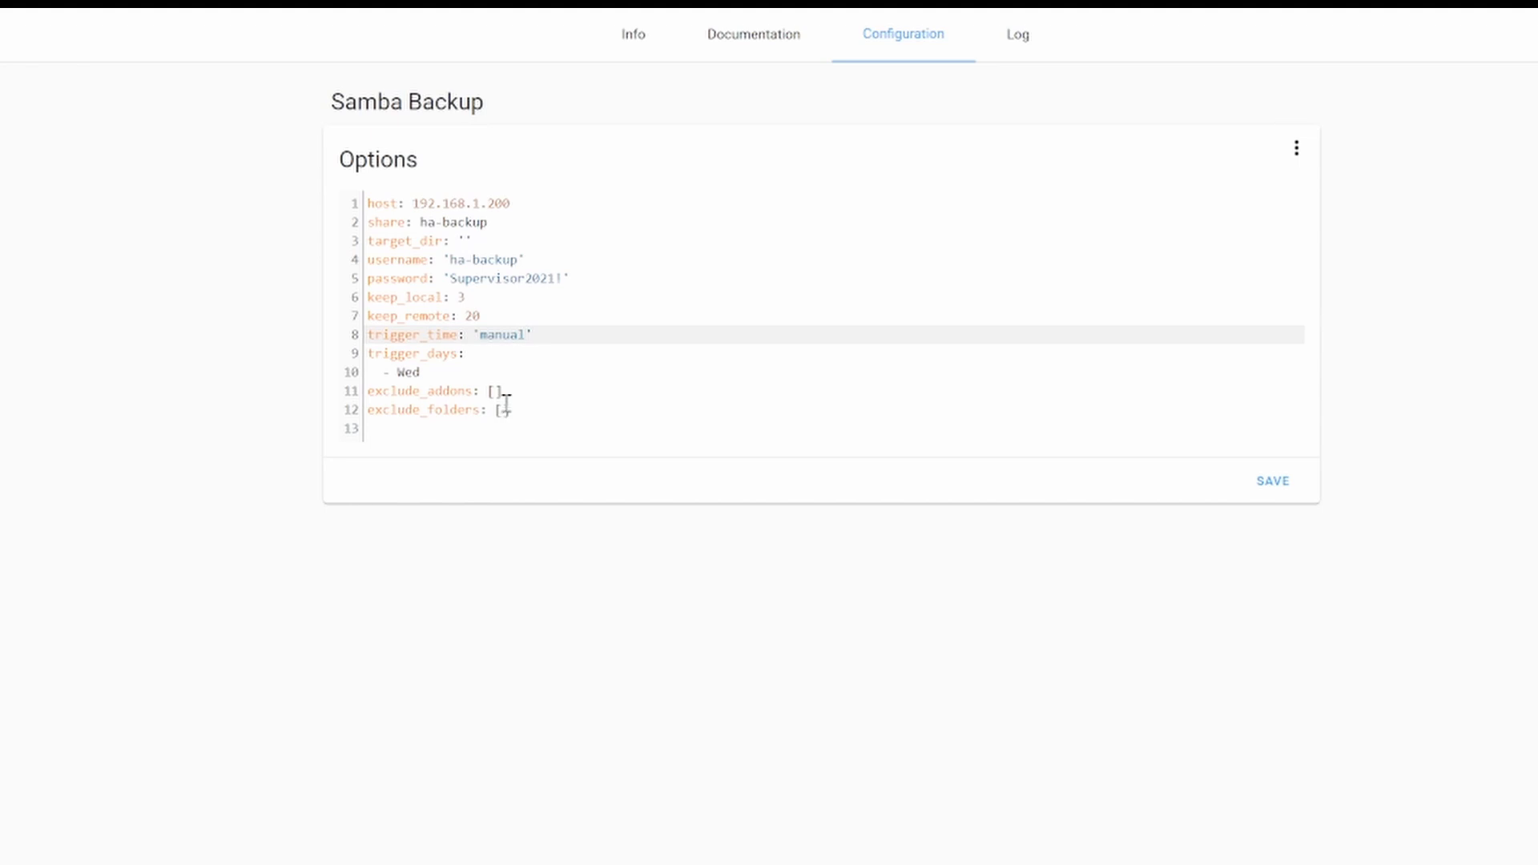
# Step: Add a backup_name line '{type} Snapshot {version} {date}' below exclude_folders
pyautogui.click(510, 410)
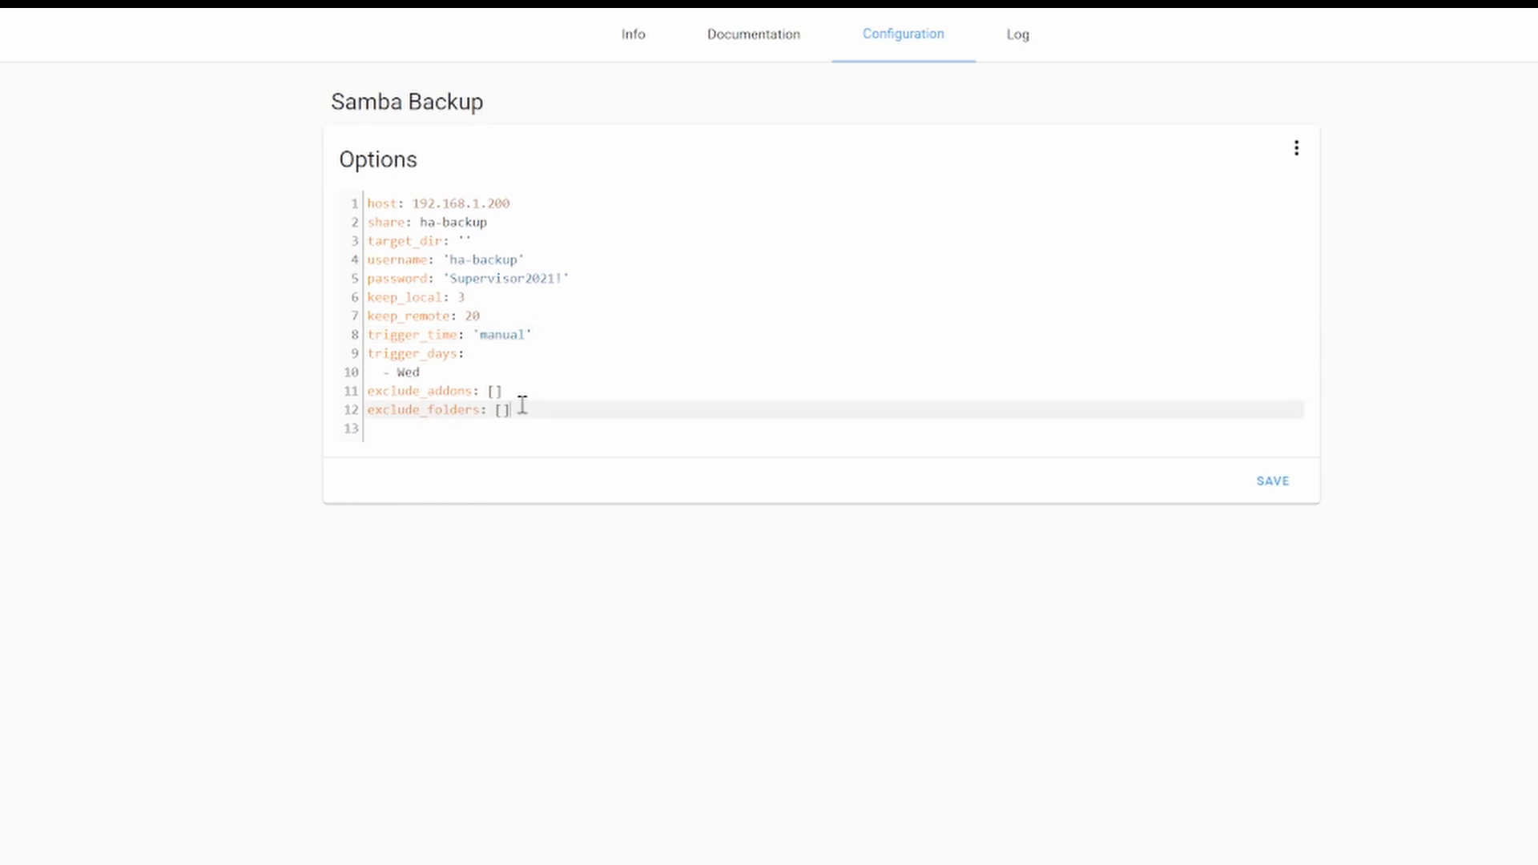
pyautogui.press('enter')
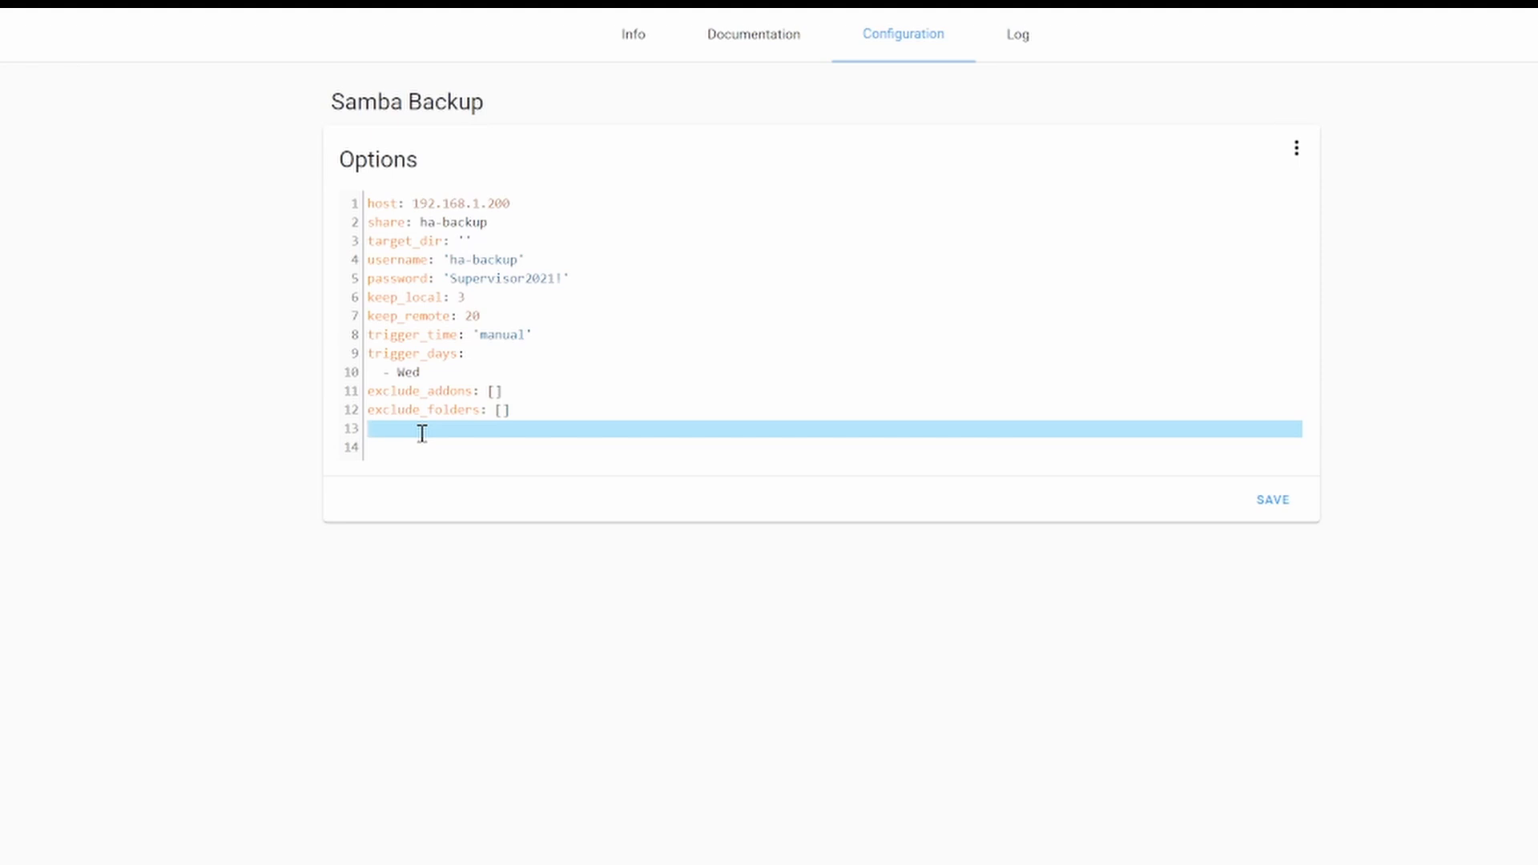
pyautogui.write('backup_name:')
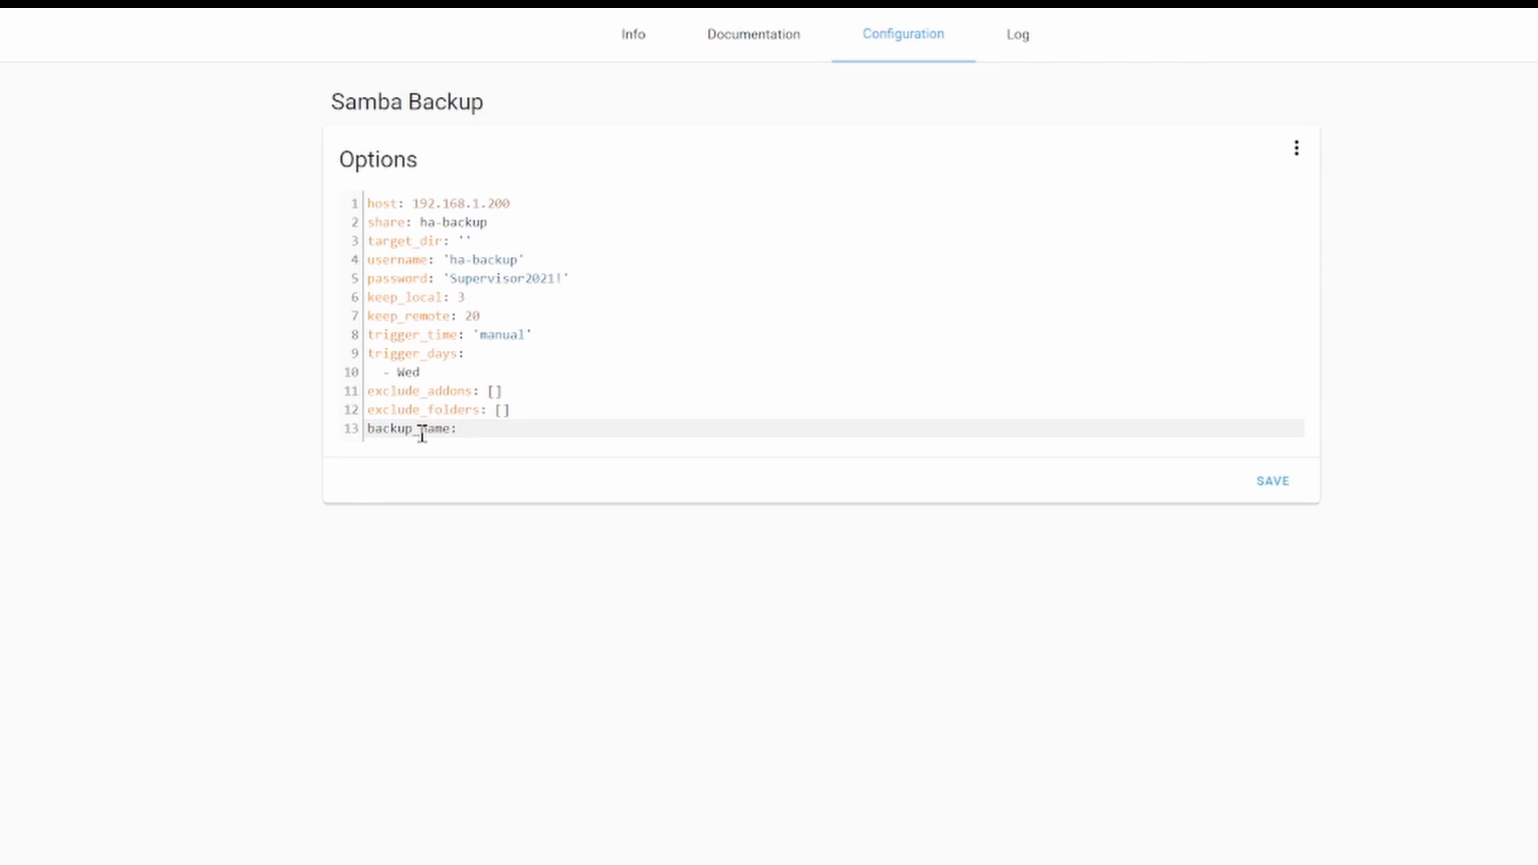
pyautogui.click(466, 429)
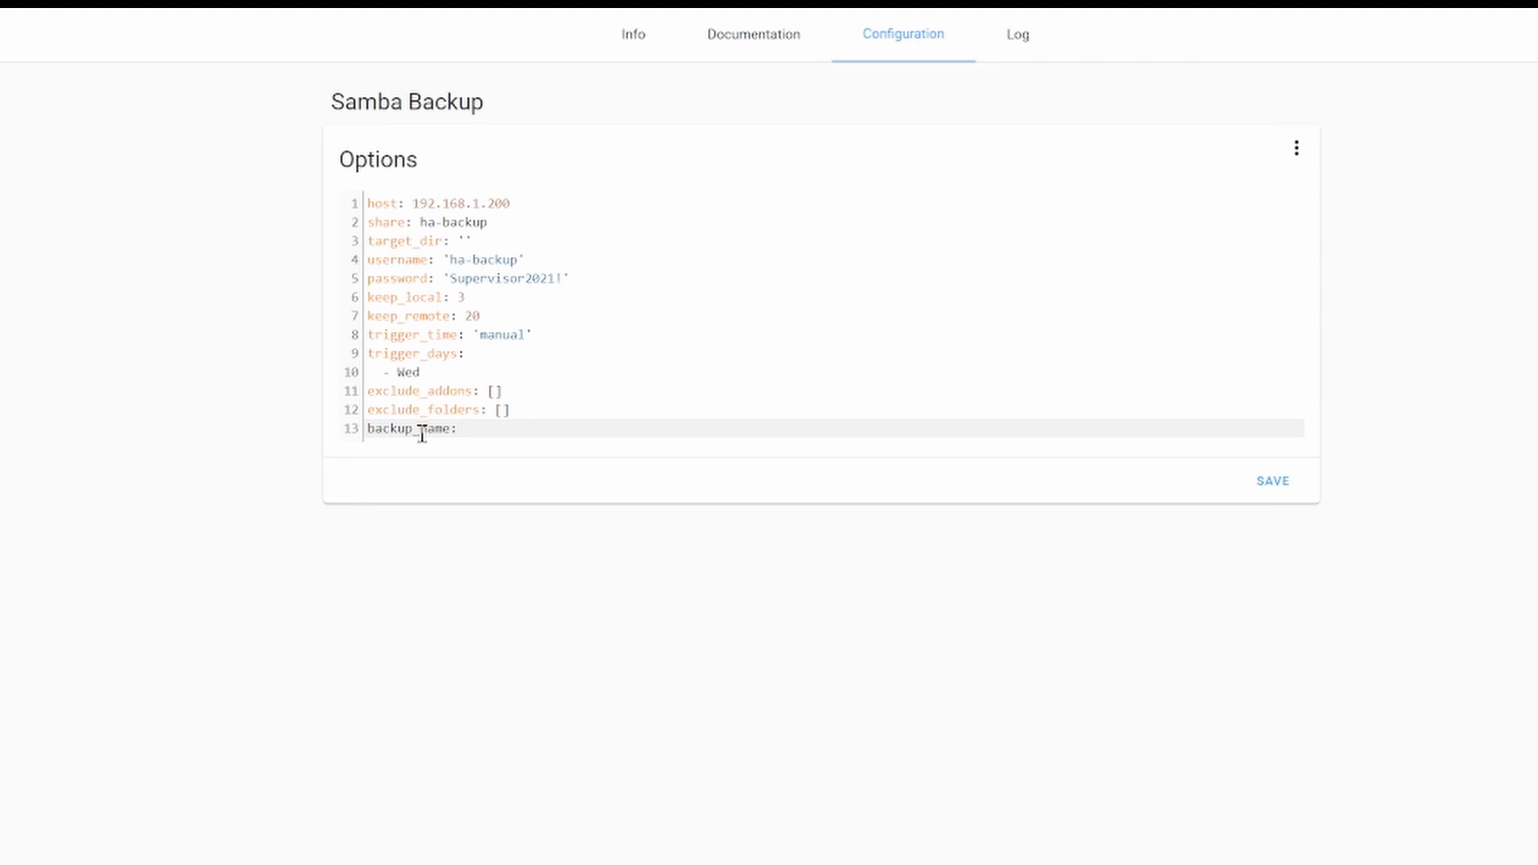
pyautogui.click(464, 429)
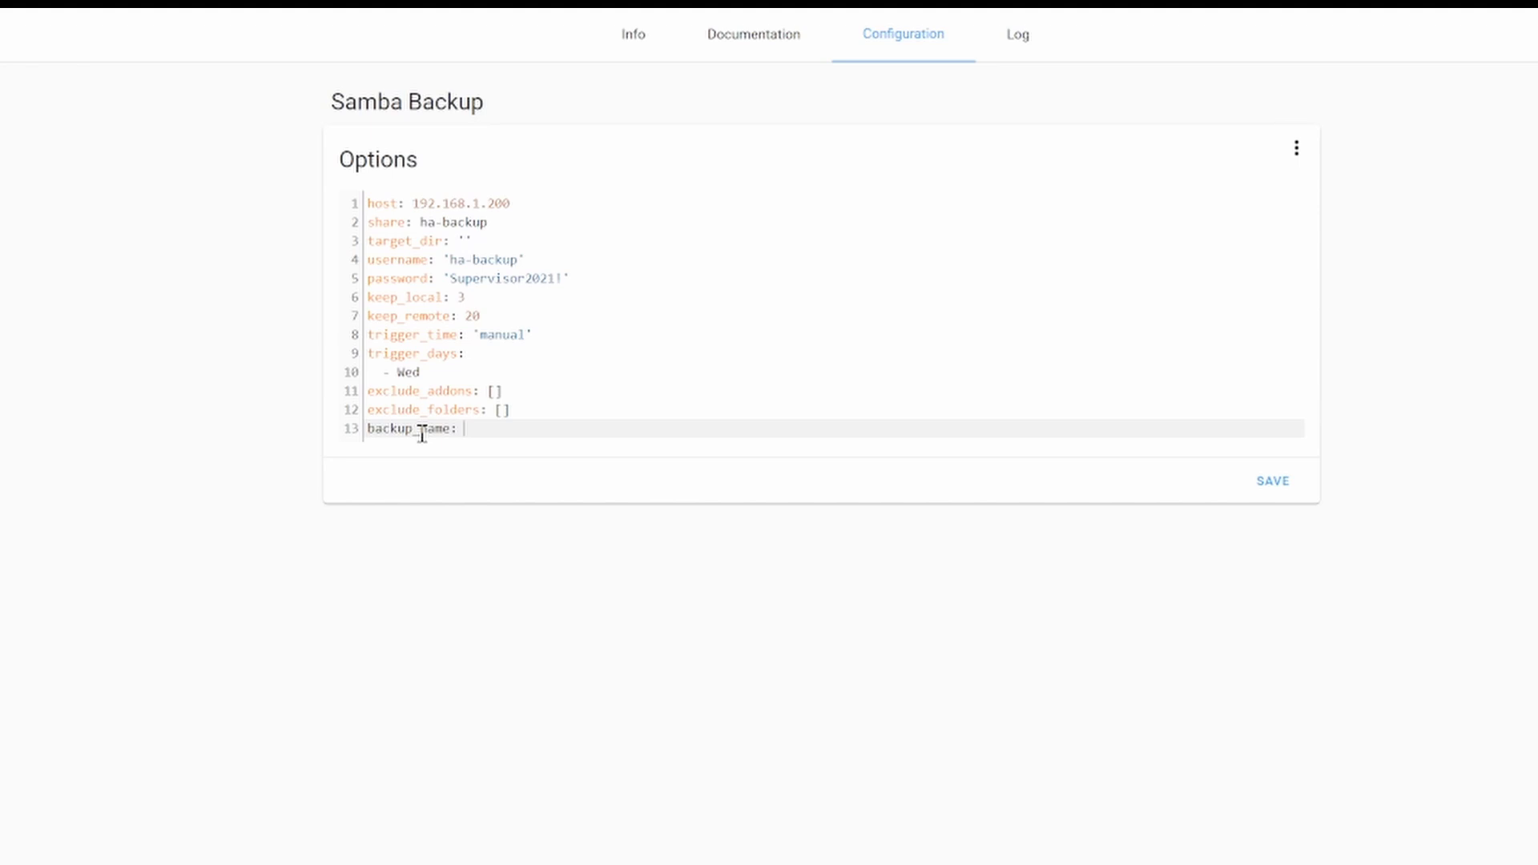
pyautogui.write("'{type} Snapshot {version} {date}")
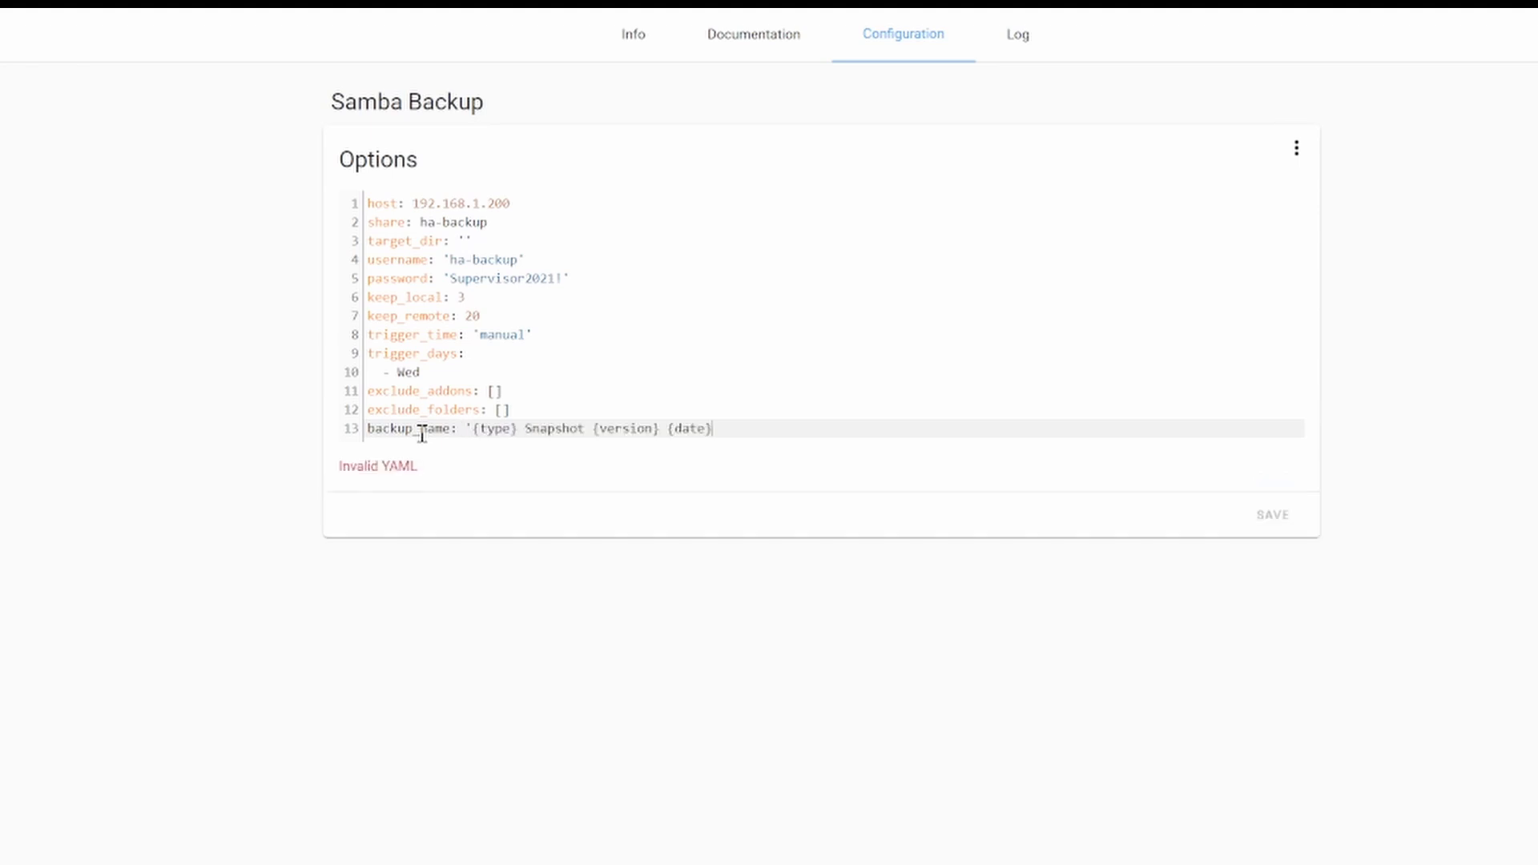
pyautogui.write("'")
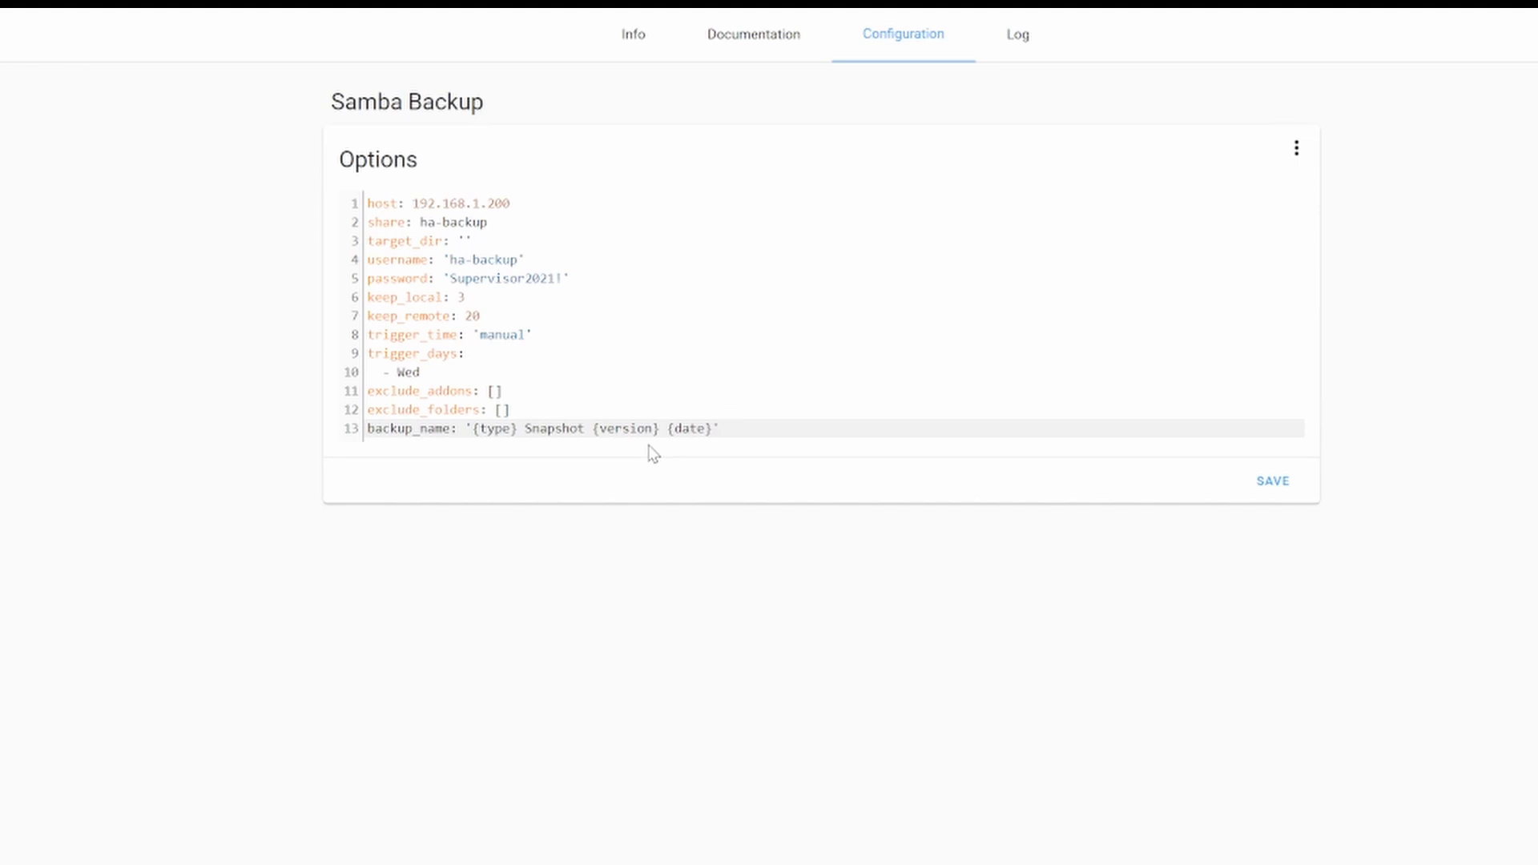
pyautogui.moveTo(662, 451)
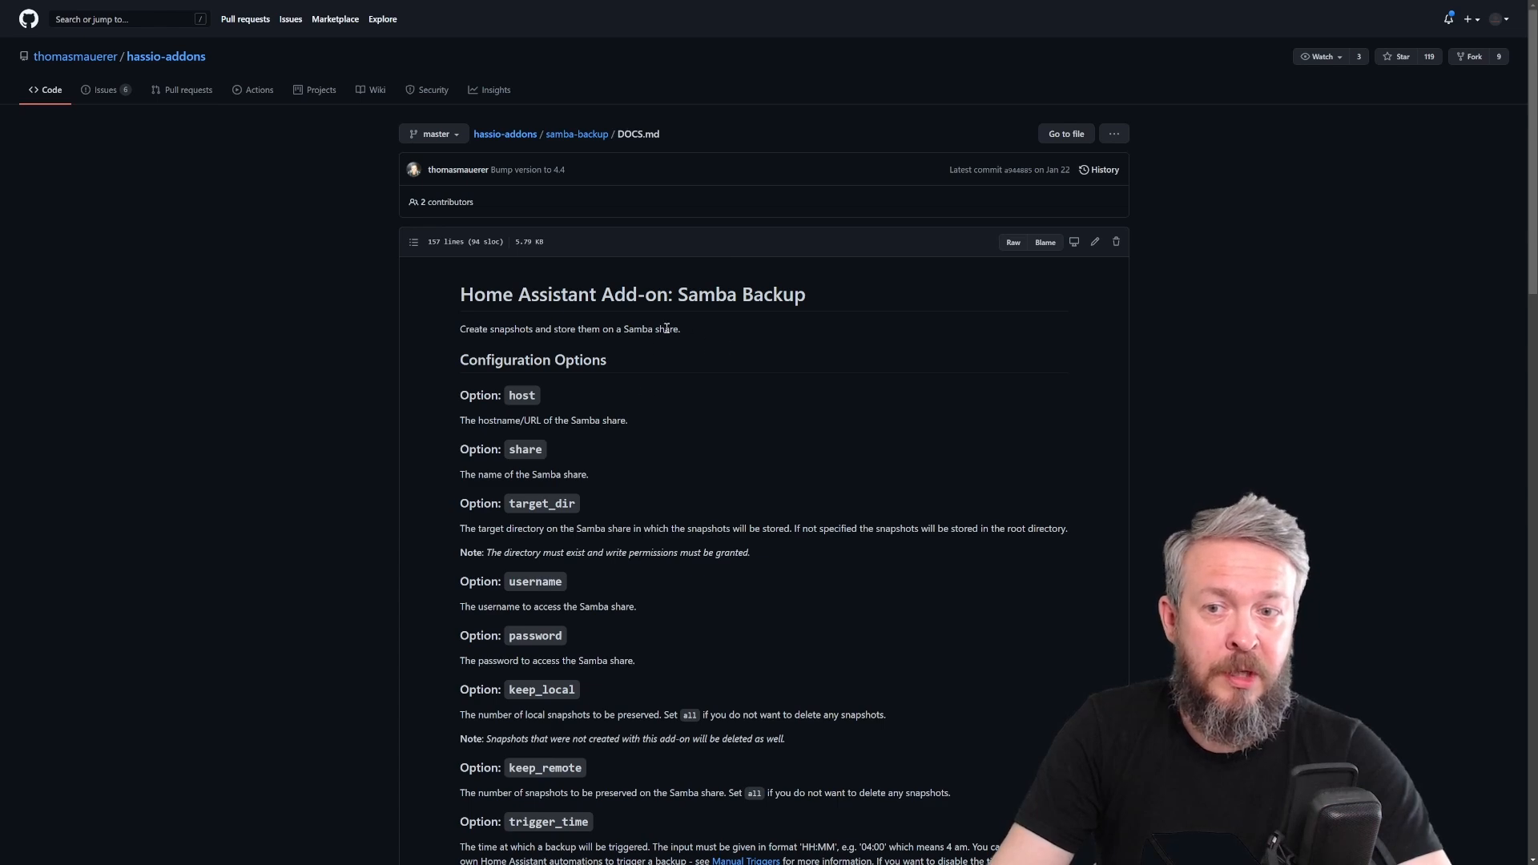
# Step: Scroll the Samba Backup docs down to the sensor restore automation and Manual Triggers sections
pyautogui.scroll(-3)
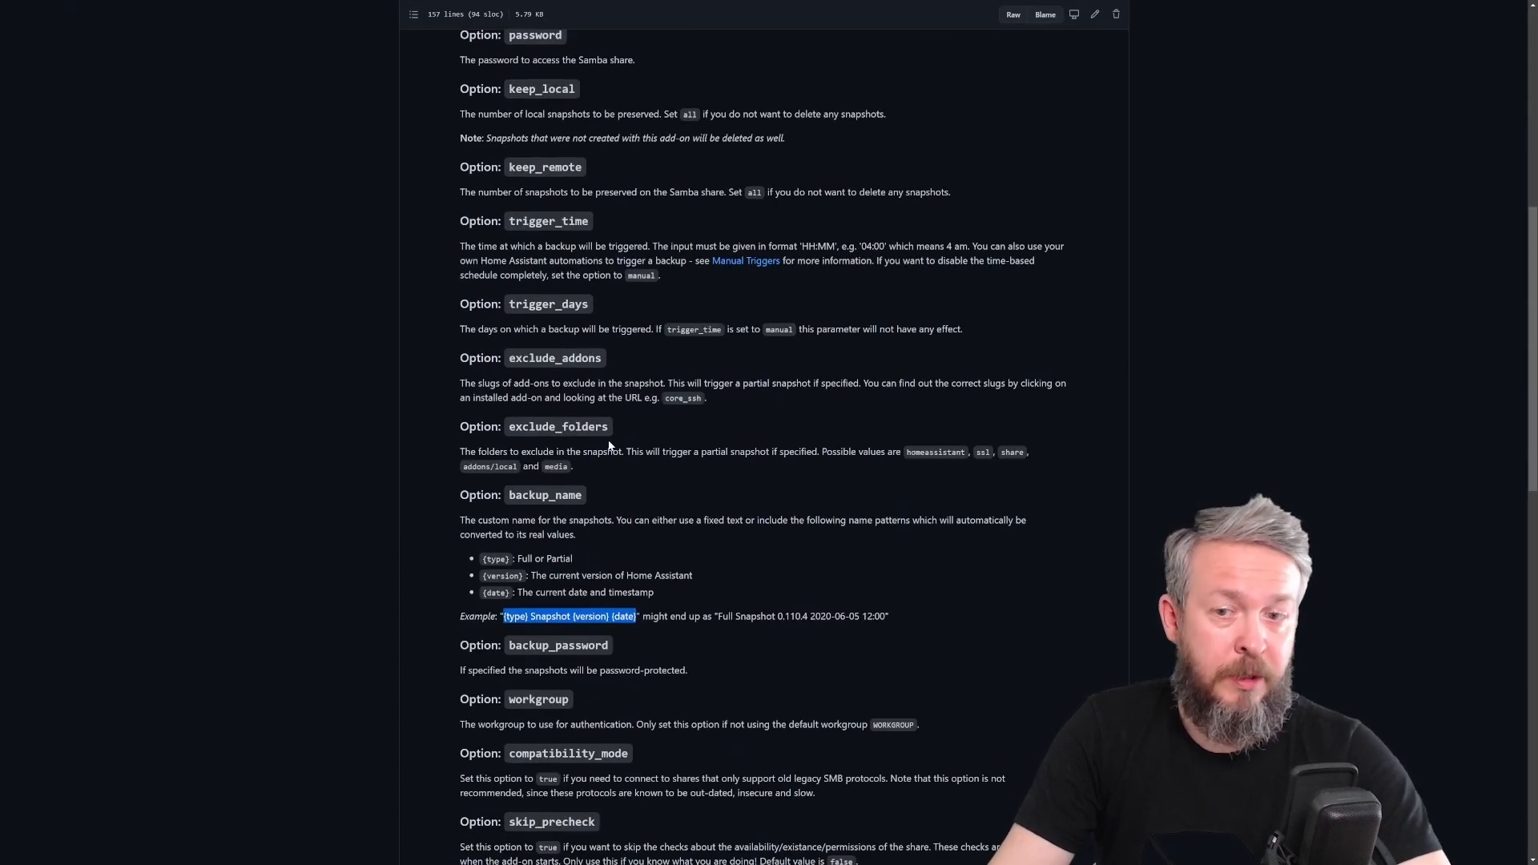
pyautogui.scroll(-3)
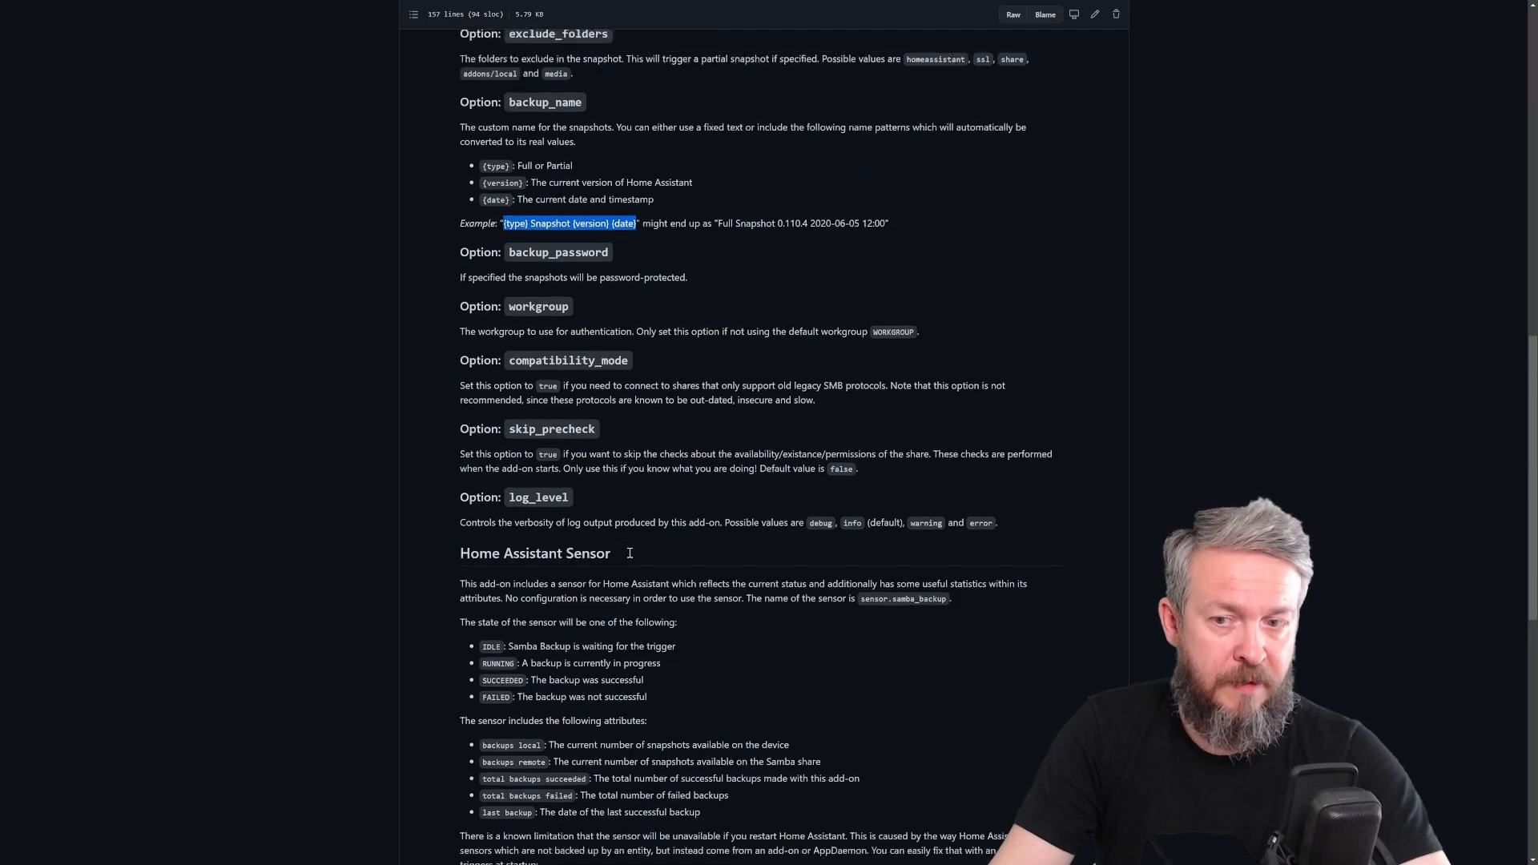
pyautogui.scroll(-3)
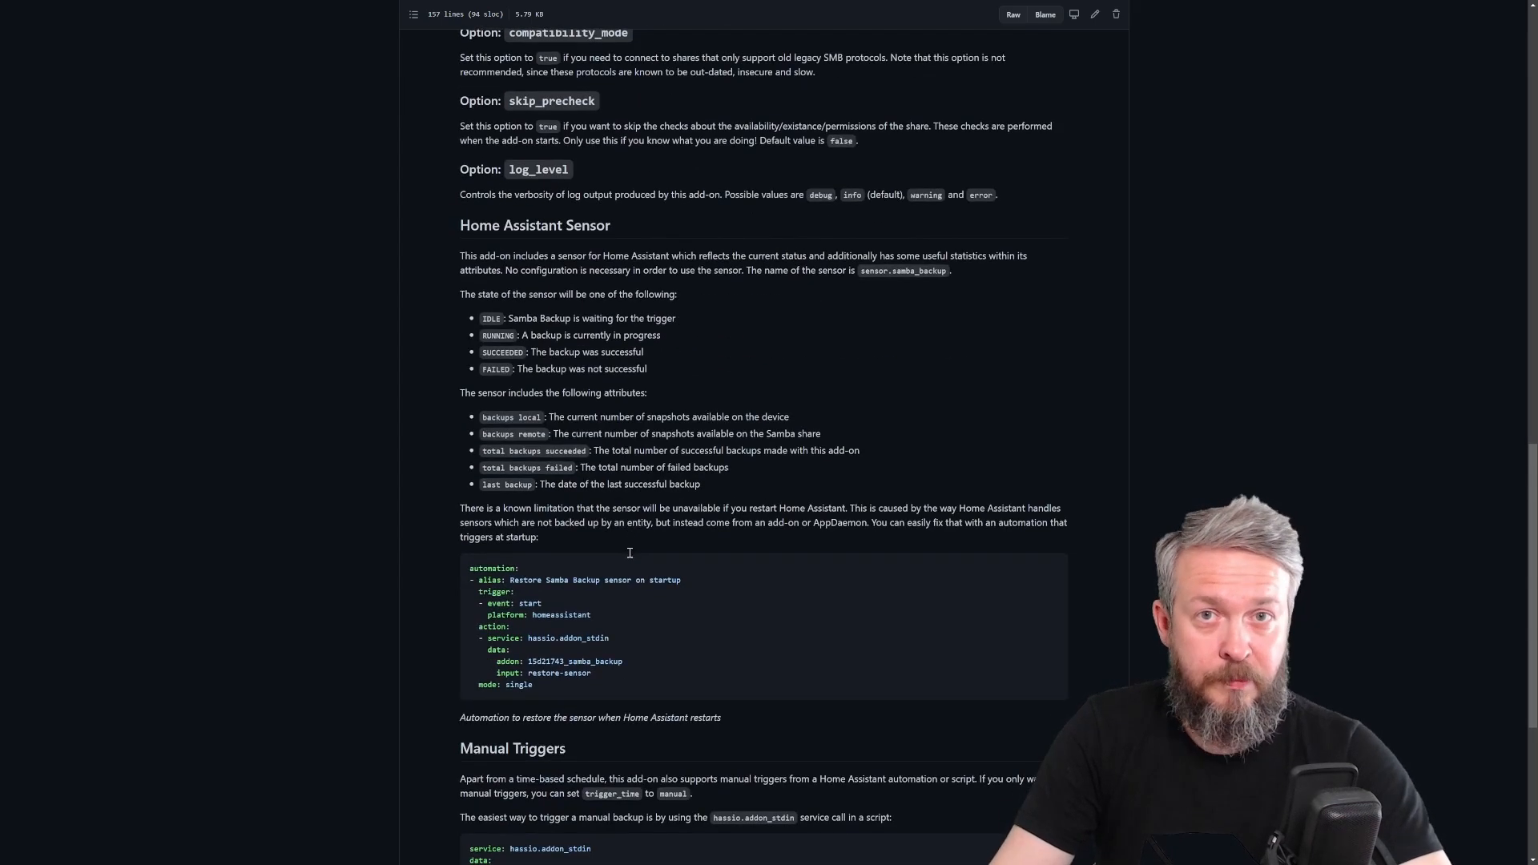
pyautogui.scroll(-3)
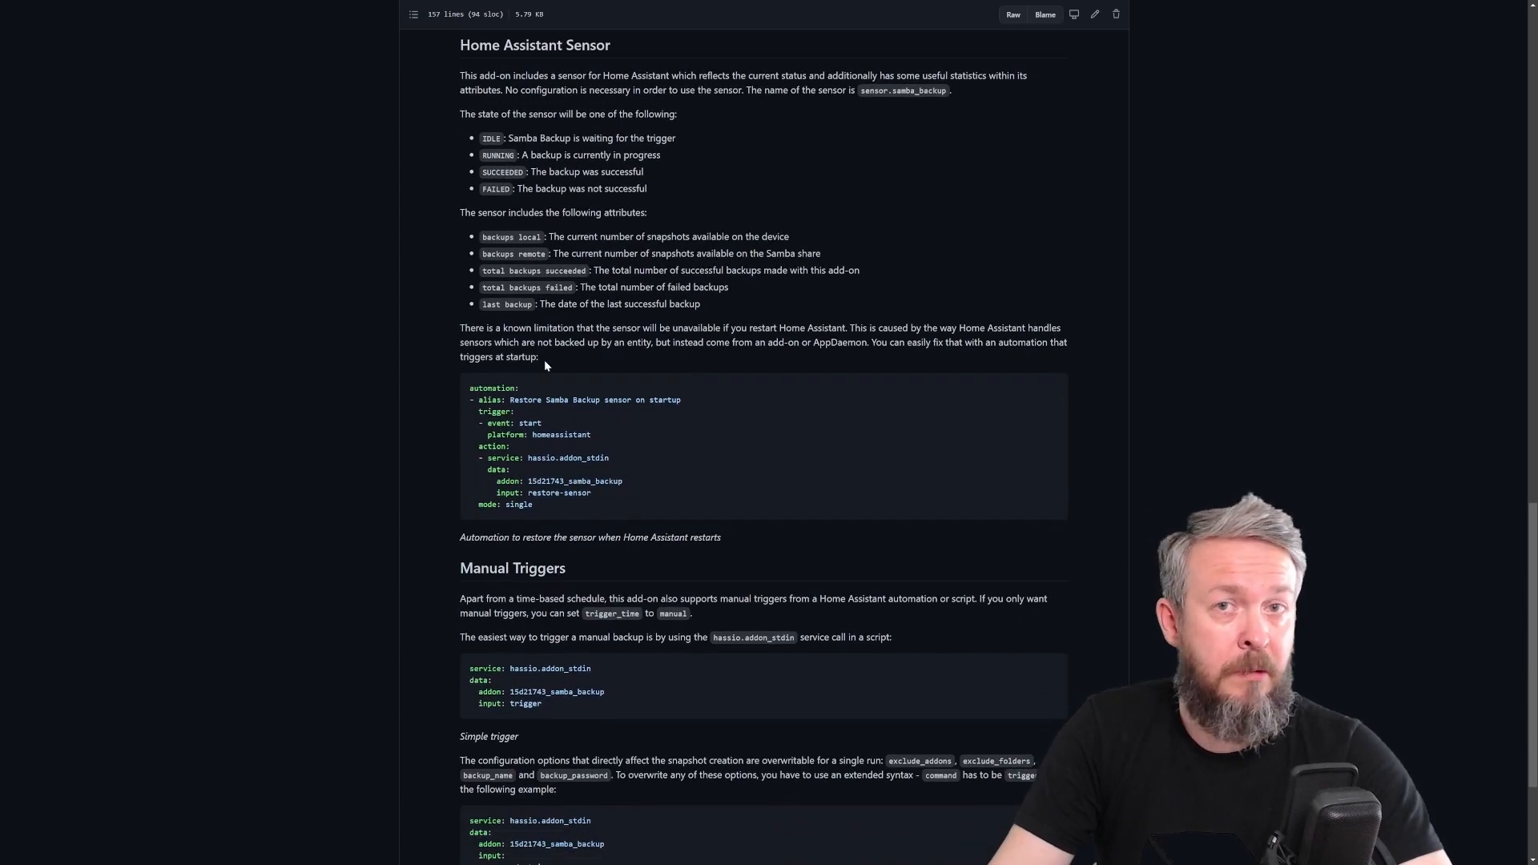
pyautogui.moveTo(682, 472)
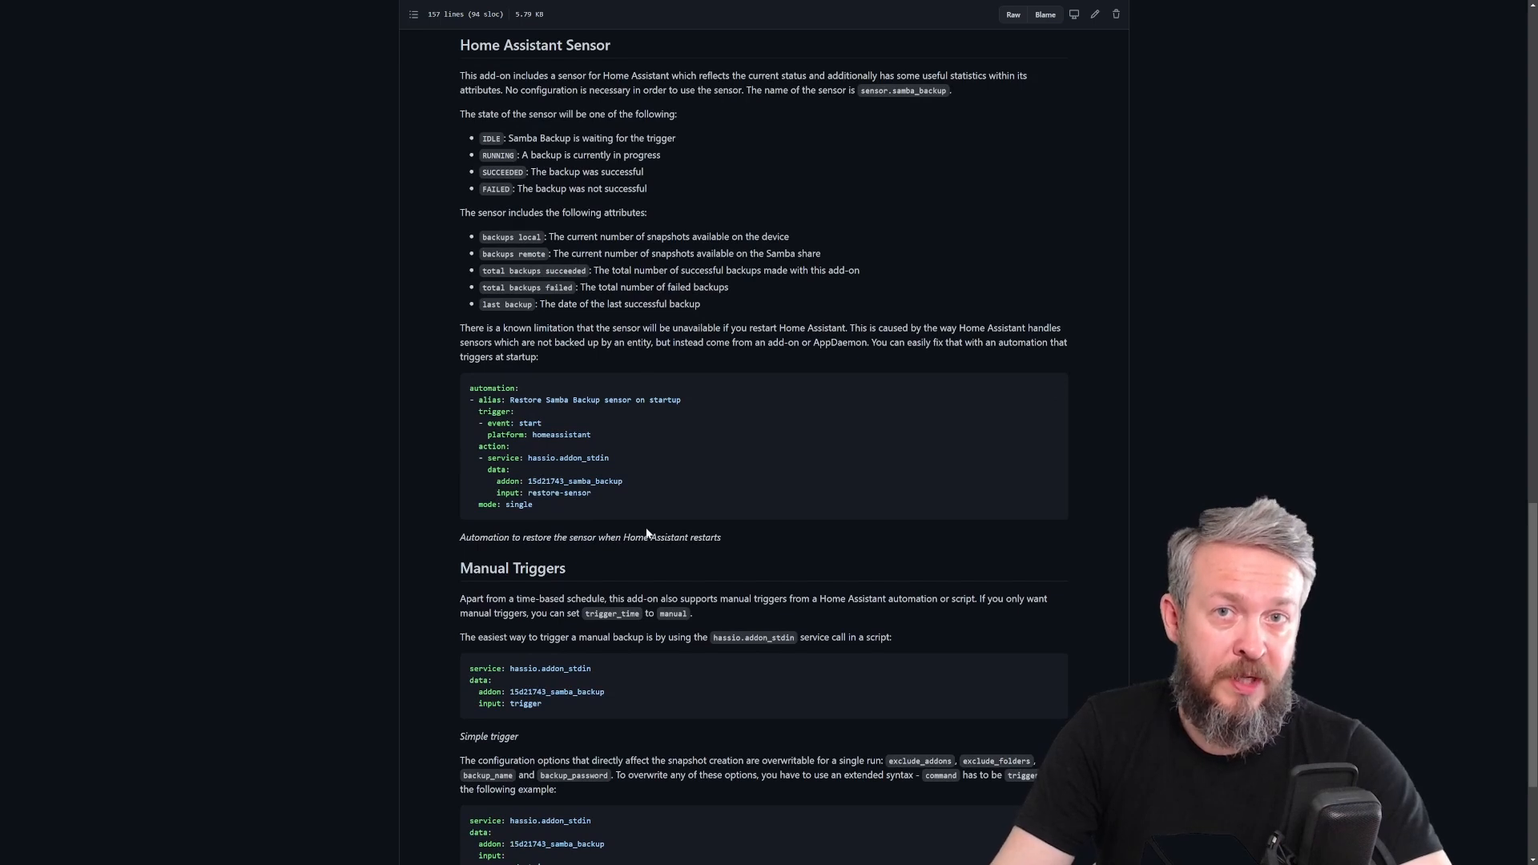
pyautogui.scroll(-3)
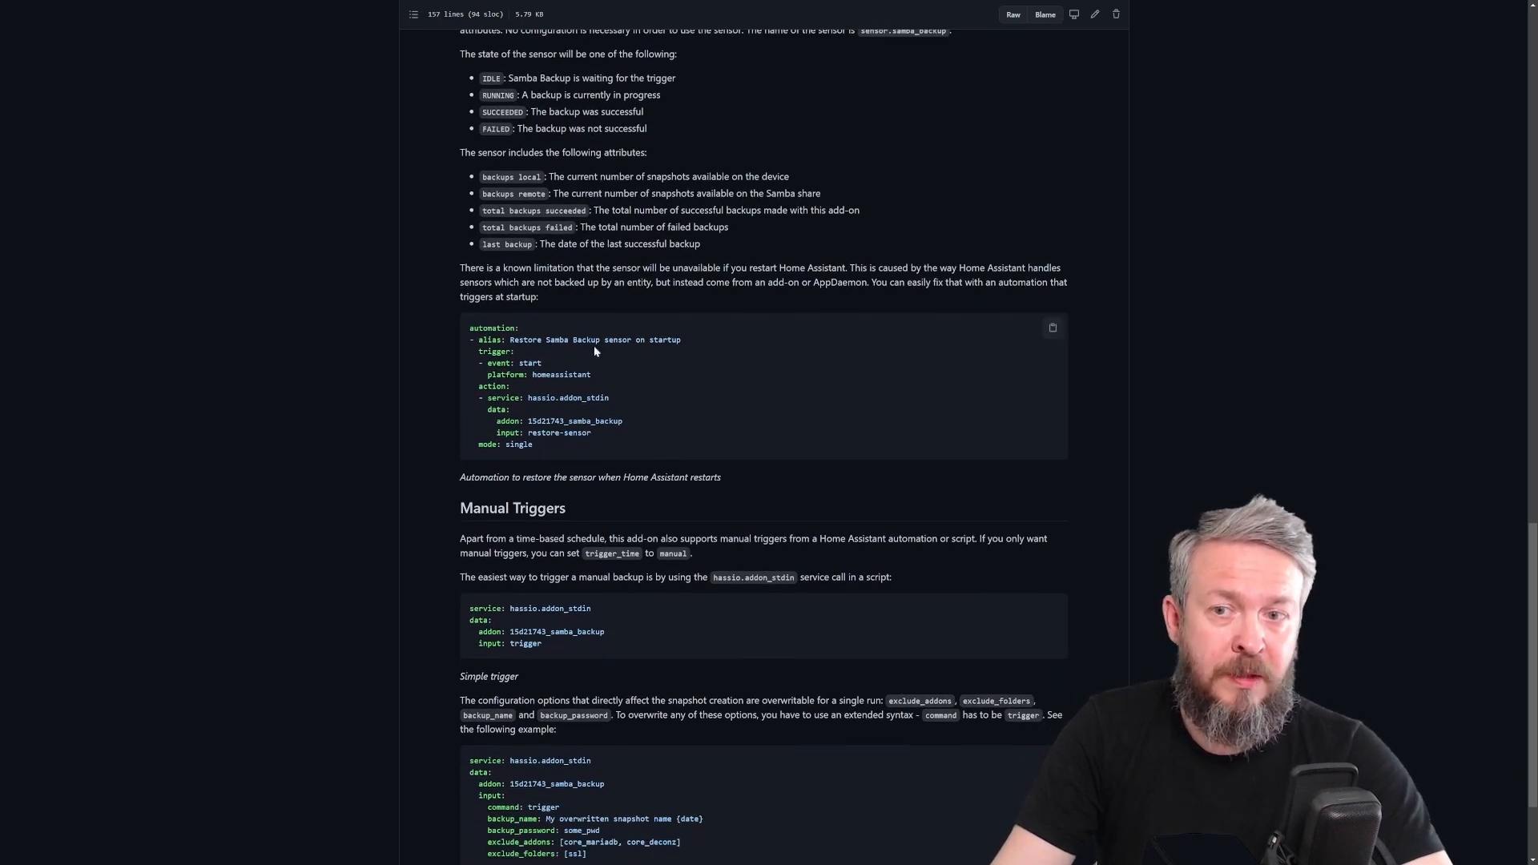
pyautogui.moveTo(584, 456)
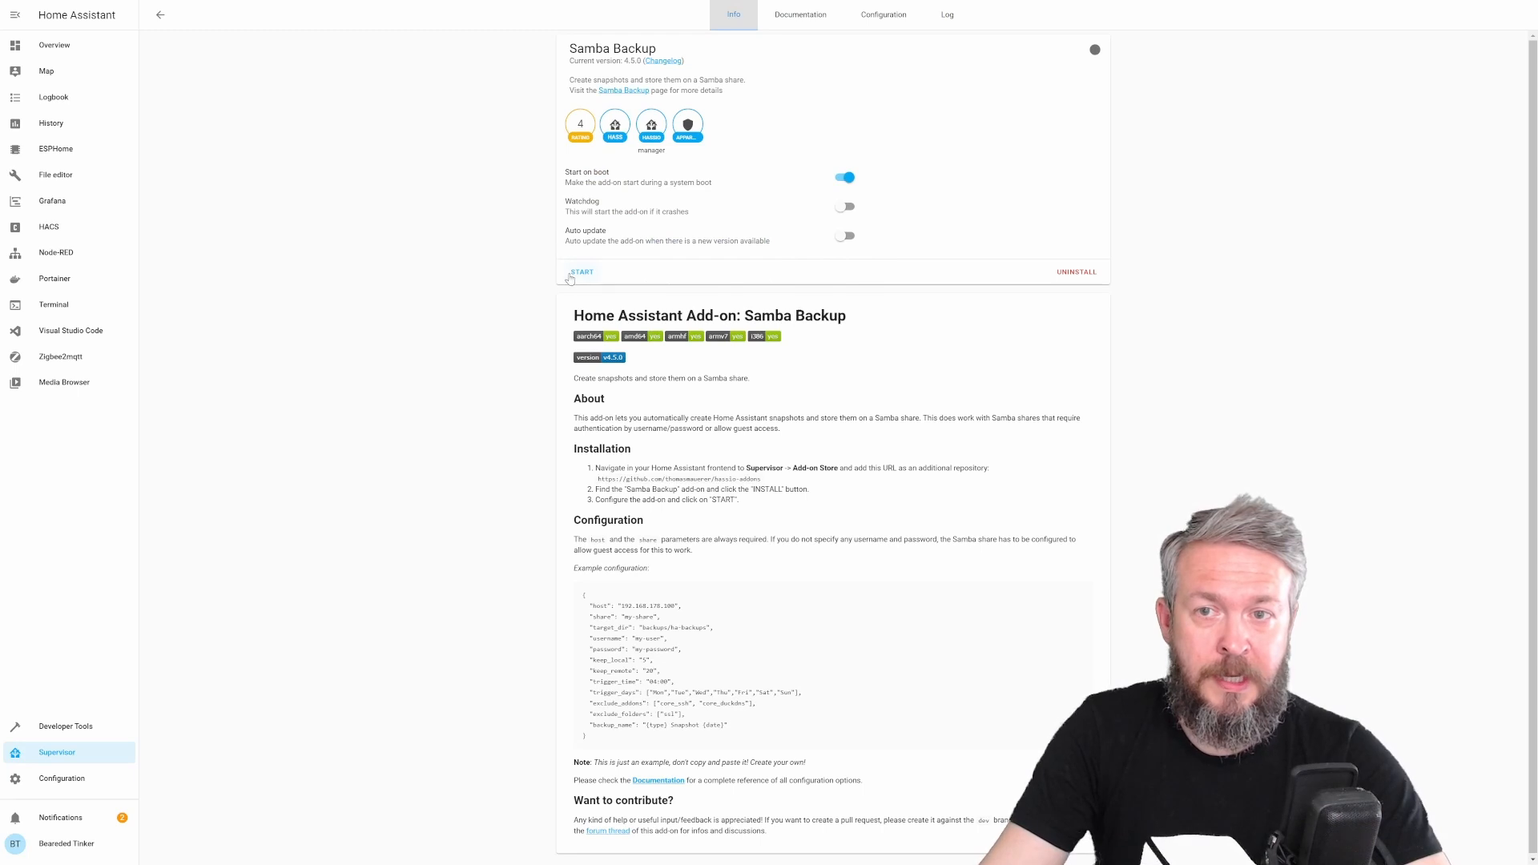
# Step: Start the Samba Backup add-on and switch to its Log page
pyautogui.click(581, 271)
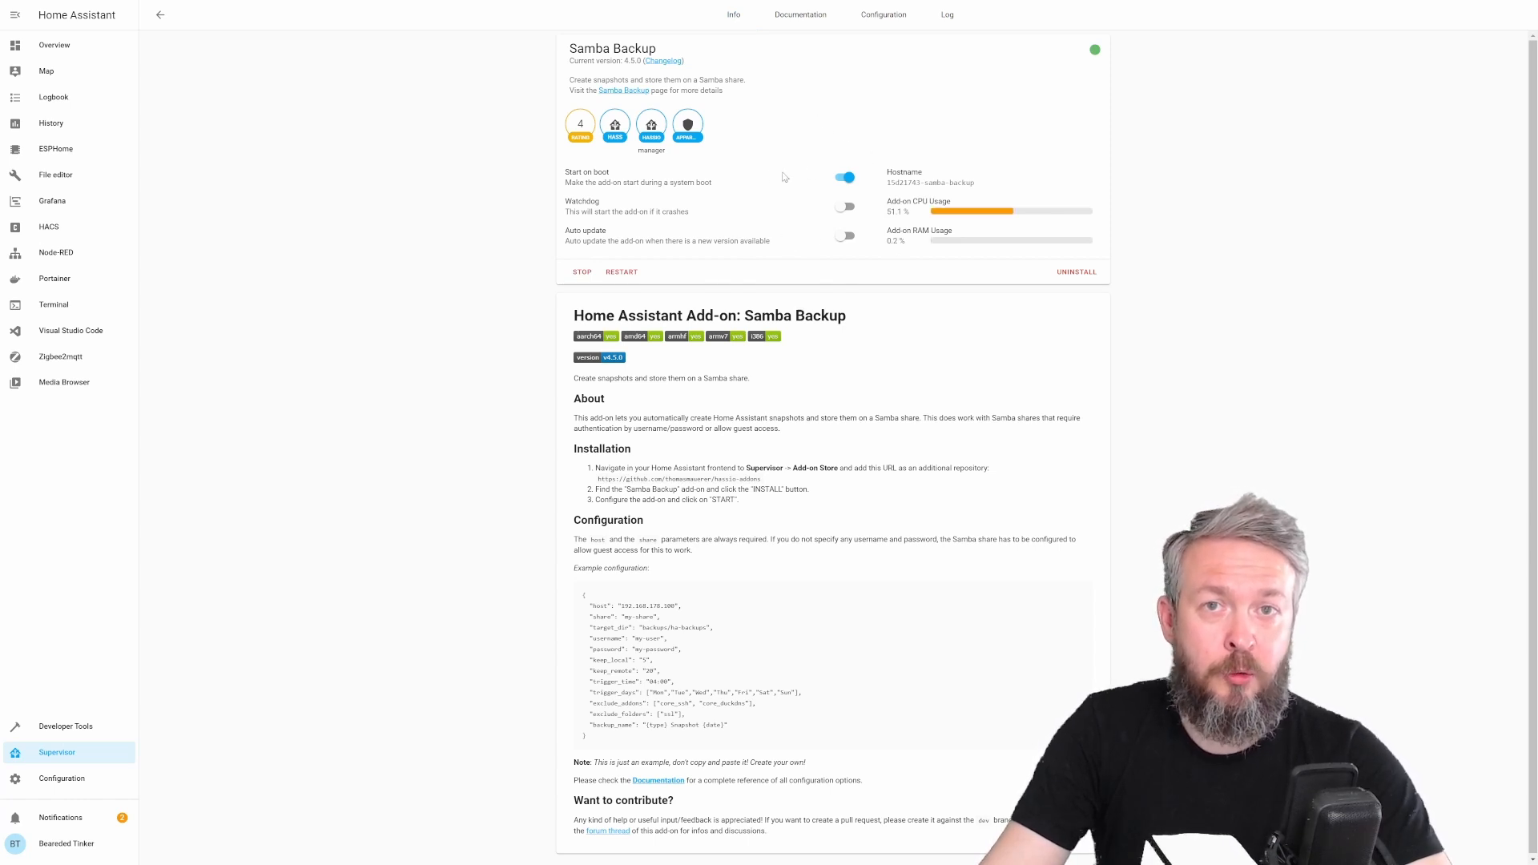
pyautogui.moveTo(491, 300)
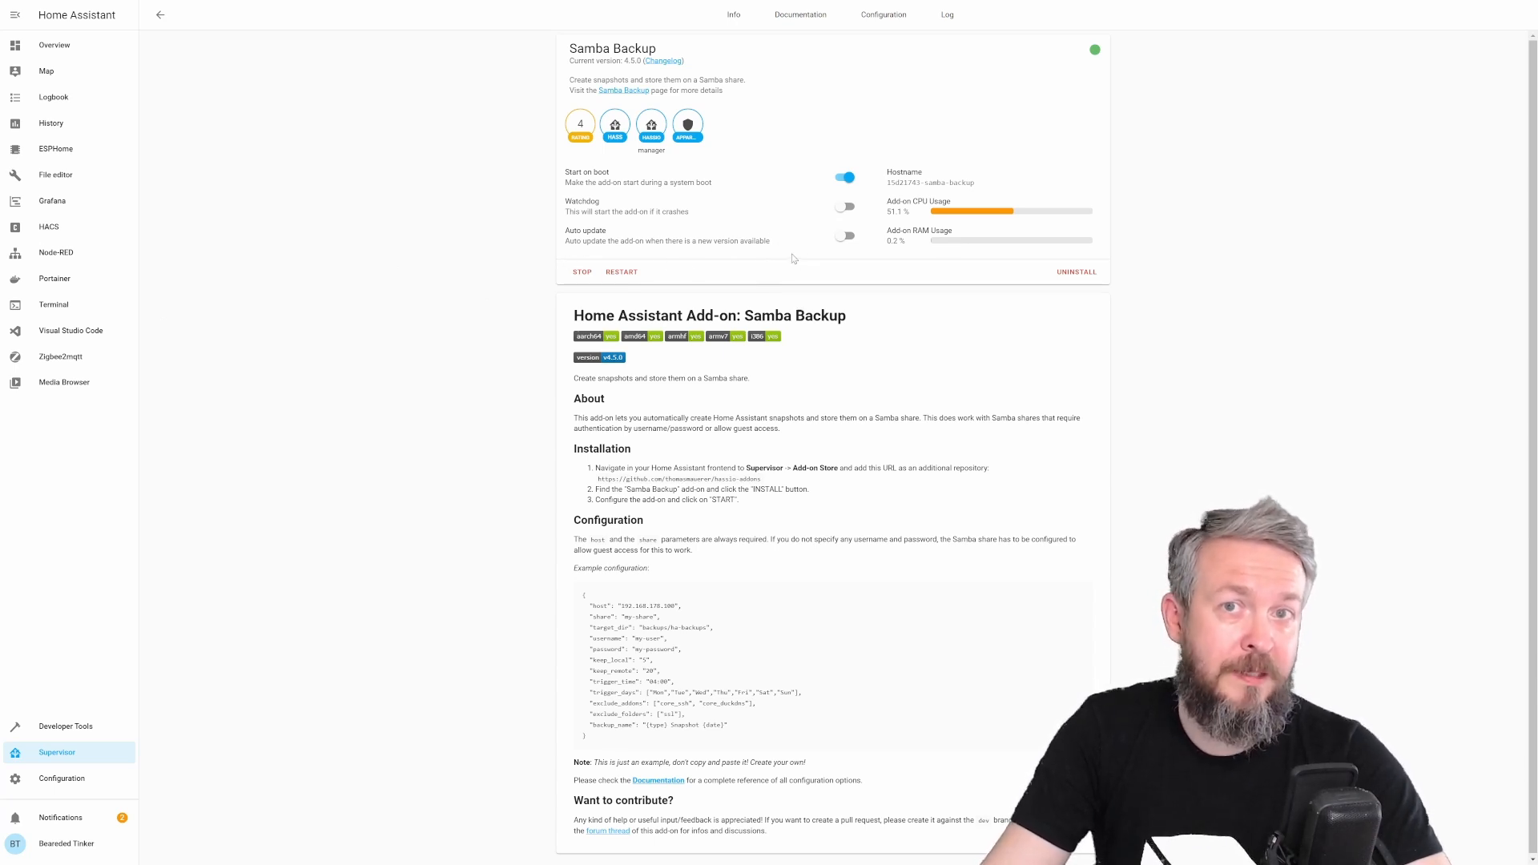
pyautogui.moveTo(778, 265)
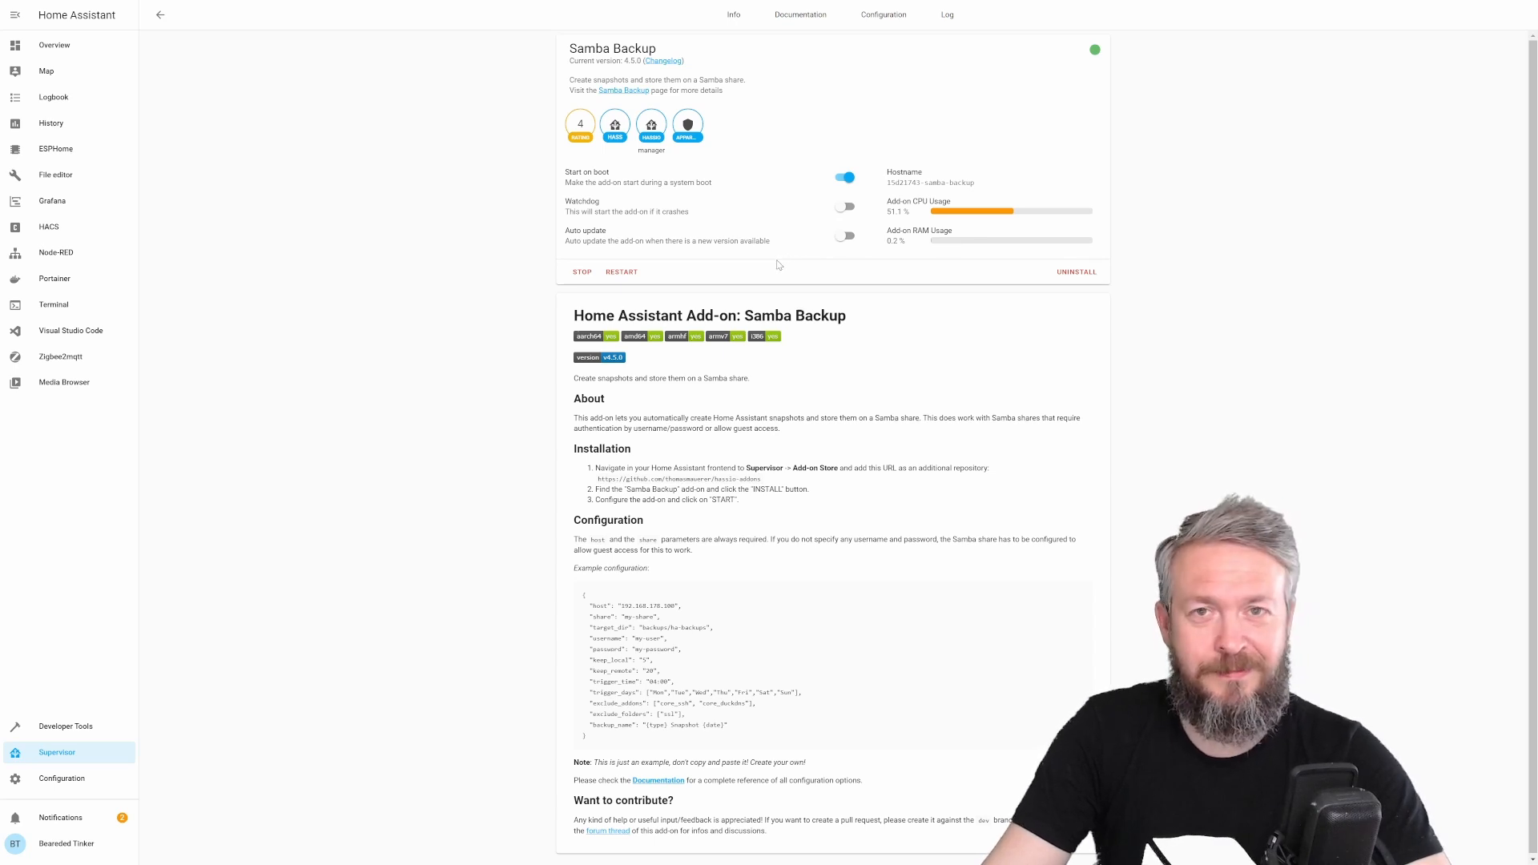
pyautogui.click(946, 14)
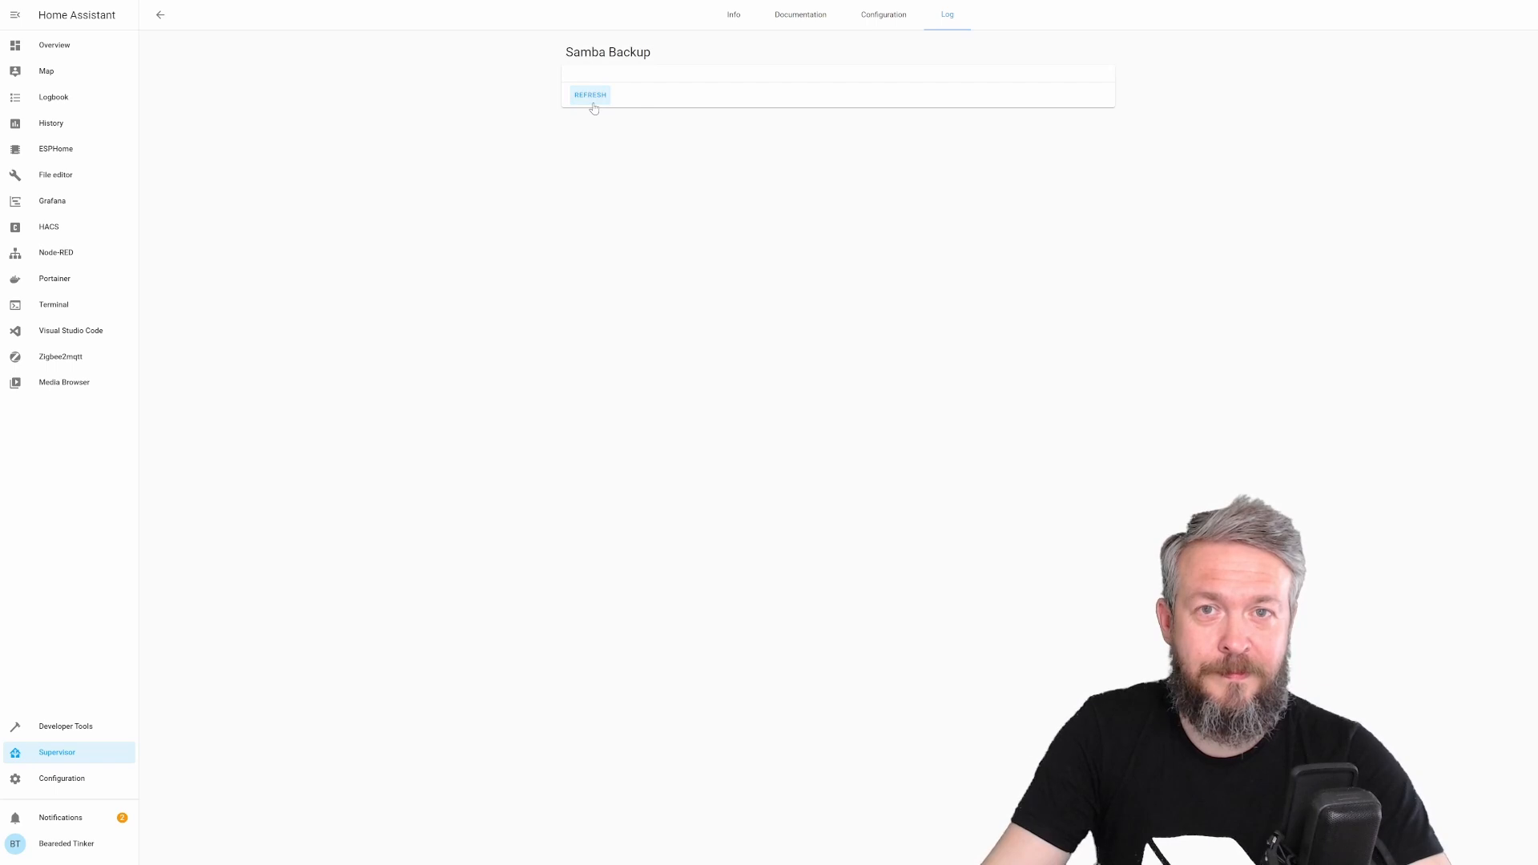
# Step: Refresh the add-on log to show host, ha-backup share and retention 3/20 settings
pyautogui.click(590, 94)
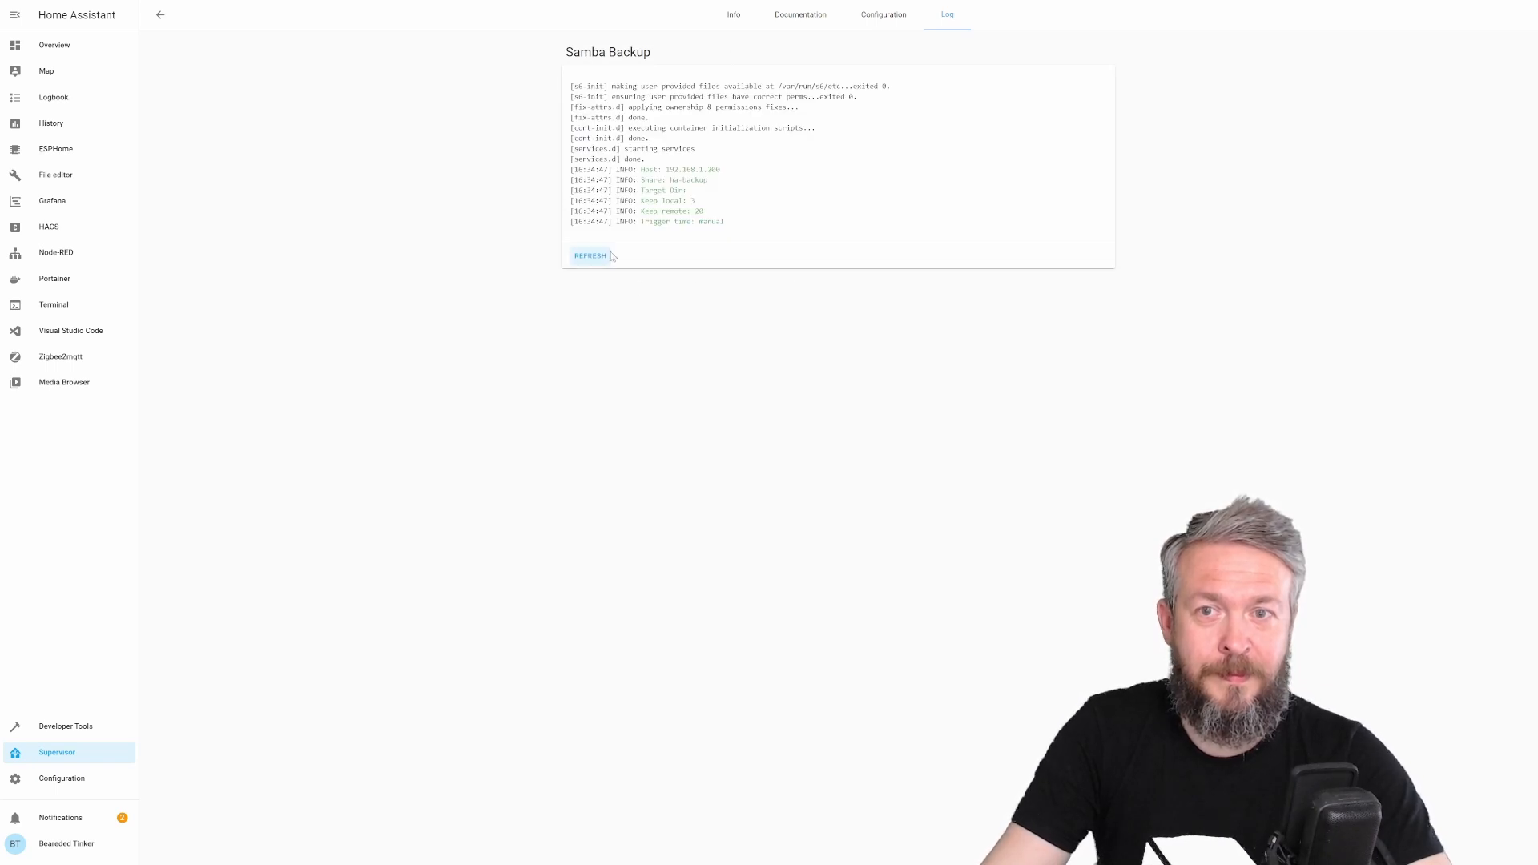
pyautogui.moveTo(819, 127)
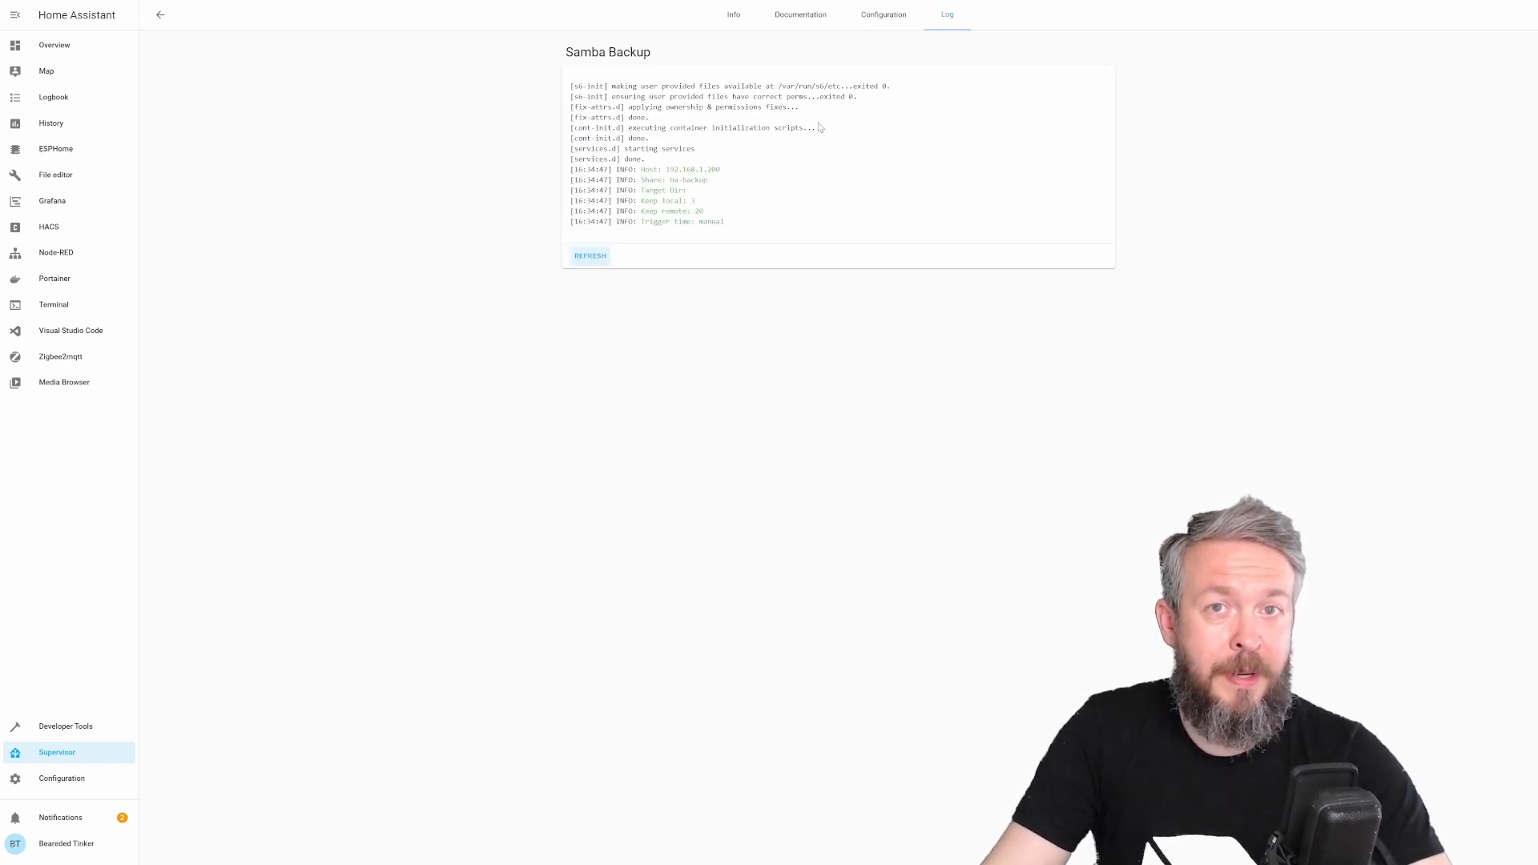
pyautogui.moveTo(773, 180)
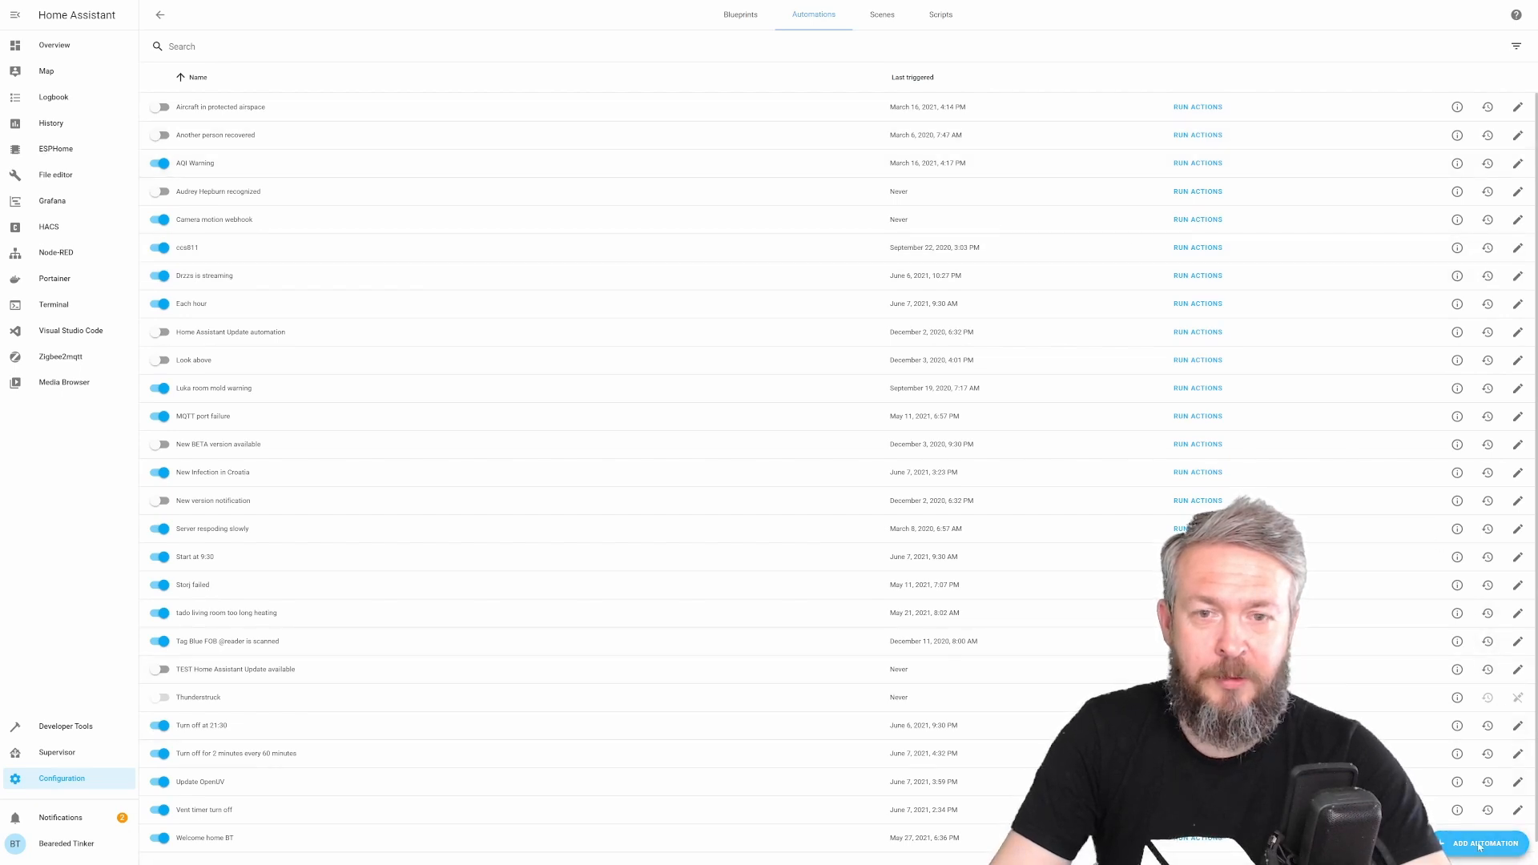
# Step: Add an automation named HA Backup with a Time trigger at 03:00
pyautogui.click(1486, 844)
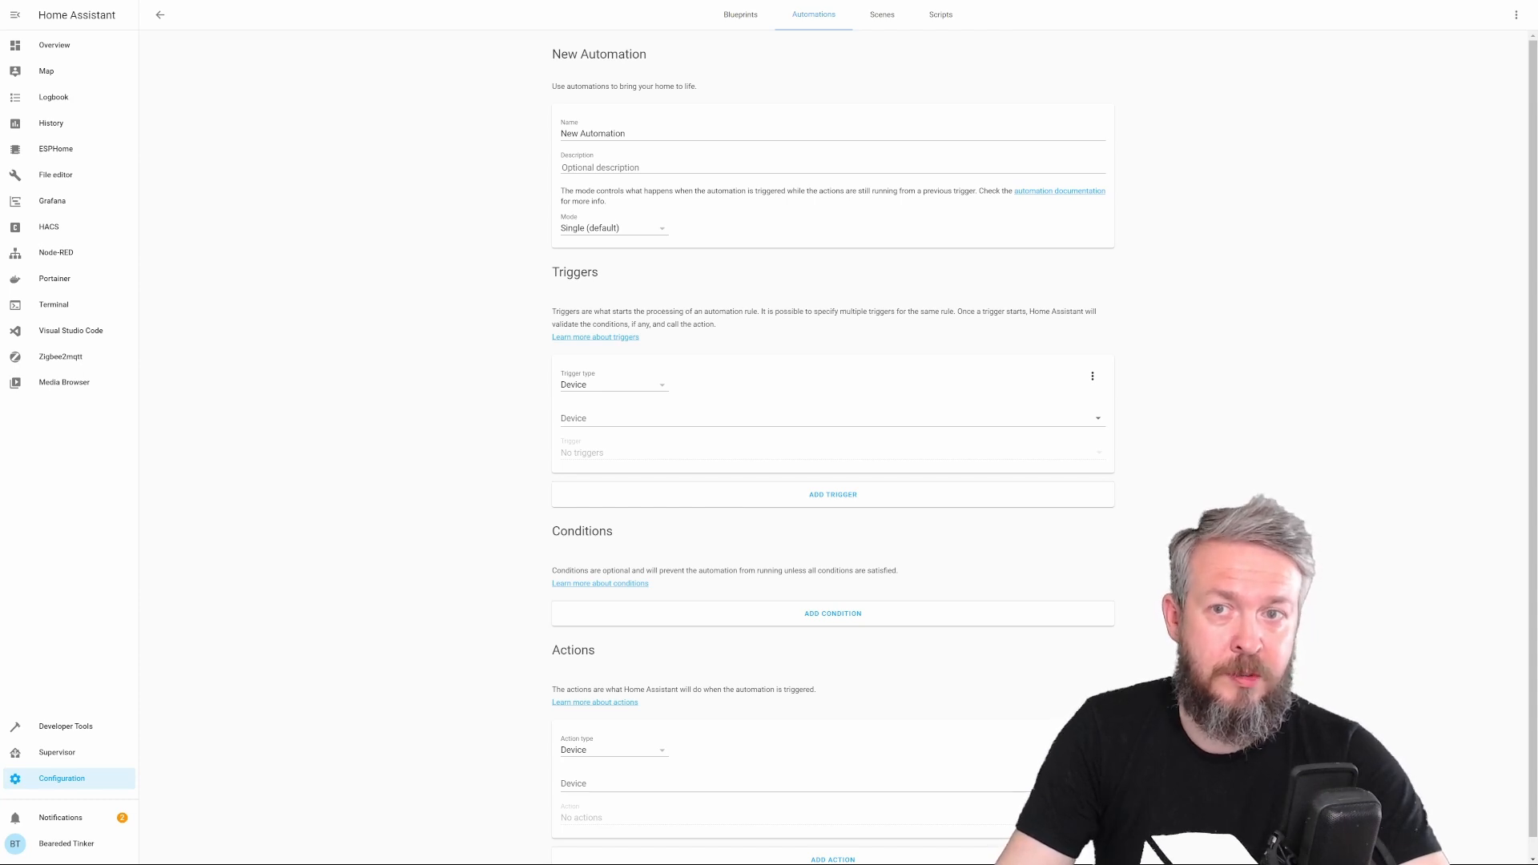
pyautogui.tripleClick(593, 132)
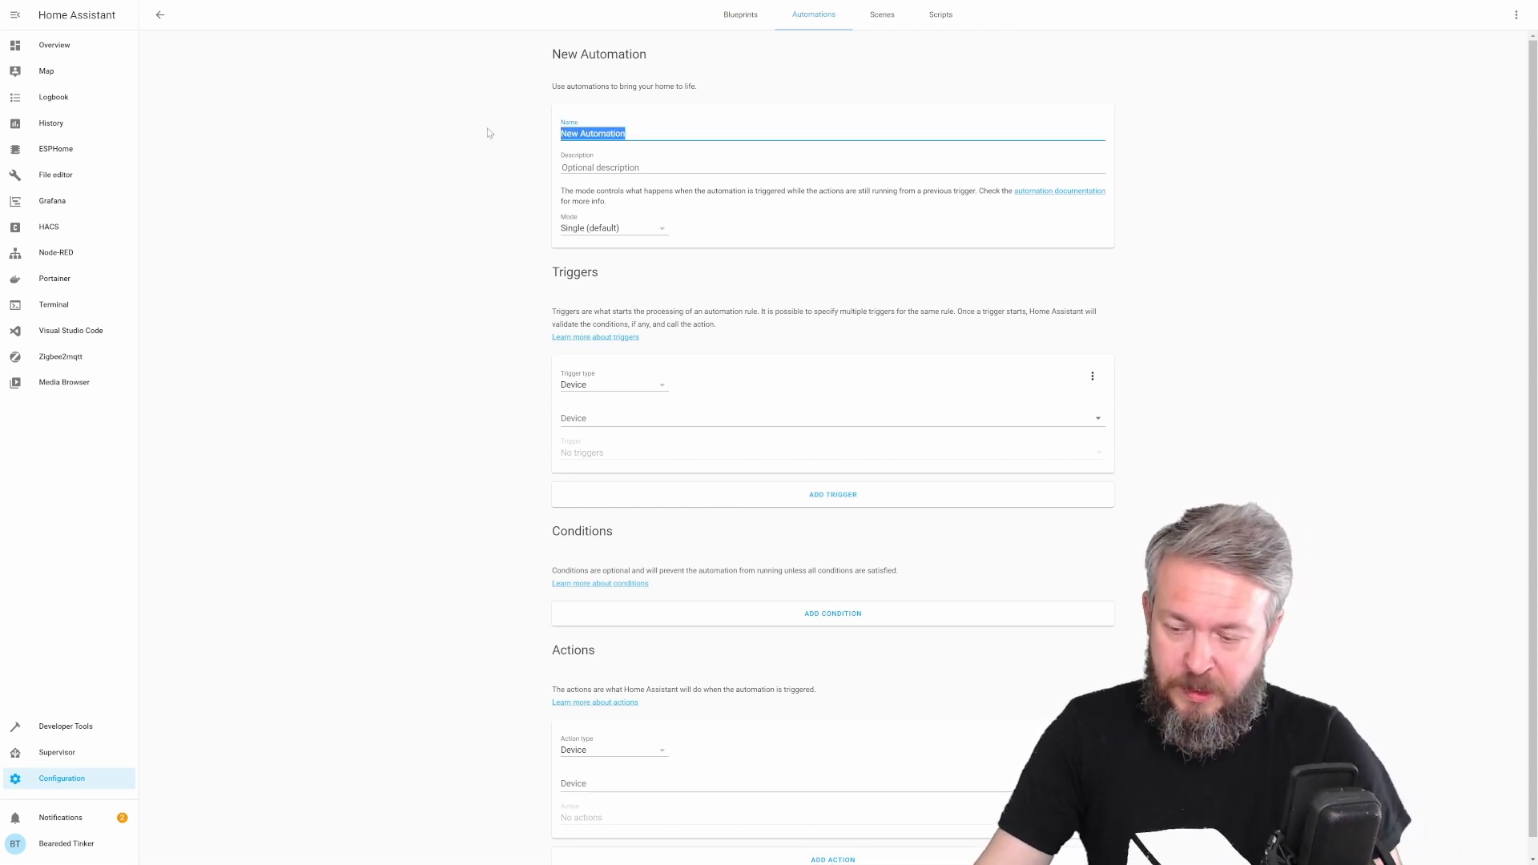
pyautogui.write('HA Backup')
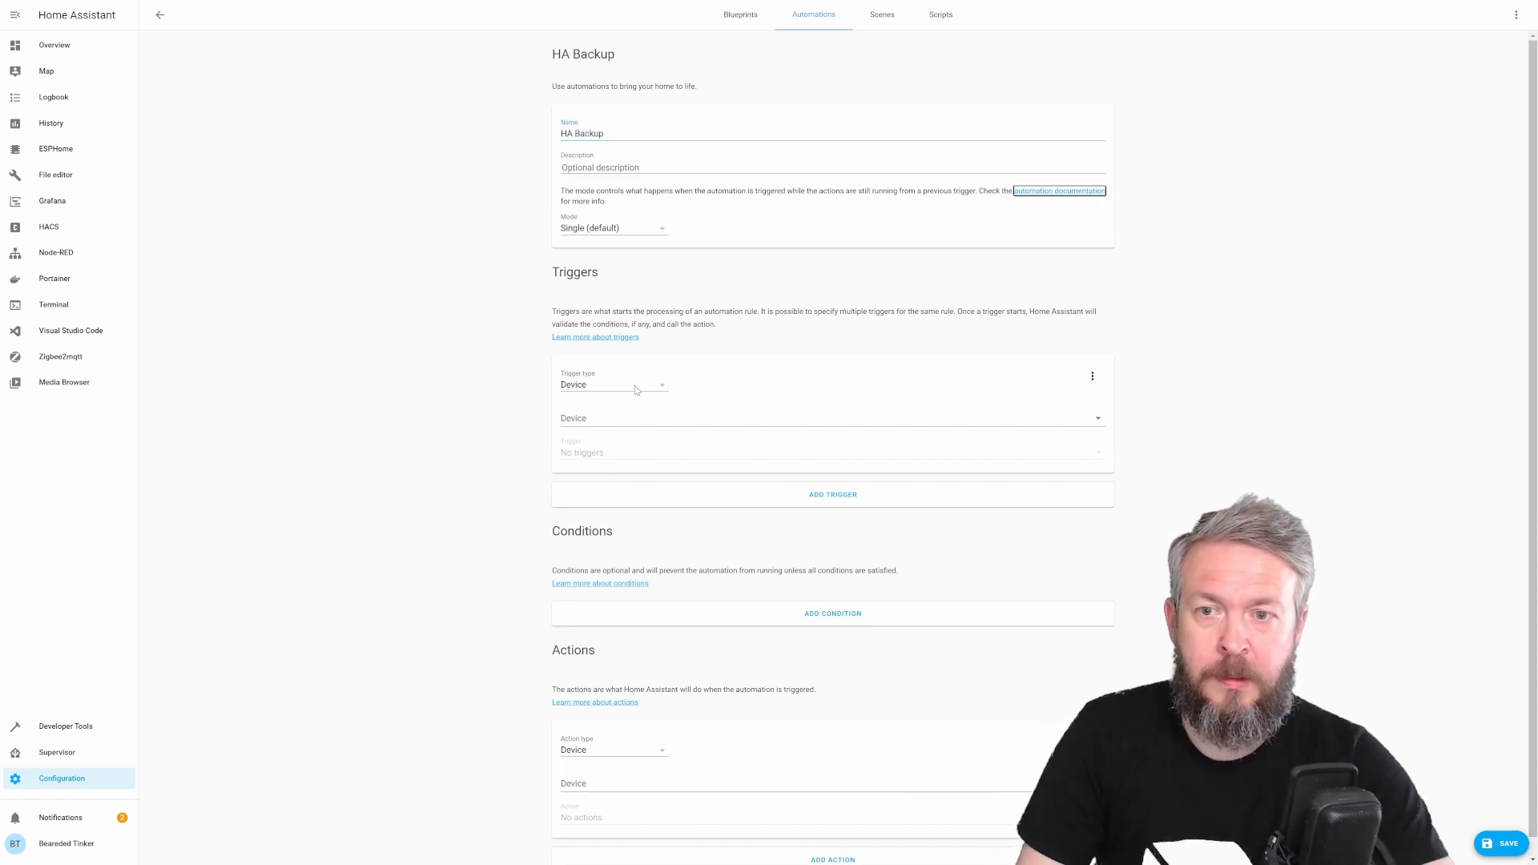
pyautogui.click(613, 384)
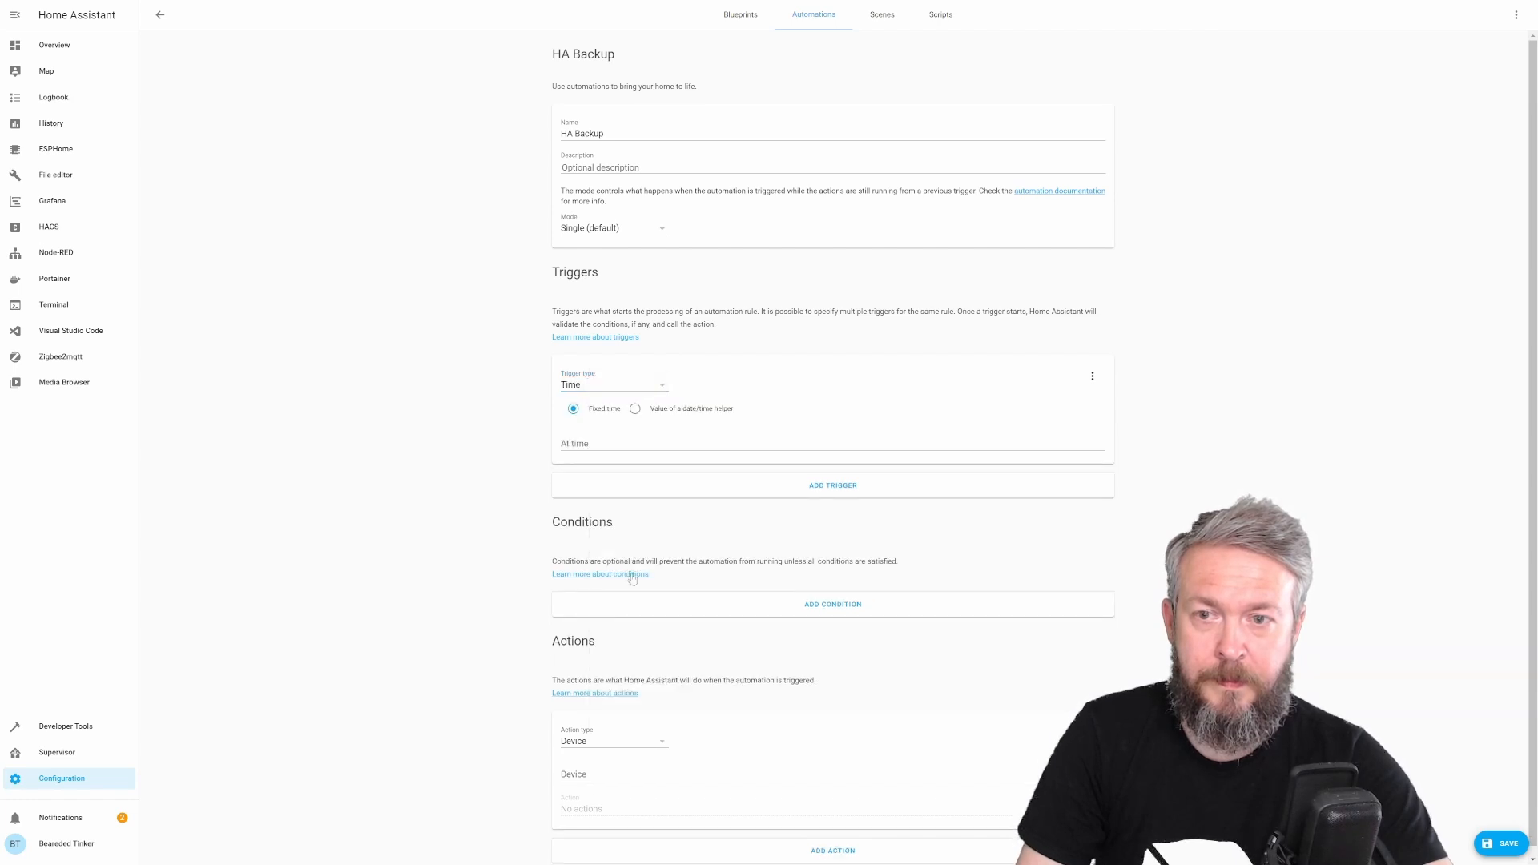
pyautogui.click(832, 442)
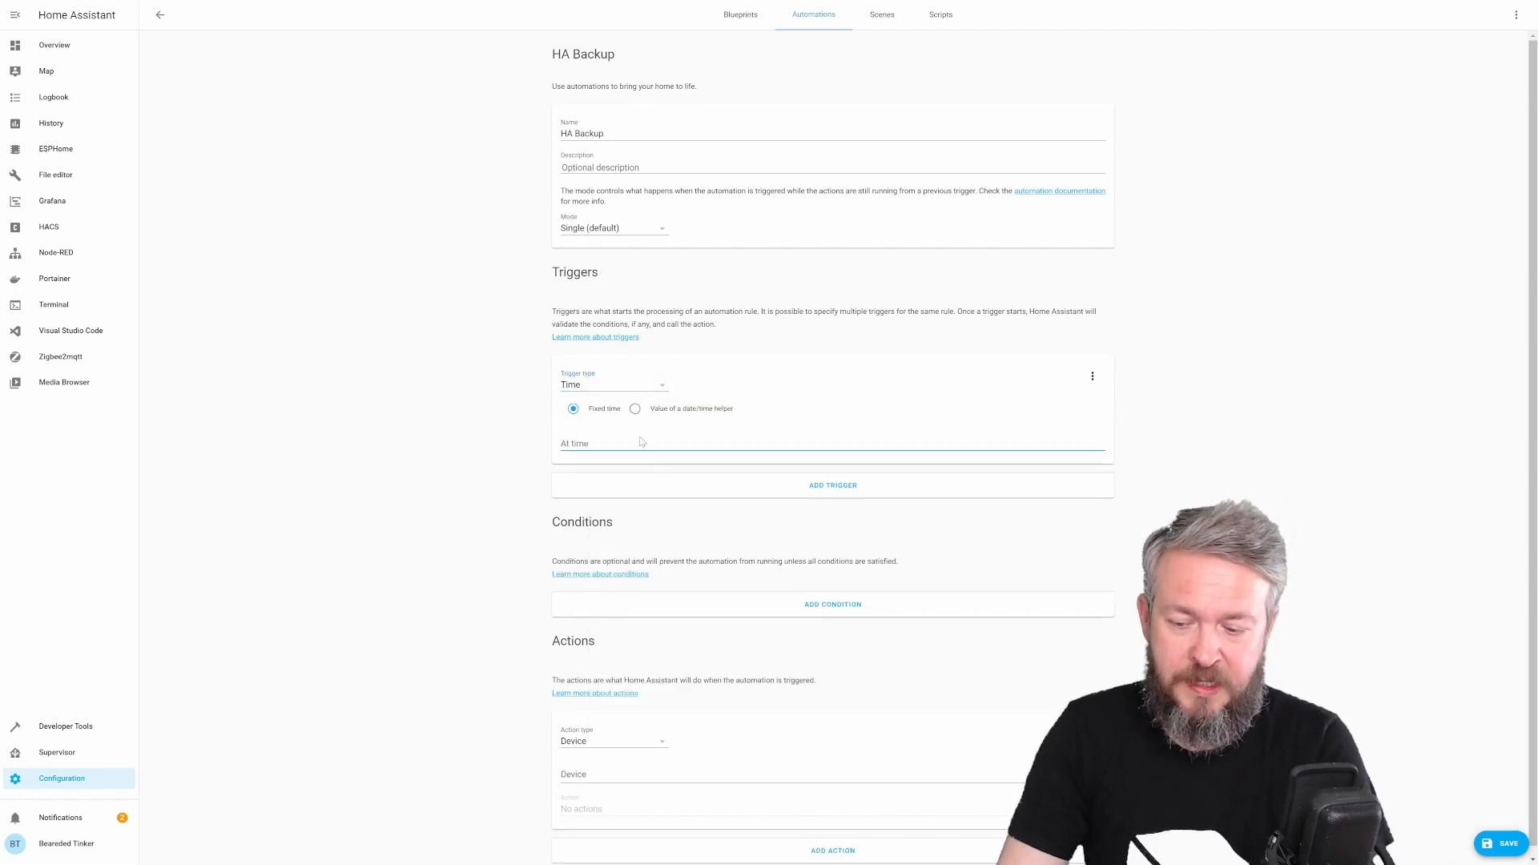
pyautogui.write('03:00')
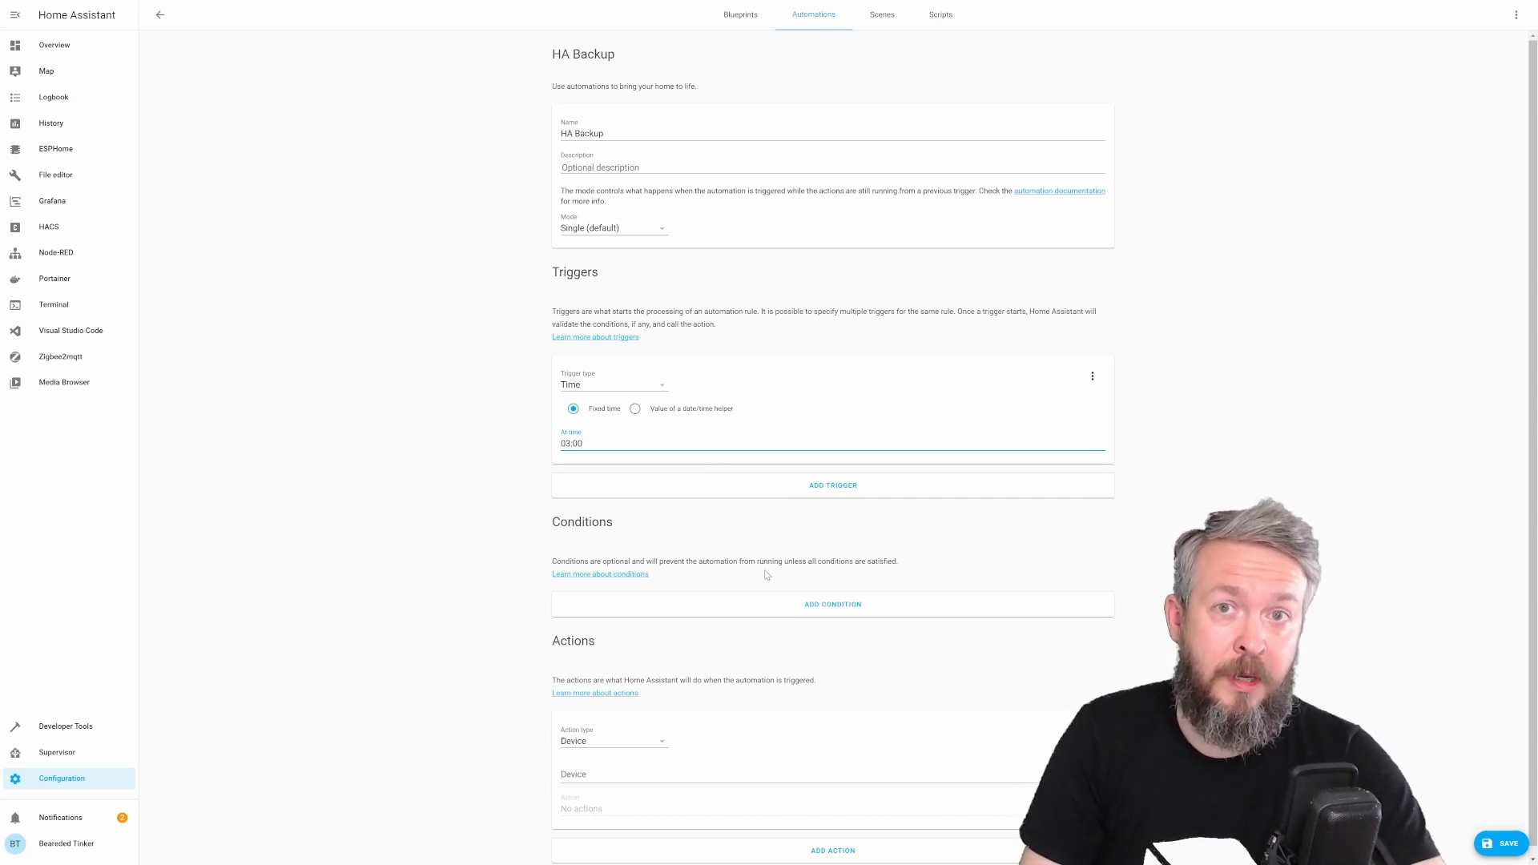
# Step: Add a Time-type condition to the HA Backup automation
pyautogui.click(832, 603)
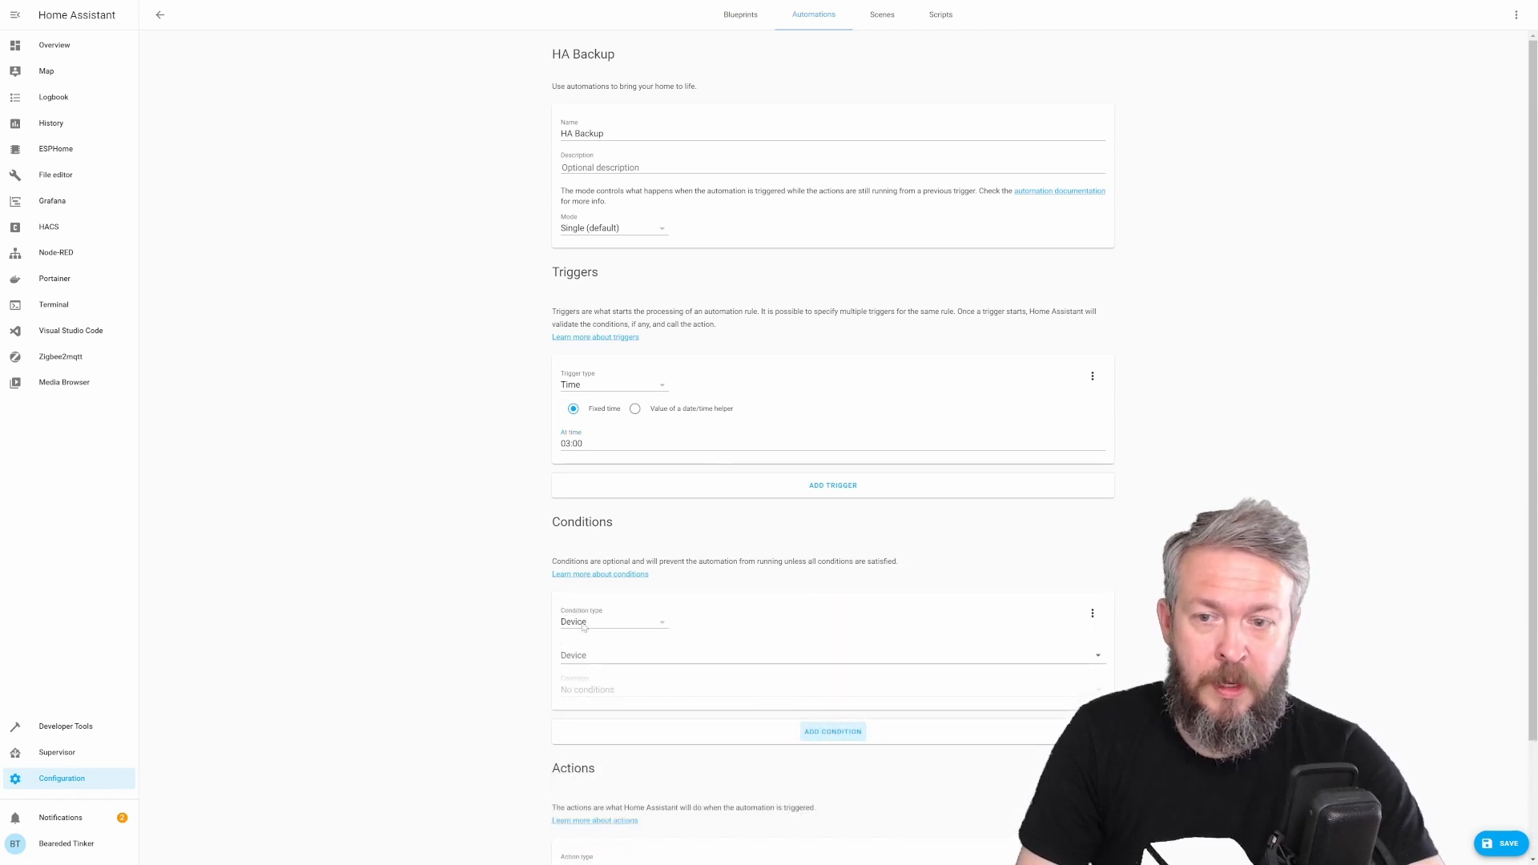
pyautogui.click(613, 621)
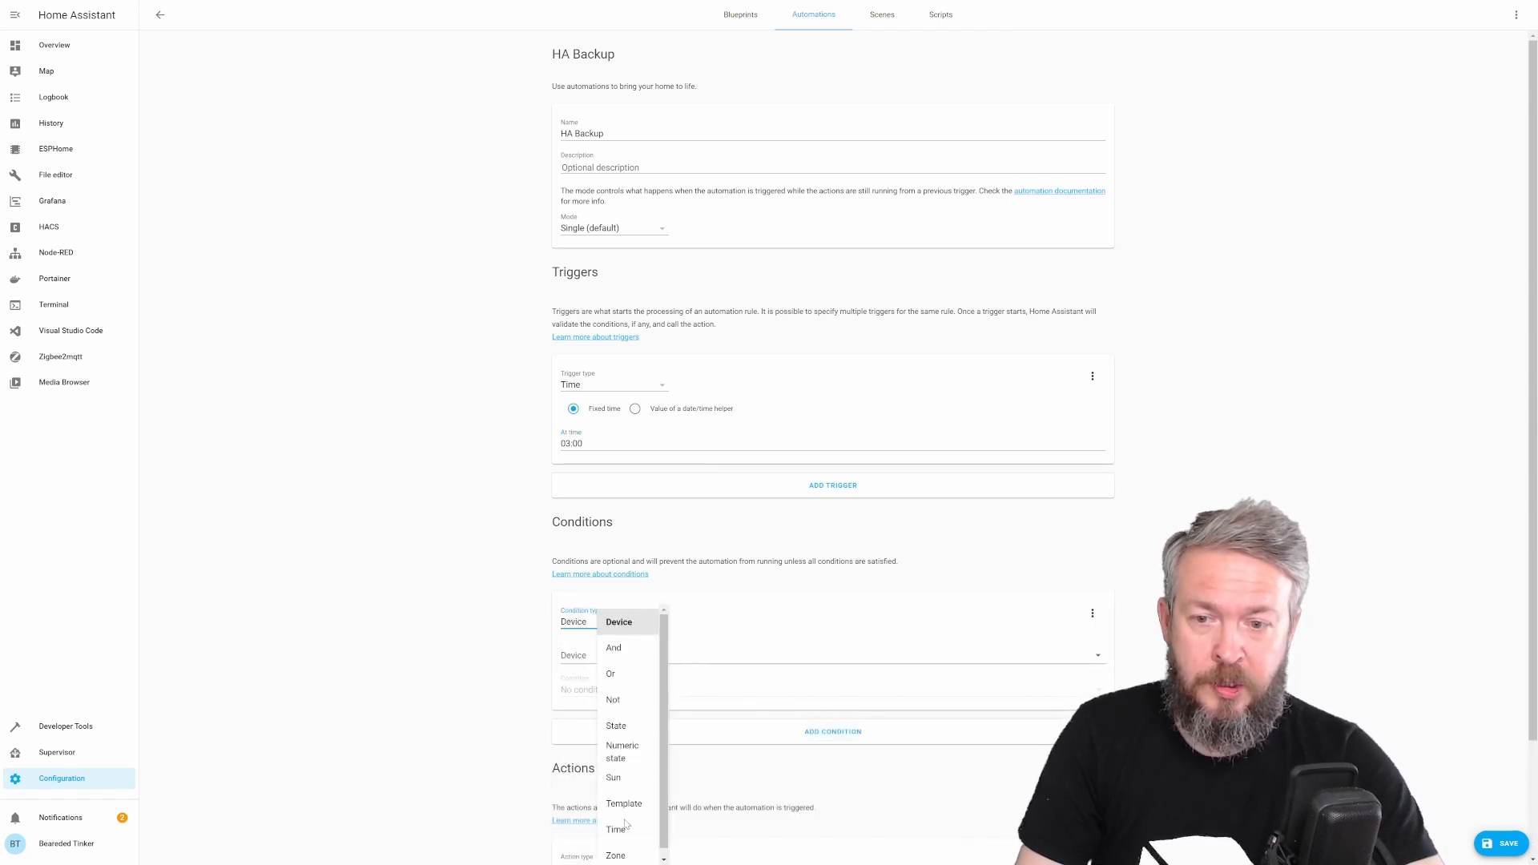
pyautogui.click(616, 829)
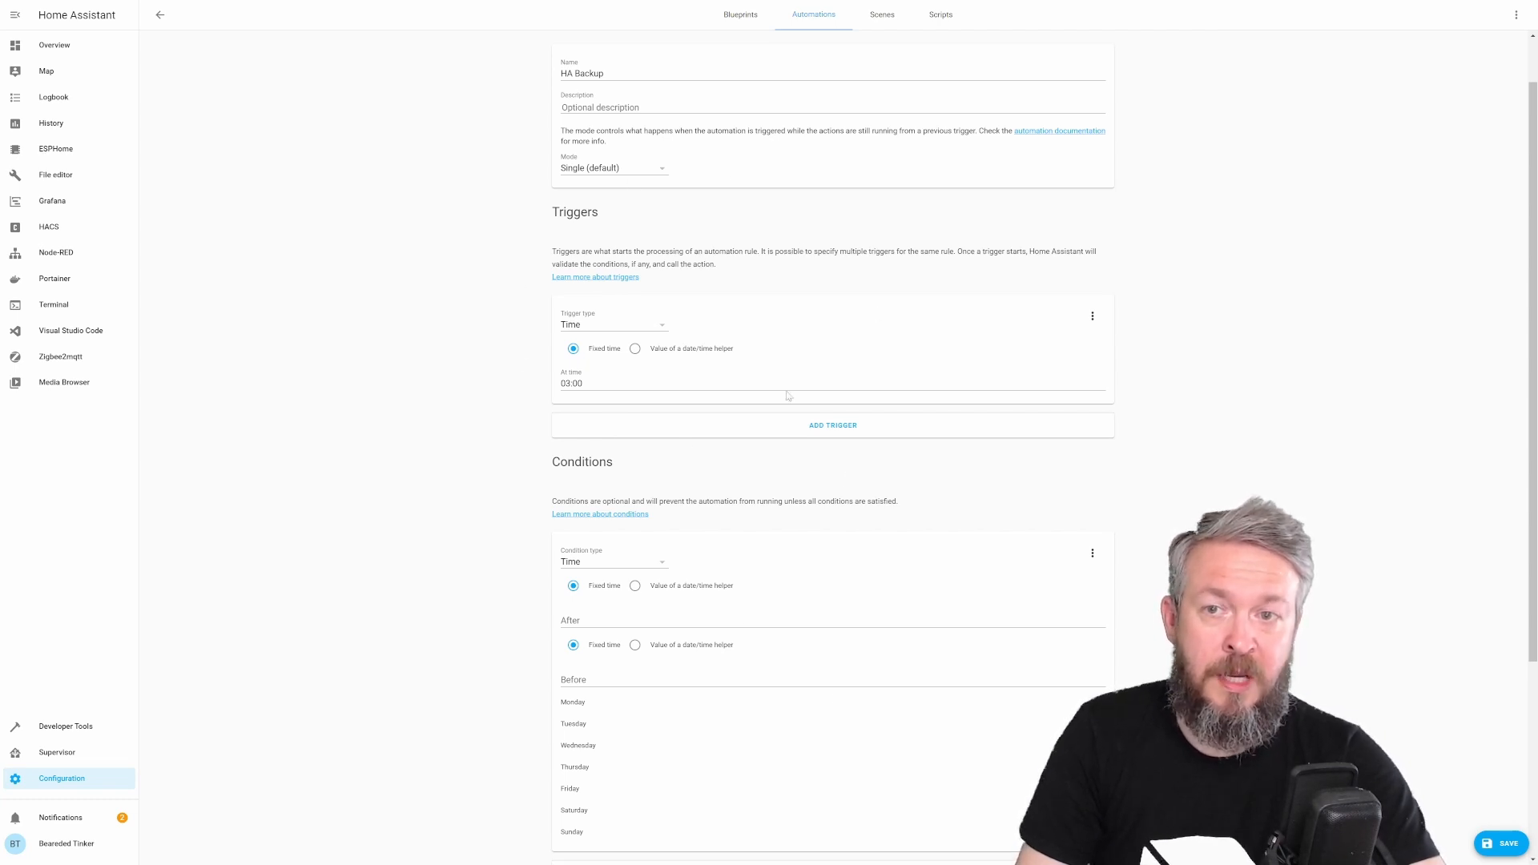
pyautogui.moveTo(616, 411)
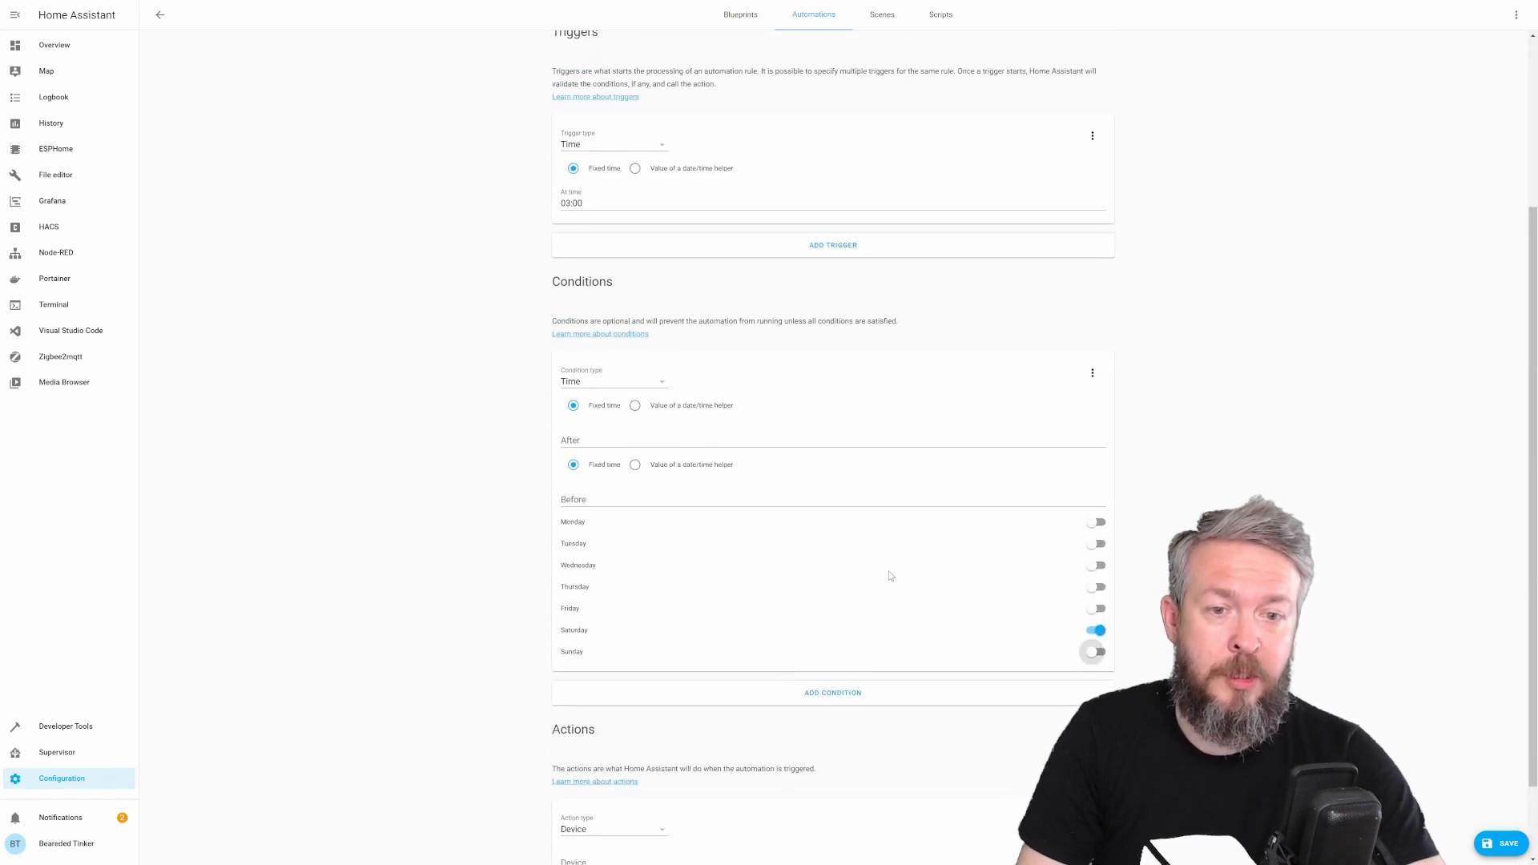
pyautogui.moveTo(1057, 647)
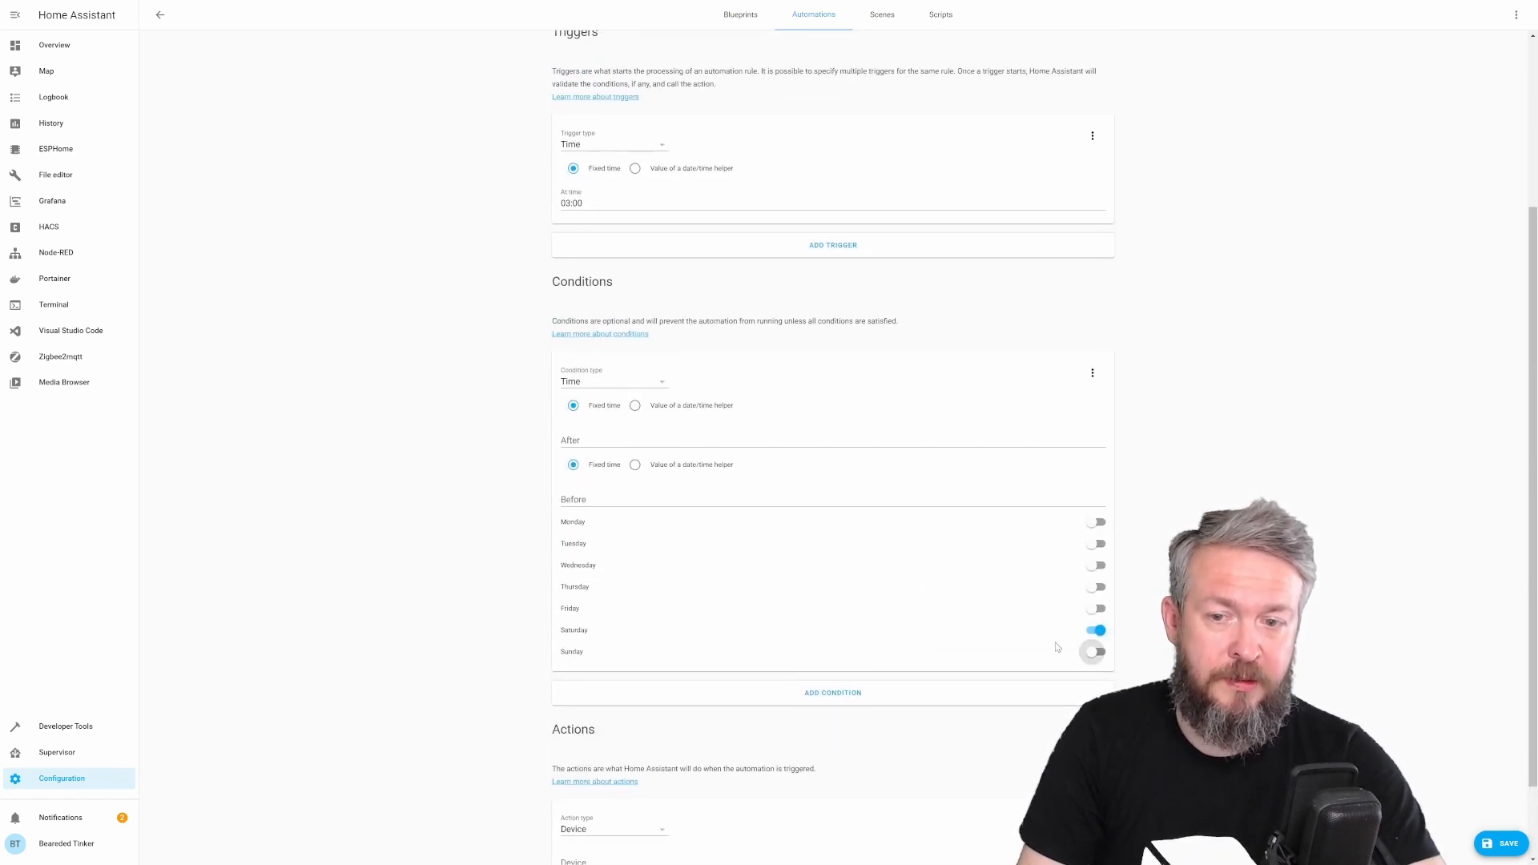
# Step: Add a hassio.addon_stdin action targeting the Samba Backup add-on with input trigger
pyautogui.scroll(-3)
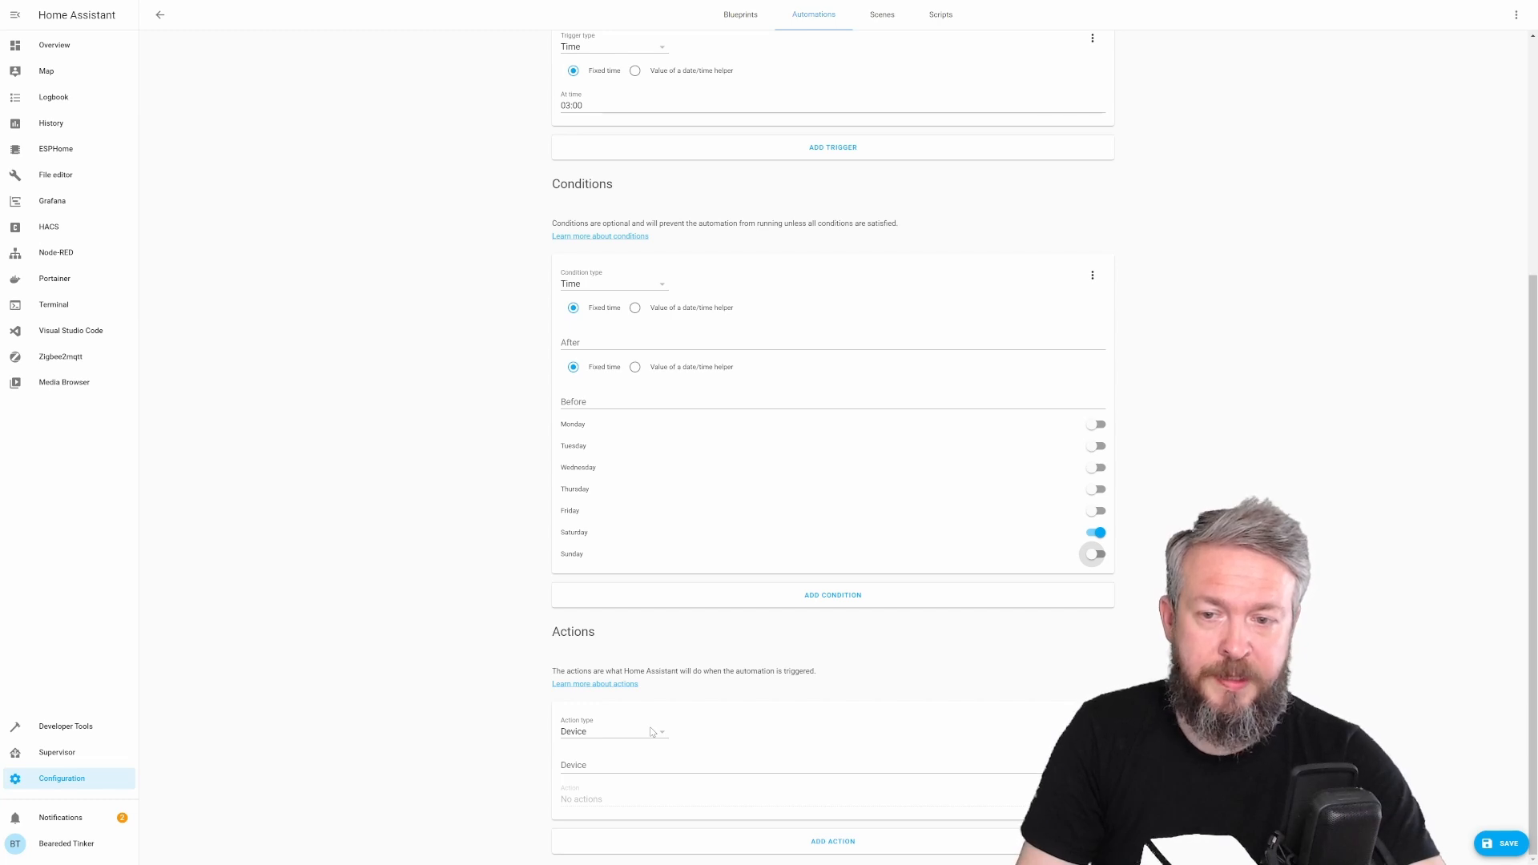
pyautogui.click(612, 732)
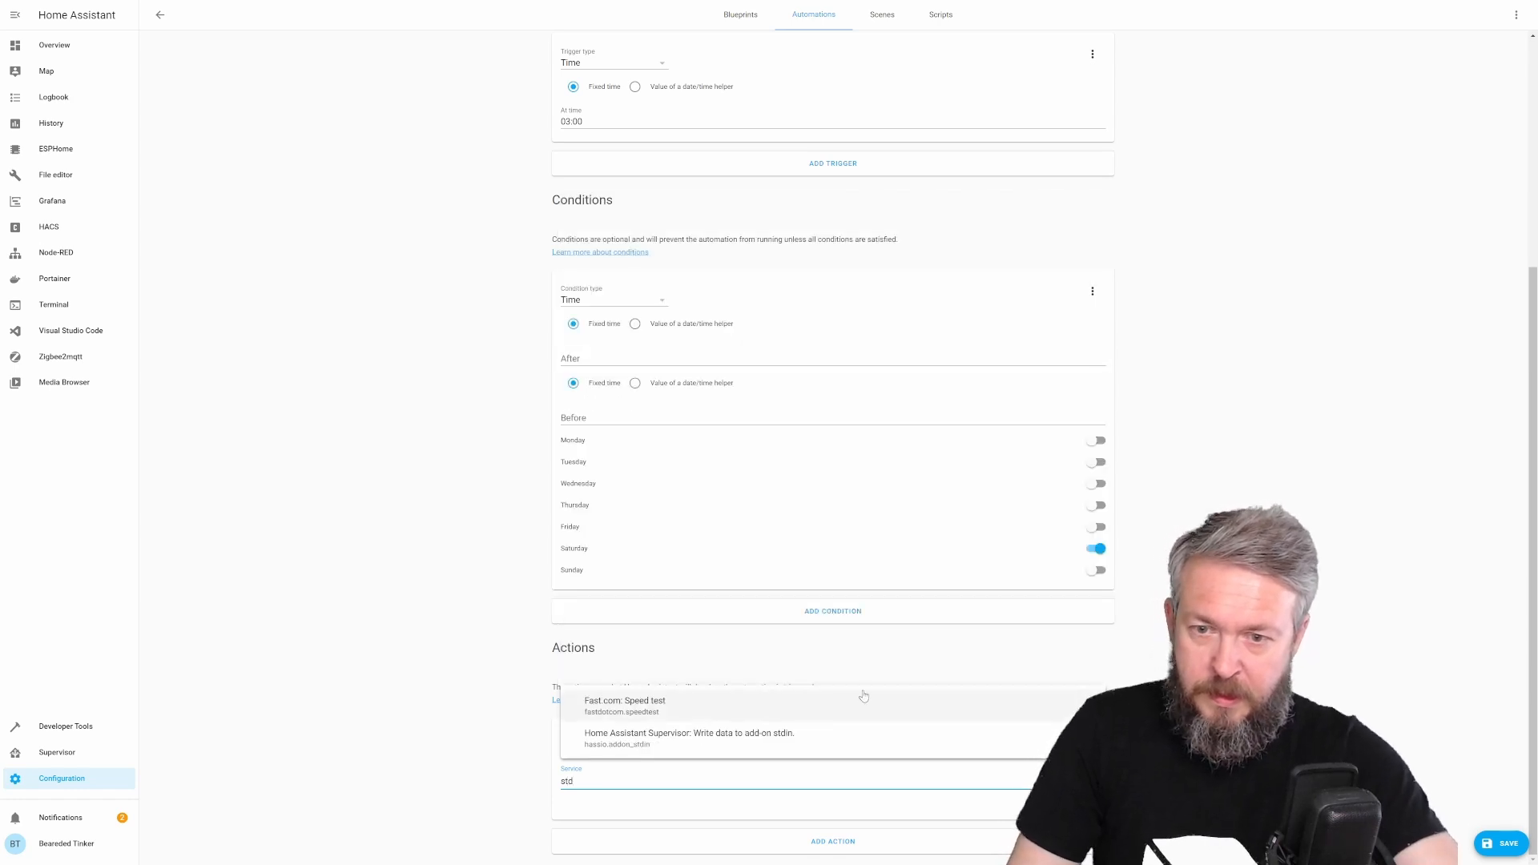
pyautogui.click(688, 733)
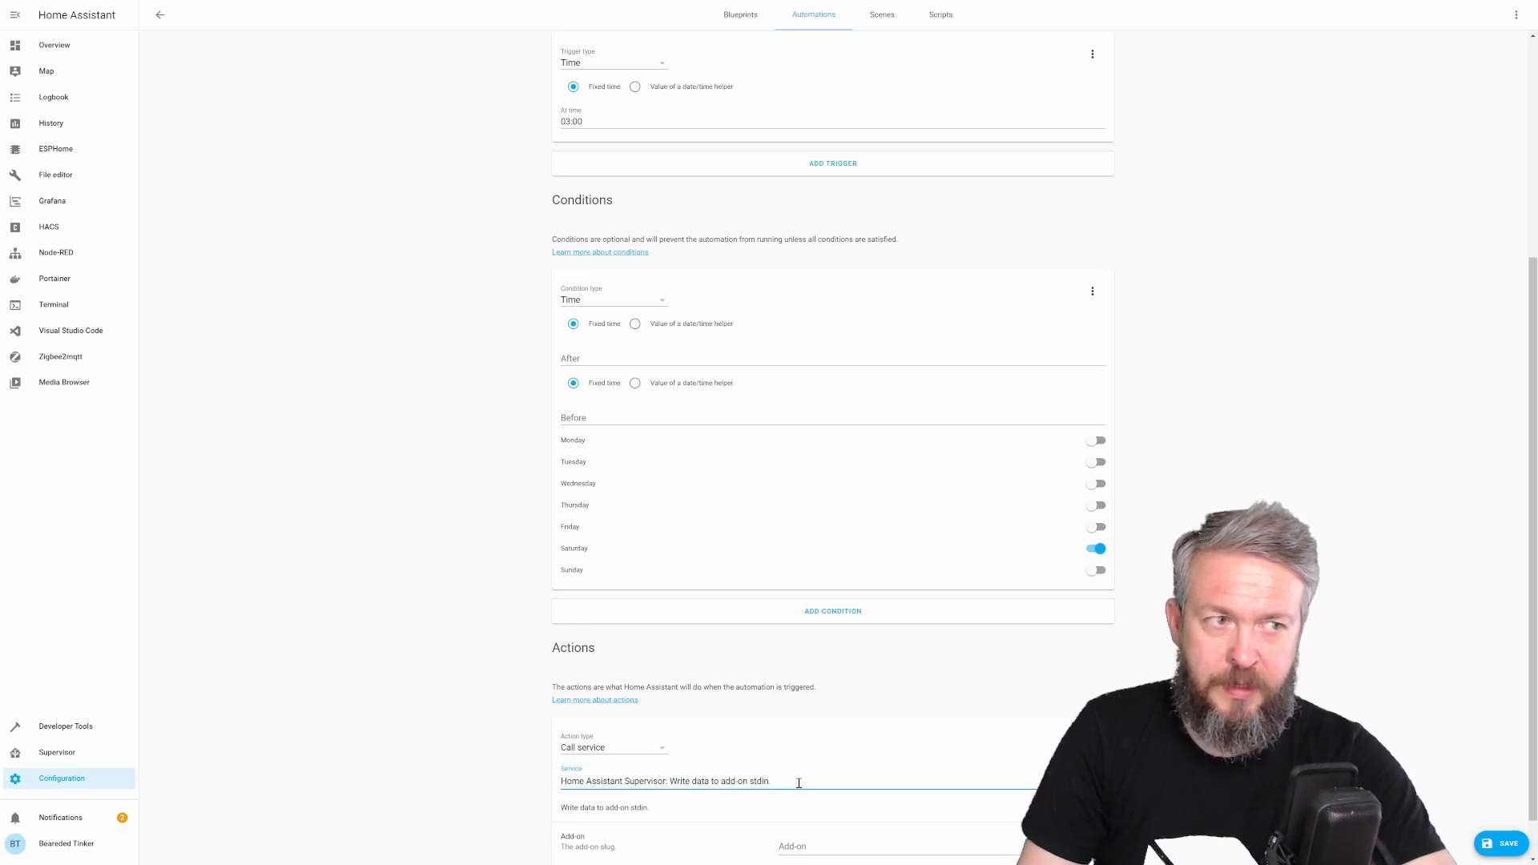
pyautogui.scroll(-3)
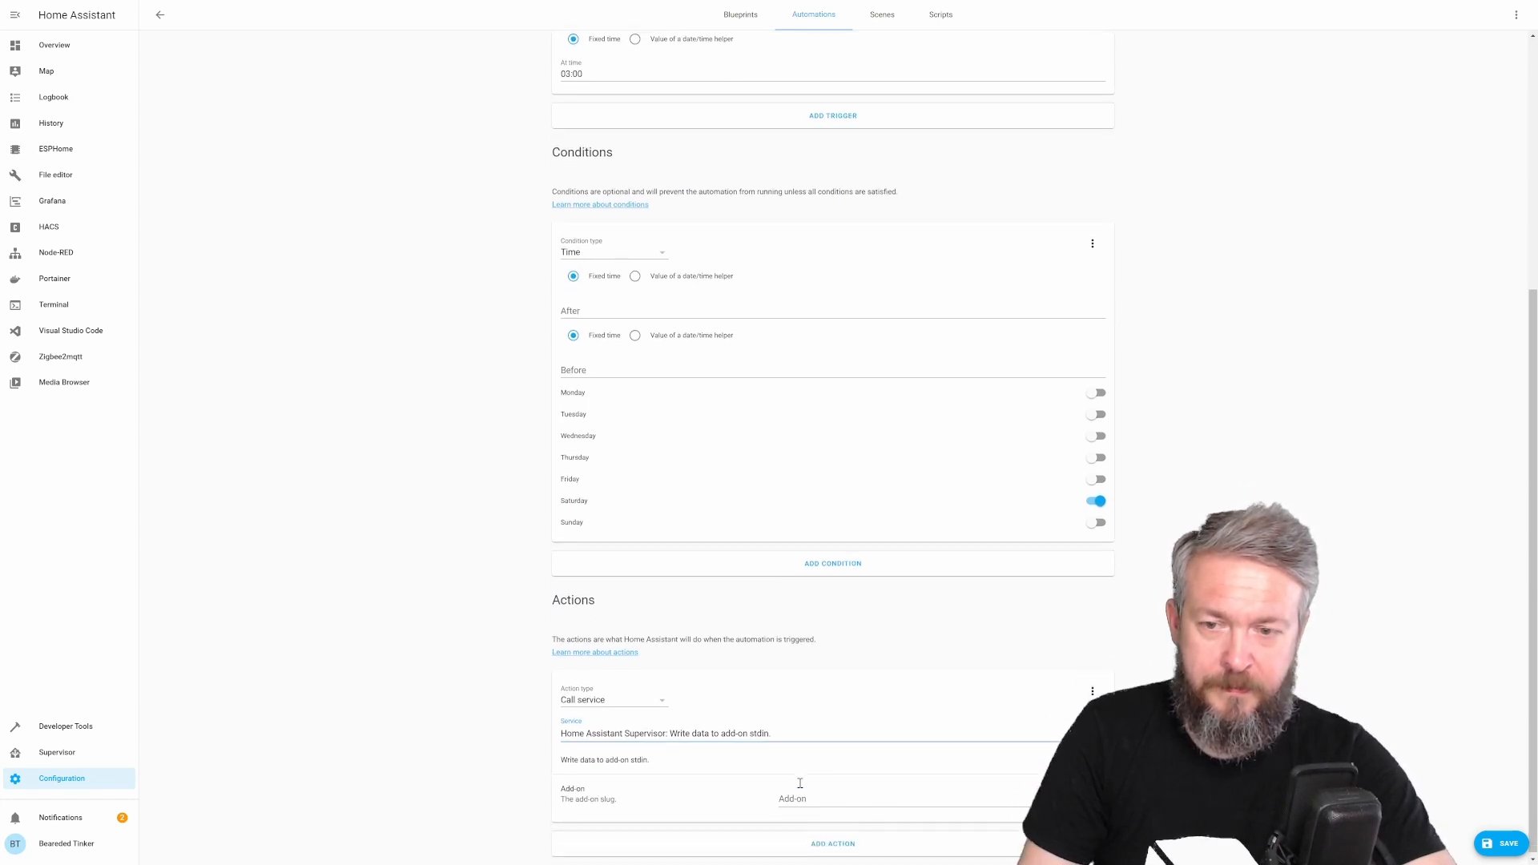
pyautogui.click(883, 798)
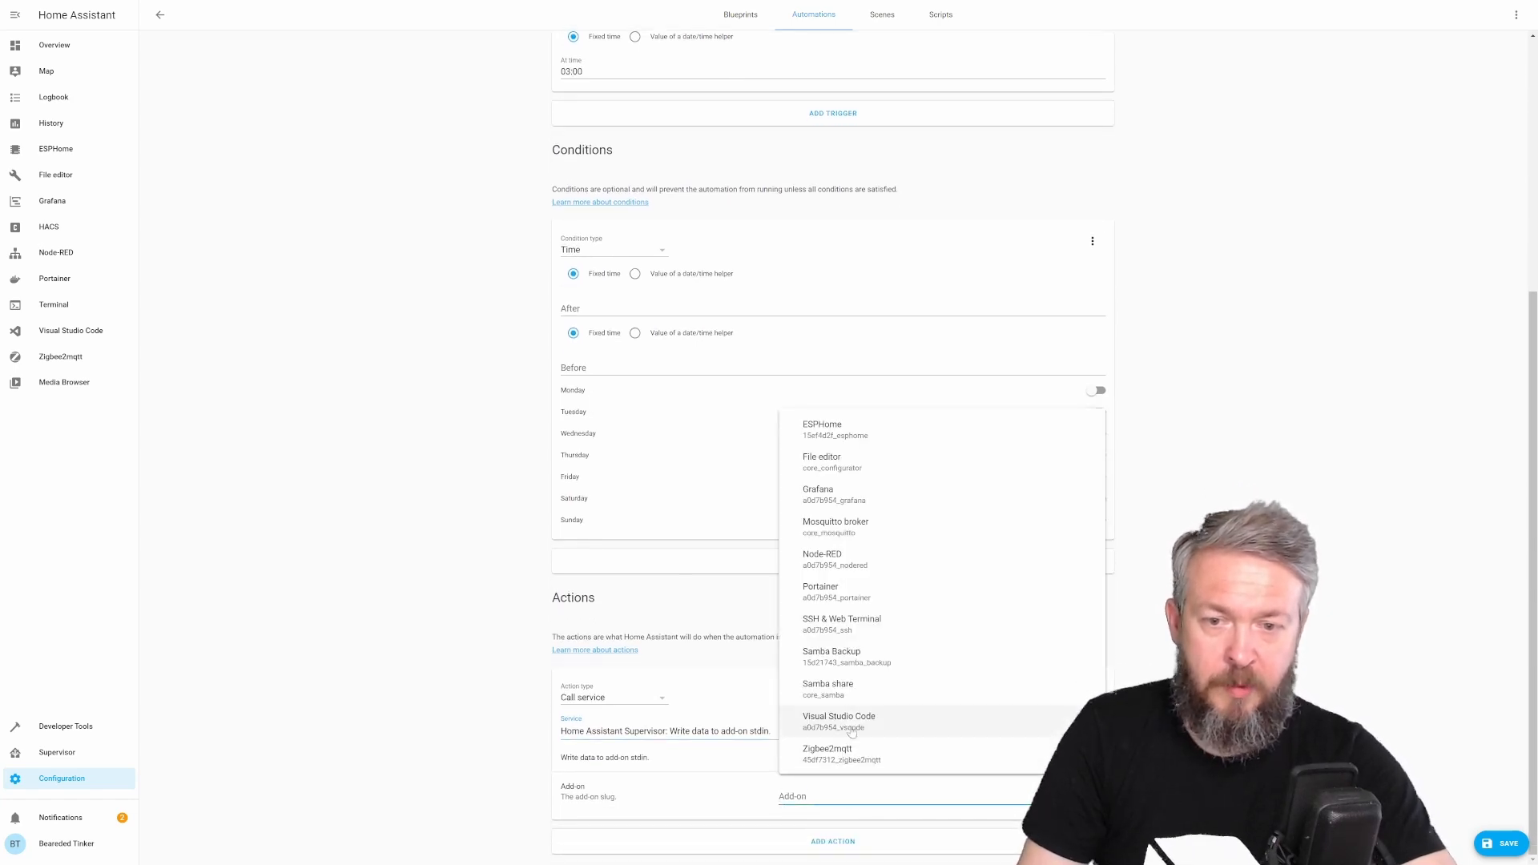
pyautogui.click(844, 655)
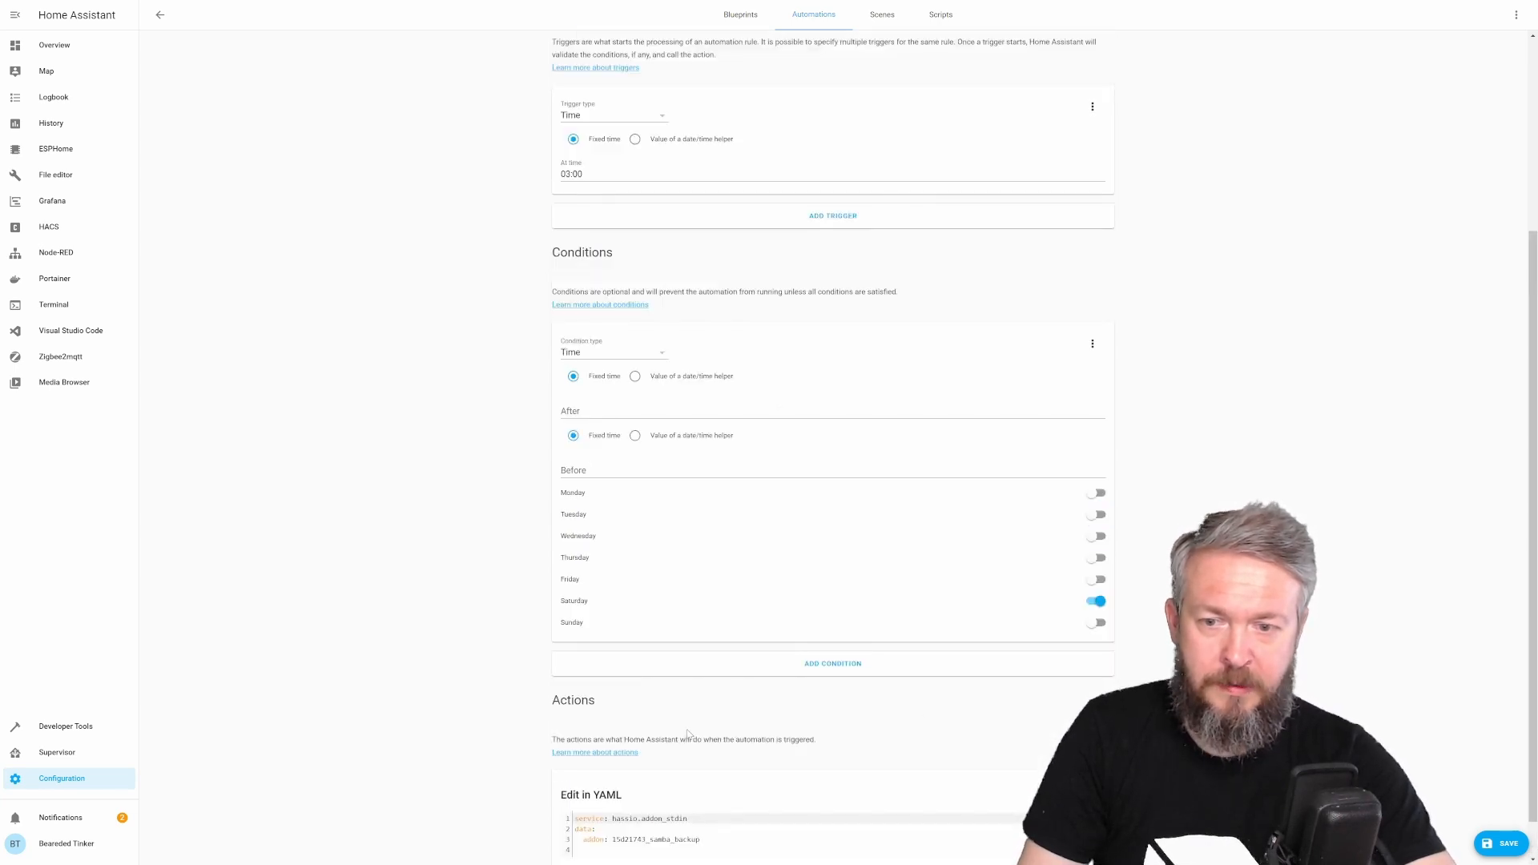
pyautogui.scroll(-3)
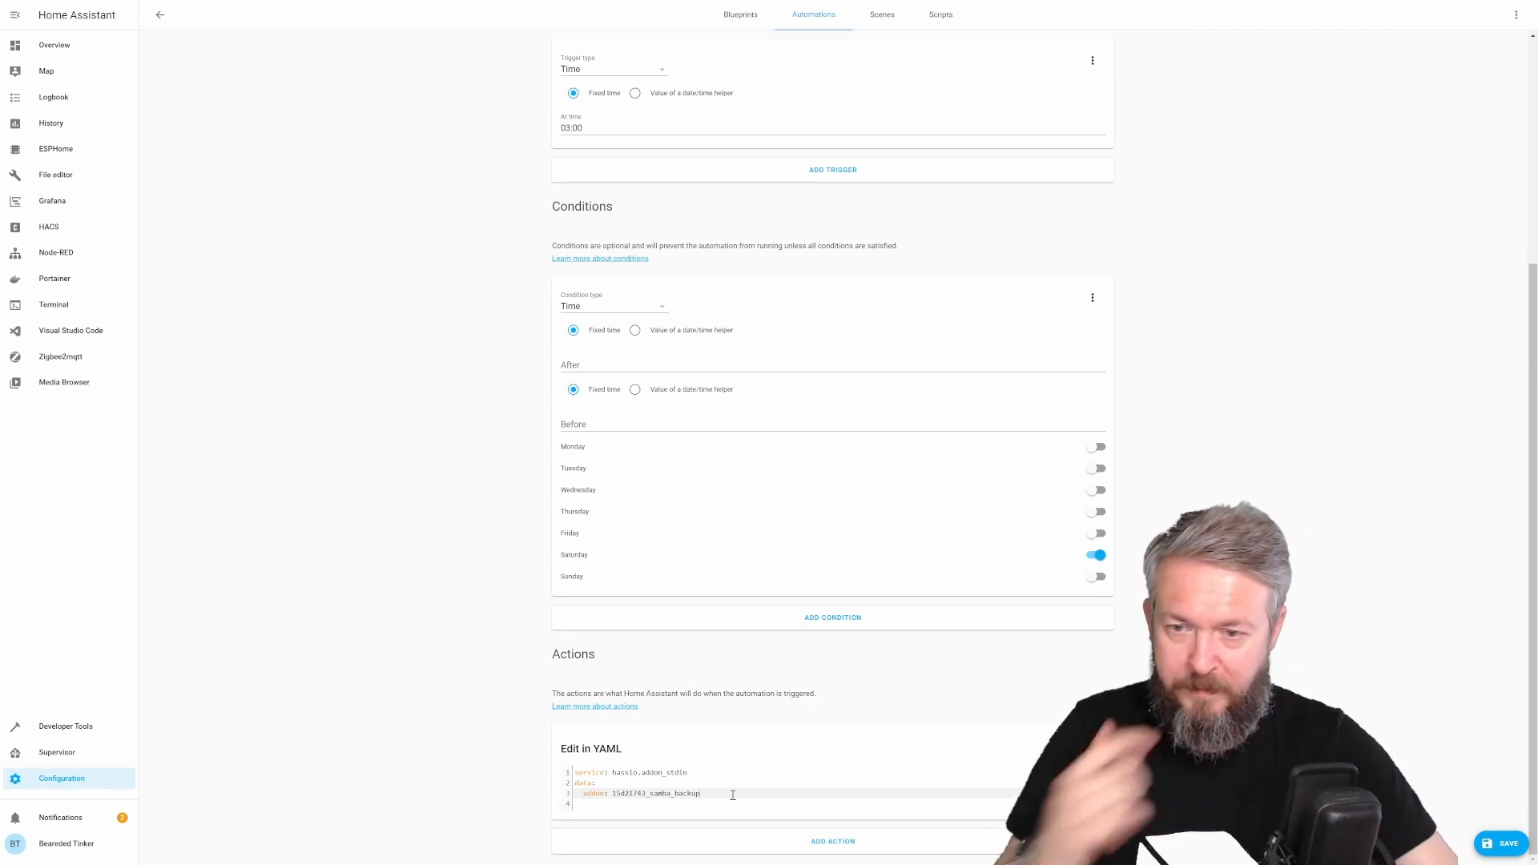
pyautogui.write('input:')
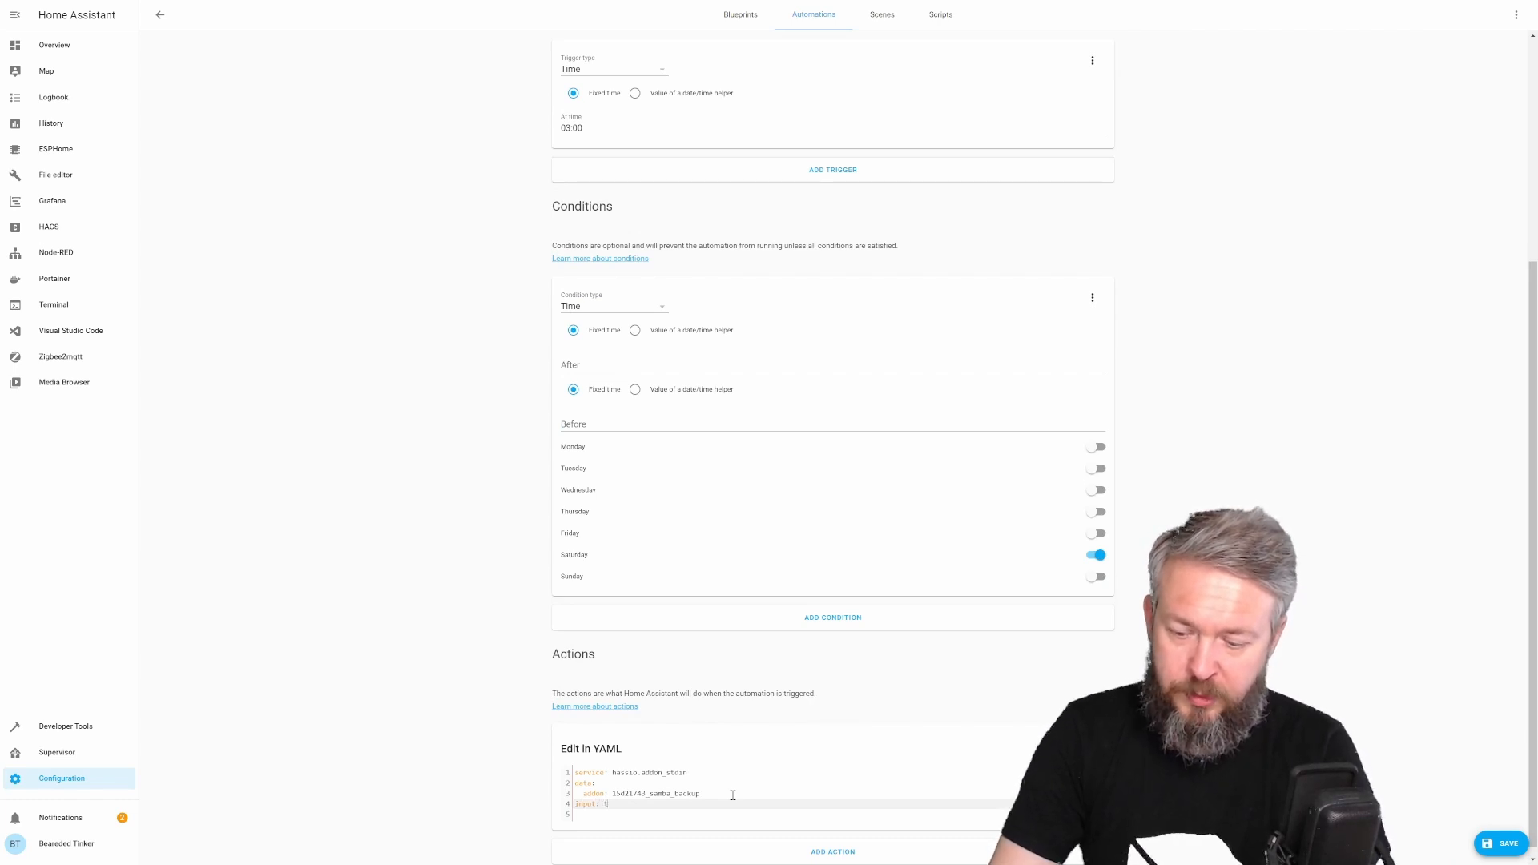
pyautogui.write('trigger')
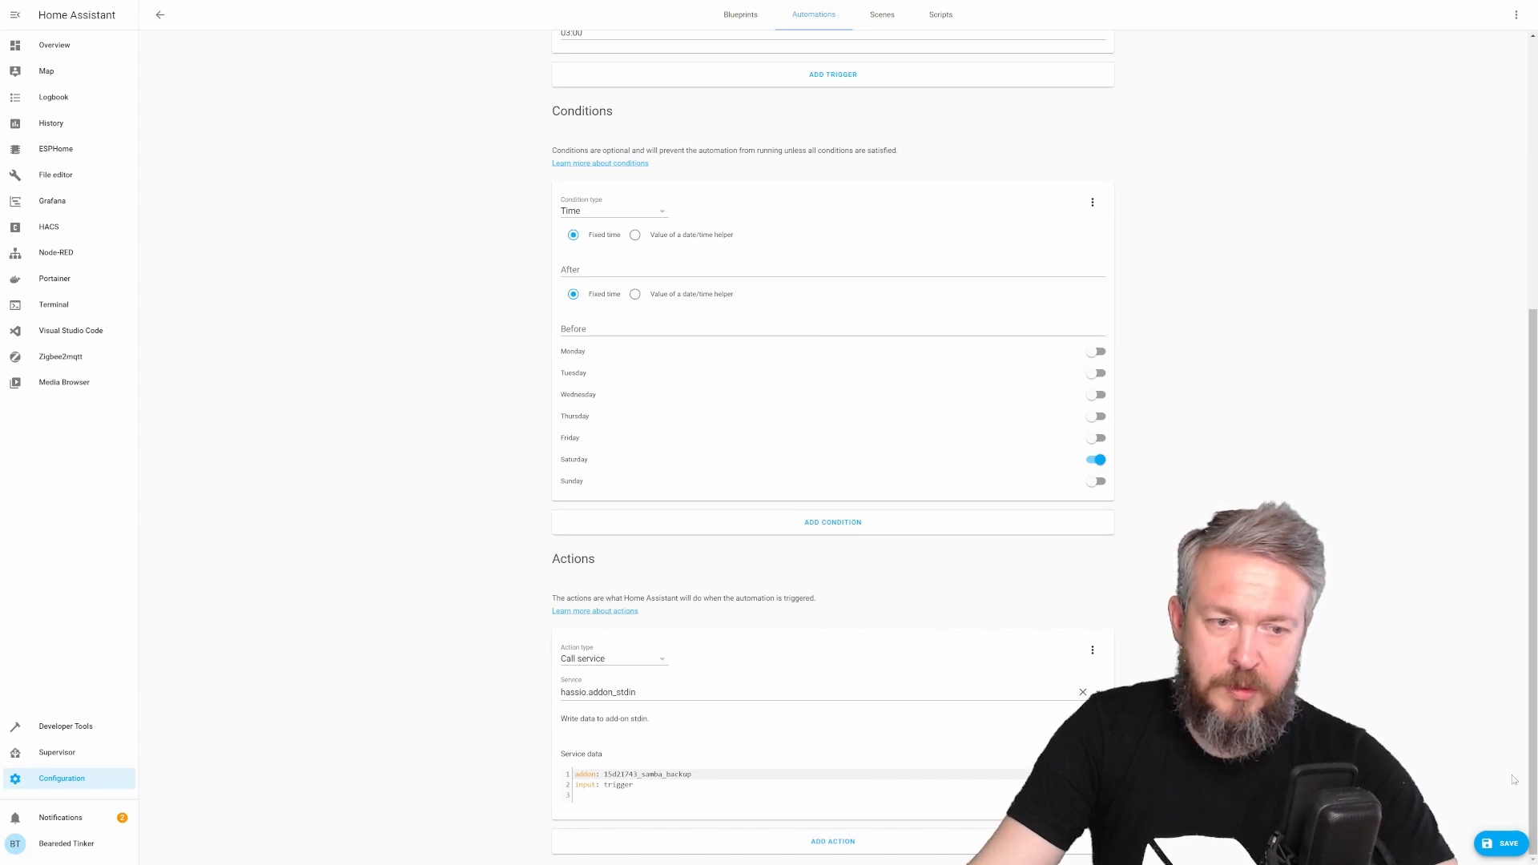
pyautogui.moveTo(1017, 726)
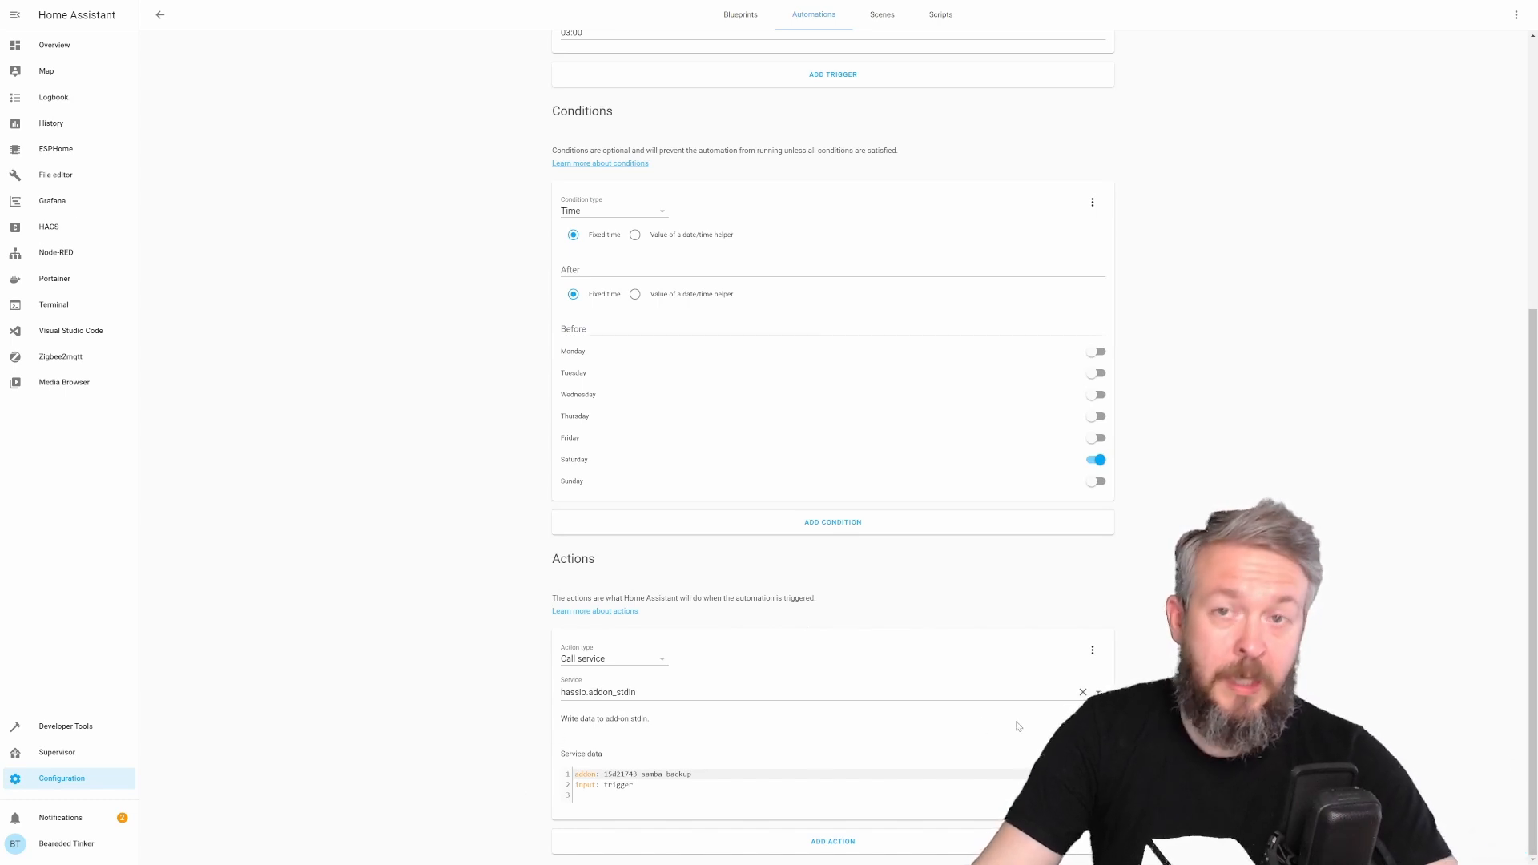
pyautogui.moveTo(731, 731)
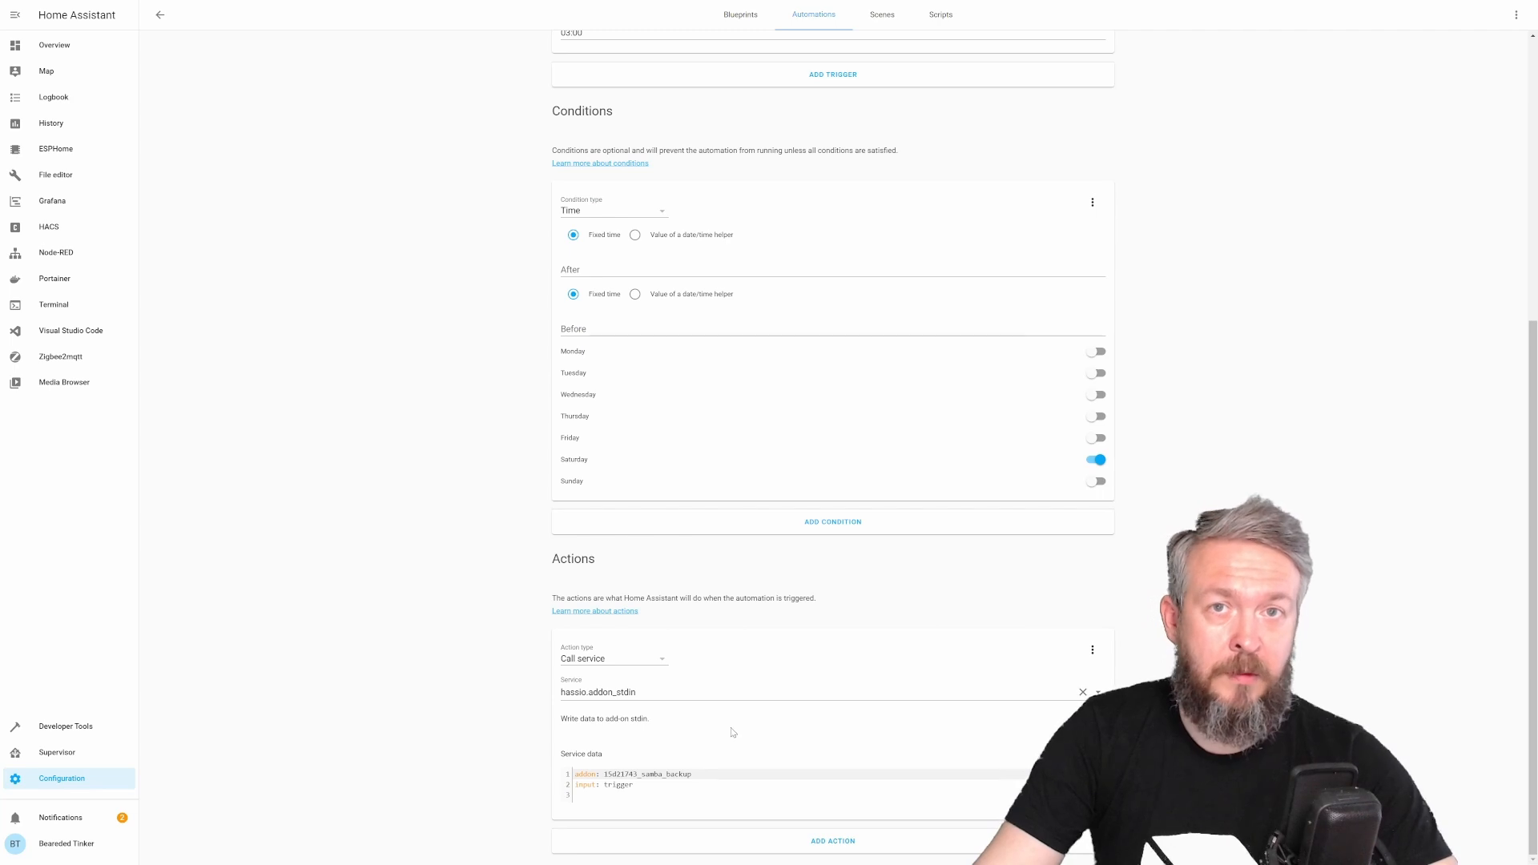
pyautogui.moveTo(503, 693)
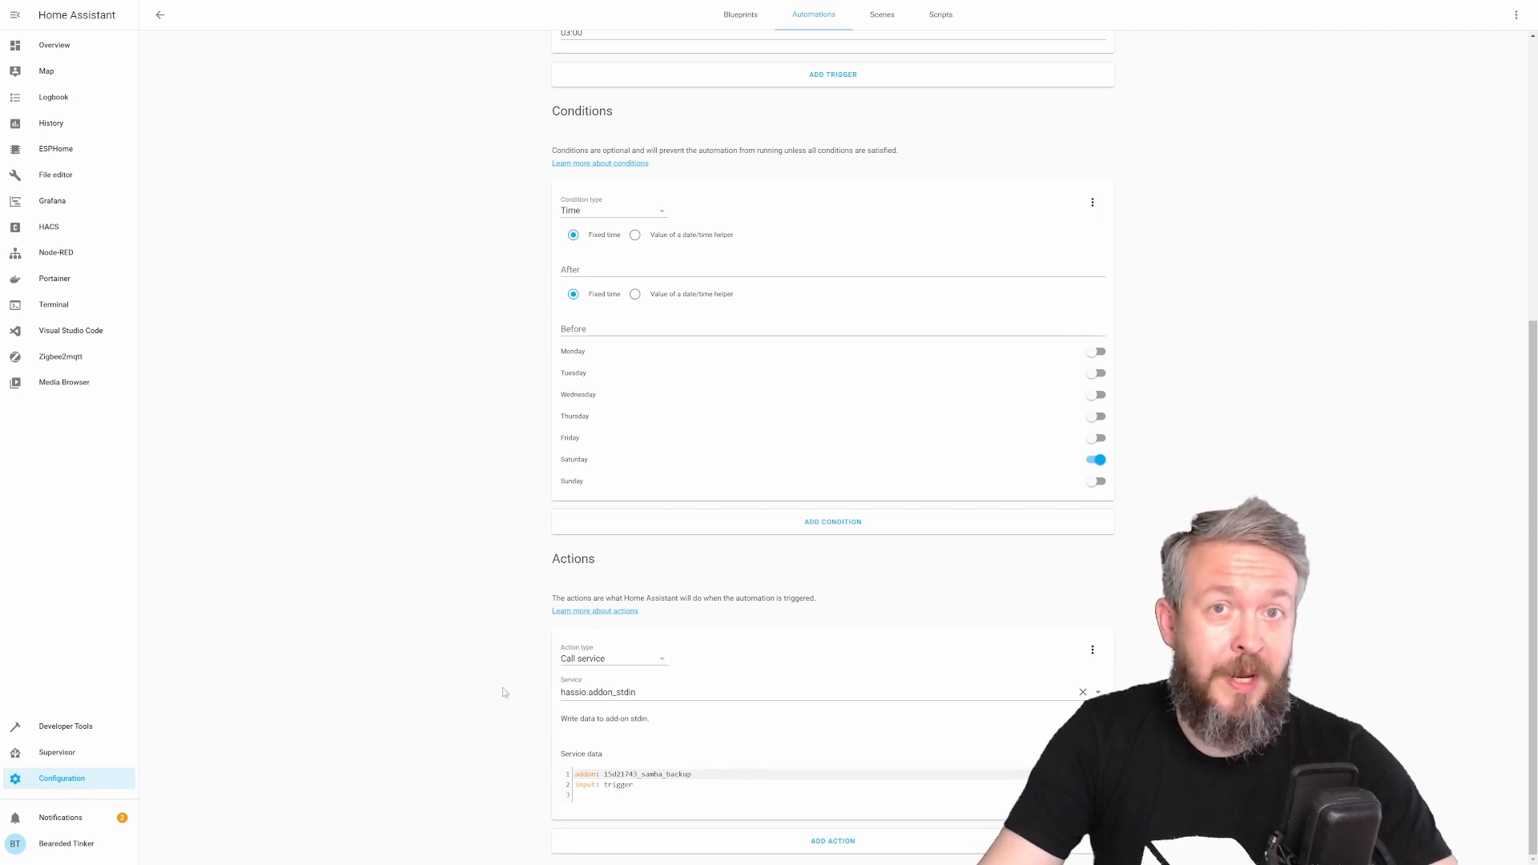
pyautogui.moveTo(312, 681)
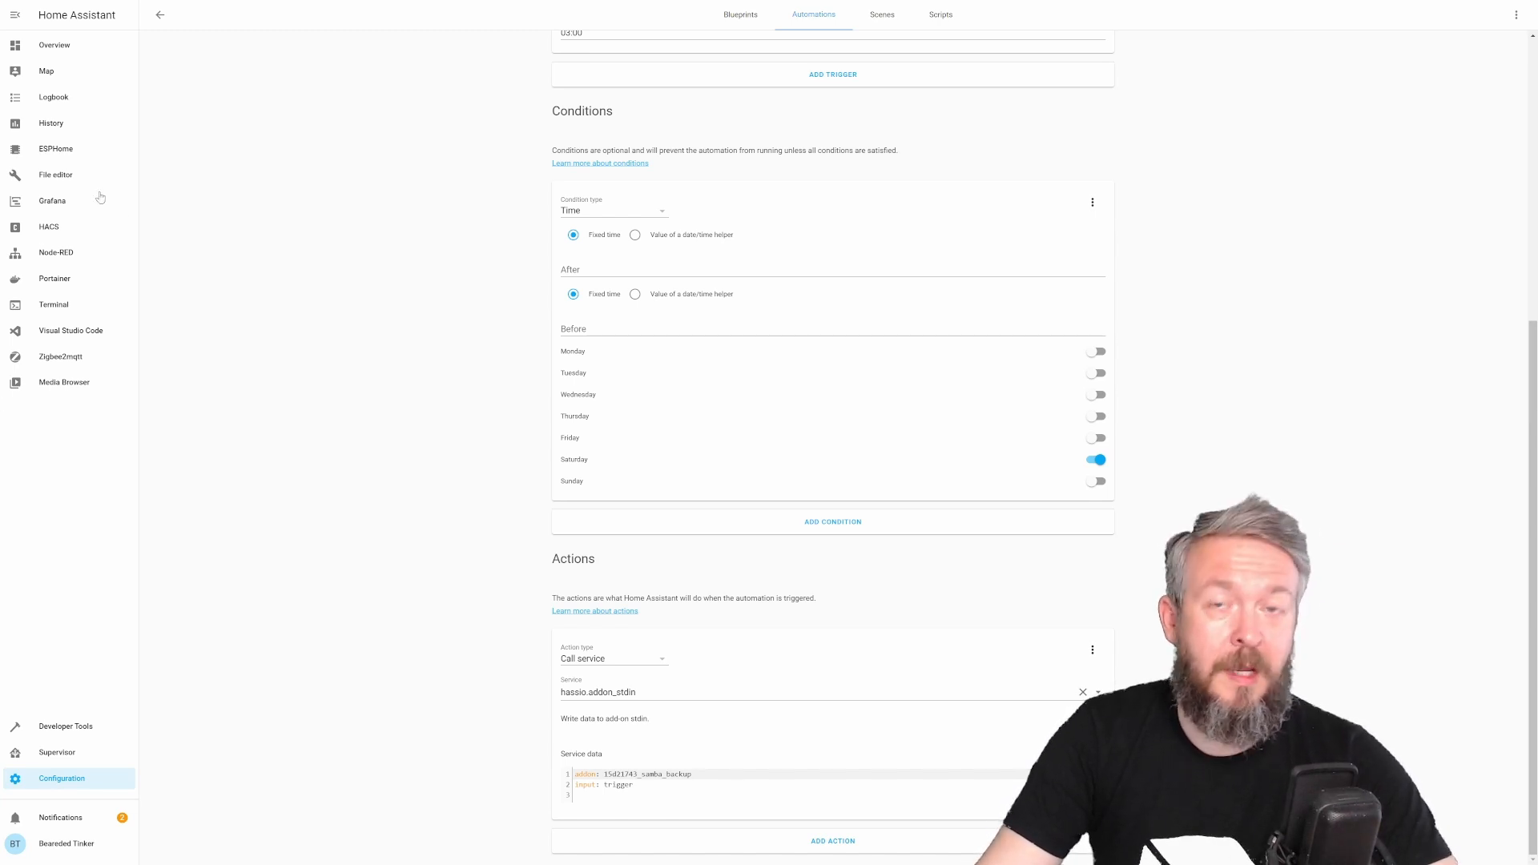
# Step: Find HA Backup by searching 'back', run its actions, then reopen the Samba Backup add-on
pyautogui.click(61, 779)
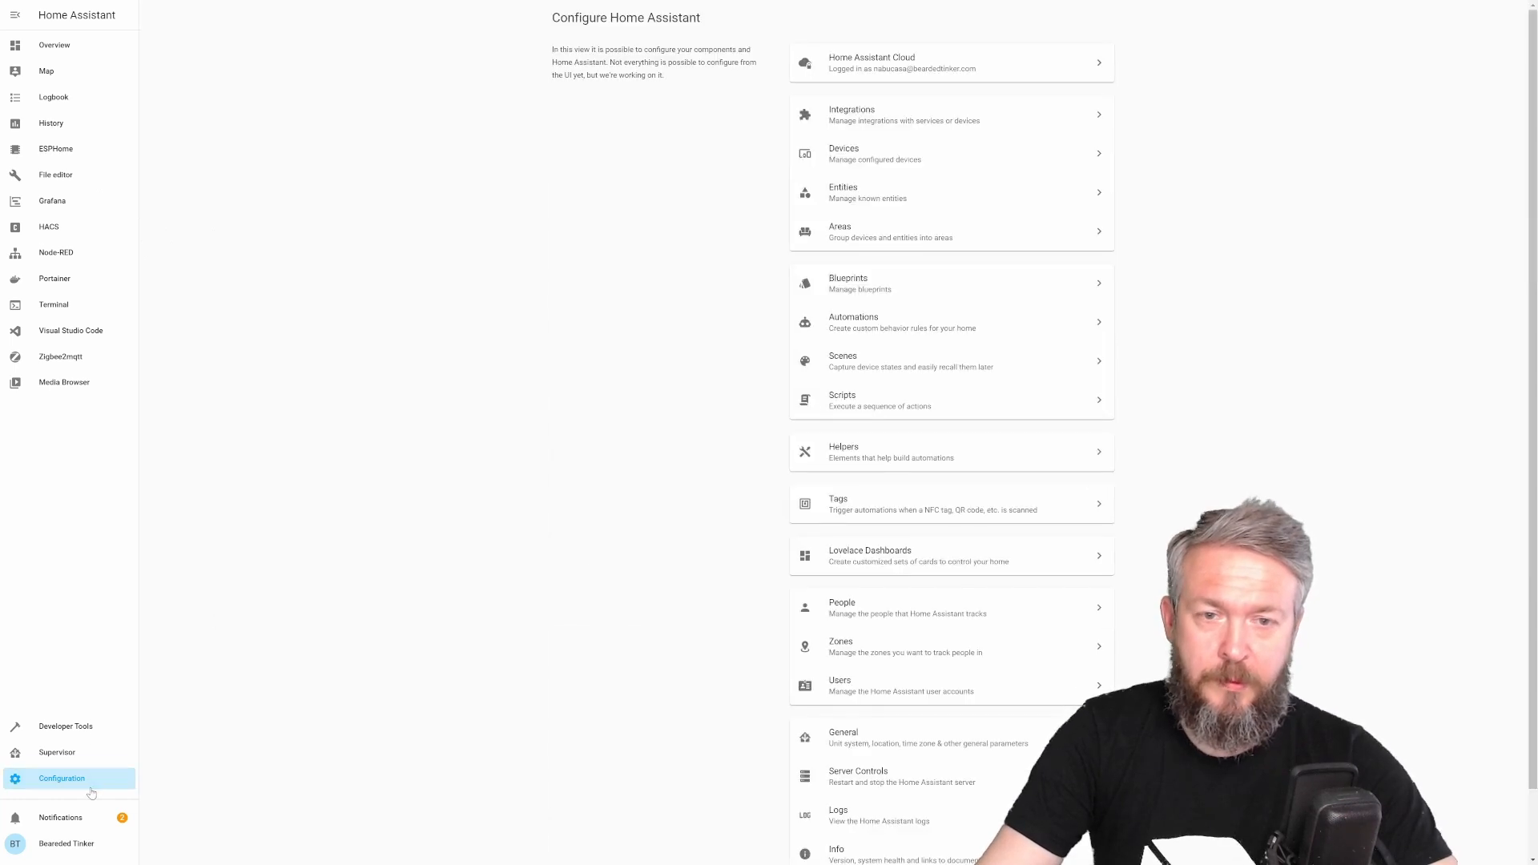
pyautogui.moveTo(888, 322)
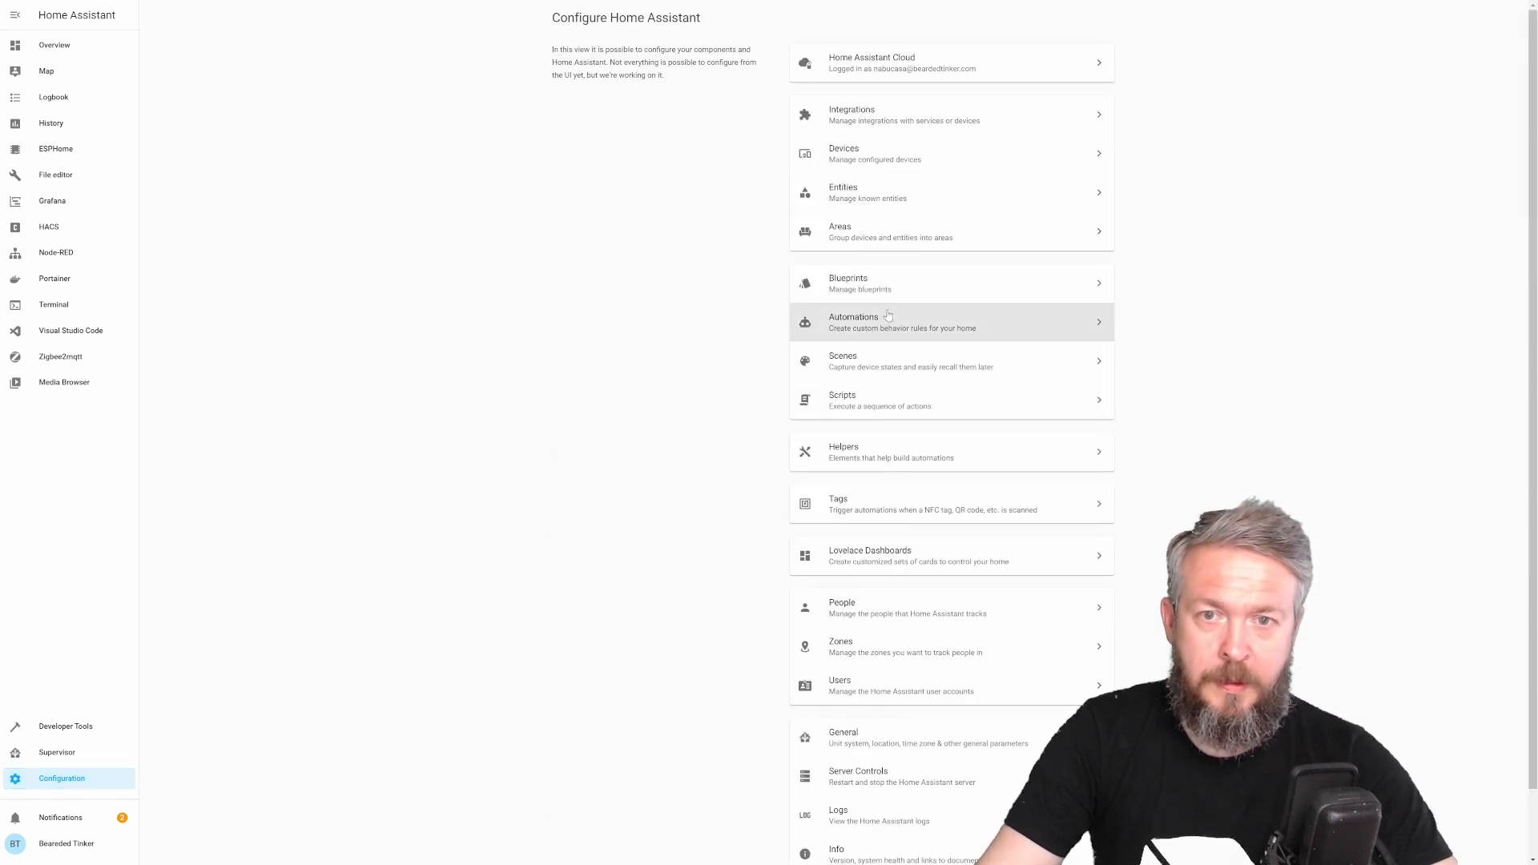
pyautogui.click(888, 322)
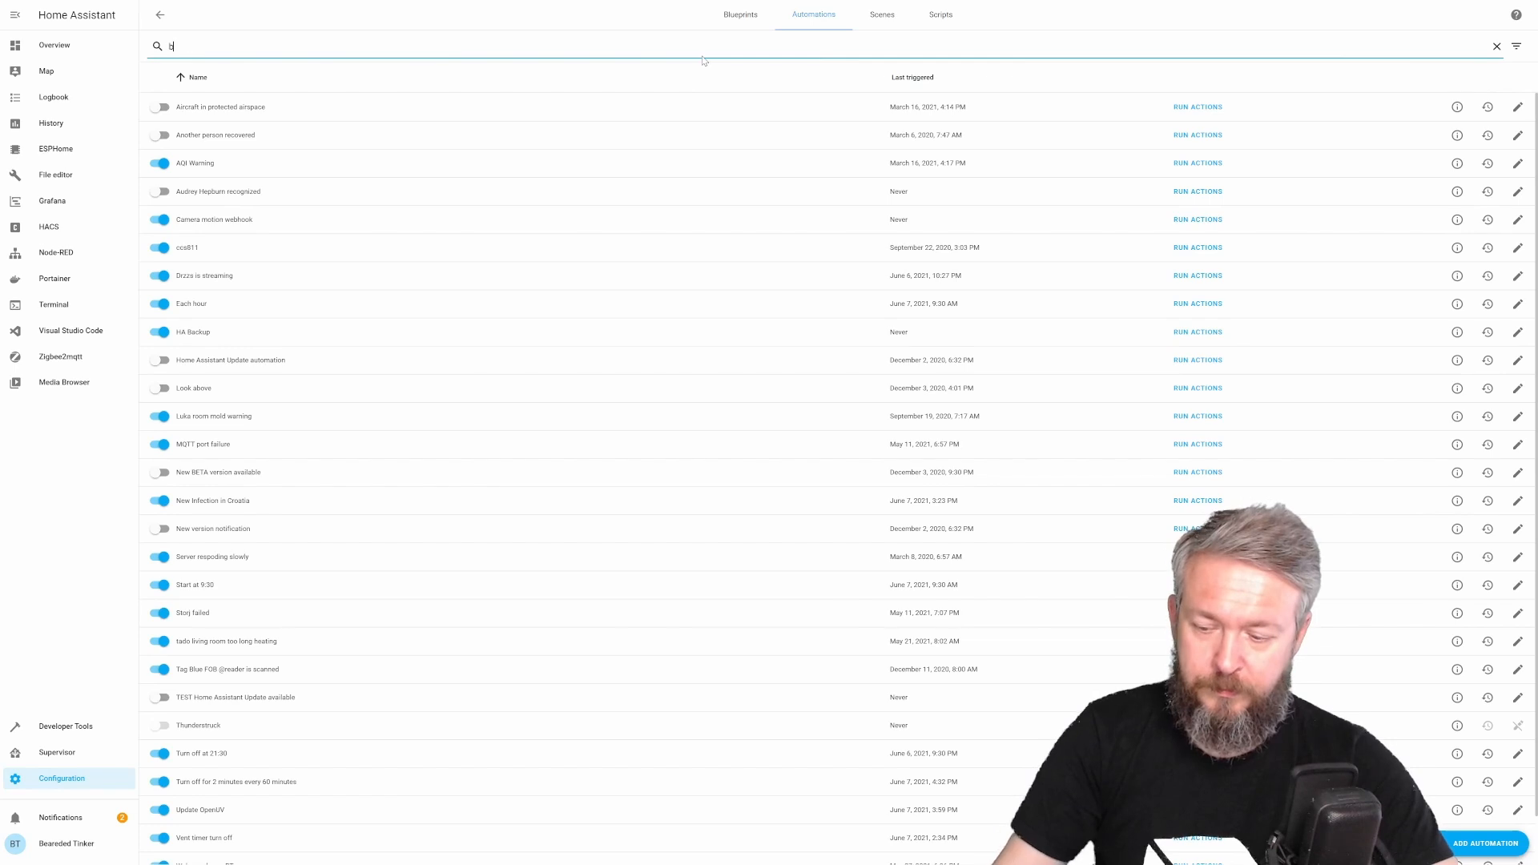
pyautogui.write('back')
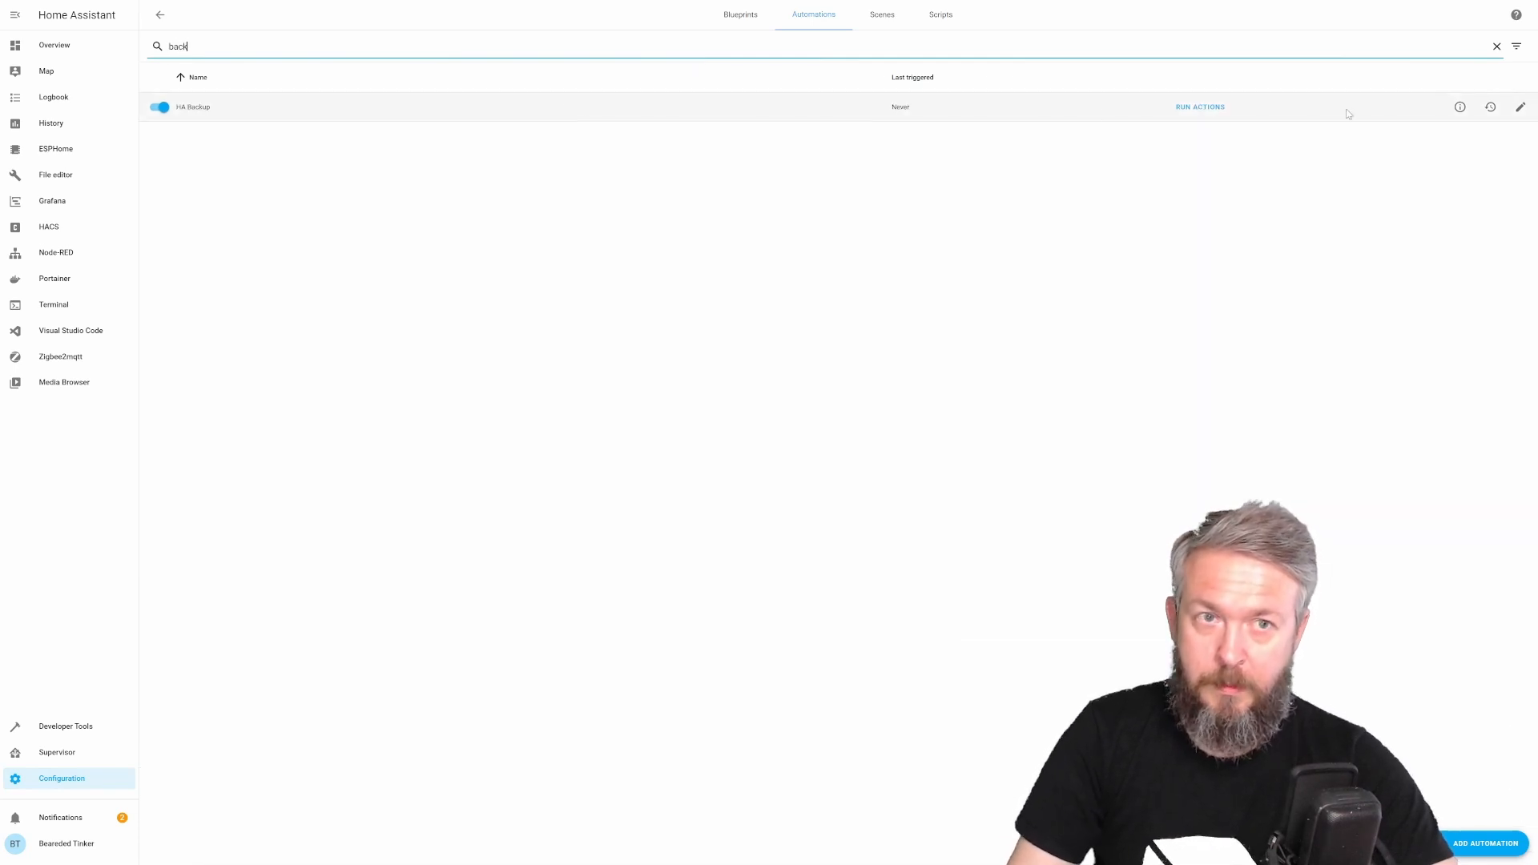
pyautogui.click(192, 106)
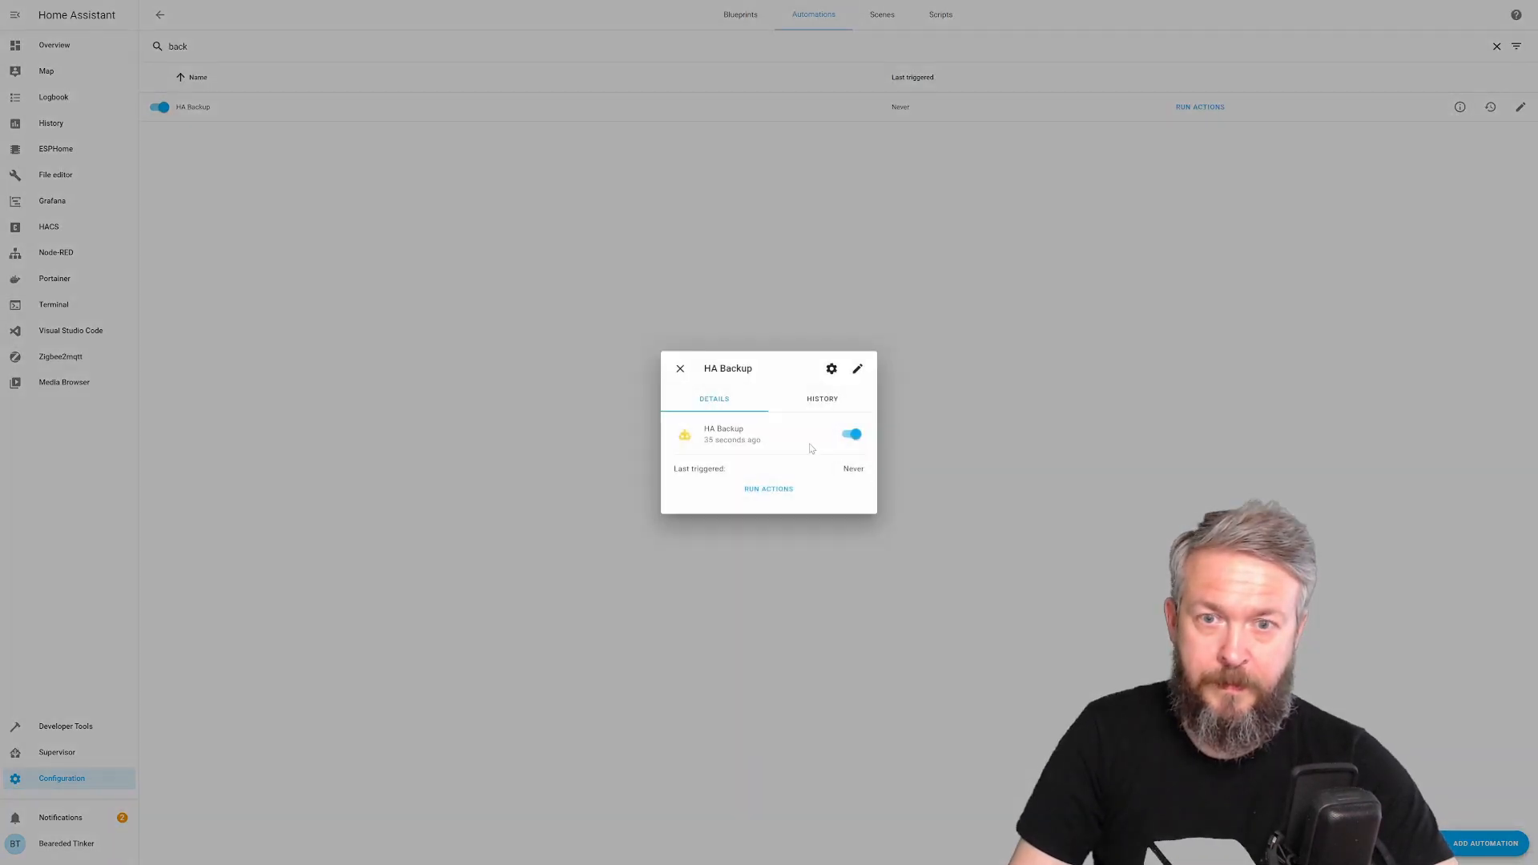
pyautogui.click(769, 489)
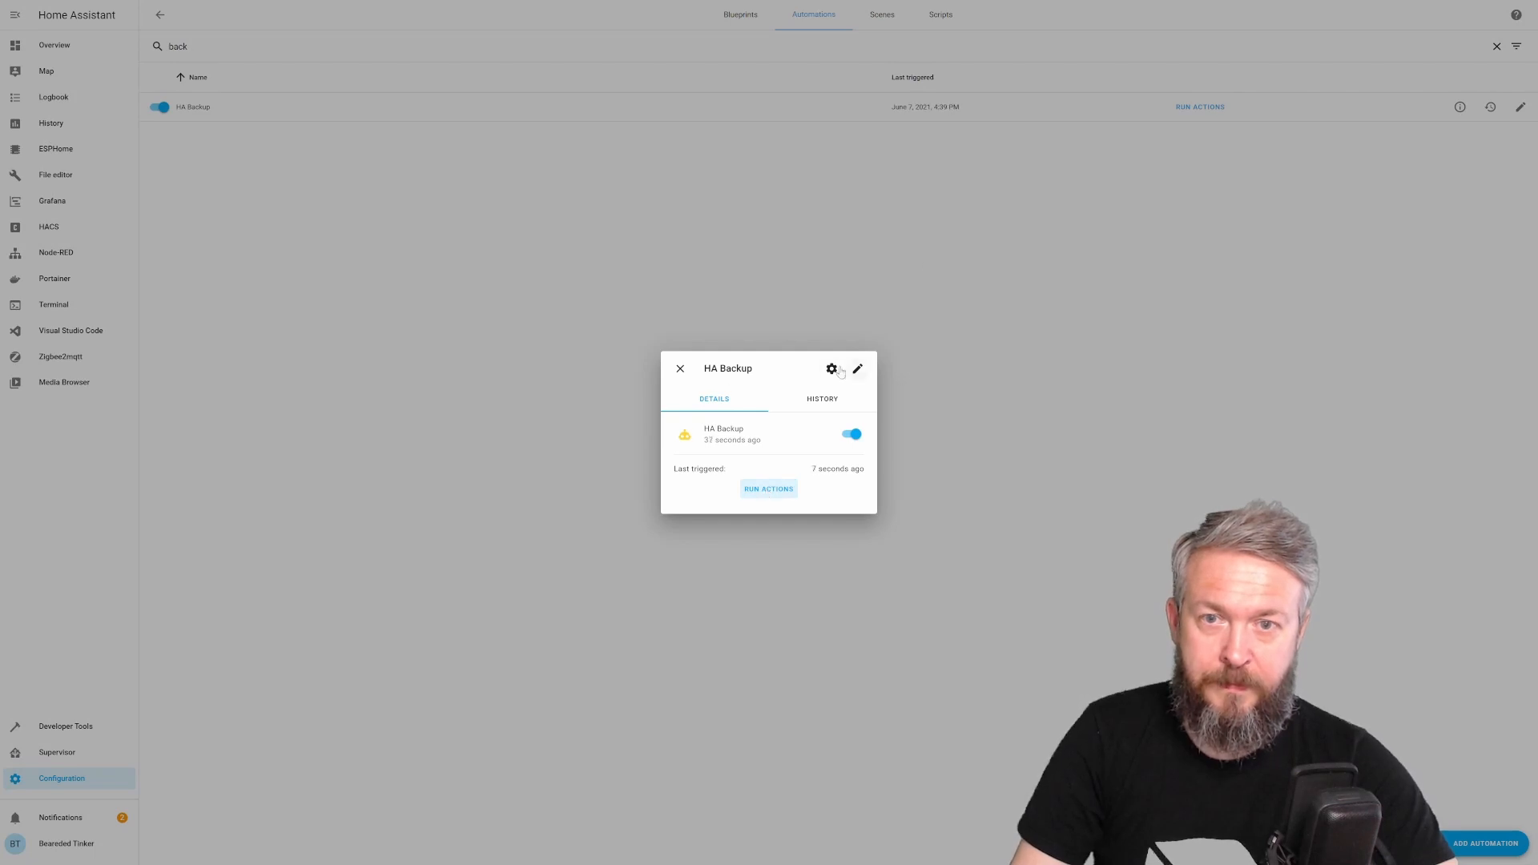
pyautogui.click(679, 368)
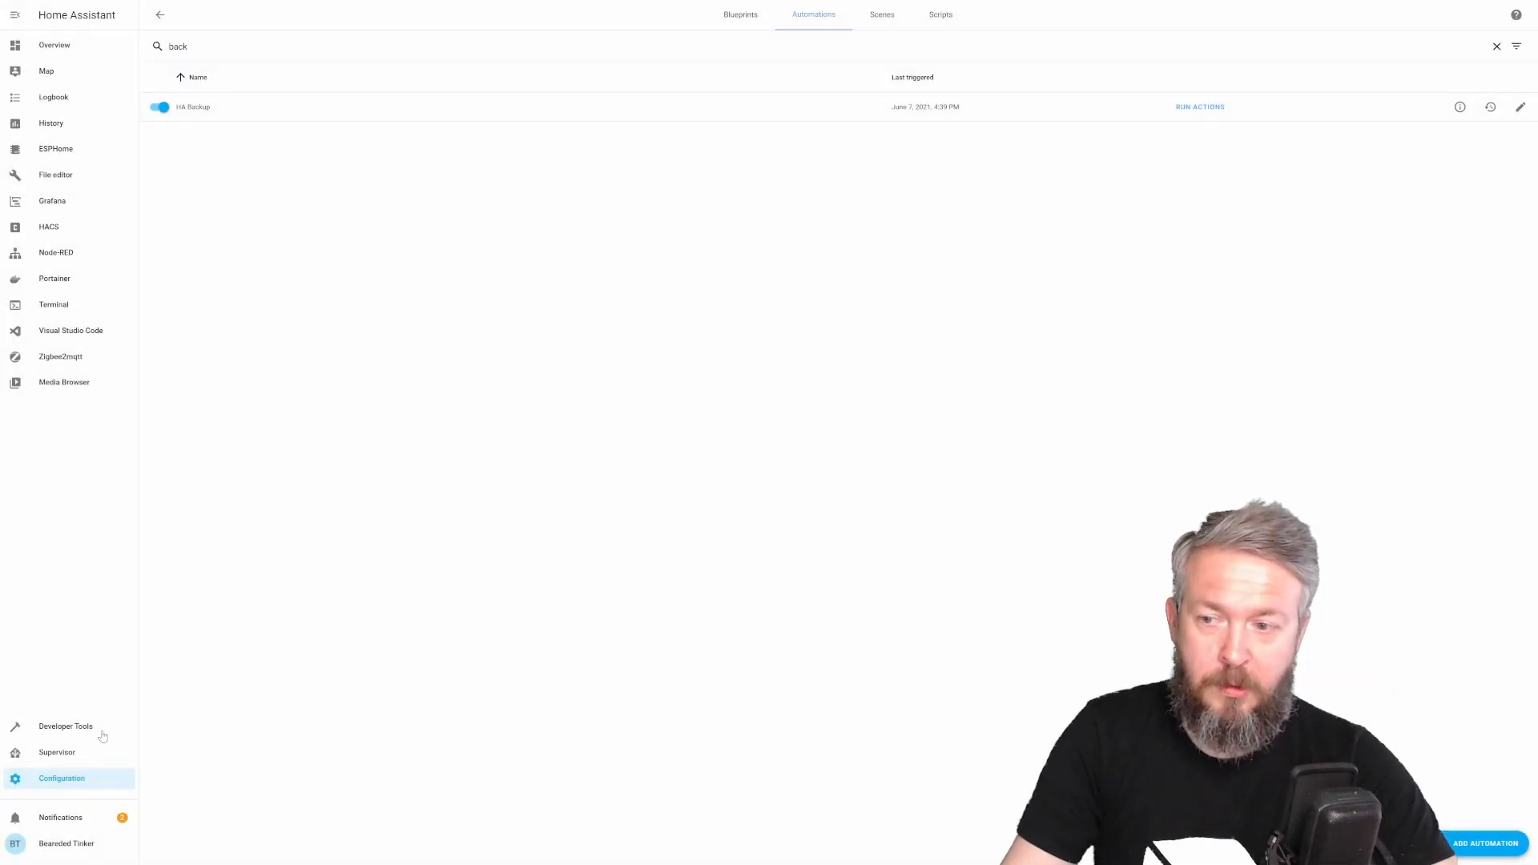
pyautogui.click(57, 751)
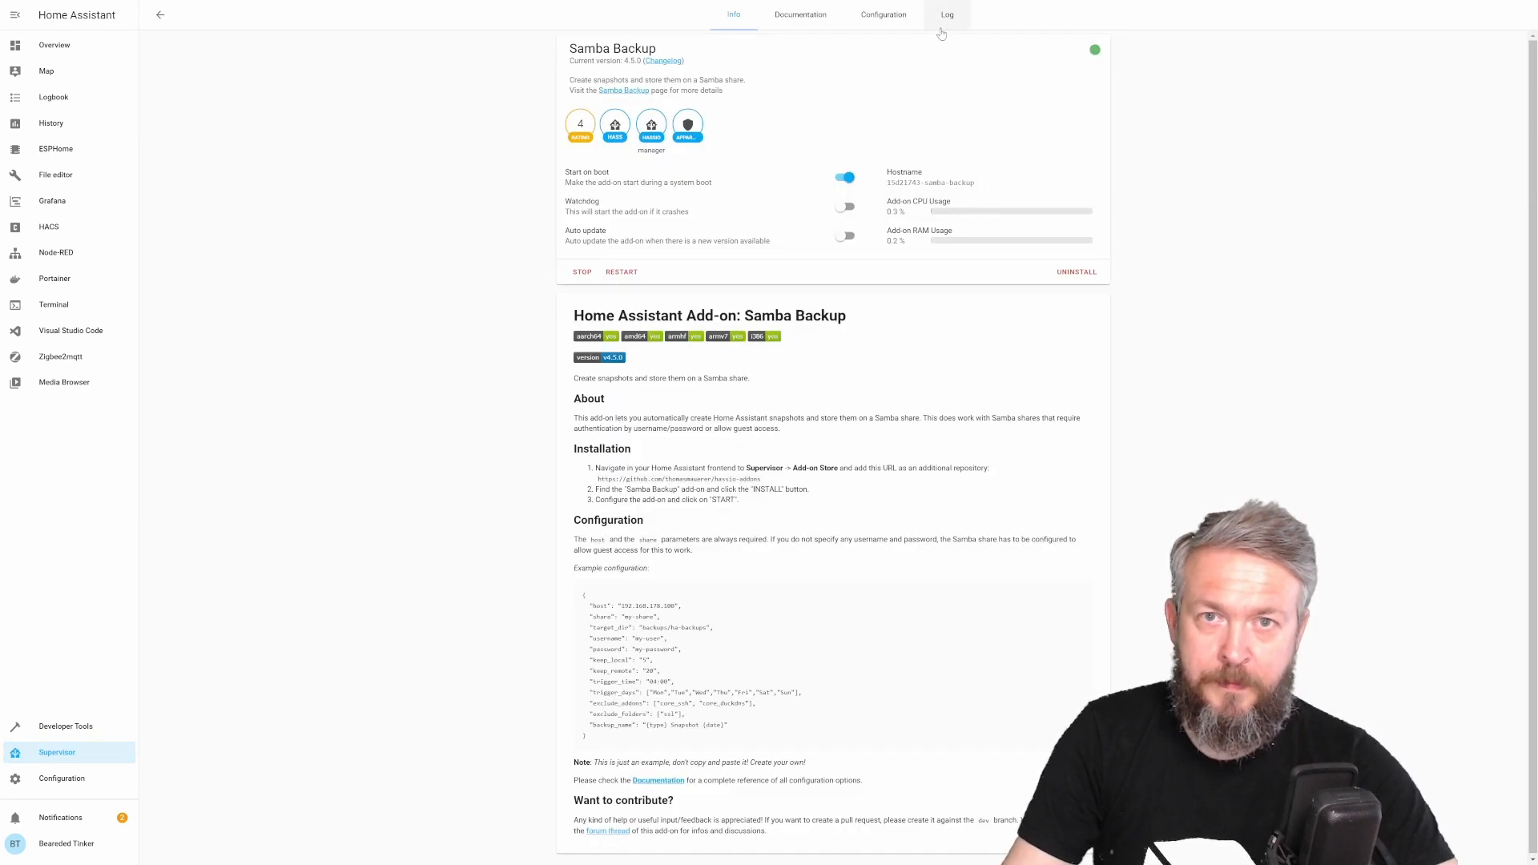
# Step: View the add-on log showing the 'Full Snapshot 2021.6.2' snapshot being created
pyautogui.click(946, 14)
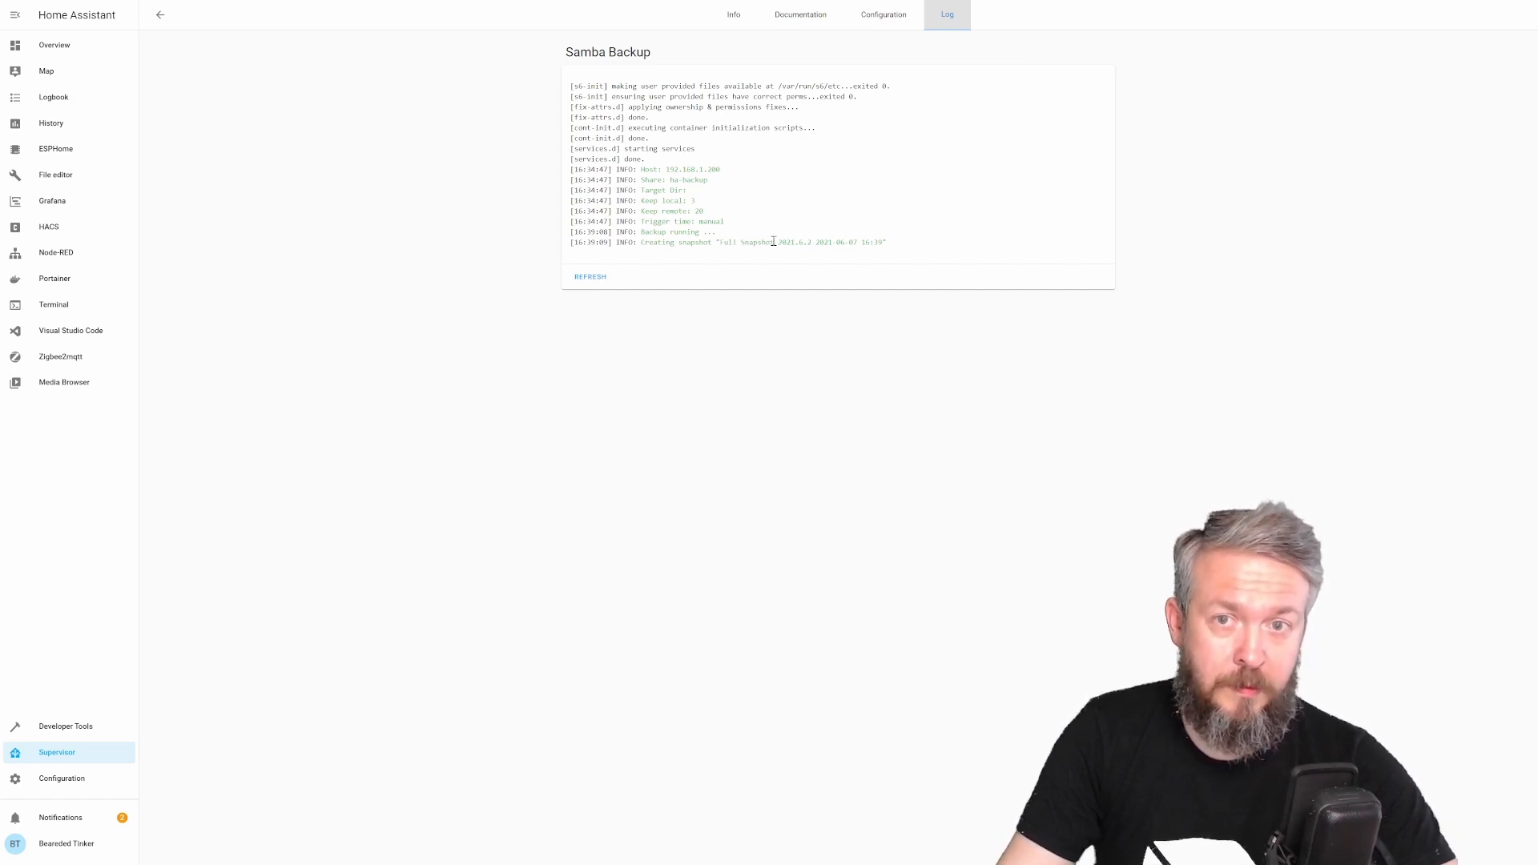
pyautogui.doubleClick(792, 242)
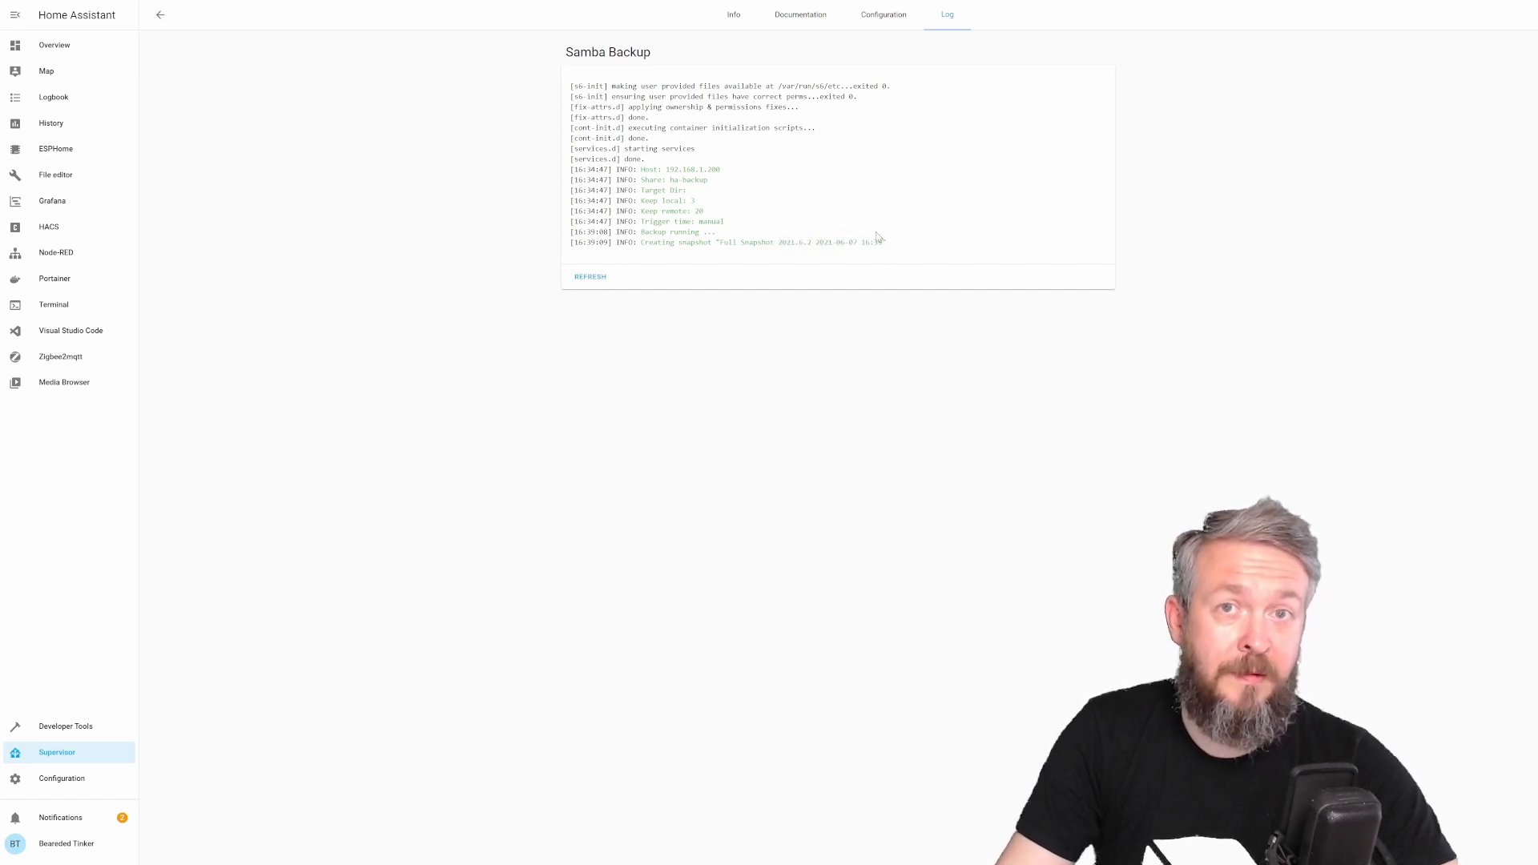
pyautogui.moveTo(882, 275)
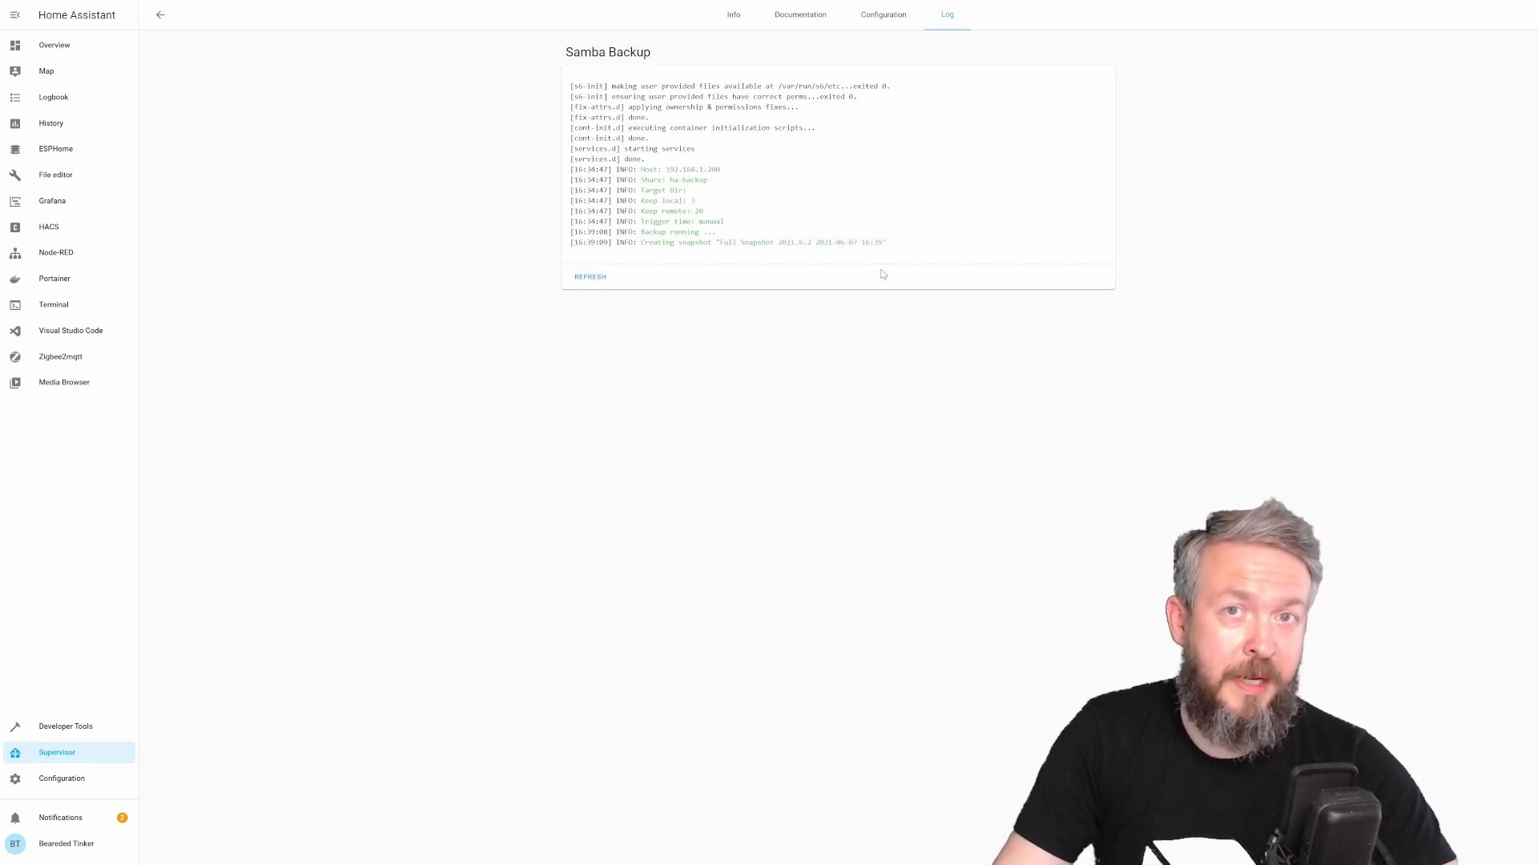
pyautogui.moveTo(856, 322)
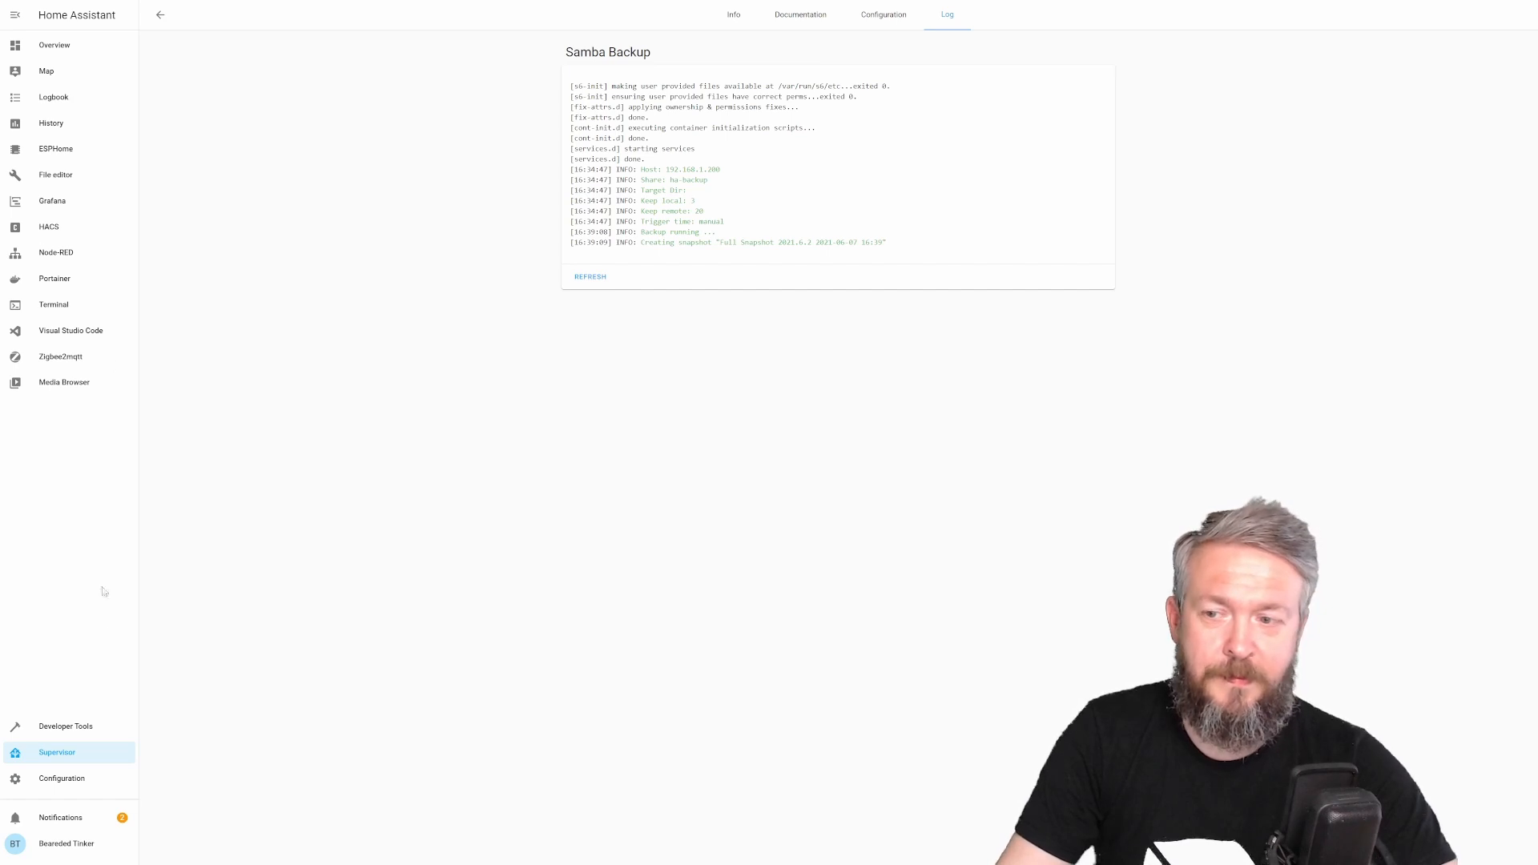
# Step: From Configuration > Automations, add an automation named 'Samba Backup sensor restore'
pyautogui.click(61, 778)
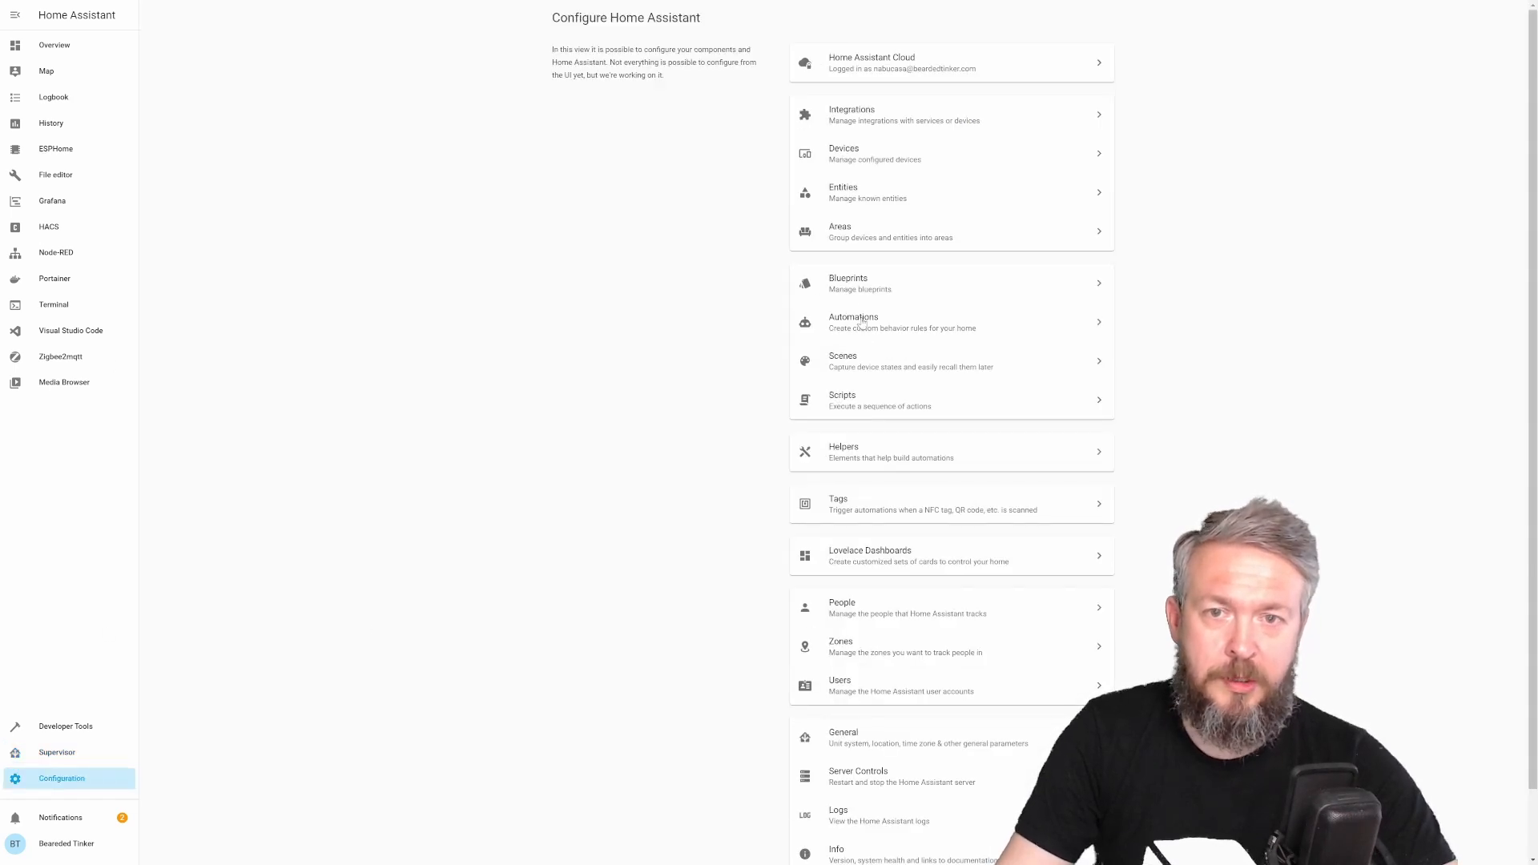
pyautogui.click(854, 322)
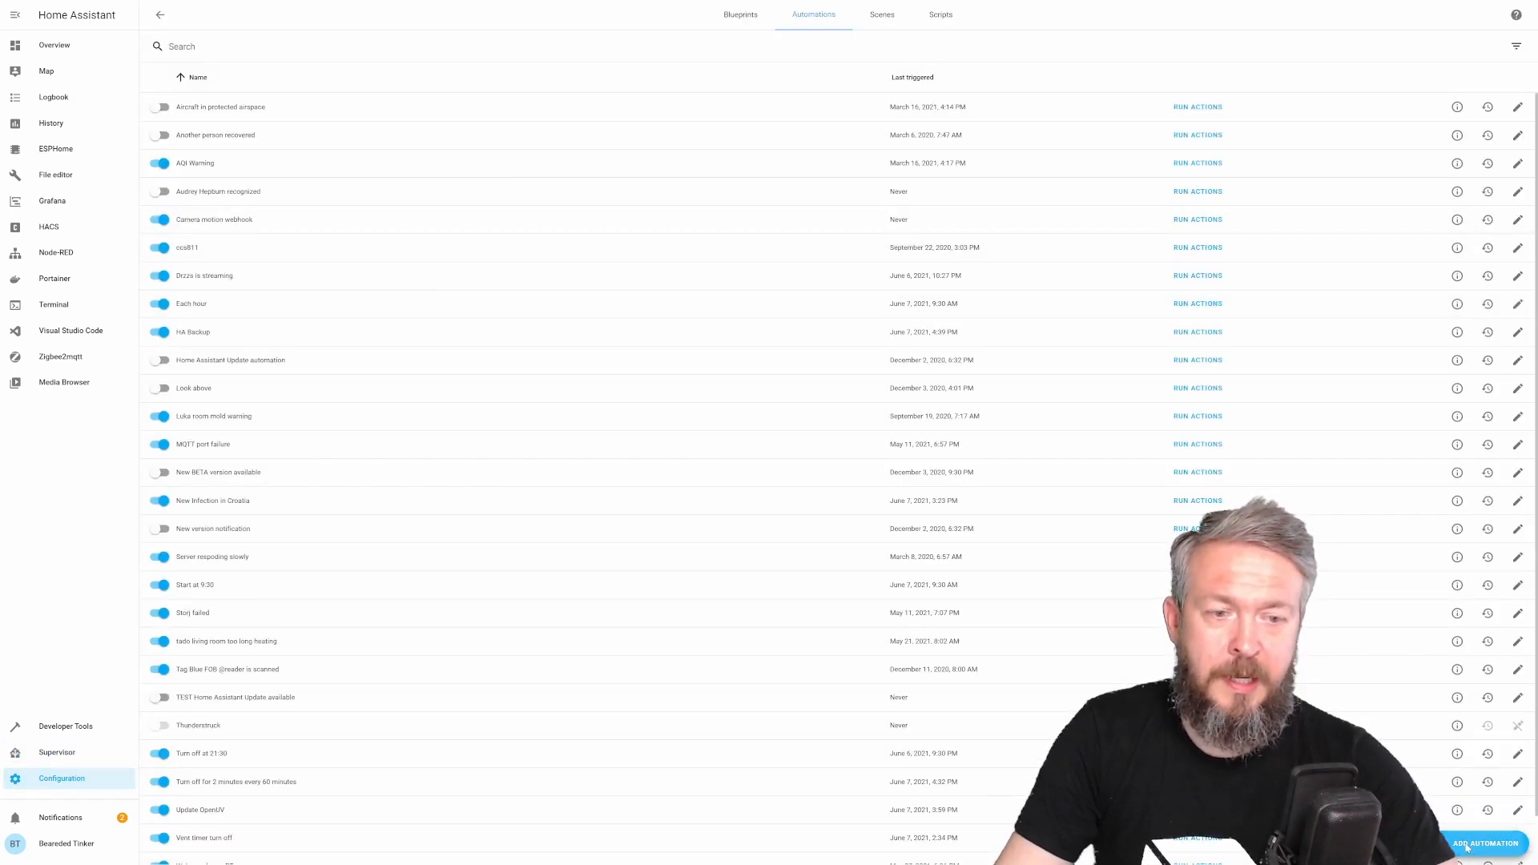
pyautogui.click(1485, 844)
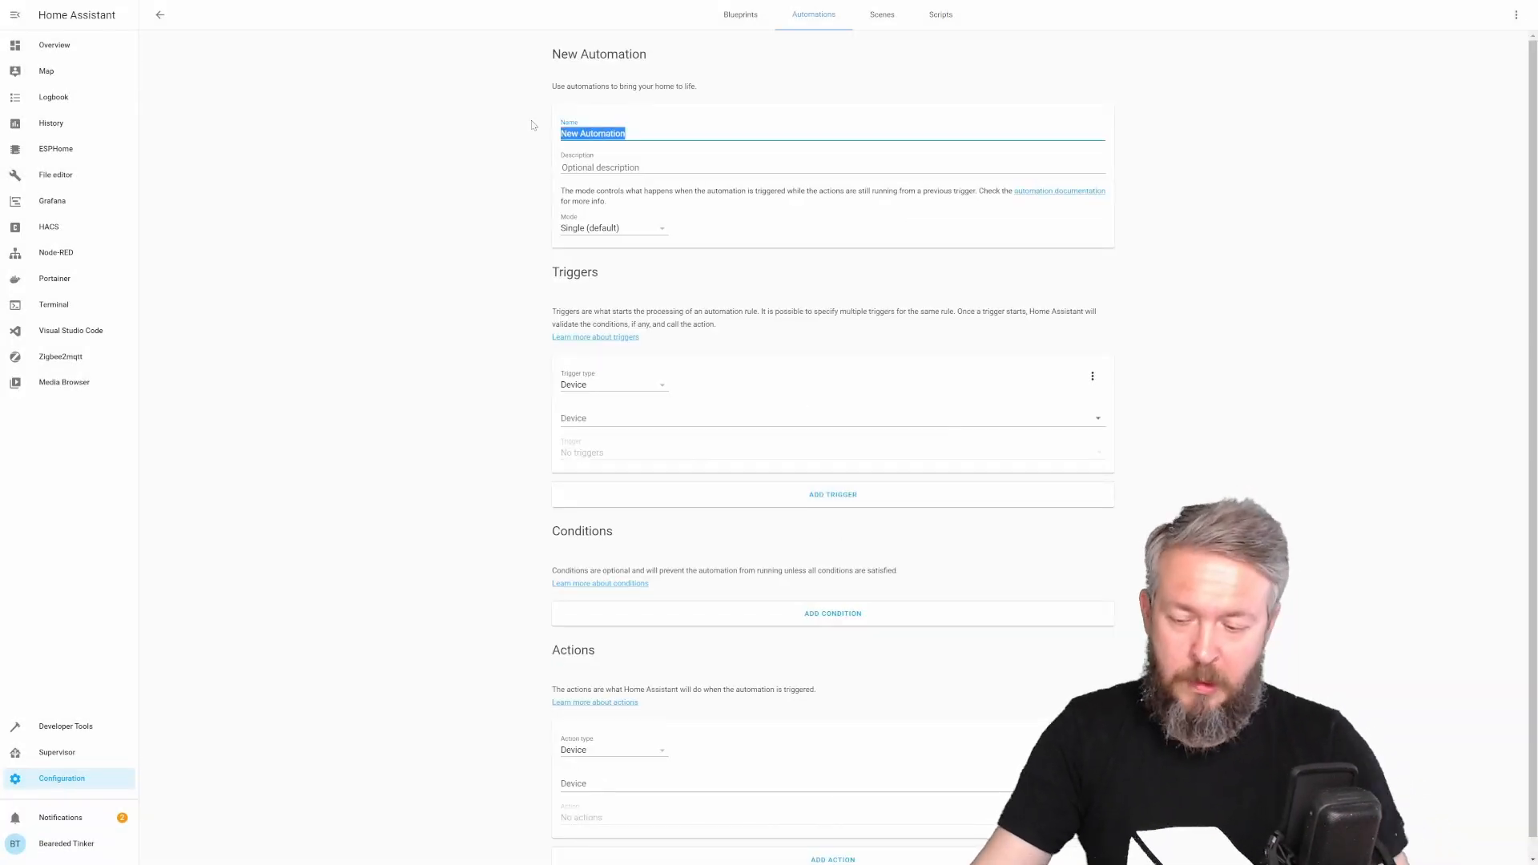
pyautogui.write('Sma')
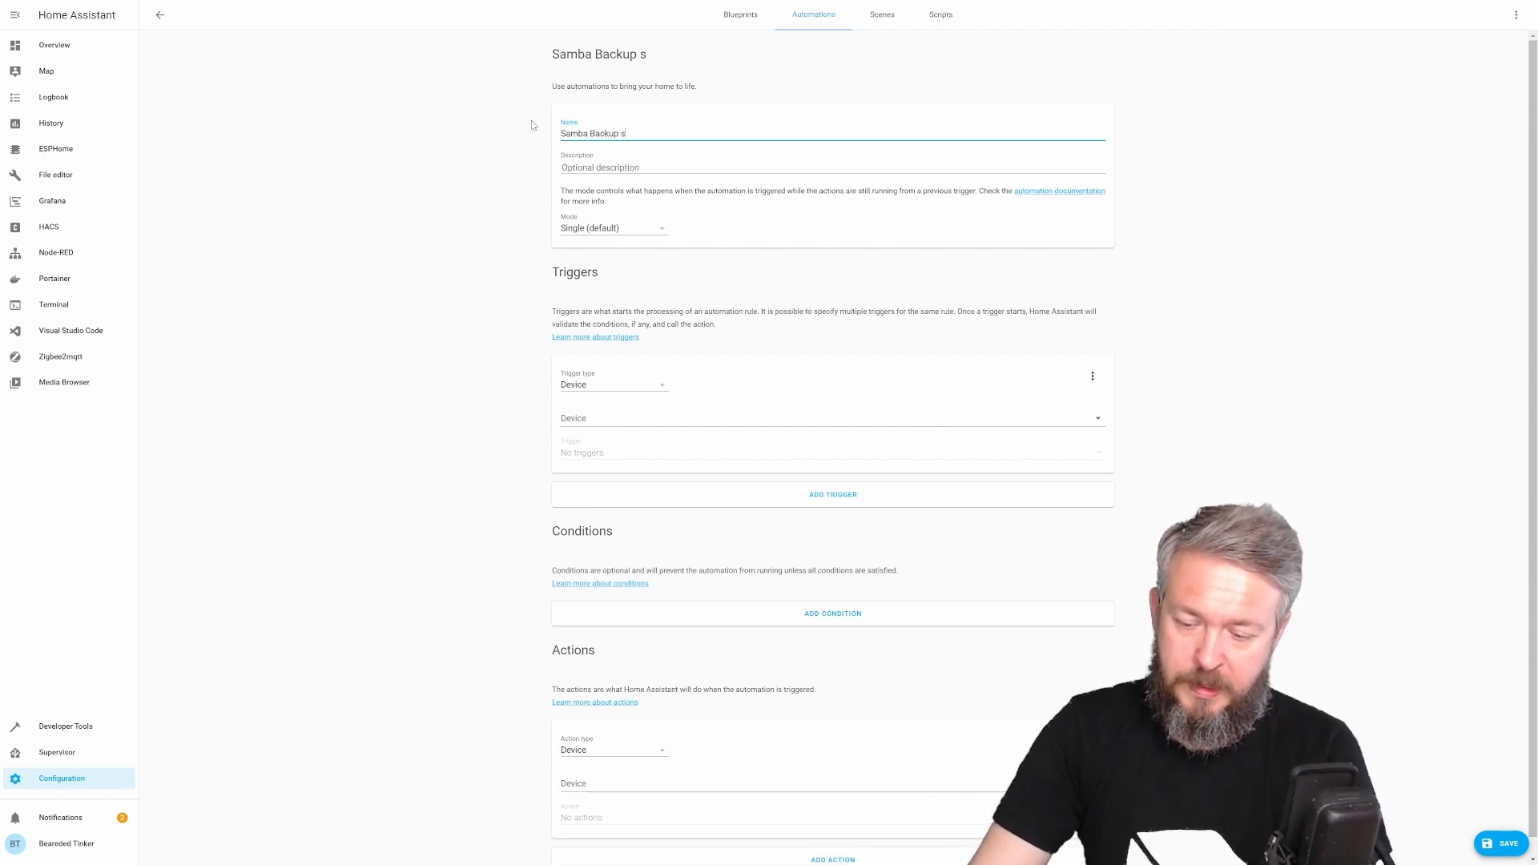
pyautogui.write('ensor re')
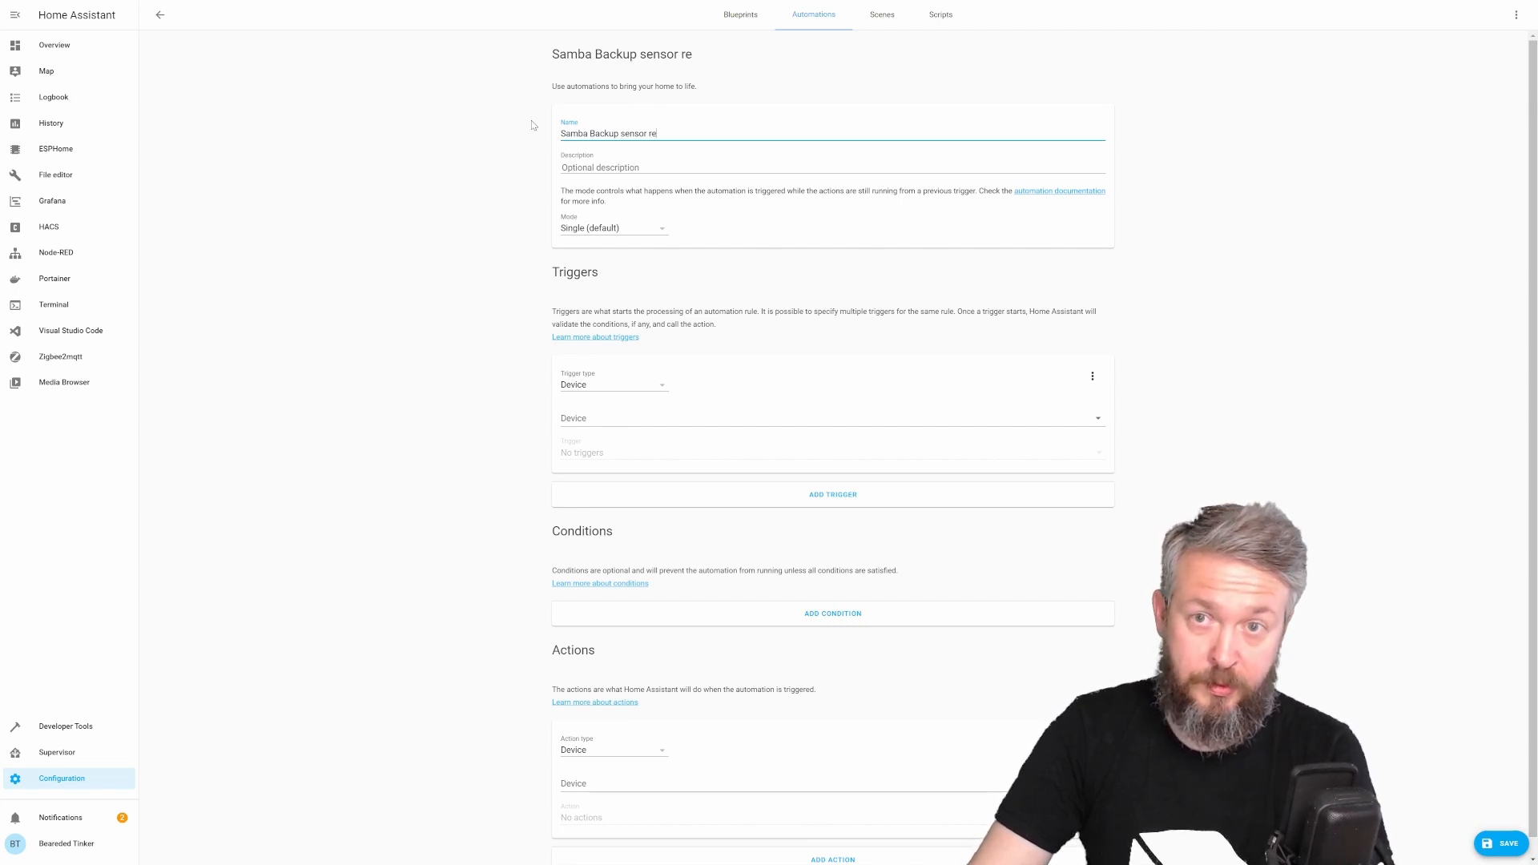
pyautogui.write('store')
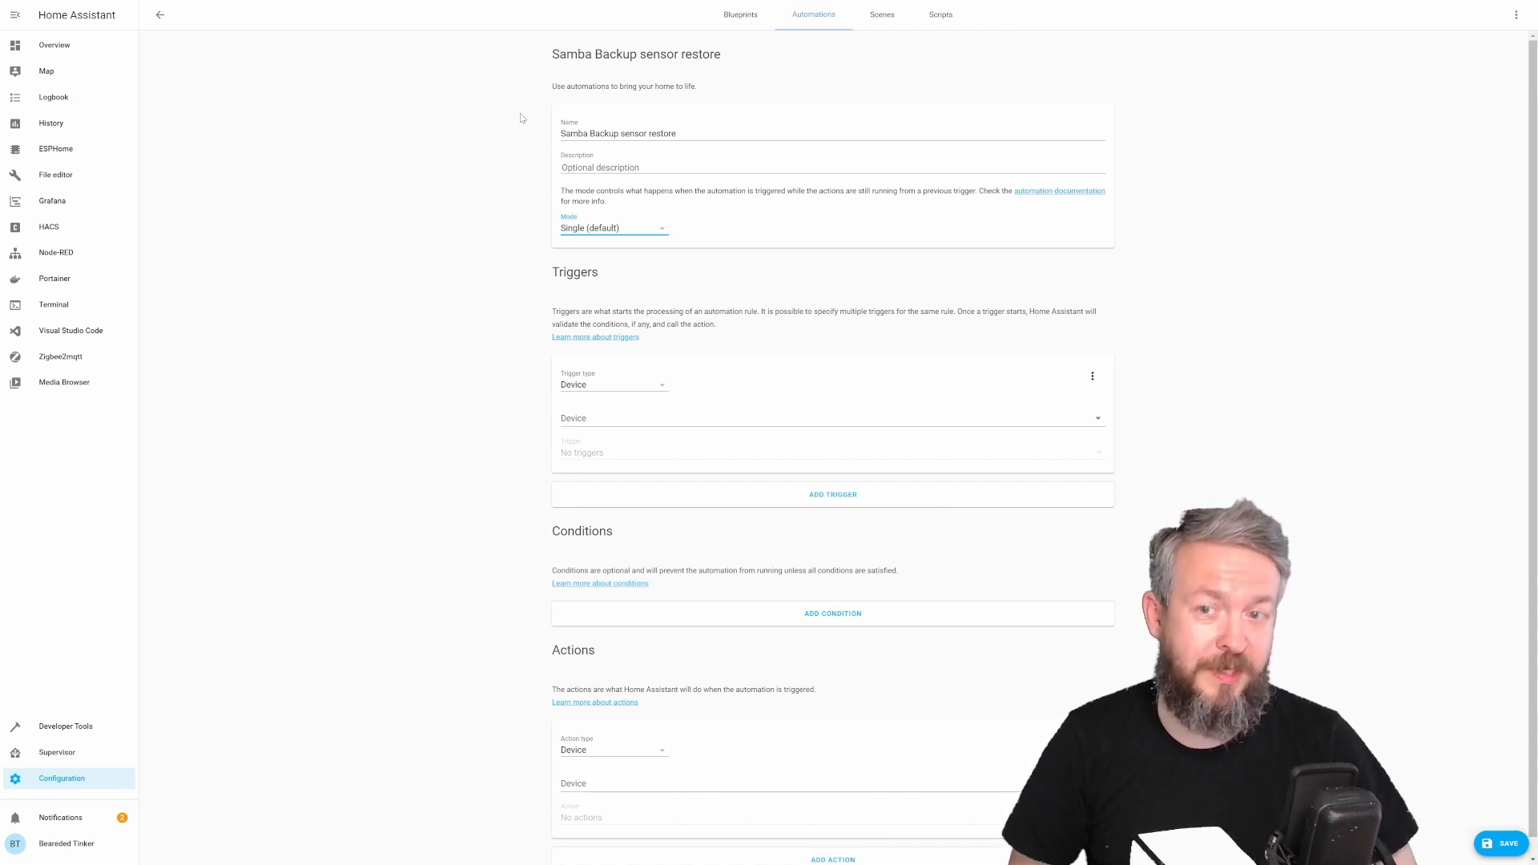
# Step: Set a Home Assistant start trigger and an addon_stdin action with input restore-sensor
pyautogui.click(612, 384)
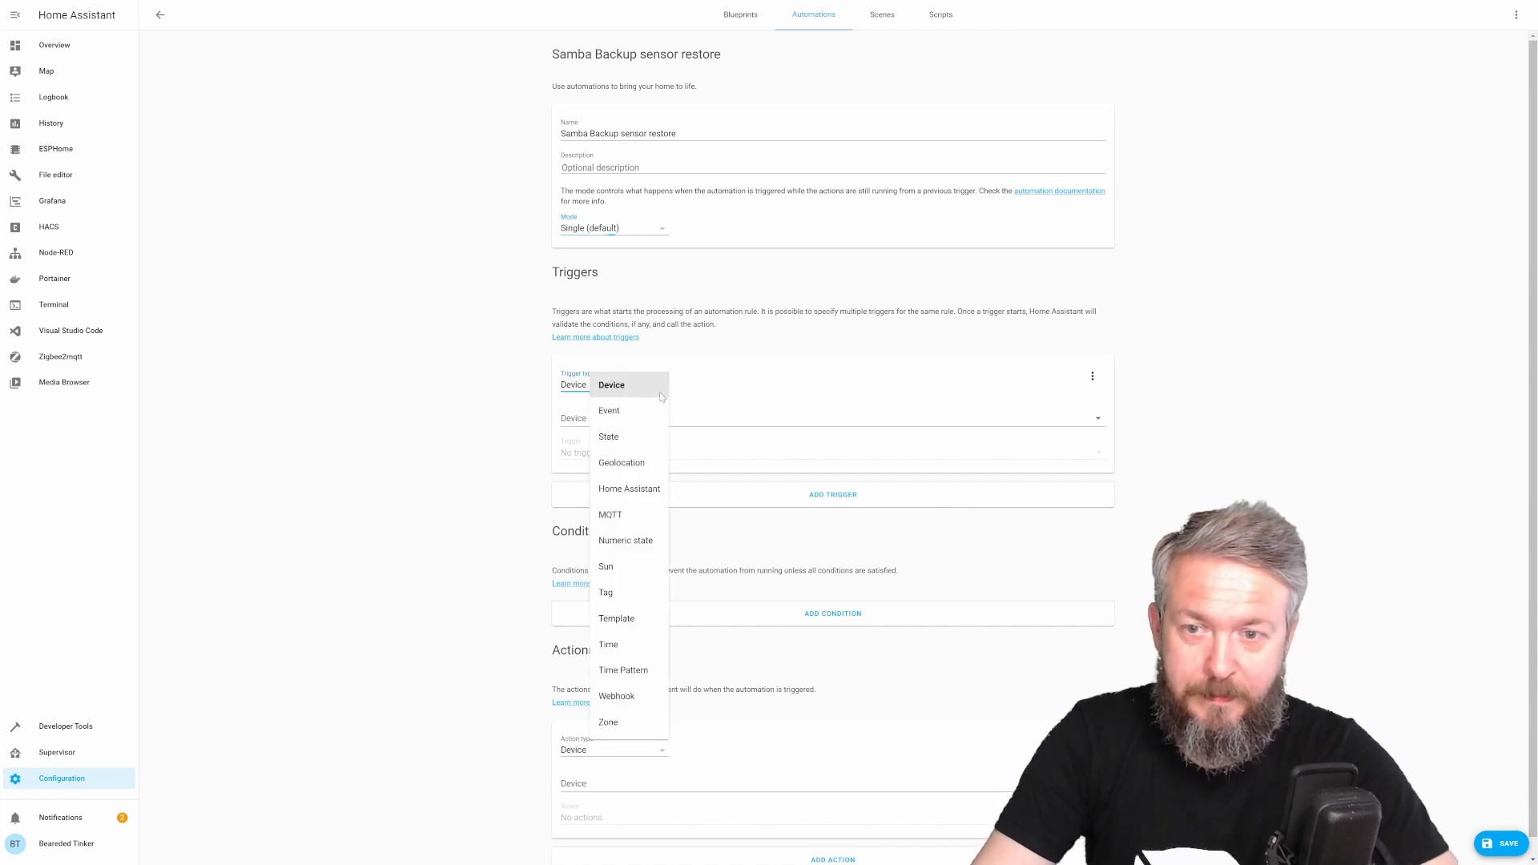
pyautogui.click(629, 489)
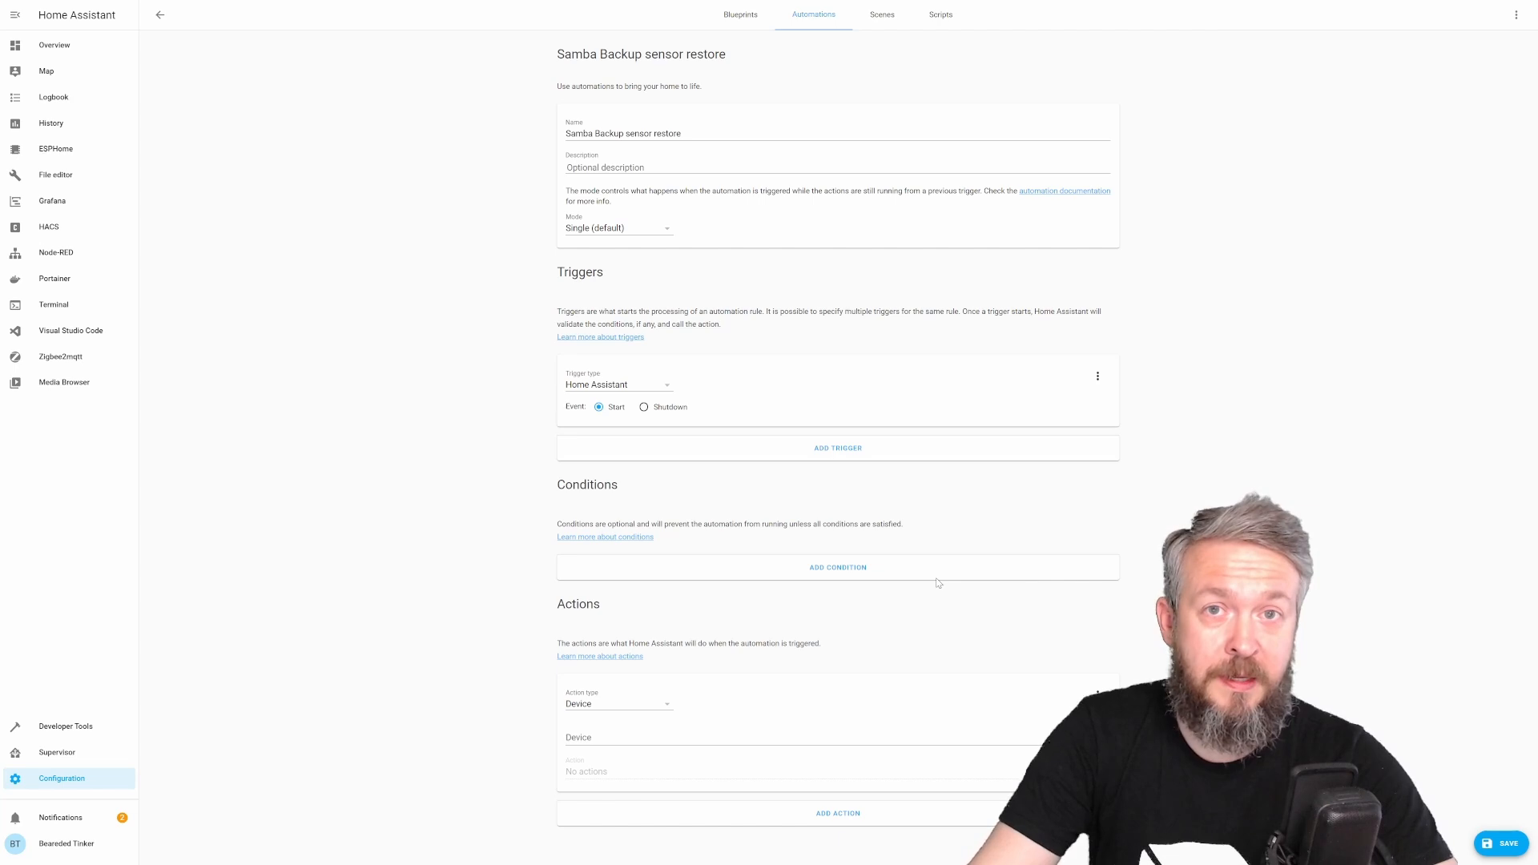
pyautogui.click(618, 703)
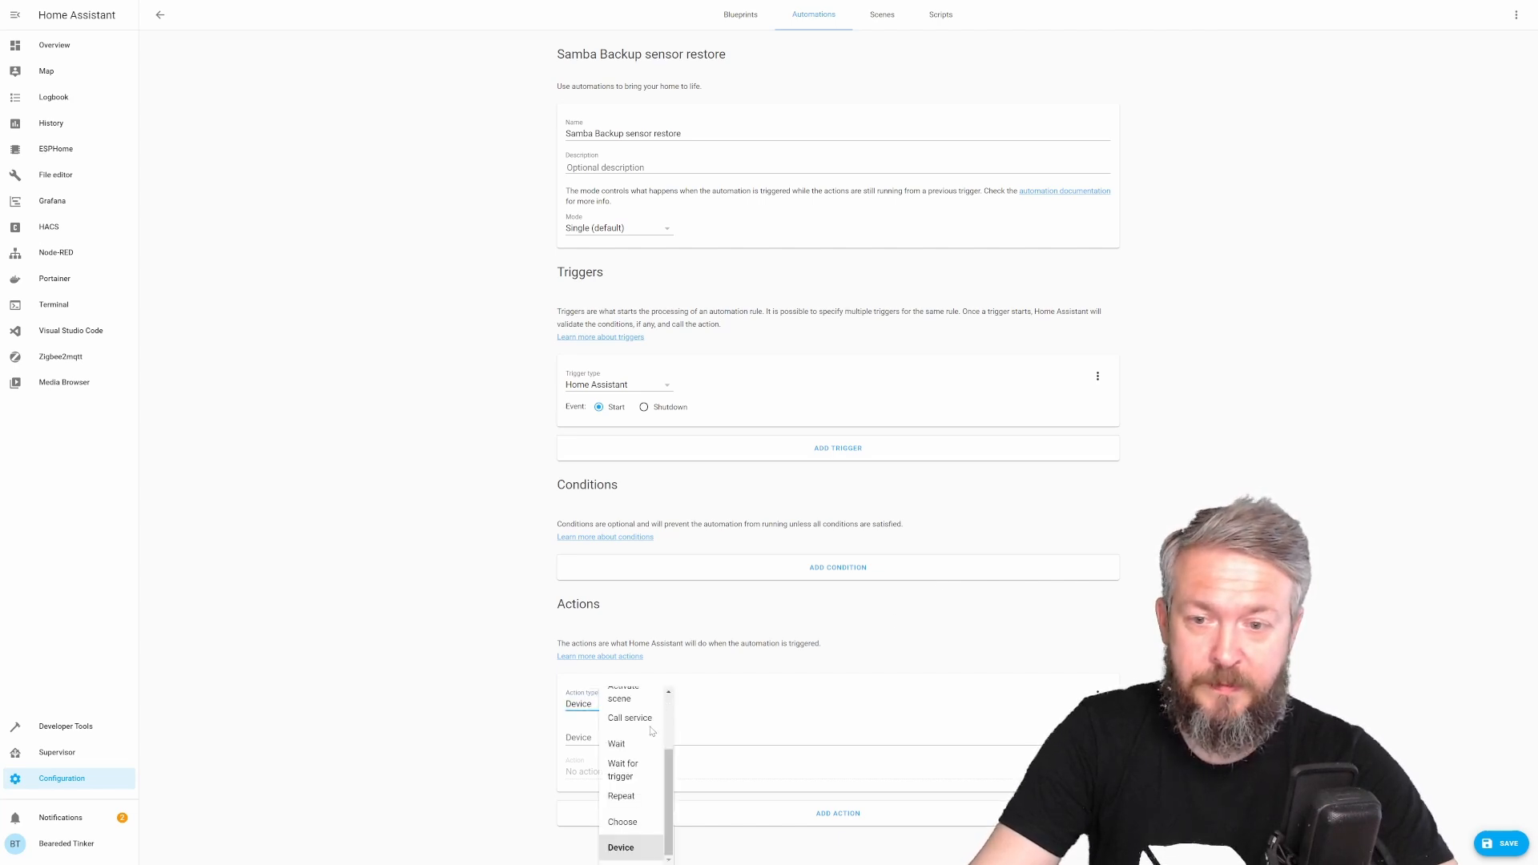
pyautogui.click(630, 717)
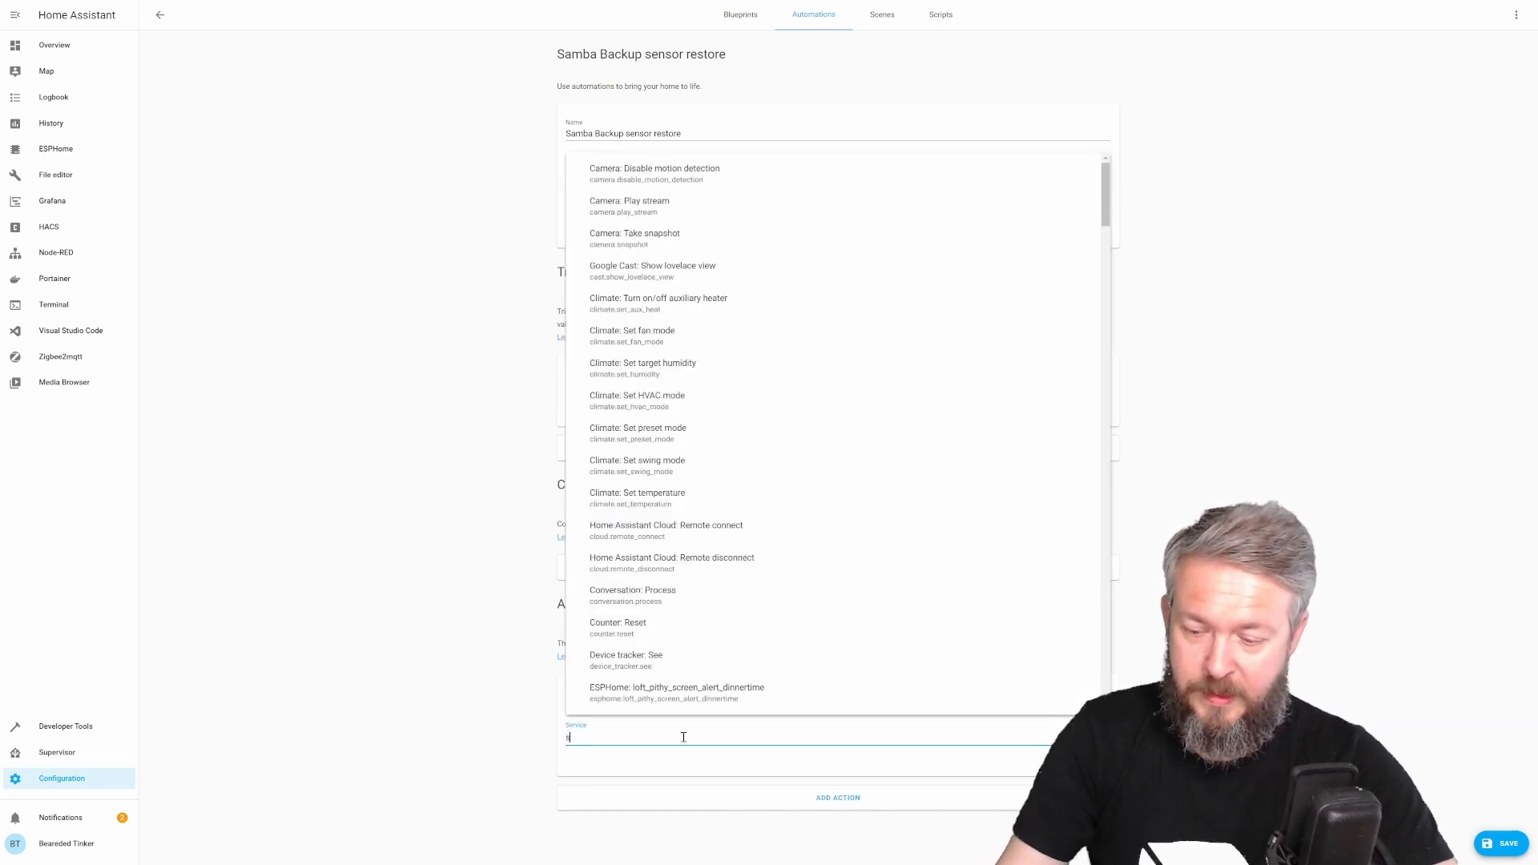
pyautogui.write('t')
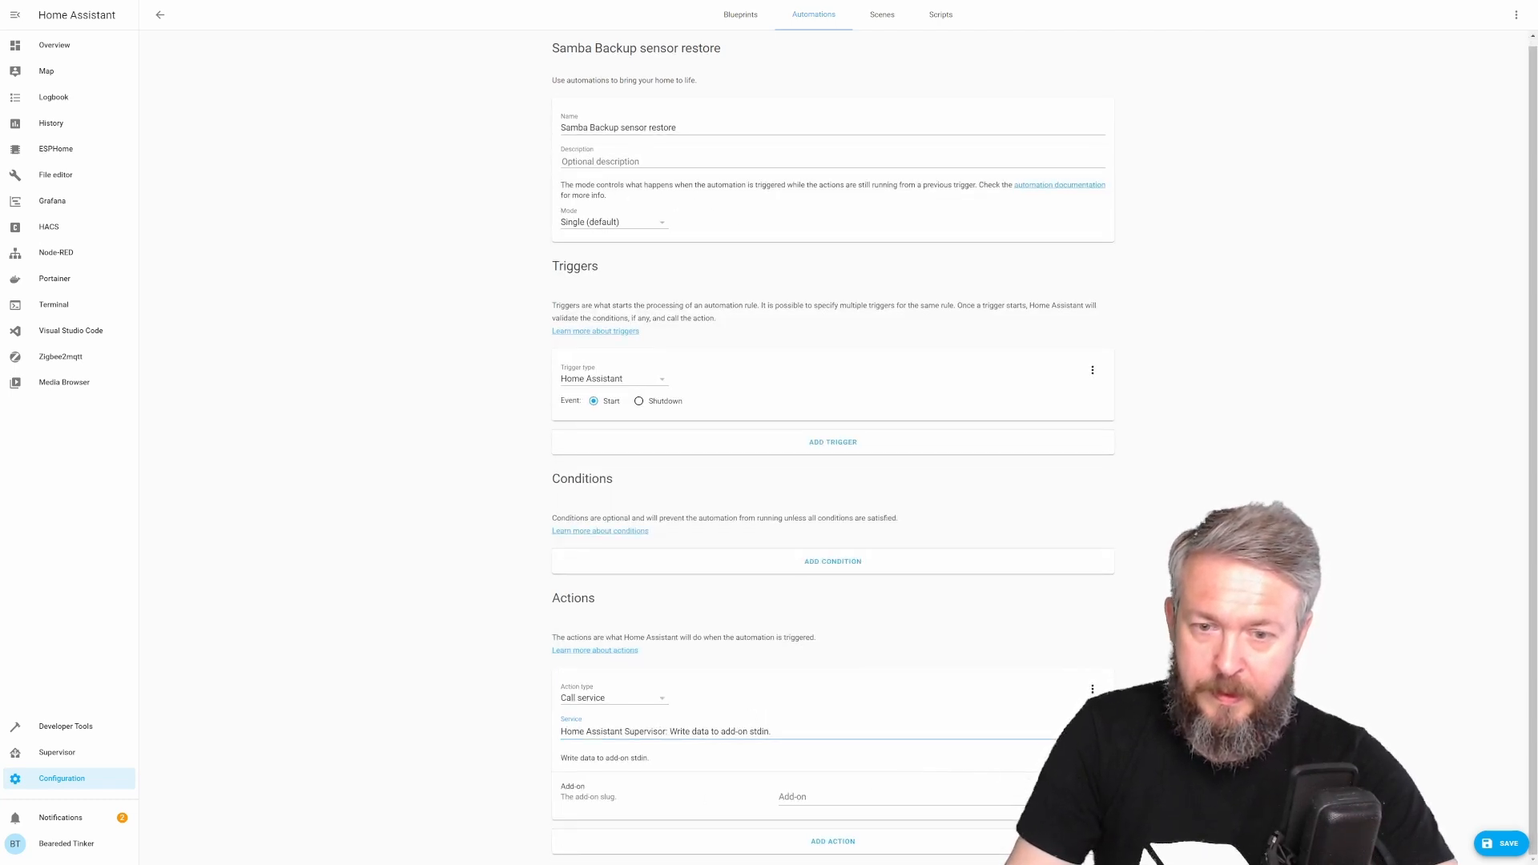
pyautogui.click(895, 796)
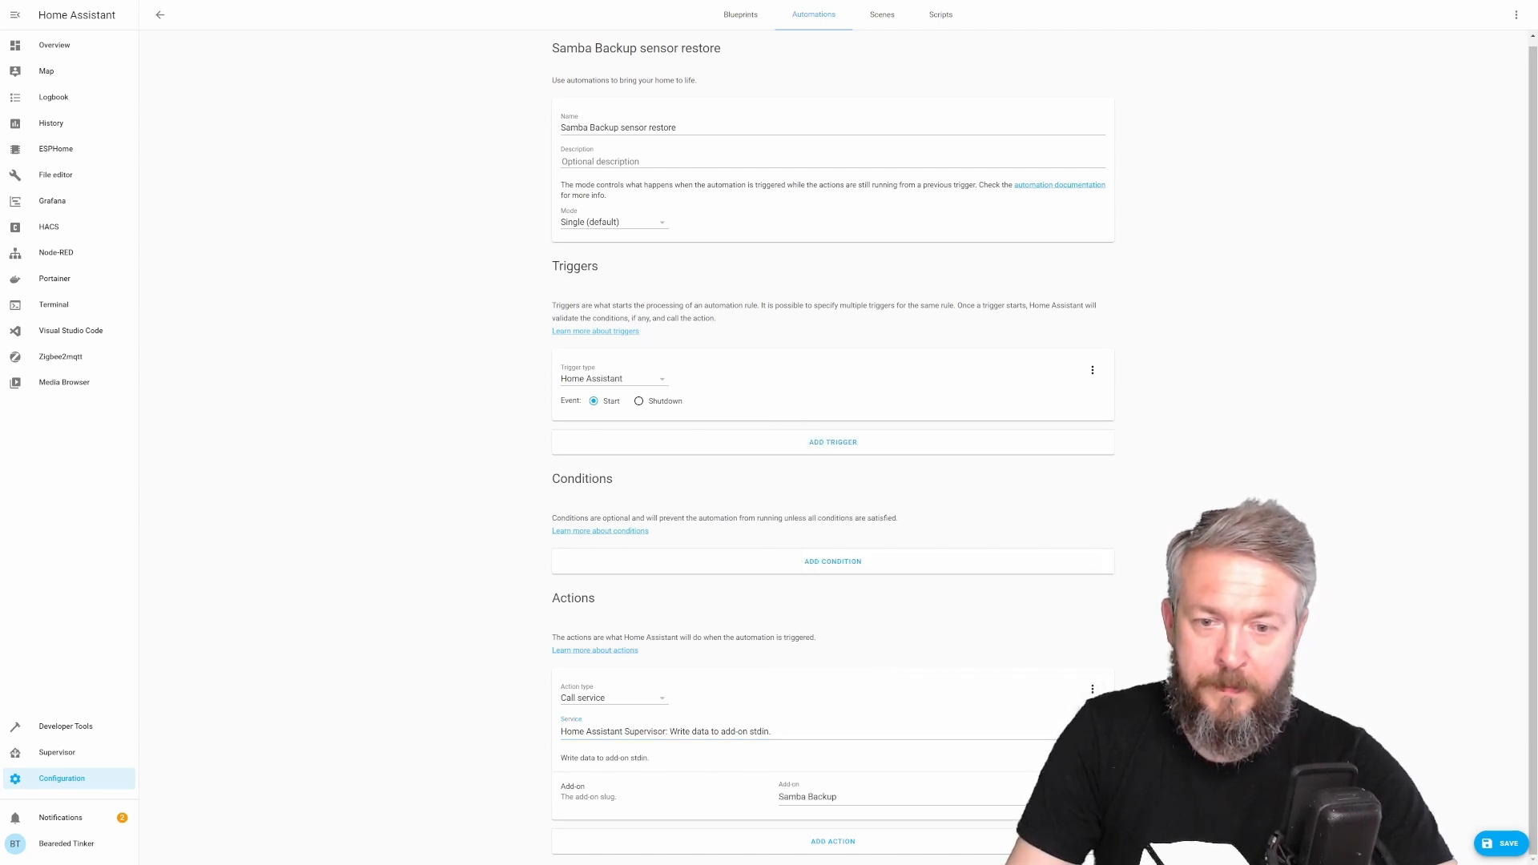
pyautogui.click(1092, 688)
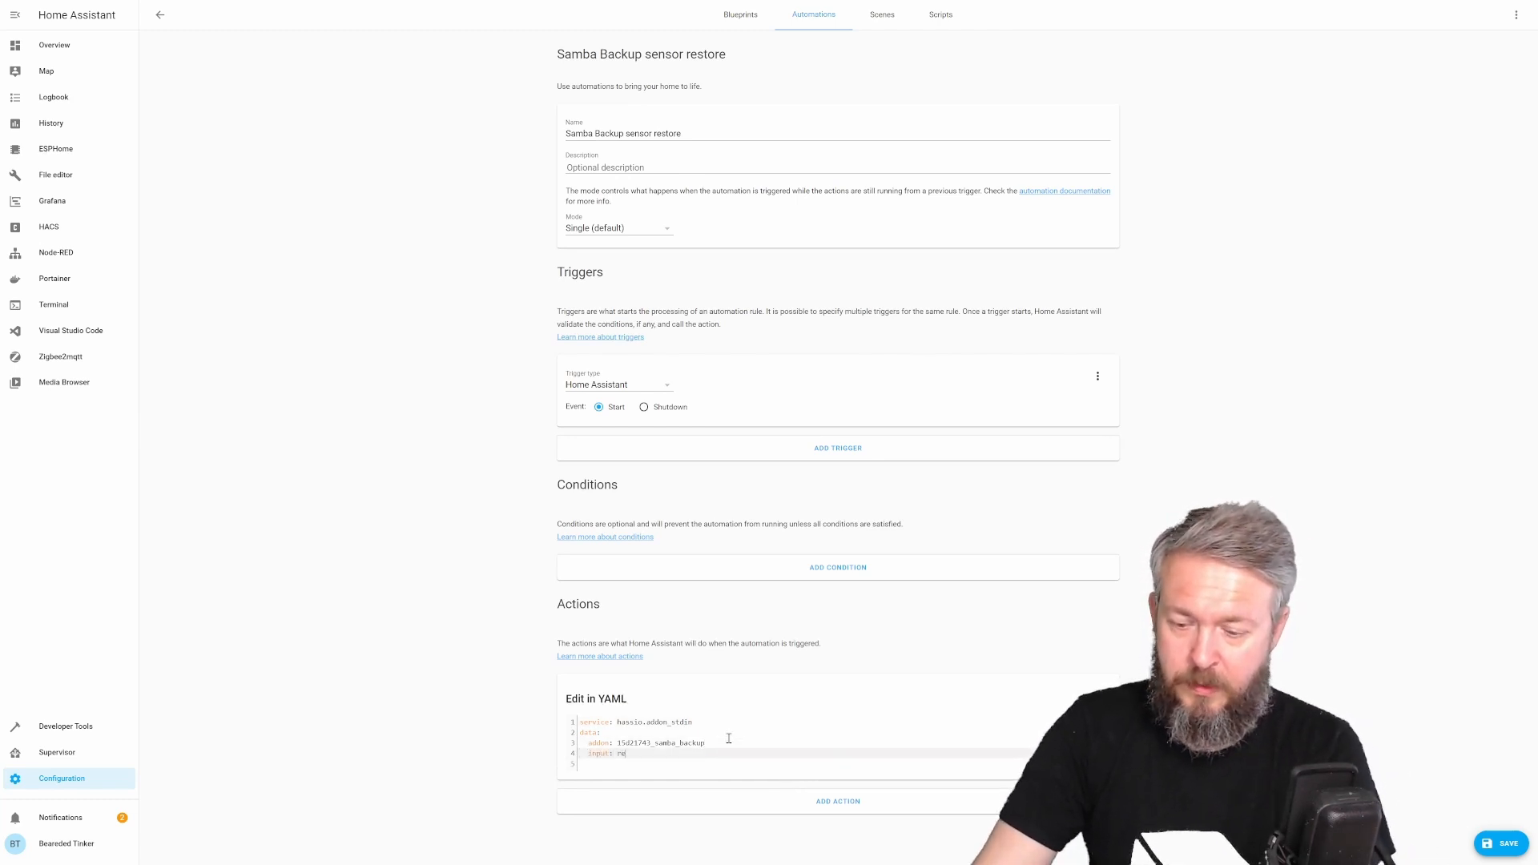
pyautogui.write('restore-s')
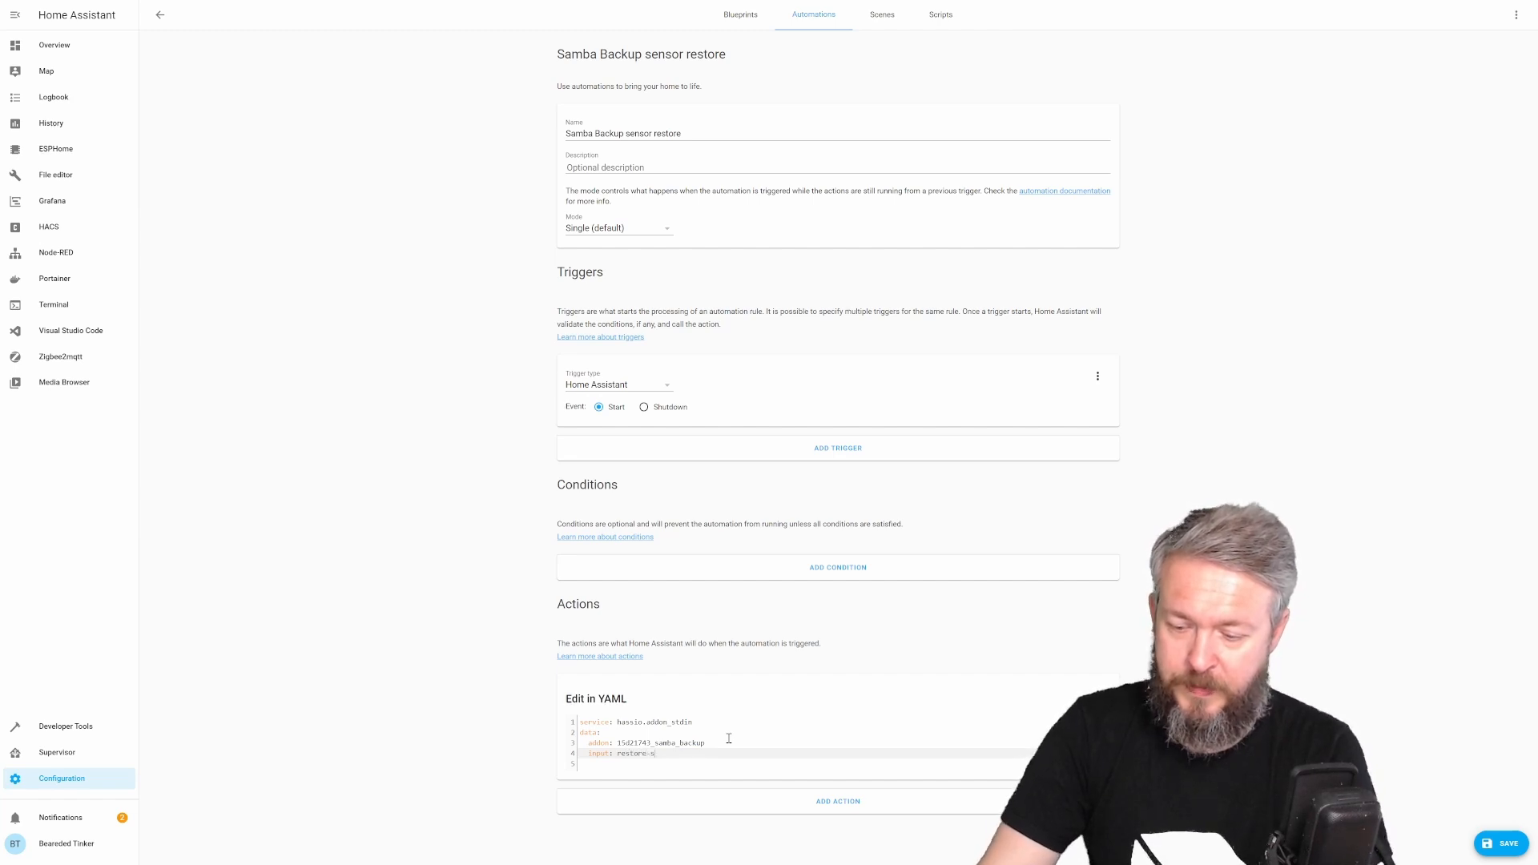
pyautogui.write('ensor')
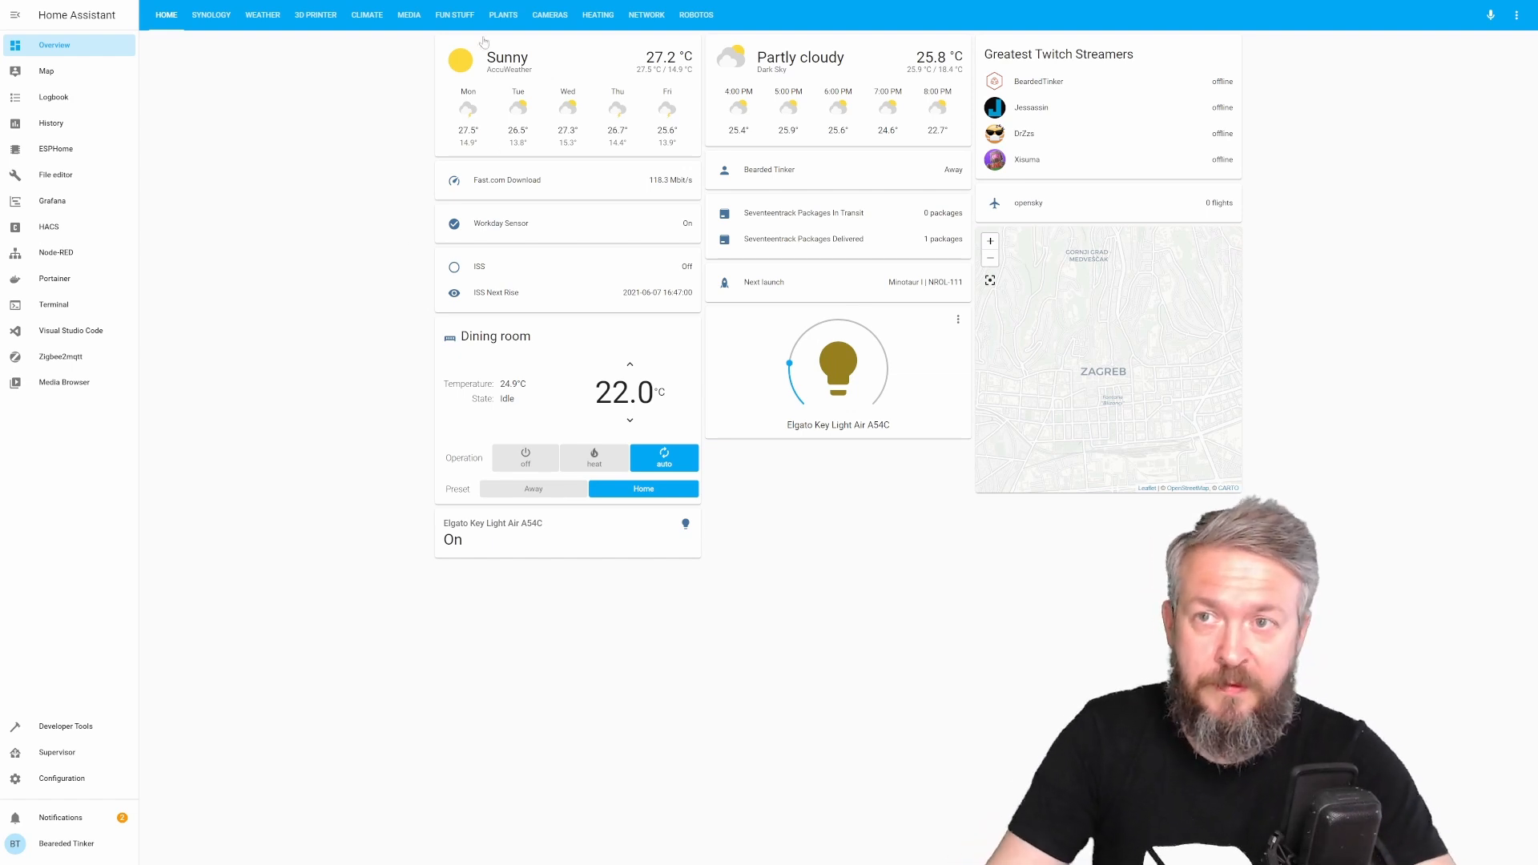
# Step: Add an Entity card for sensor.samba_backup to Fun Stuff and open its details
pyautogui.click(454, 15)
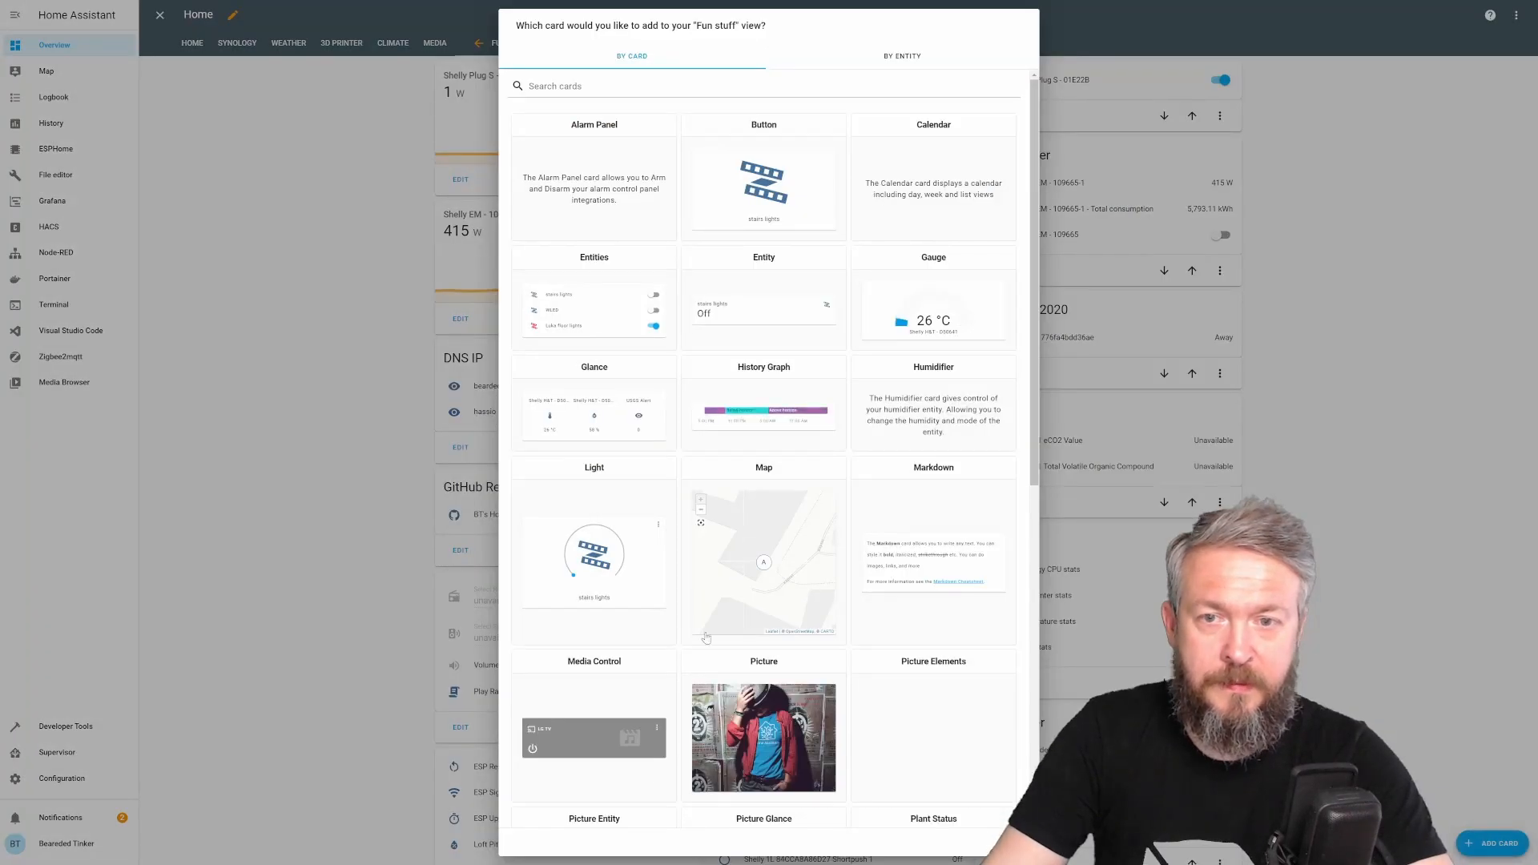
pyautogui.click(764, 257)
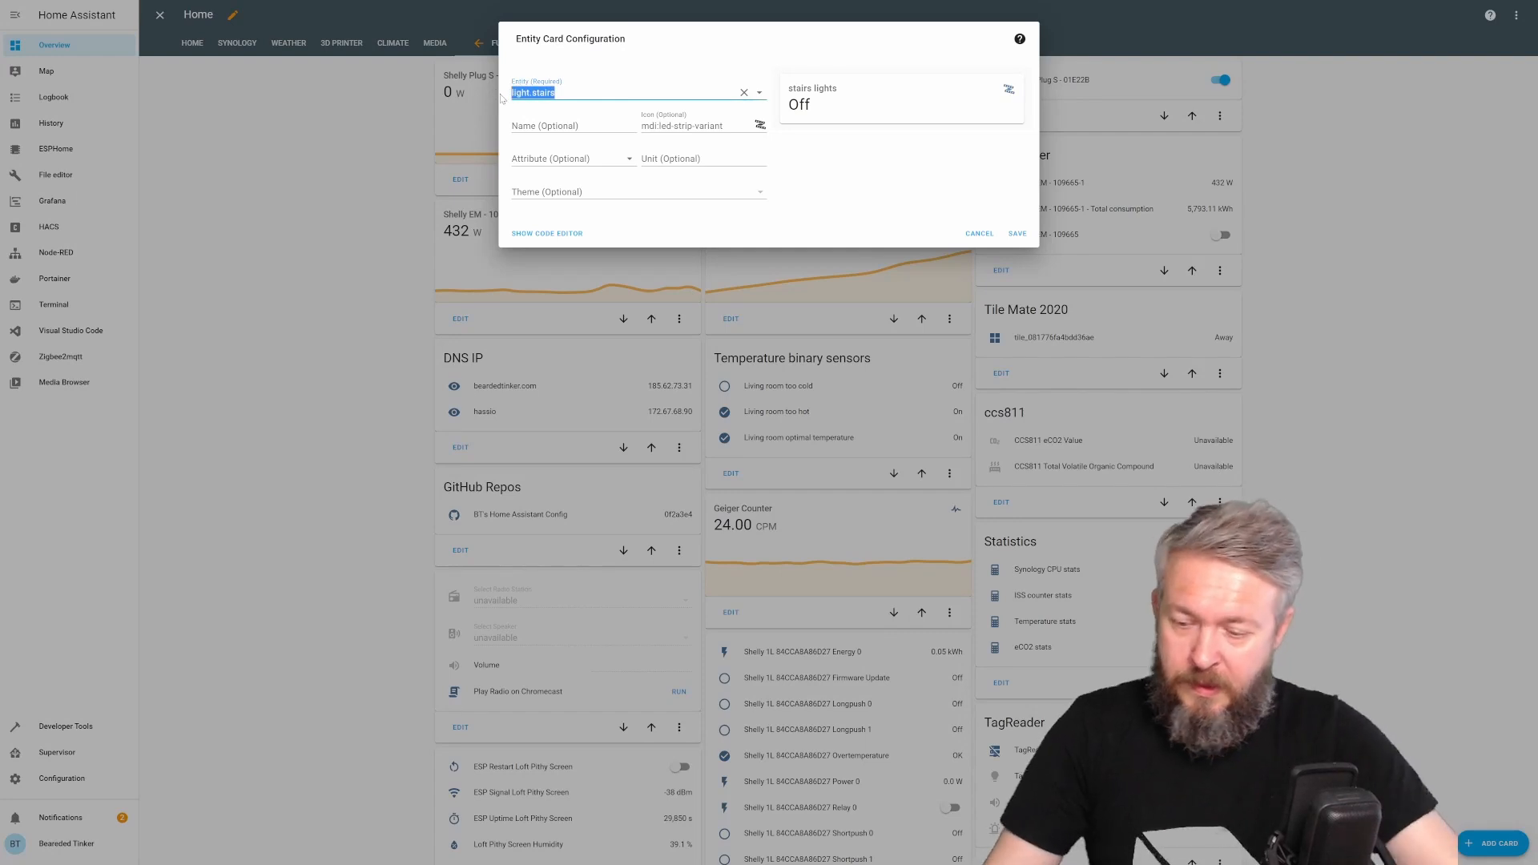
pyautogui.write('back')
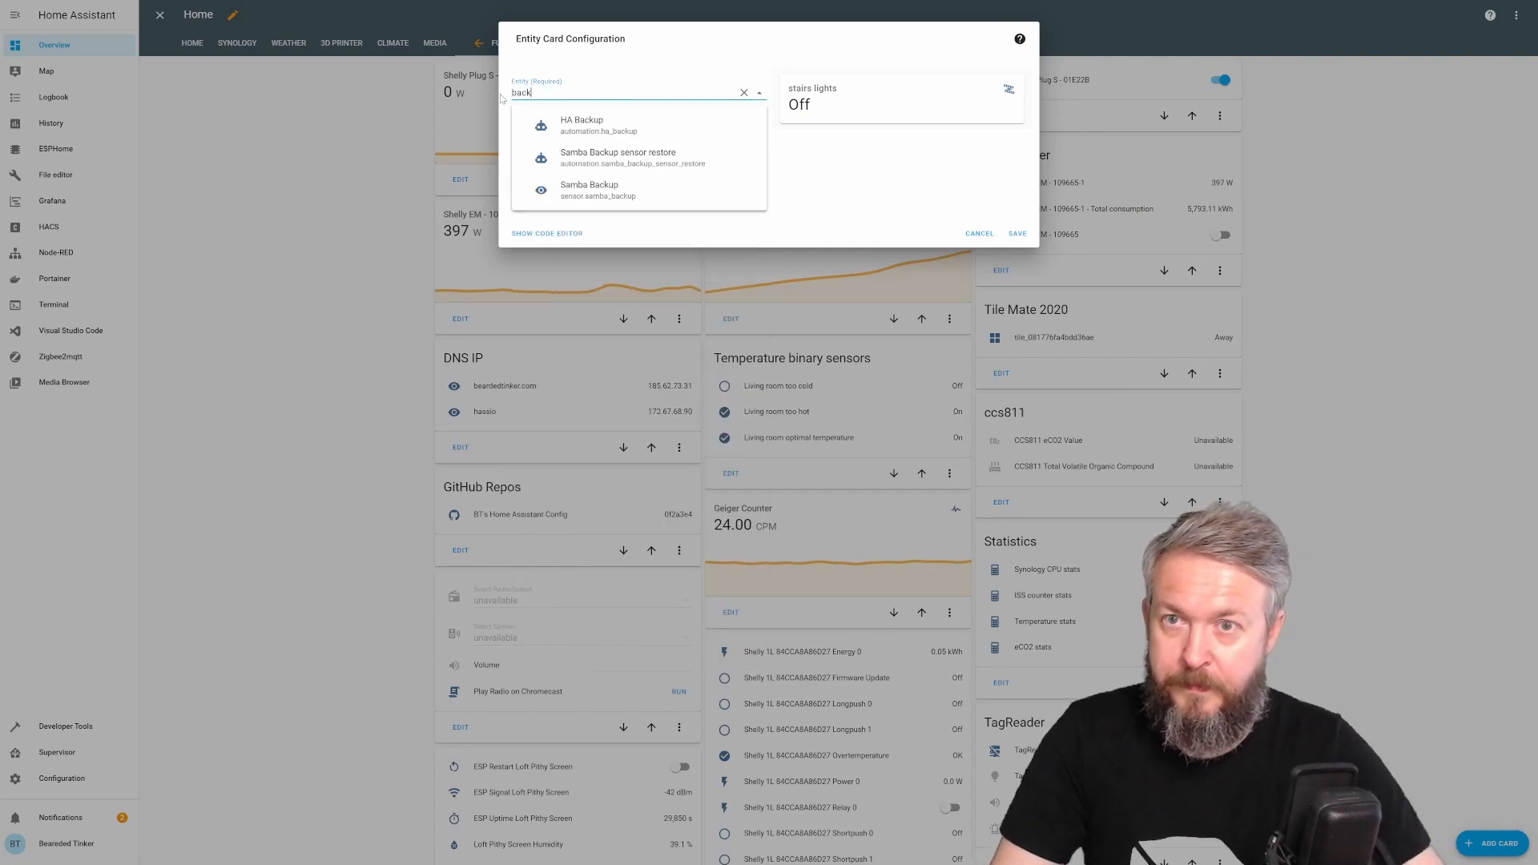
pyautogui.click(590, 188)
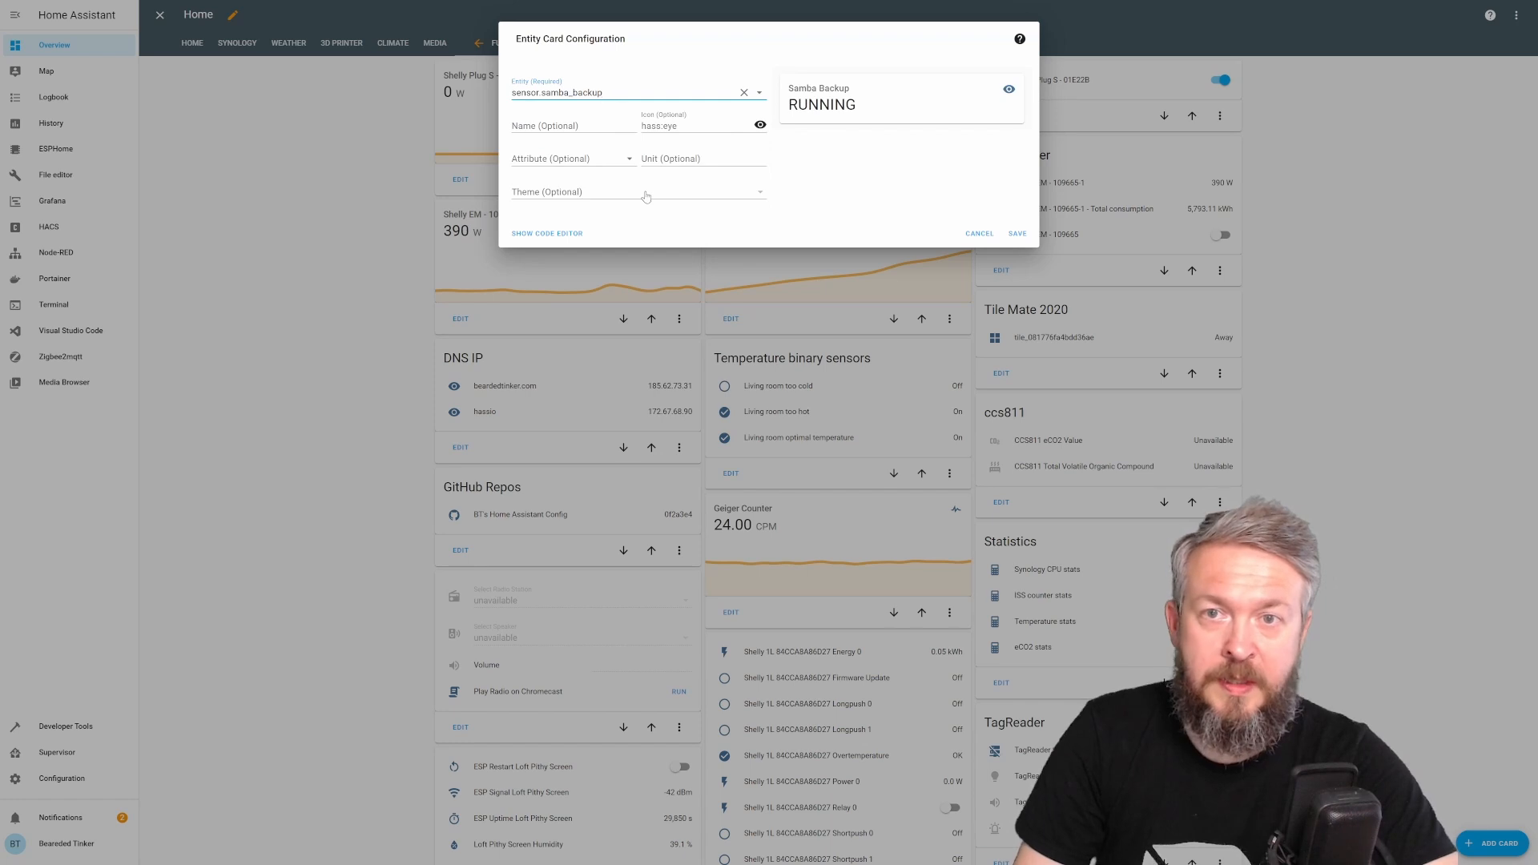
pyautogui.click(1017, 233)
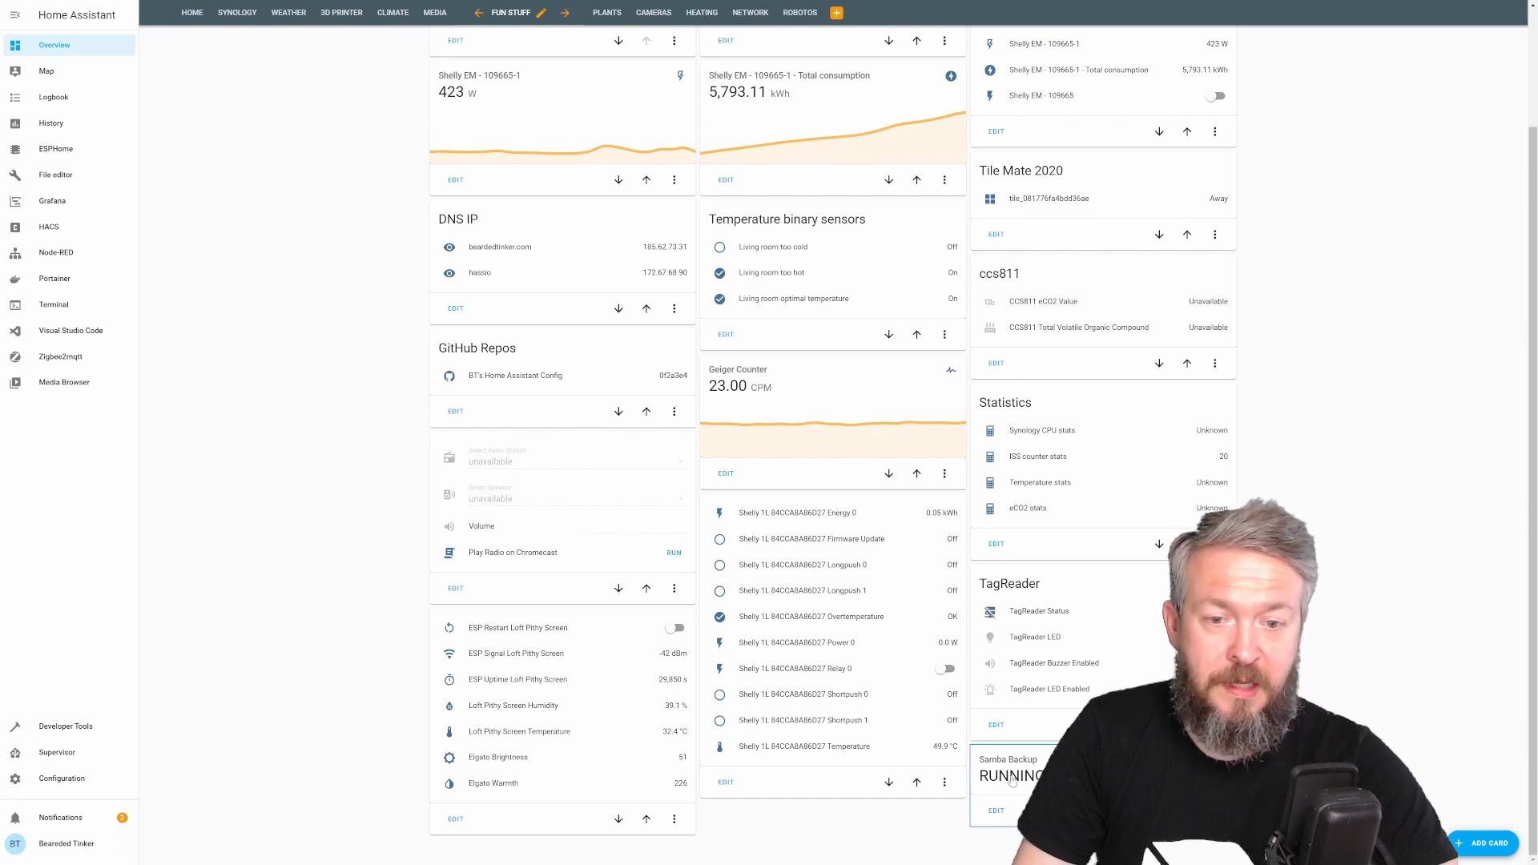
pyautogui.click(1010, 775)
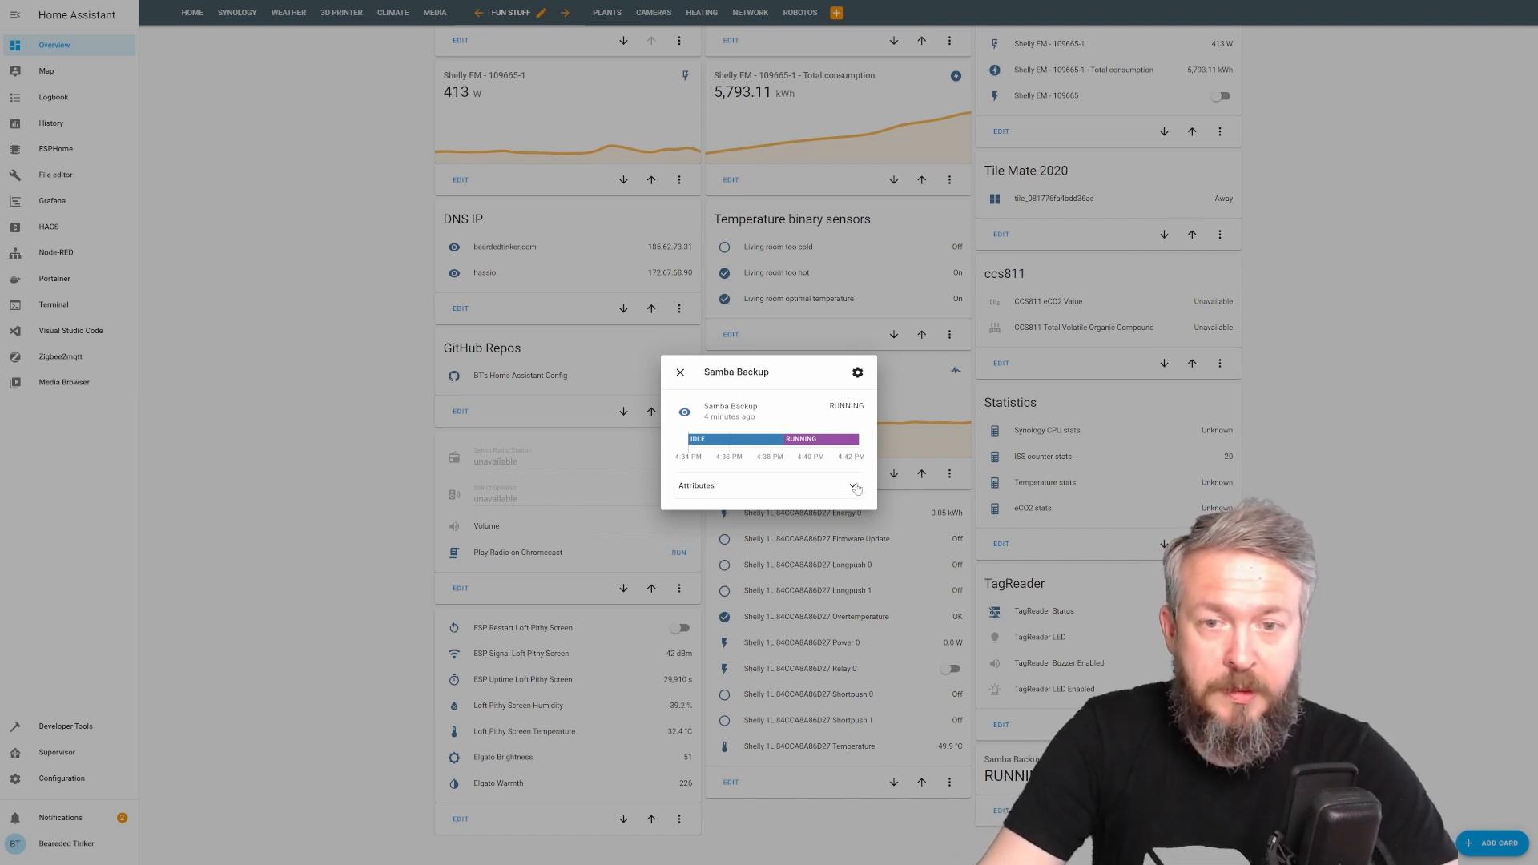
# Step: Watch the Samba Backup attributes until it reports IDLE with three local and one remote backup, then leave edit mode
pyautogui.click(770, 486)
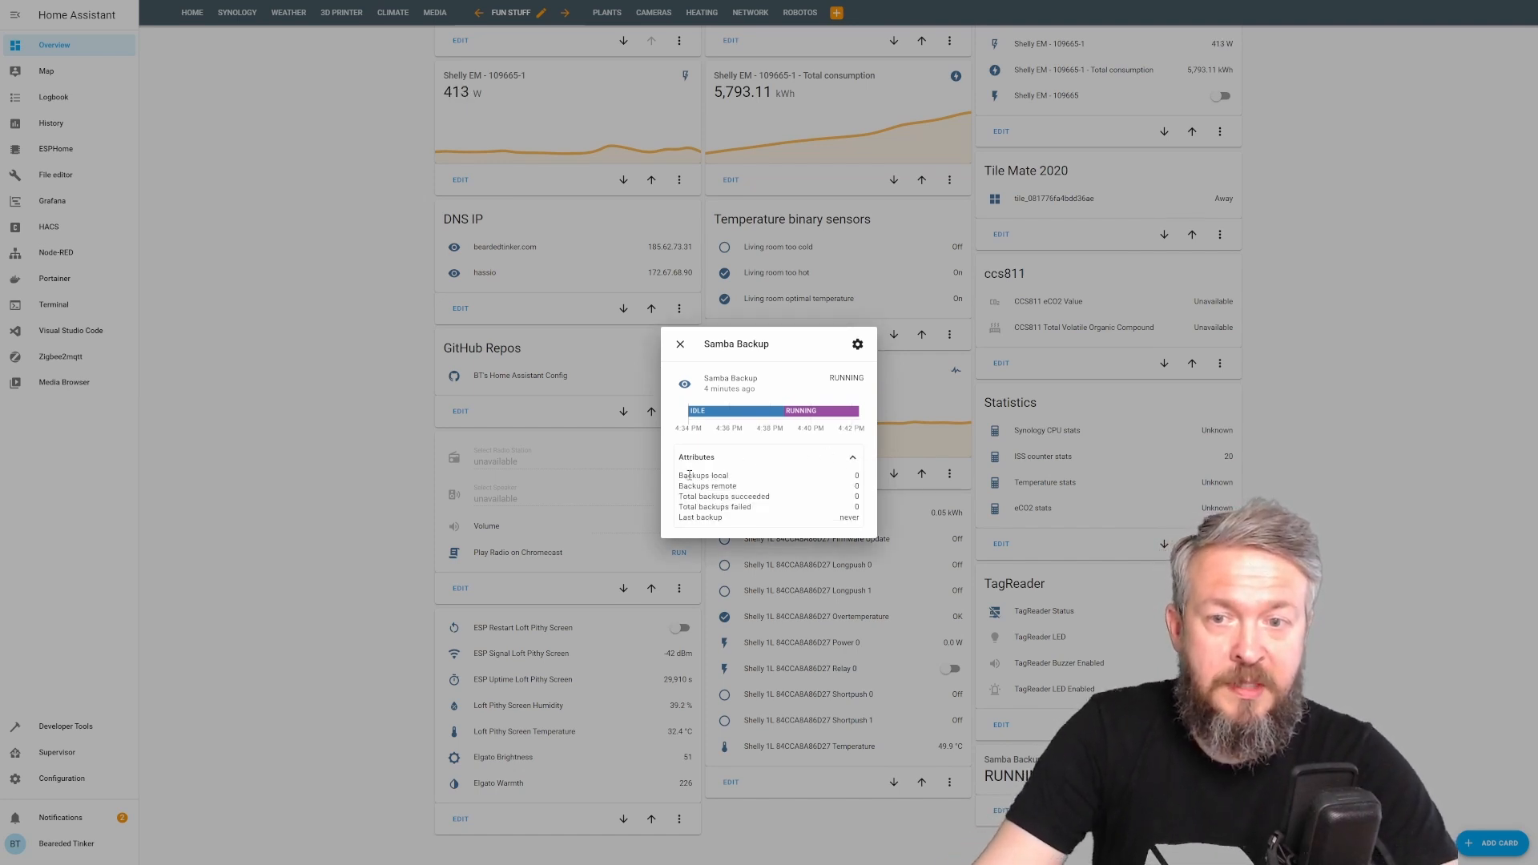
pyautogui.doubleClick(702, 476)
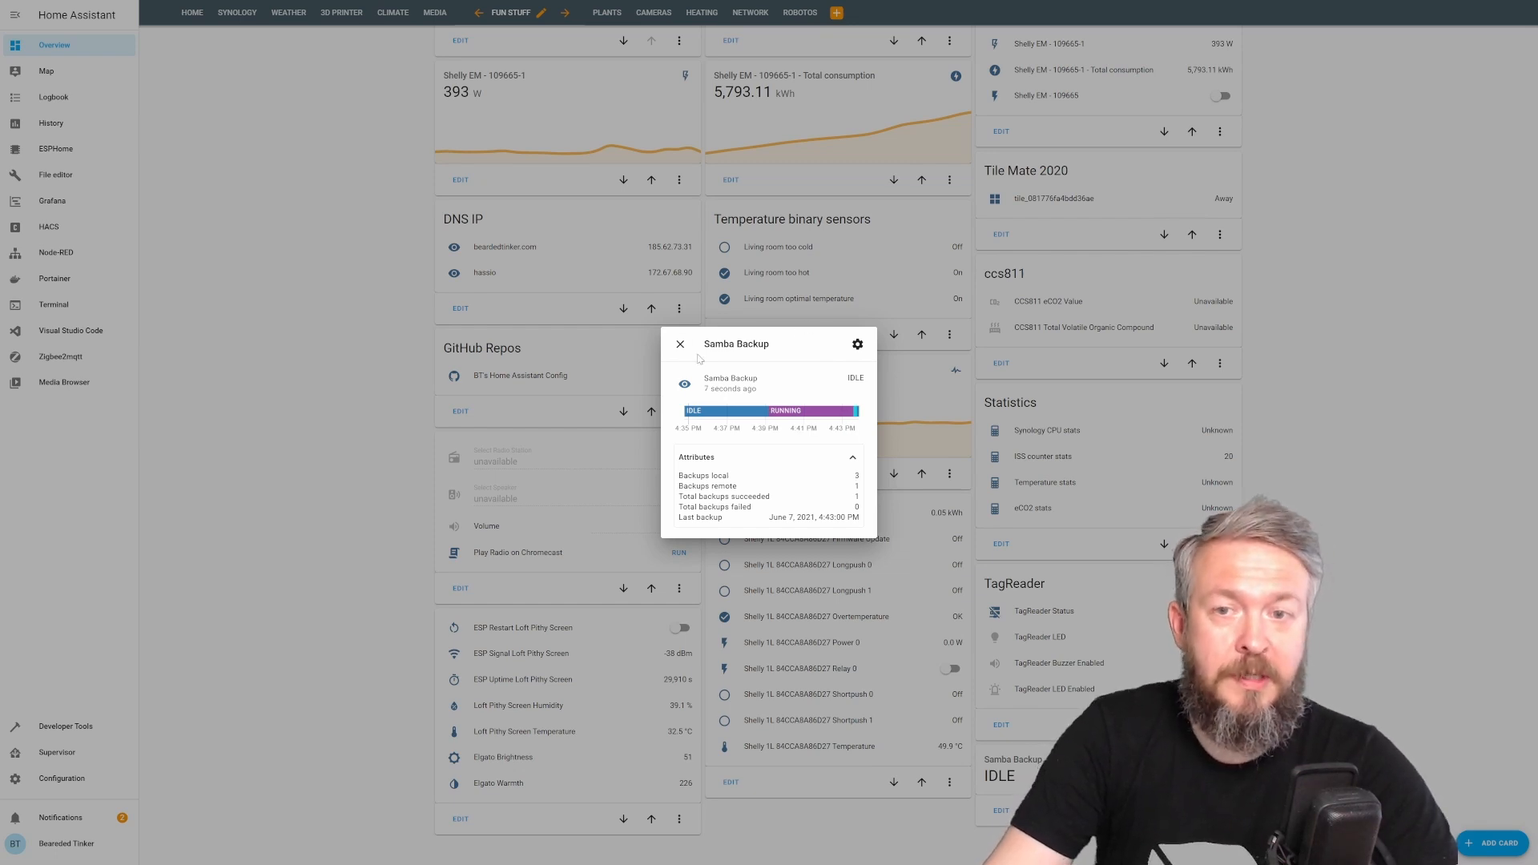
pyautogui.click(680, 344)
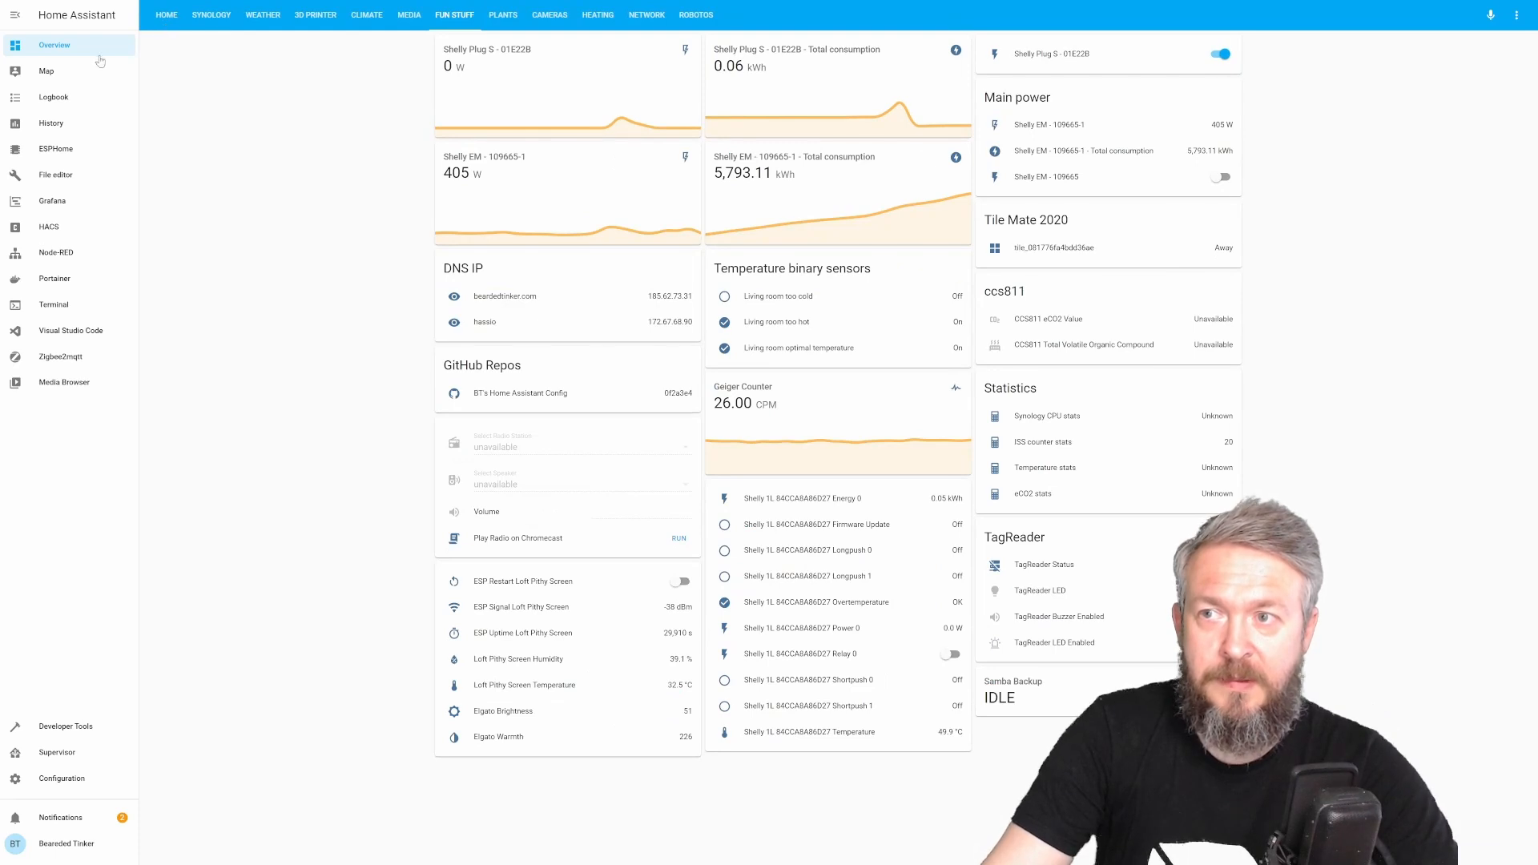
pyautogui.click(57, 752)
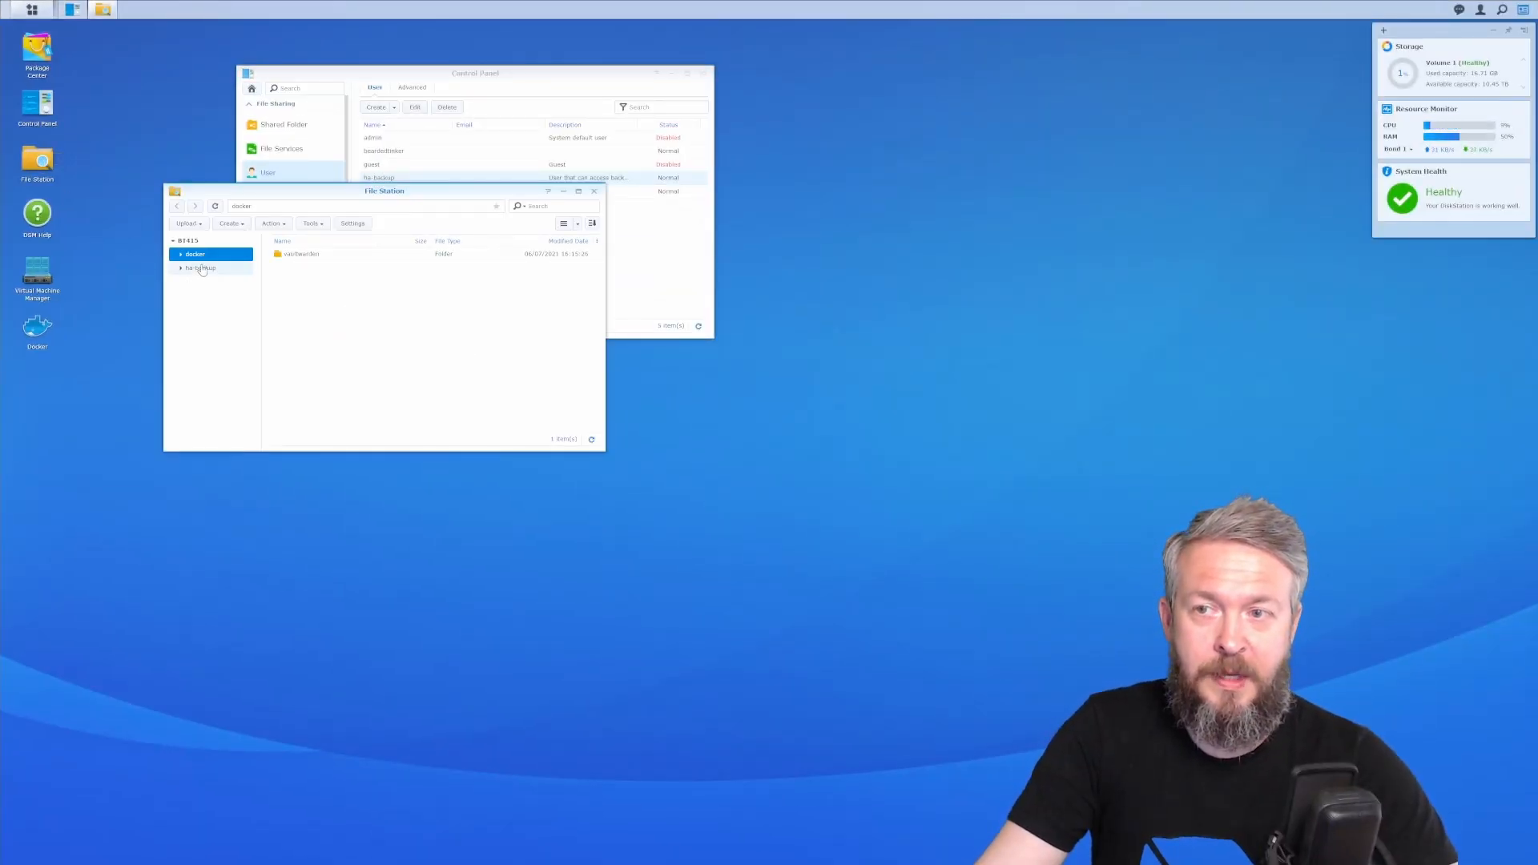
# Step: Open the ha-backup share and confirm the Samba_Backup_Full_Snapshot .tar file is present
pyautogui.click(200, 268)
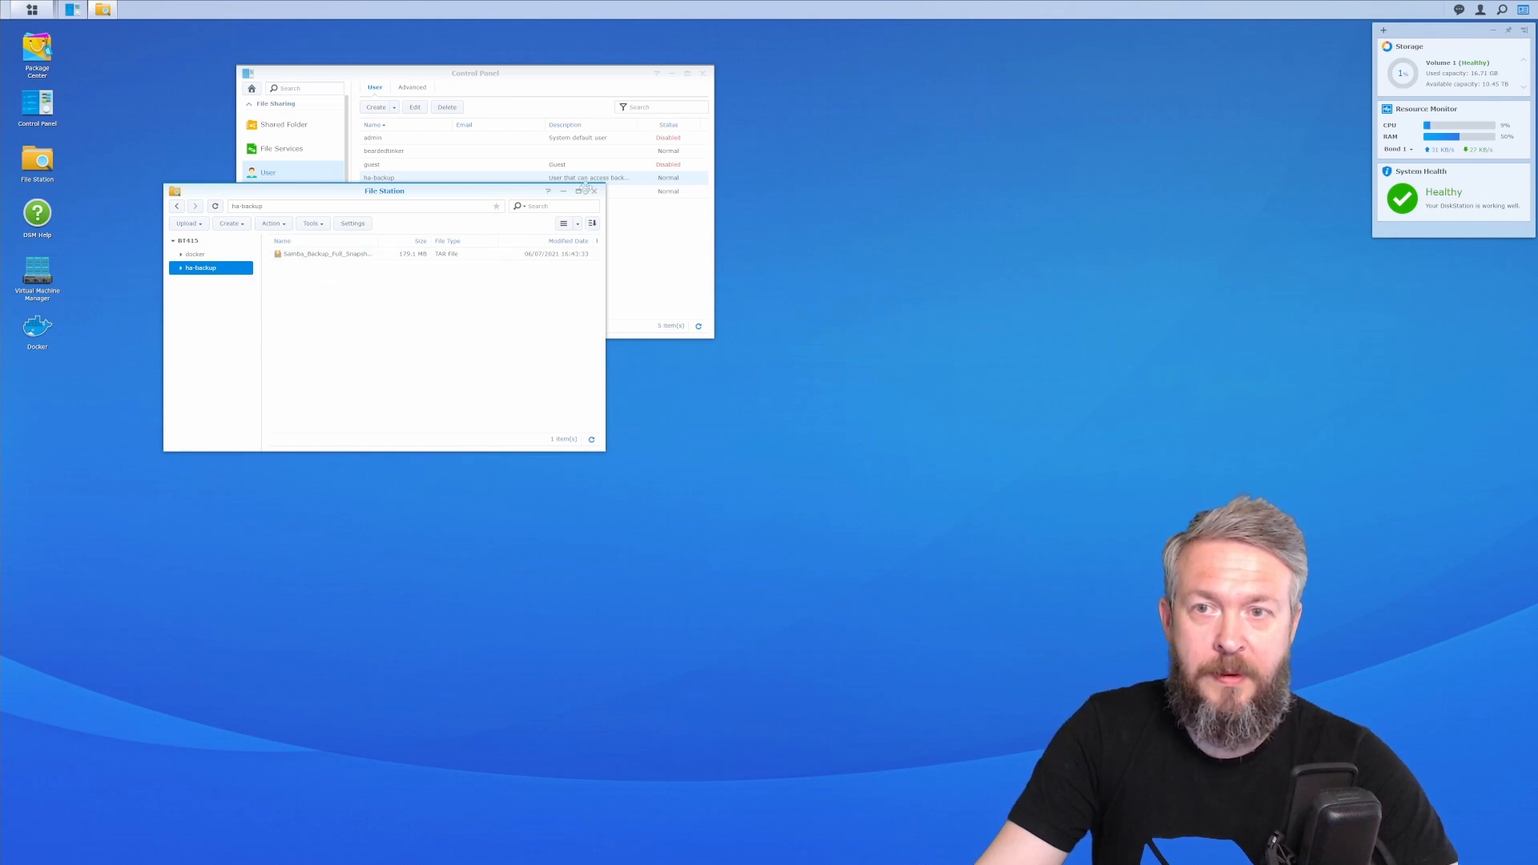
pyautogui.click(586, 191)
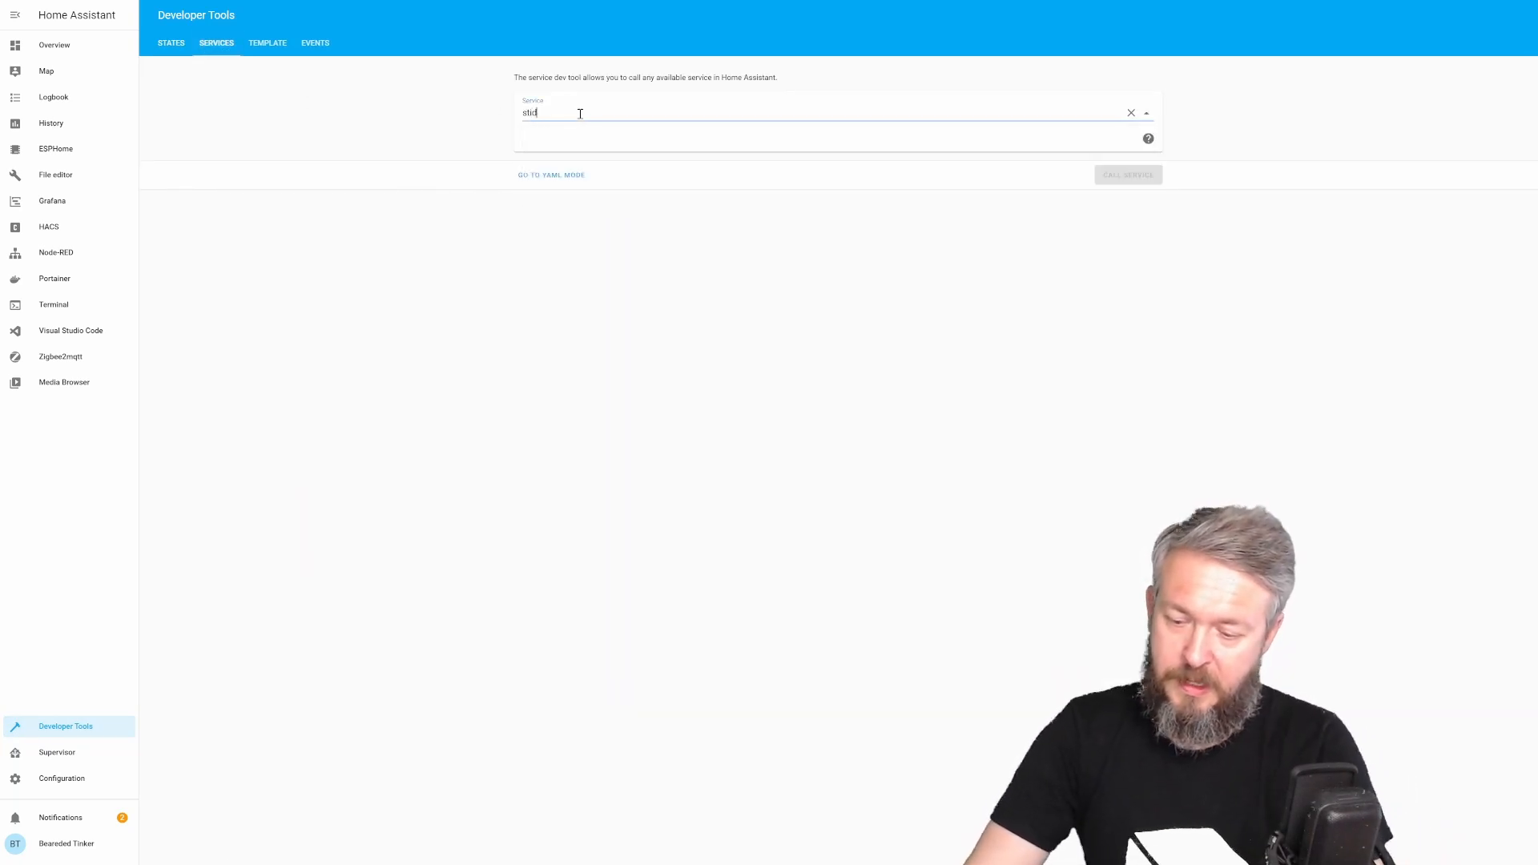
# Step: Call hassio.addon_stdin on the Samba Backup add-on with input: trigger, then open Supervisor
pyautogui.write('std')
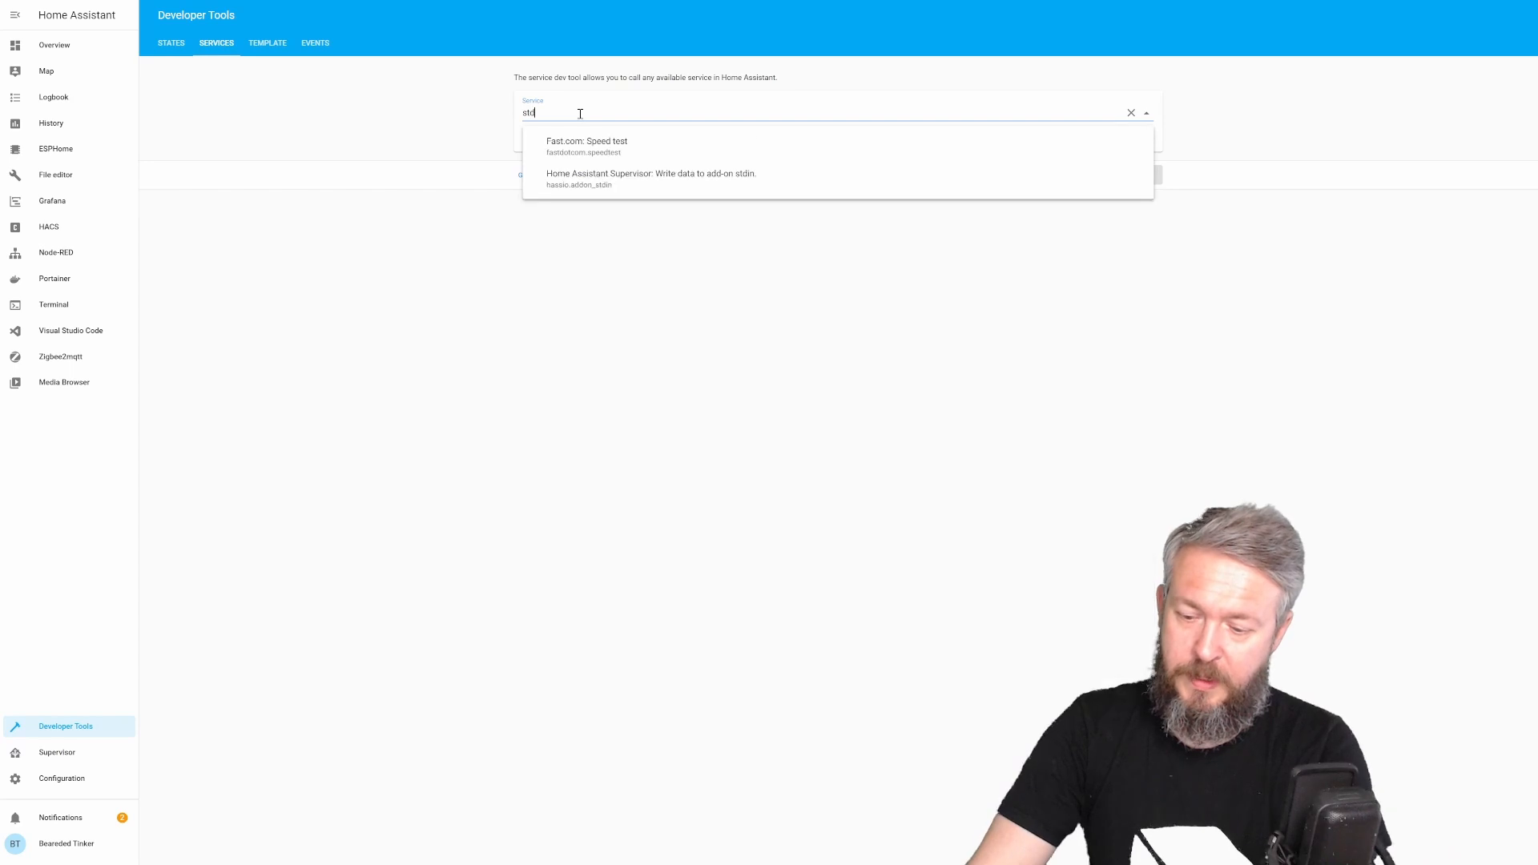
pyautogui.click(650, 178)
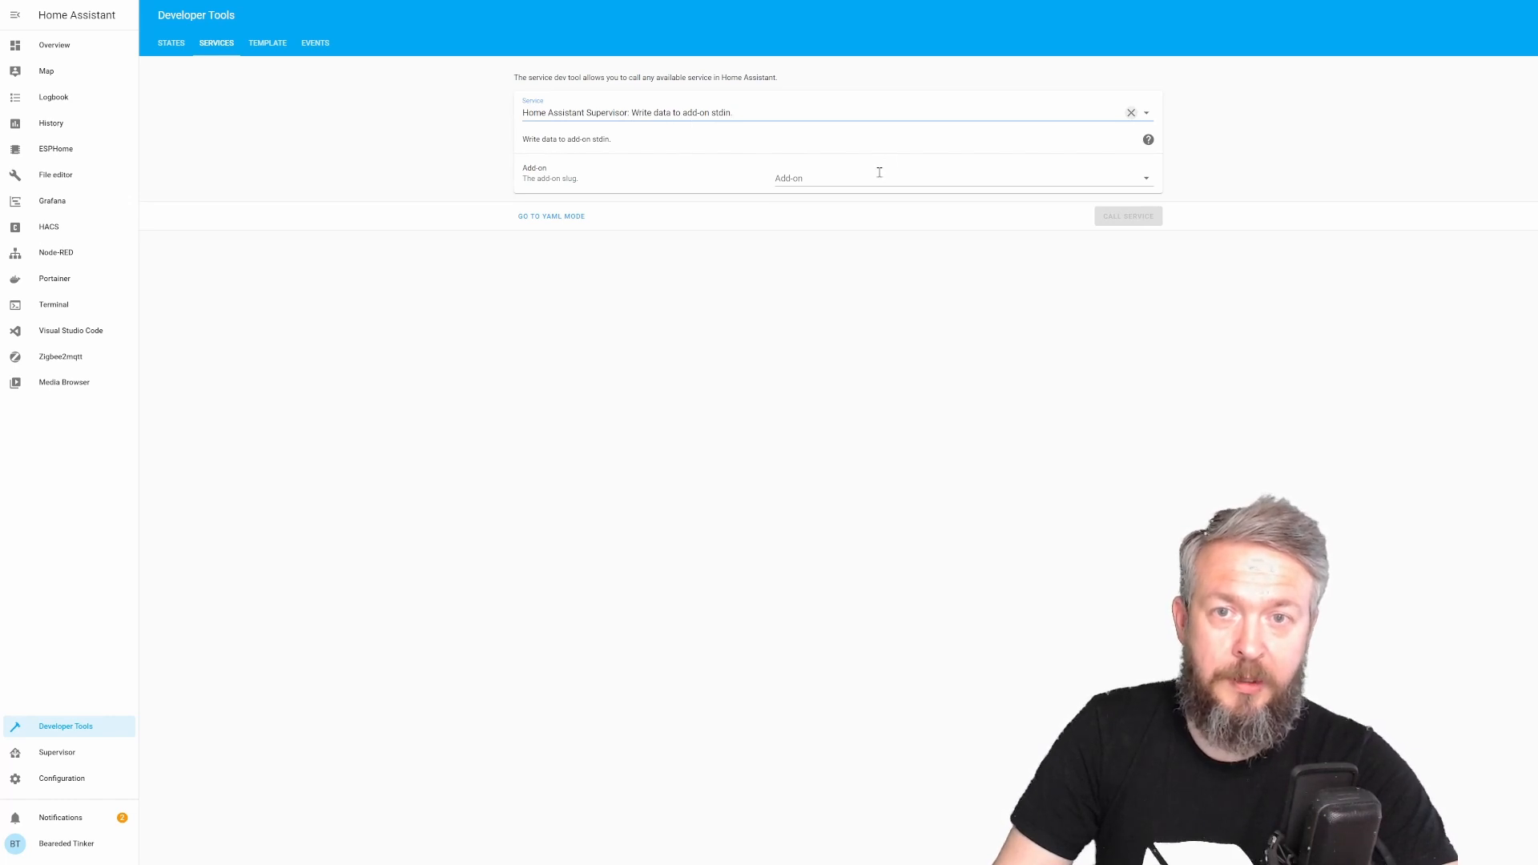
pyautogui.write('Samba Backup')
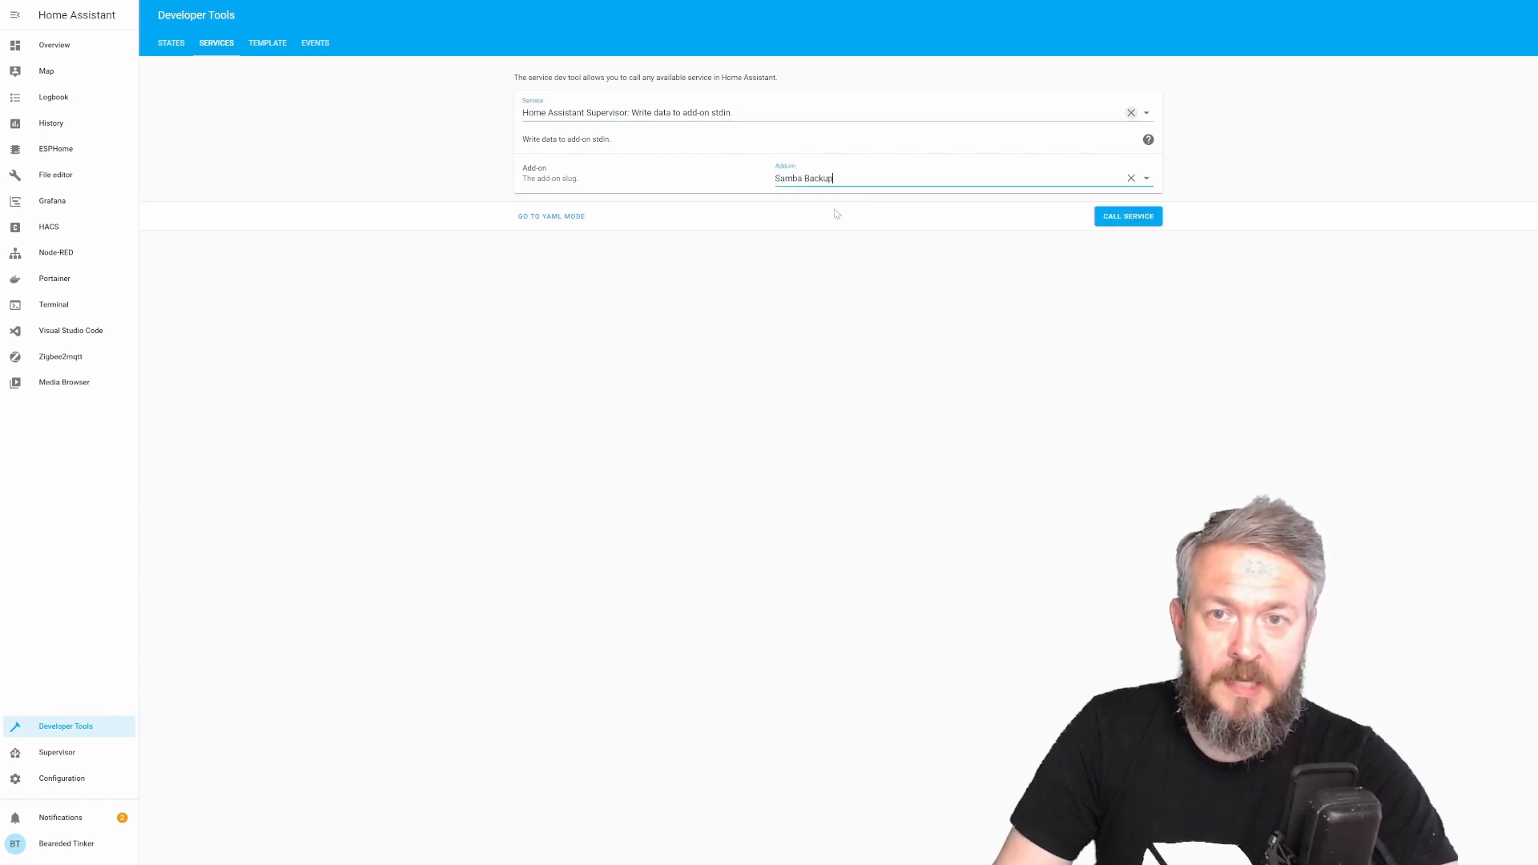
pyautogui.click(551, 215)
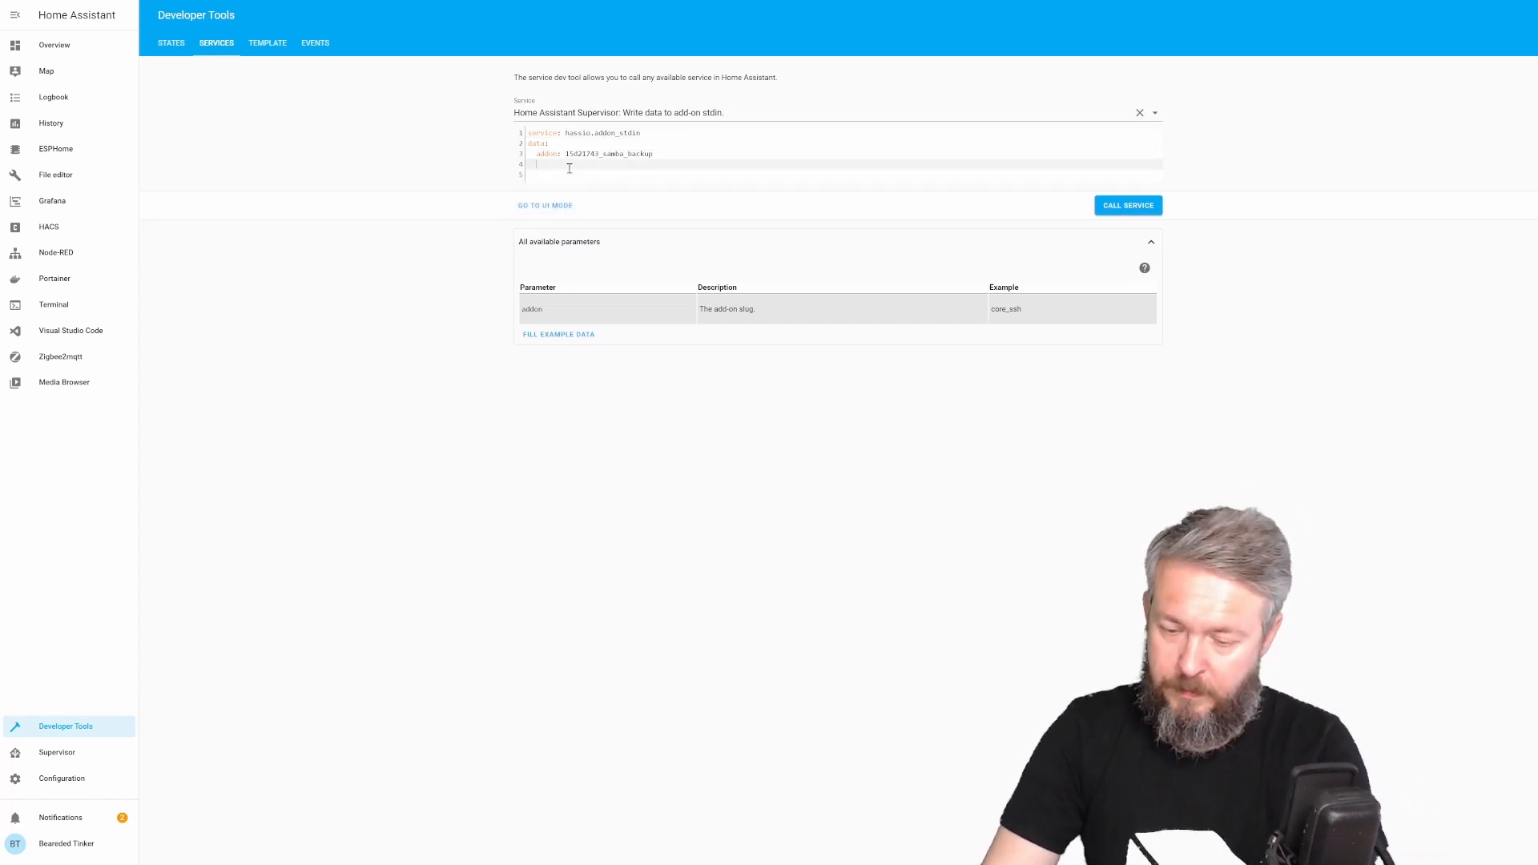
pyautogui.write('input:')
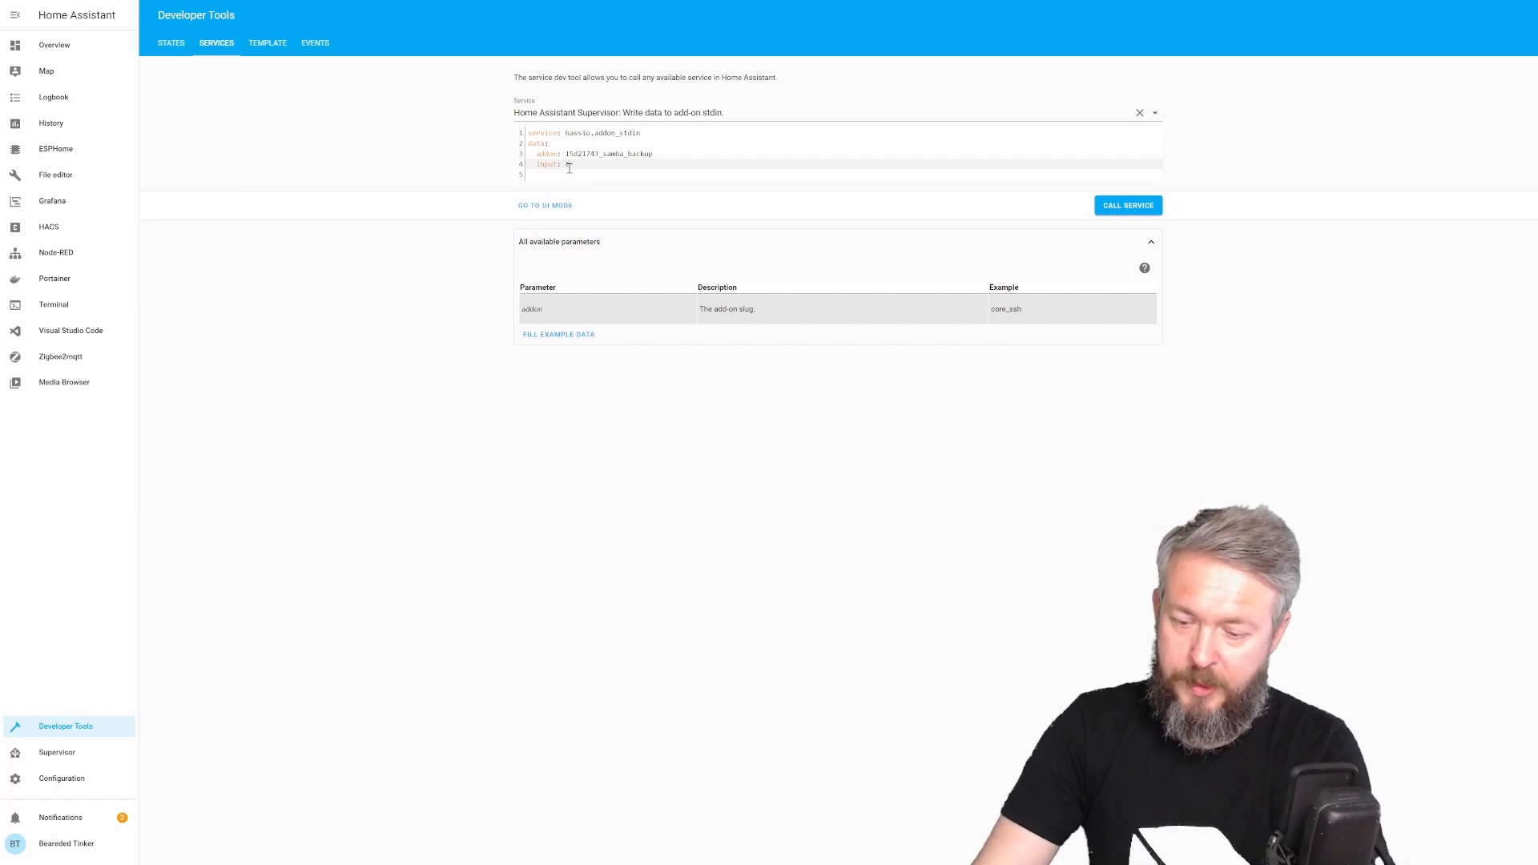
pyautogui.write('trigger')
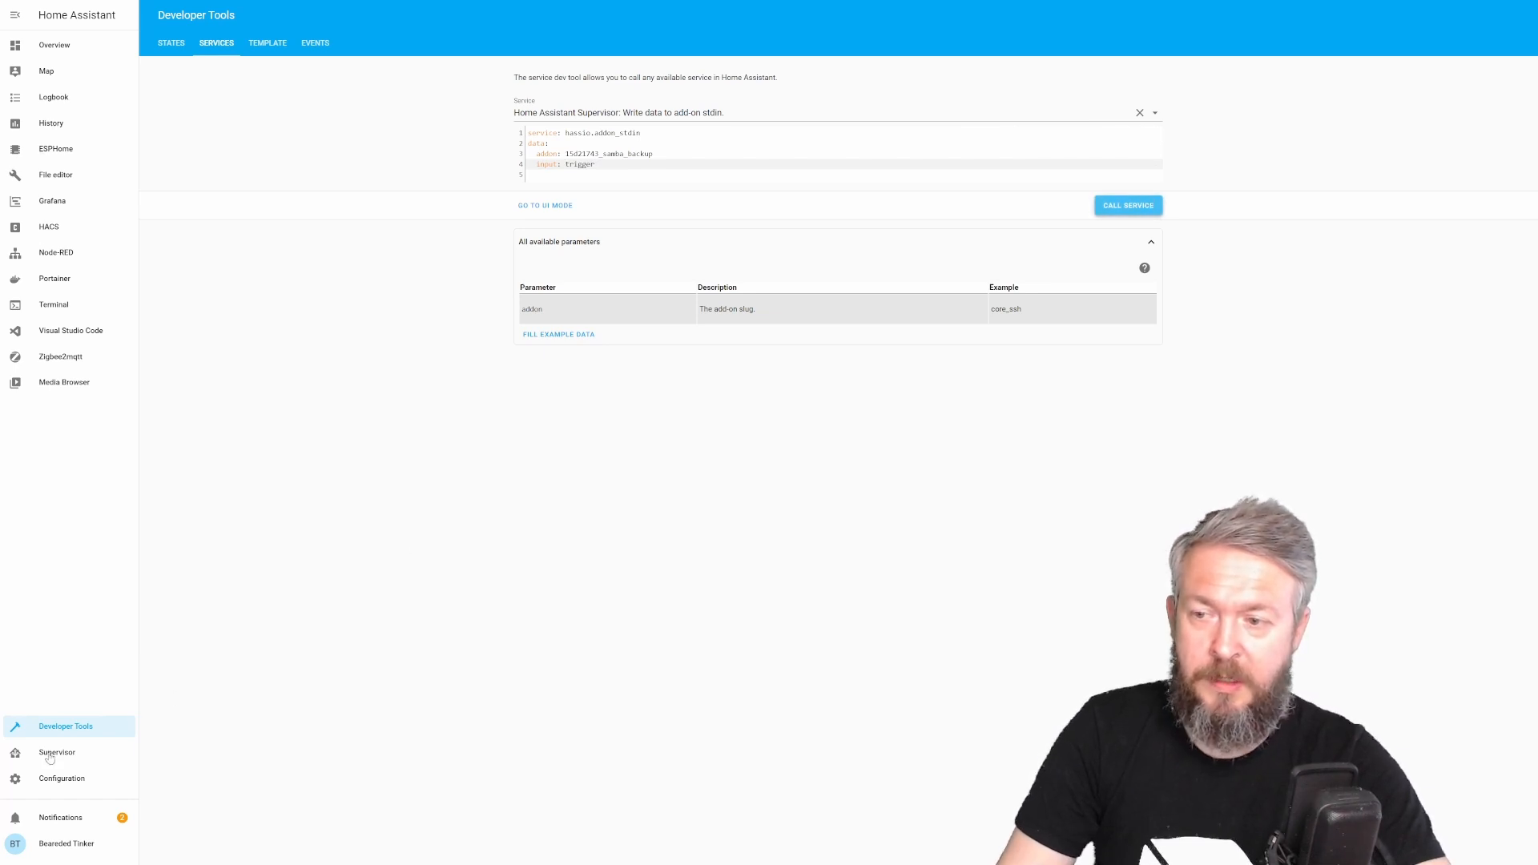
pyautogui.click(56, 753)
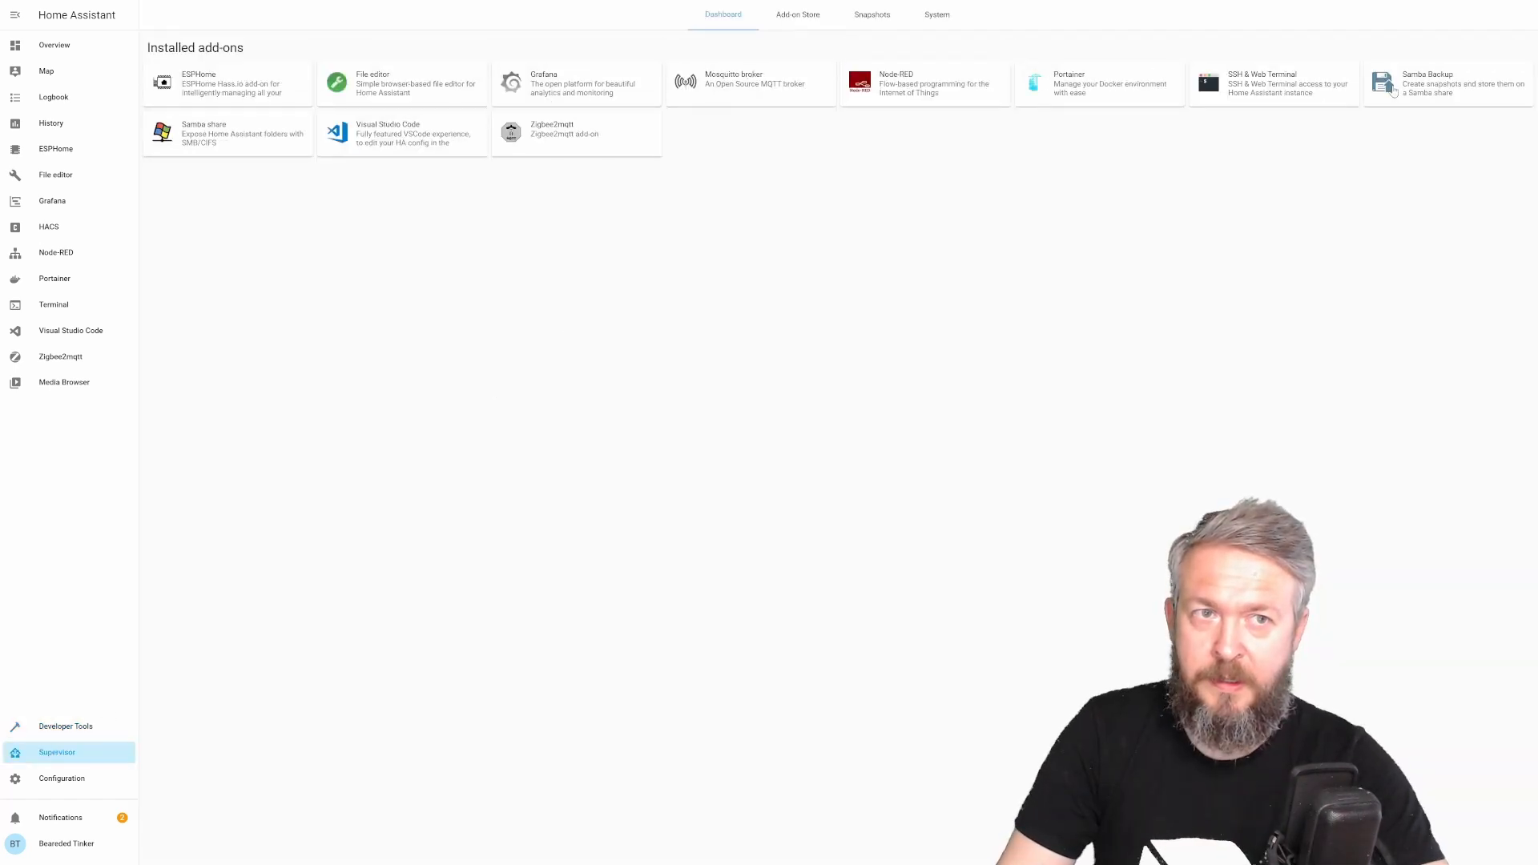
# Step: Open the Samba Backup add-on log showing the 'Full Snapshot 2021.6.2' backup running
pyautogui.click(1446, 83)
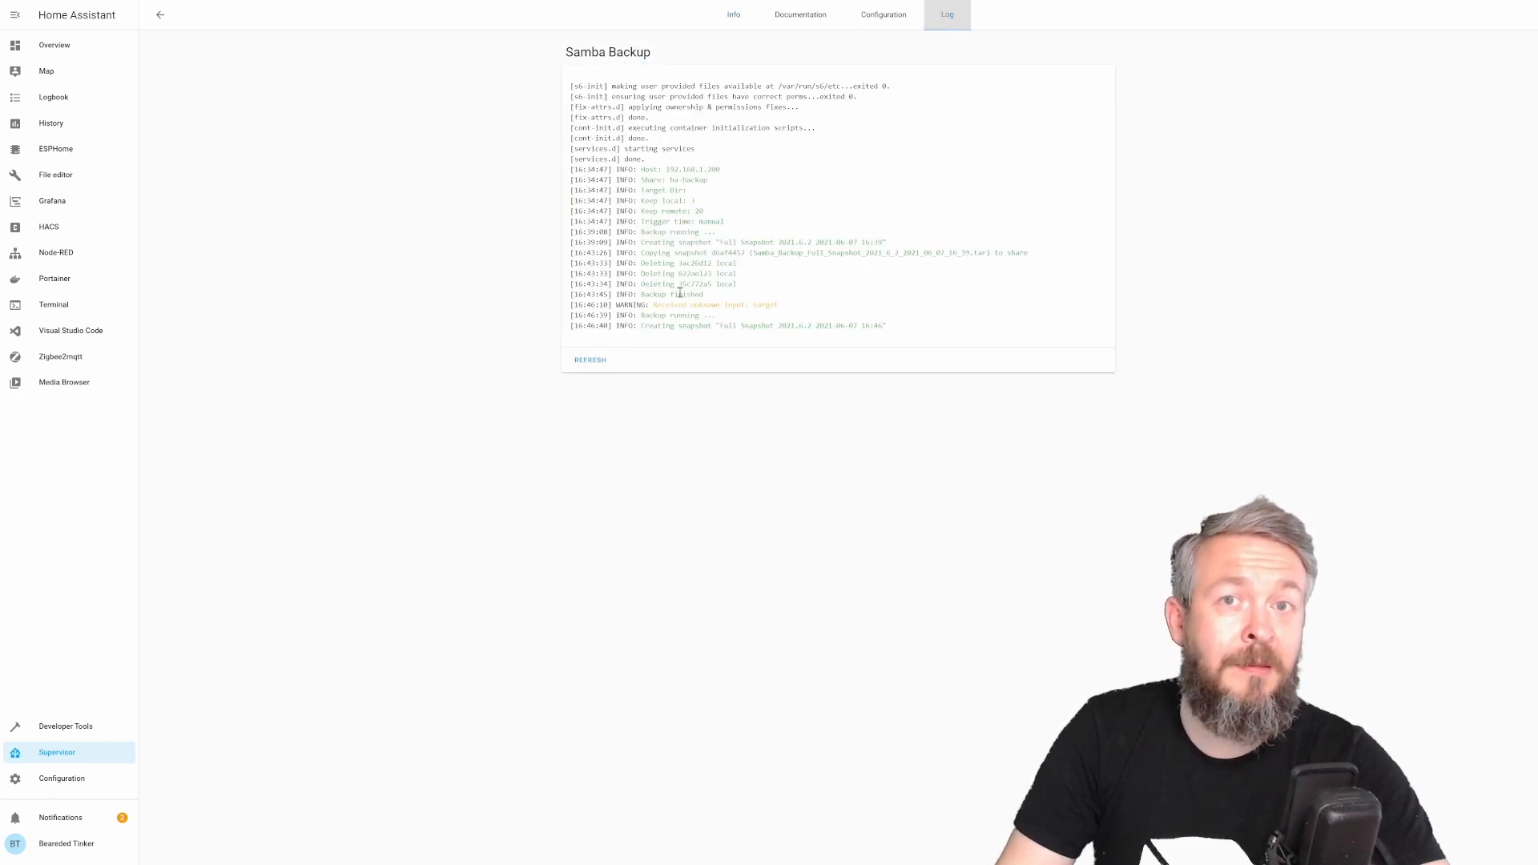
pyautogui.moveTo(829, 385)
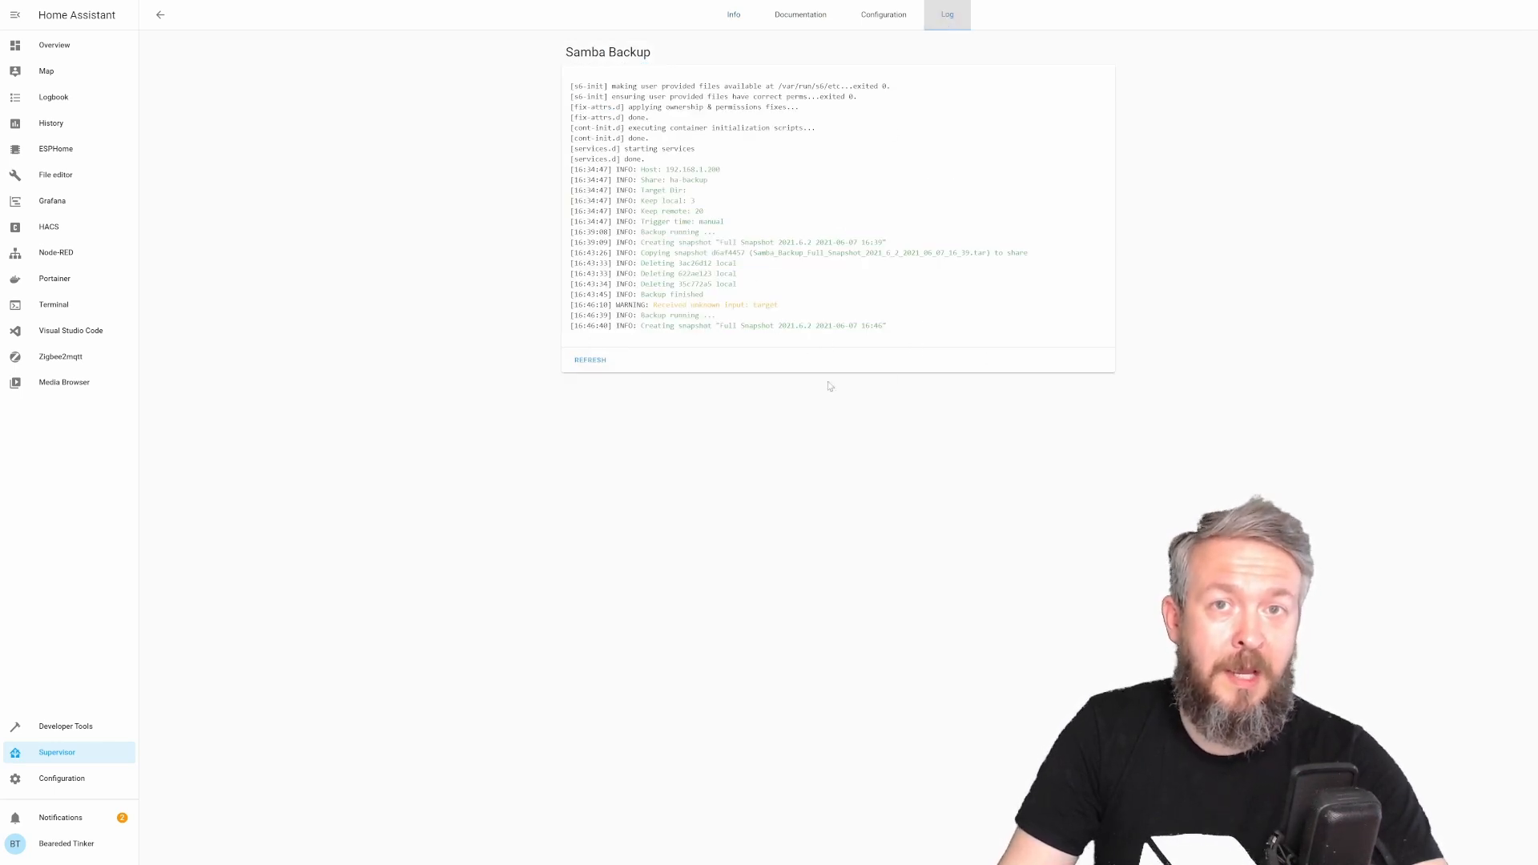